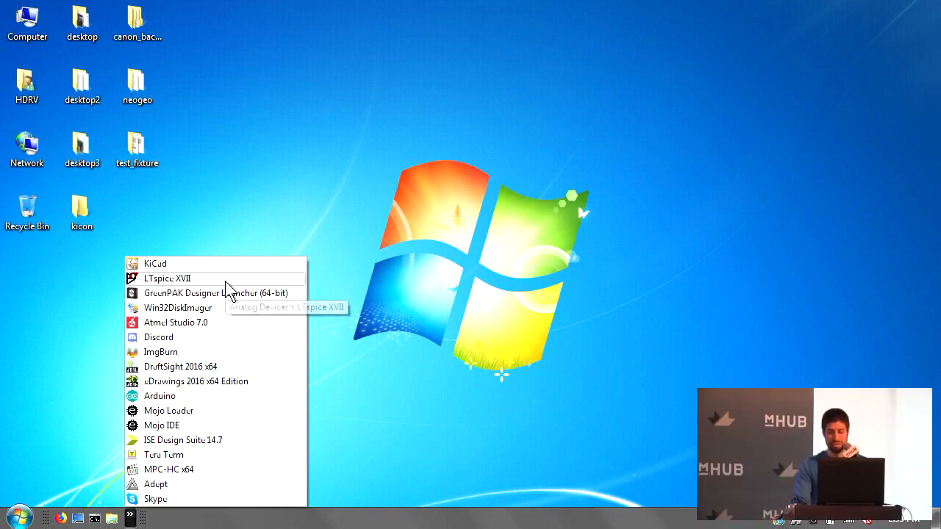
pyautogui.moveTo(230, 292)
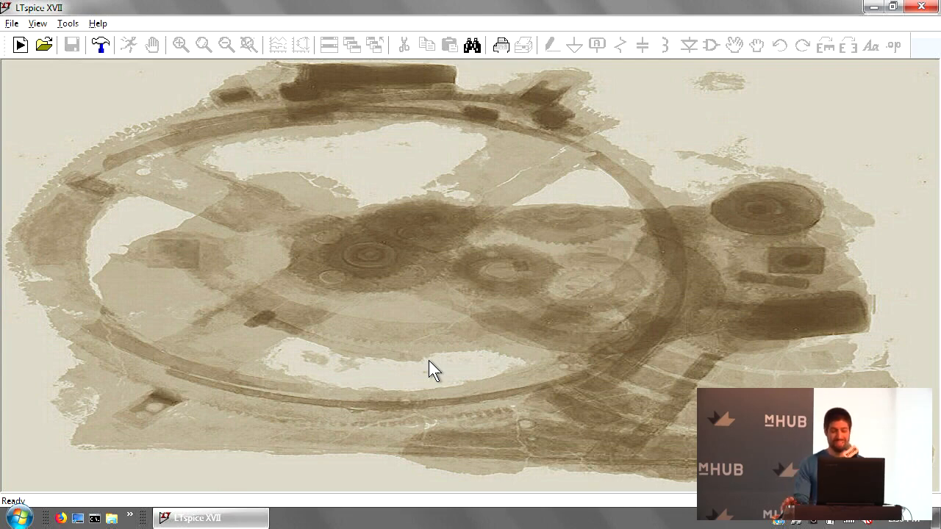
pyautogui.moveTo(381, 399)
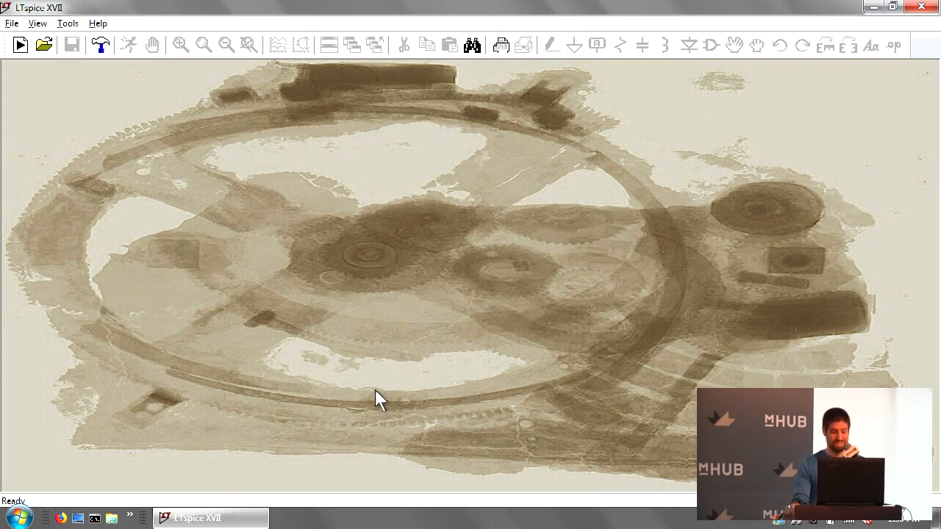
pyautogui.moveTo(367, 397)
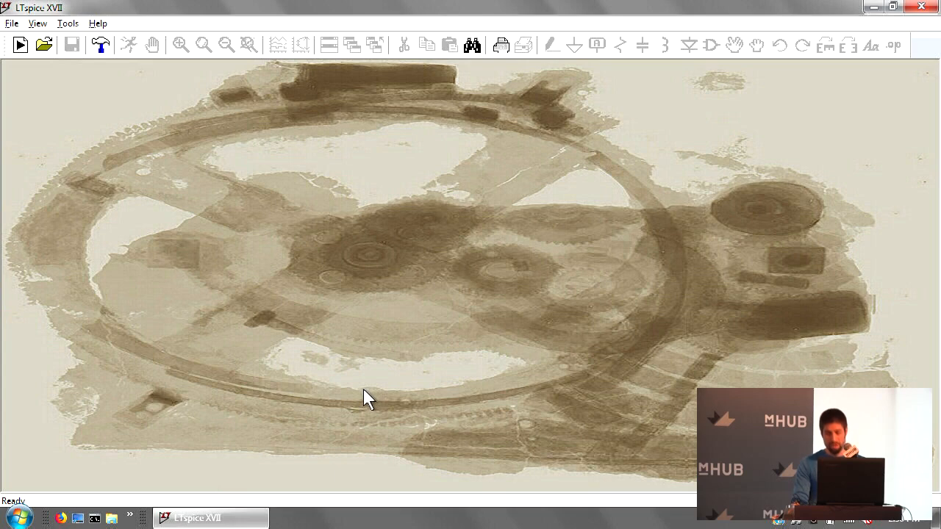
pyautogui.moveTo(347, 515)
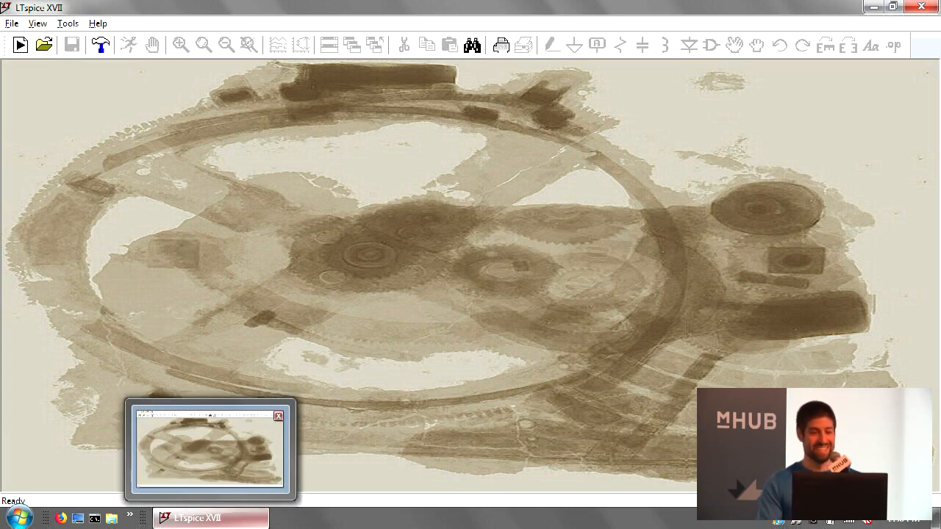
# Launch LTspice XVII from the Start menu and let its empty start window load.
pyautogui.click(11, 23)
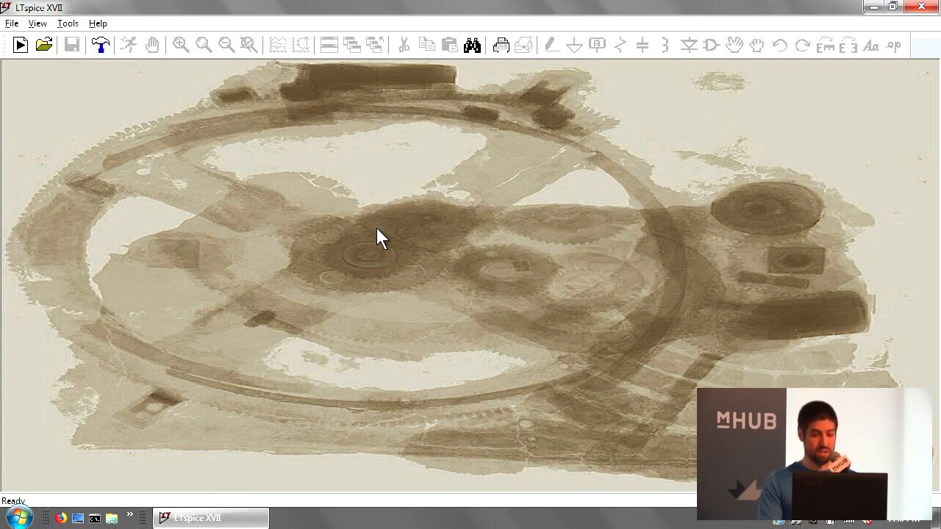
pyautogui.moveTo(371, 238)
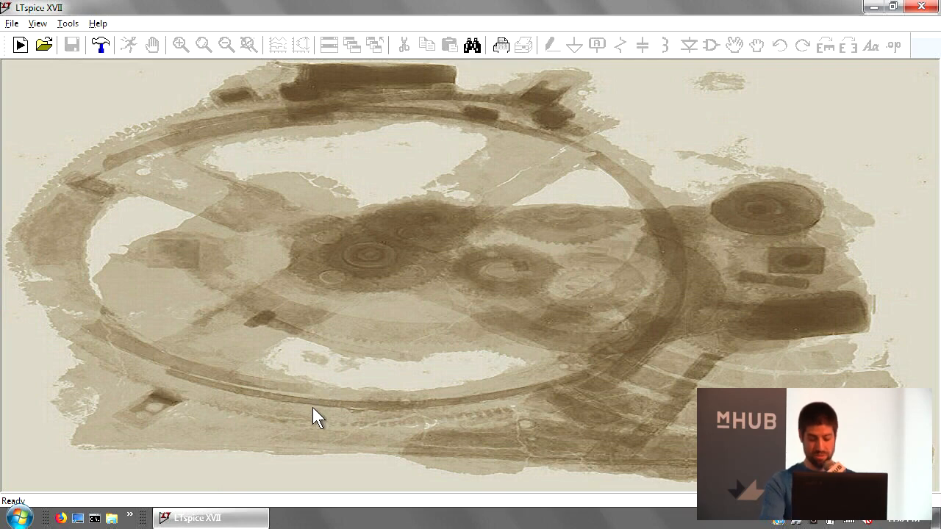
pyautogui.moveTo(306, 374)
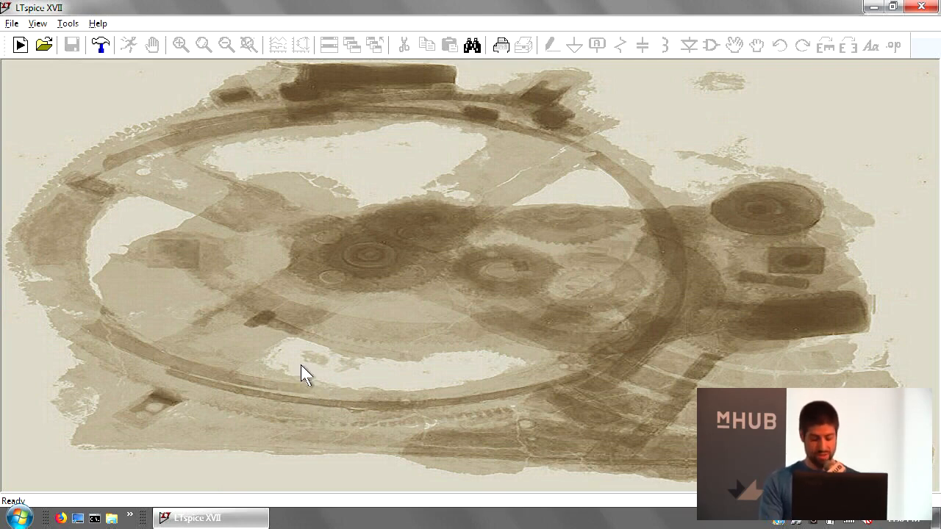
pyautogui.moveTo(329, 376)
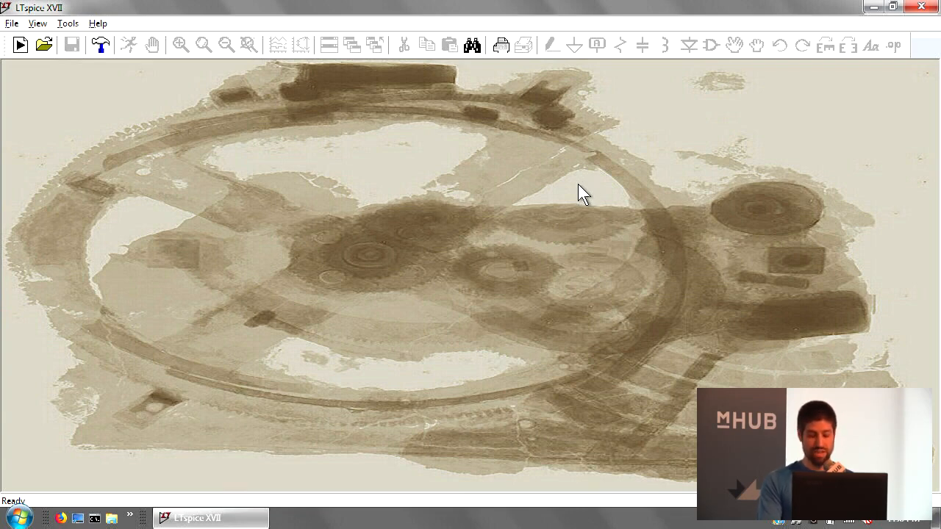
pyautogui.moveTo(35, 64)
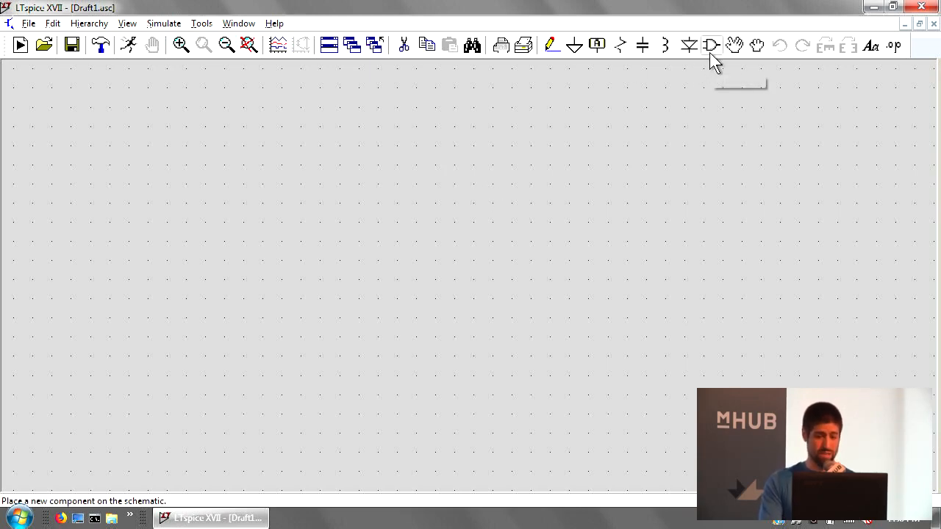
# Place a voltage source and two resistors, then wire them into a closed loop.
pyautogui.click(710, 45)
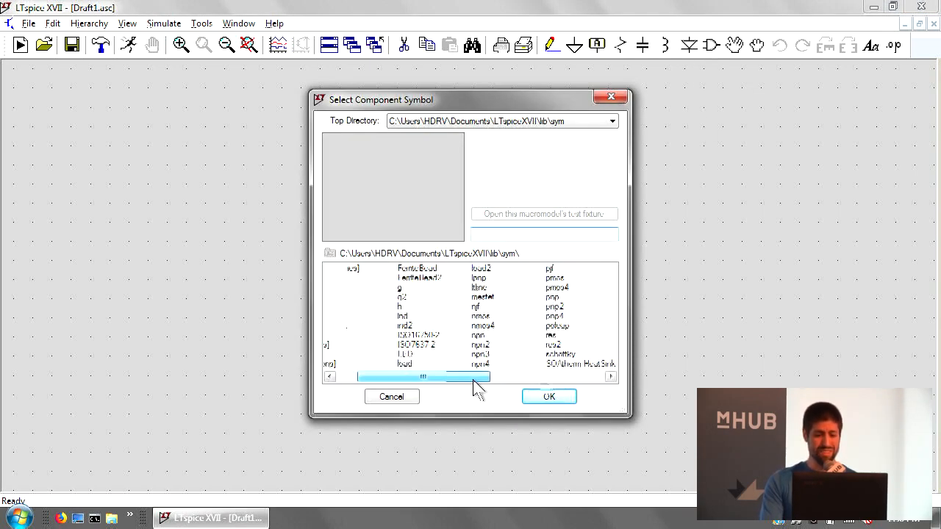
pyautogui.click(548, 396)
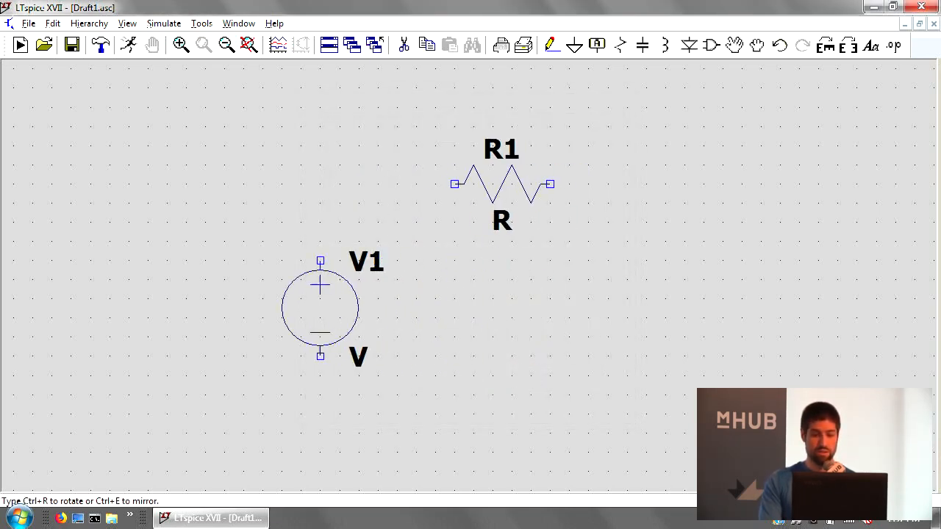
pyautogui.click(665, 309)
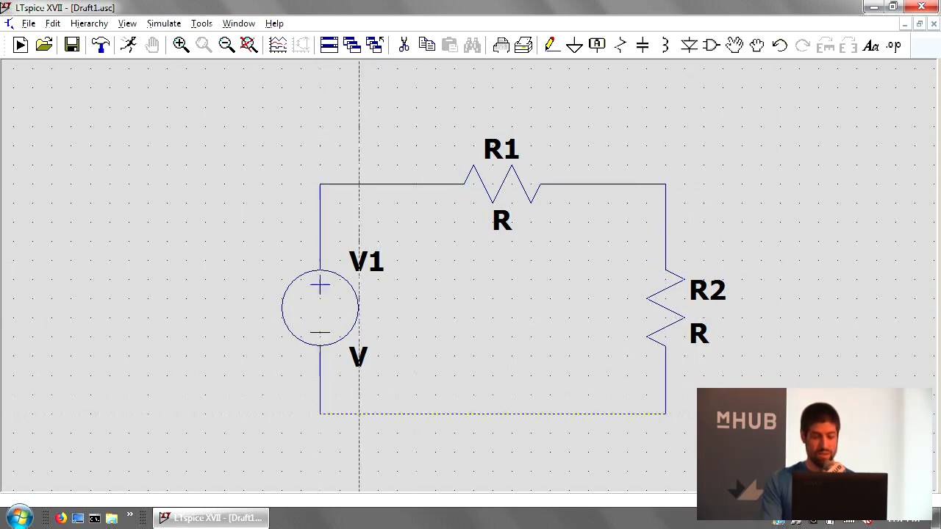
pyautogui.doubleClick(319, 306)
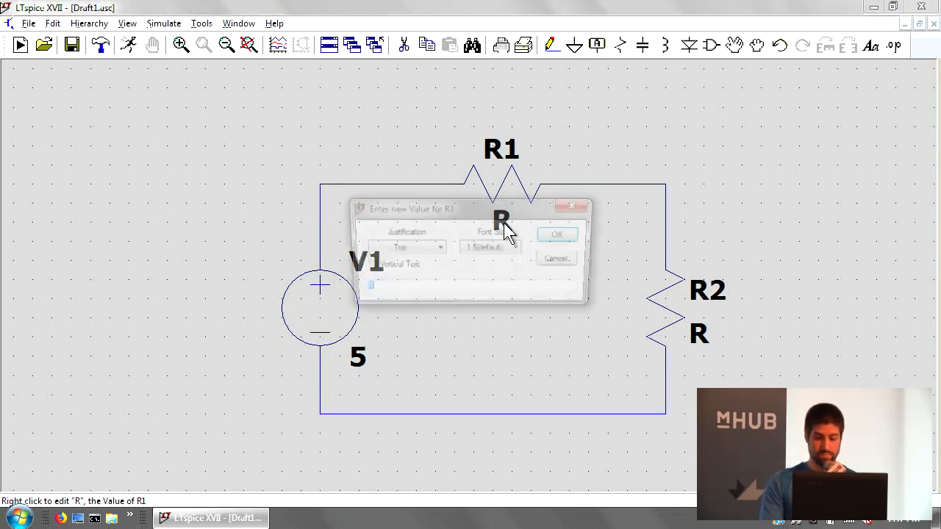
# Set the values of resistors R1 and R2 to 1k.
pyautogui.click(557, 234)
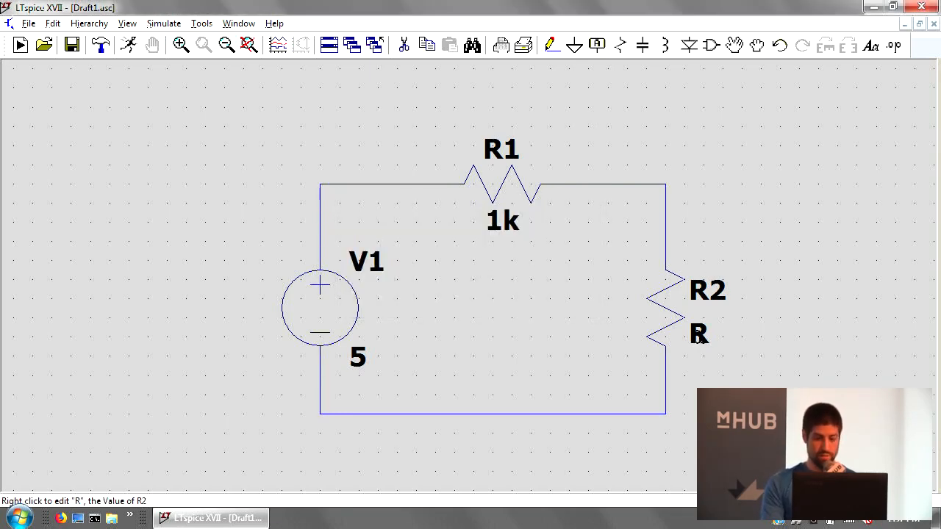
pyautogui.rightClick(699, 335)
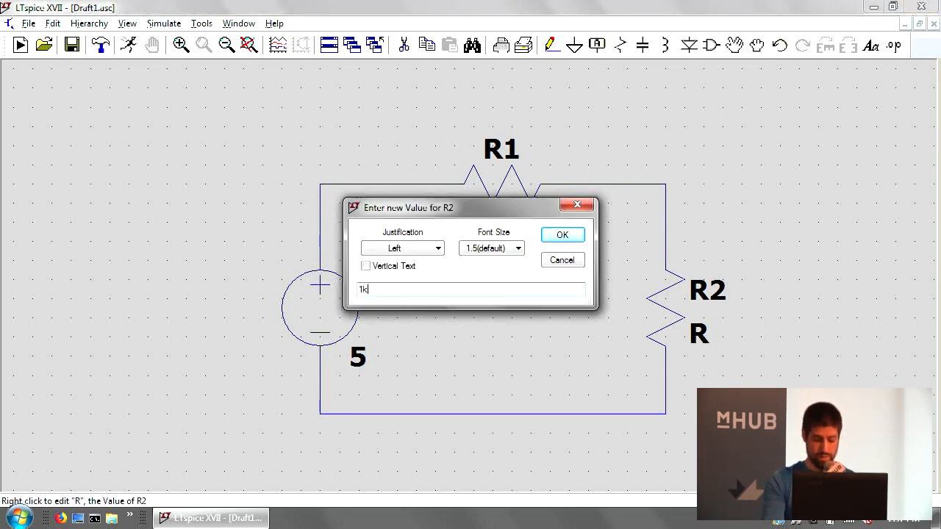
pyautogui.click(561, 235)
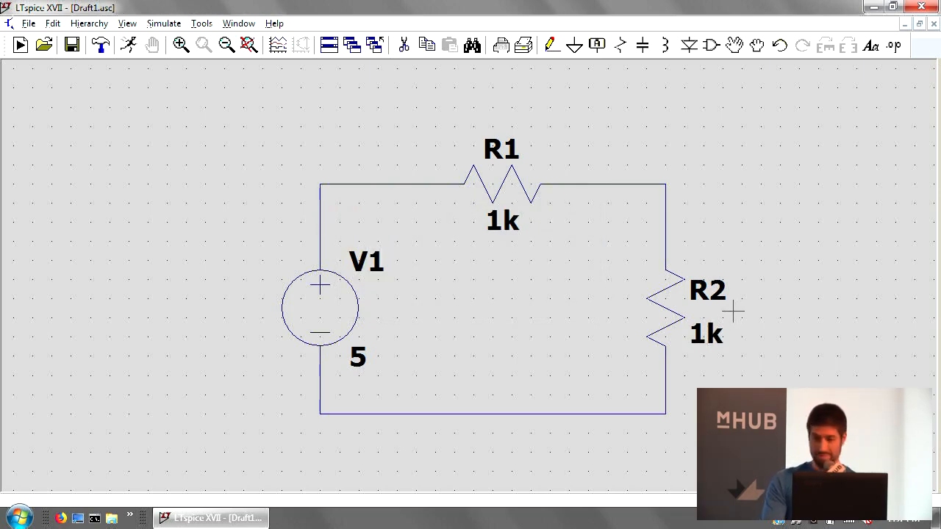
pyautogui.moveTo(681, 254)
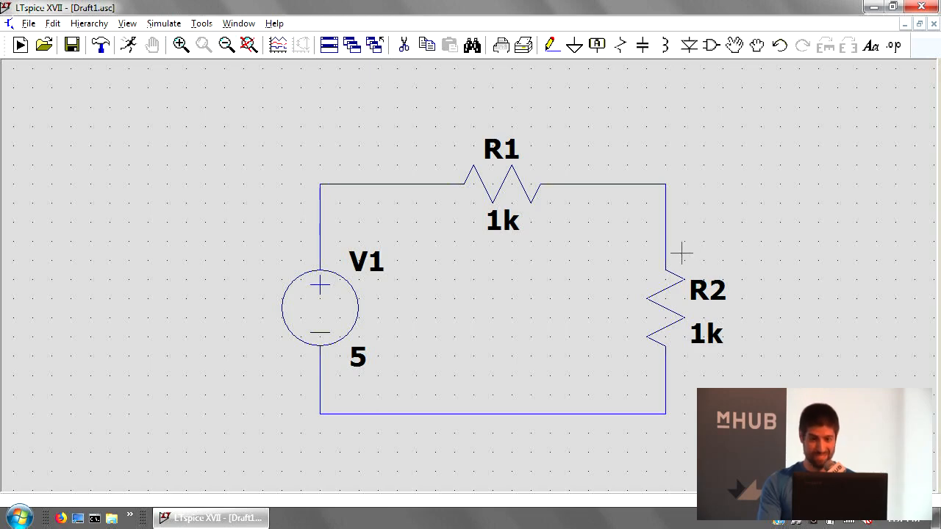
pyautogui.moveTo(664, 224)
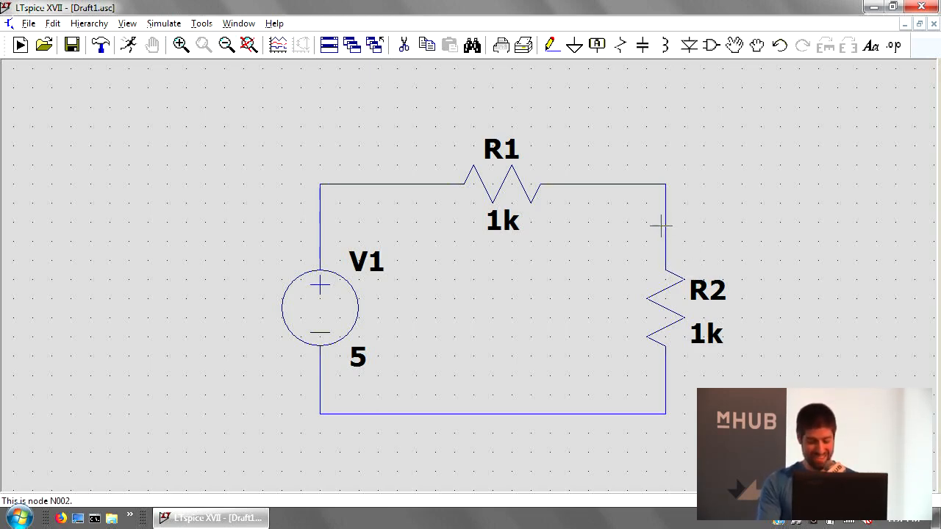
pyautogui.moveTo(553, 257)
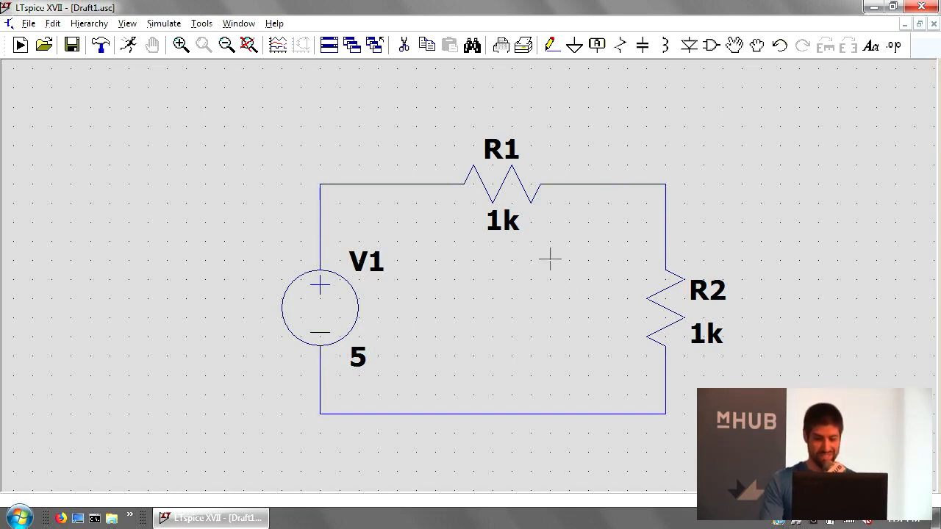
pyautogui.moveTo(529, 255)
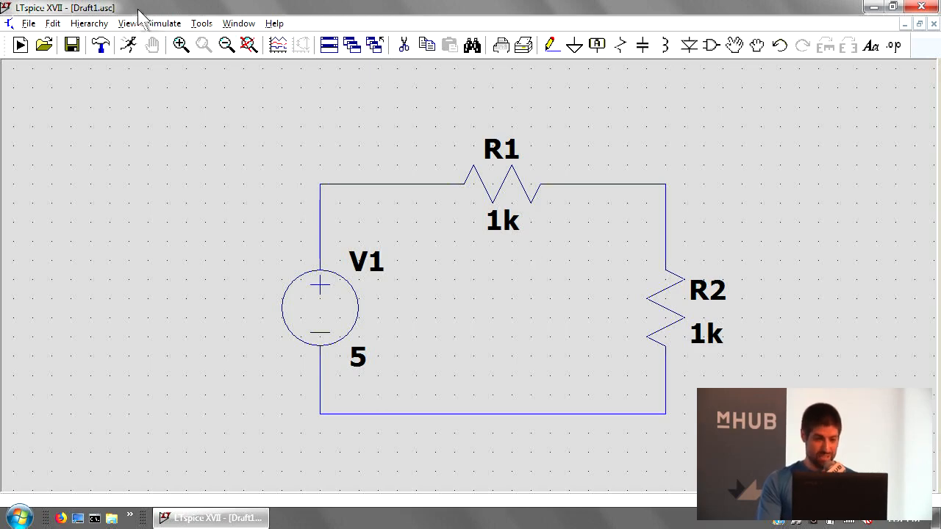
# Run the simulation with a .op DC operating point command on the schematic.
pyautogui.click(164, 23)
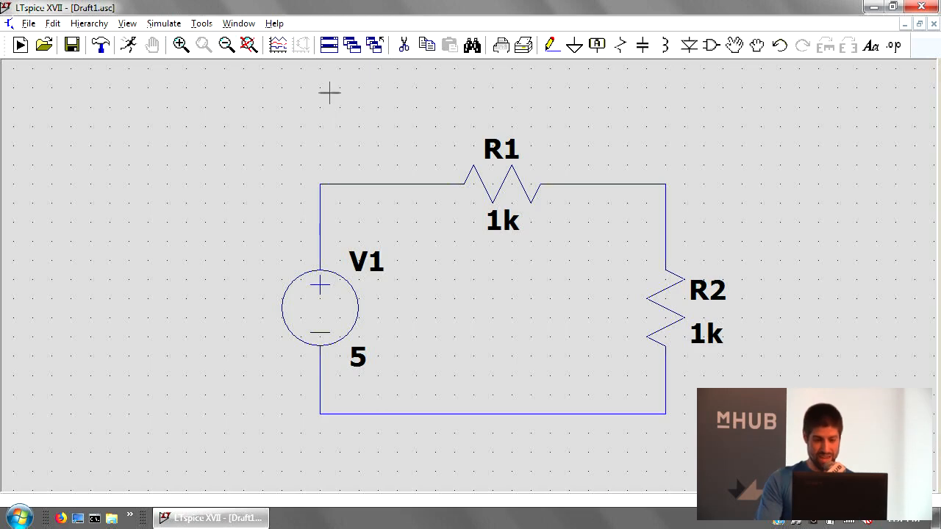
pyautogui.click(164, 22)
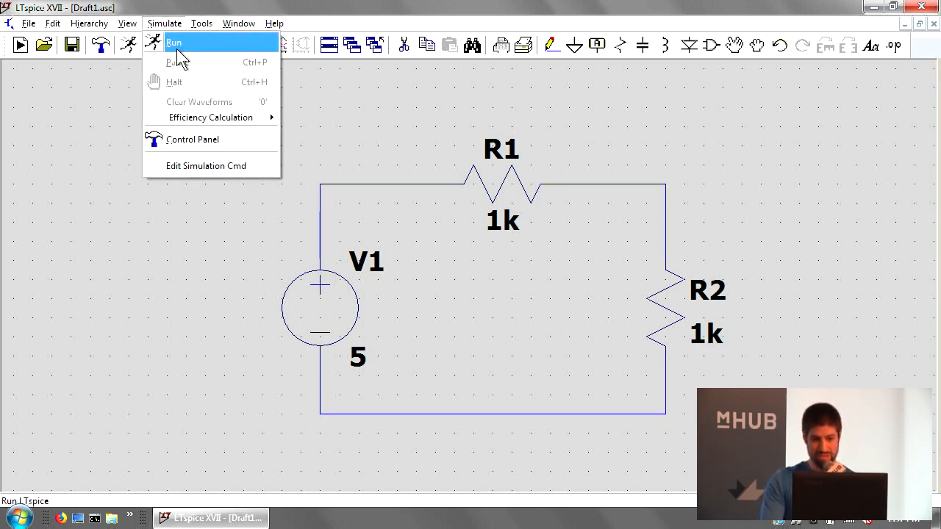
pyautogui.click(174, 42)
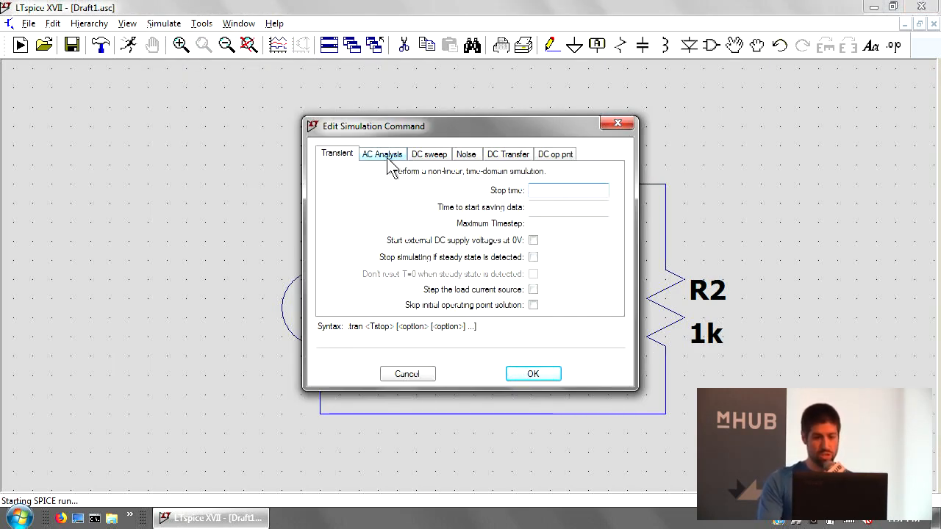
pyautogui.click(568, 190)
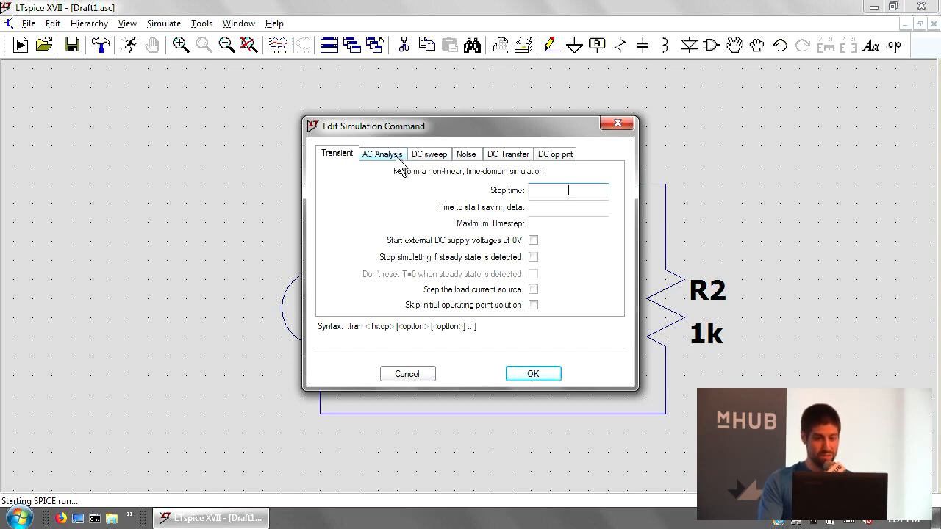
pyautogui.click(555, 154)
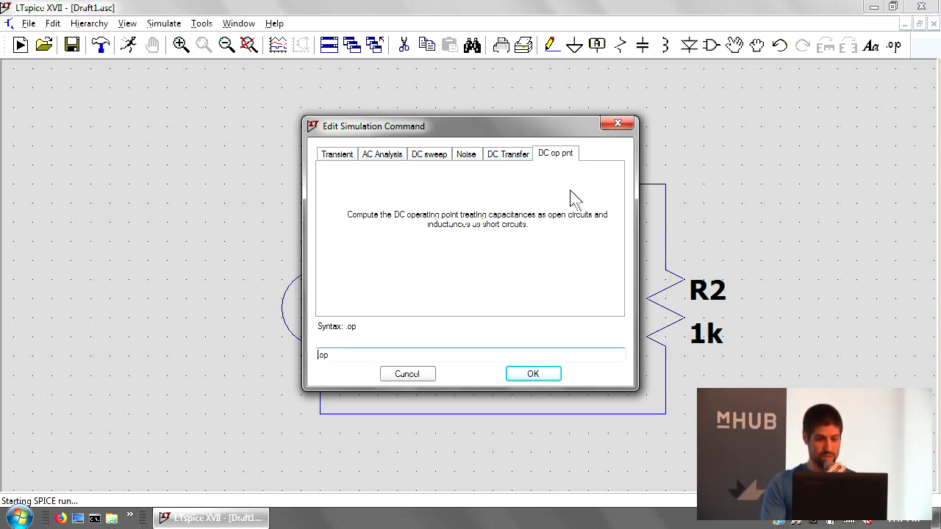
pyautogui.moveTo(541, 199)
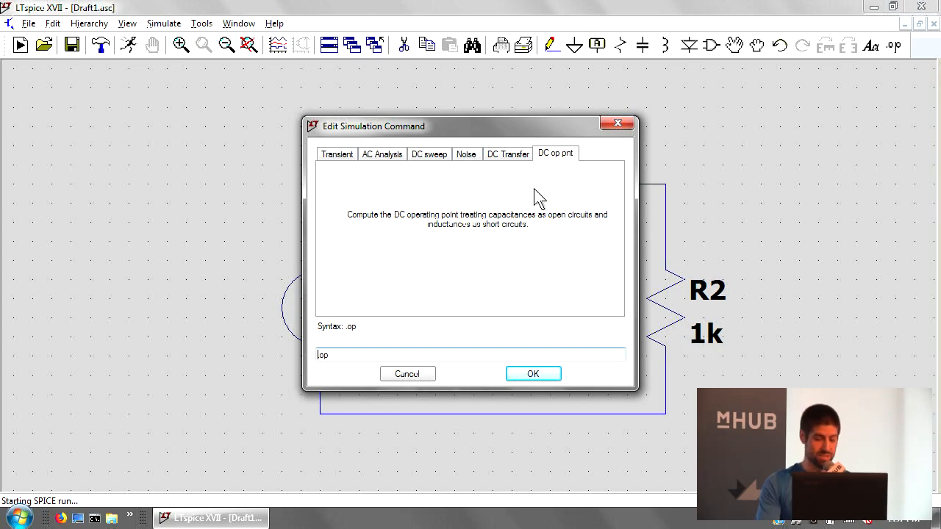
pyautogui.moveTo(374, 126); pyautogui.dragTo(77, 97)
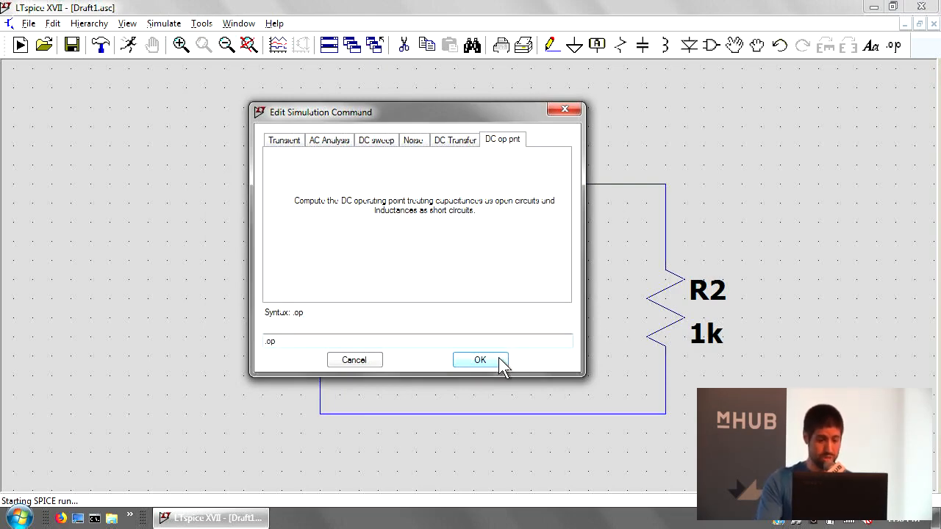
pyautogui.moveTo(491, 371)
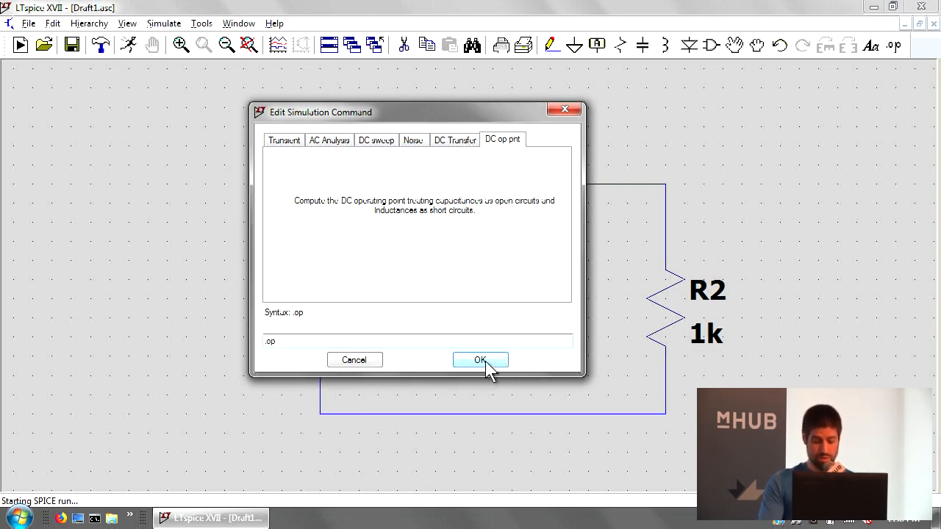
pyautogui.click(480, 359)
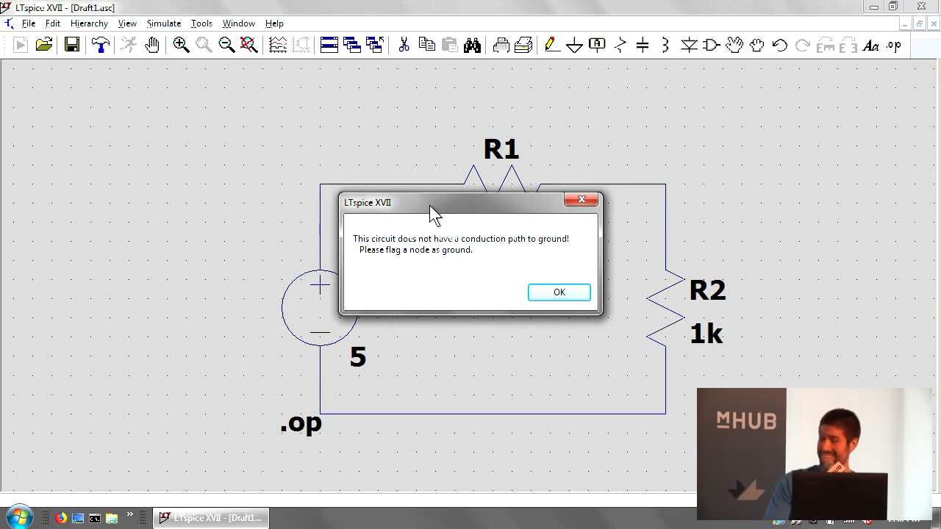
pyautogui.moveTo(475, 234)
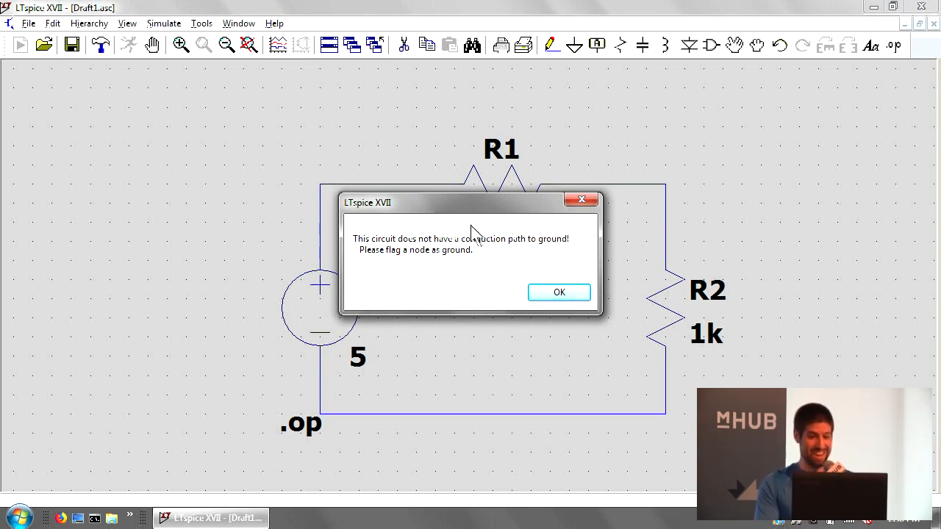
pyautogui.moveTo(518, 227)
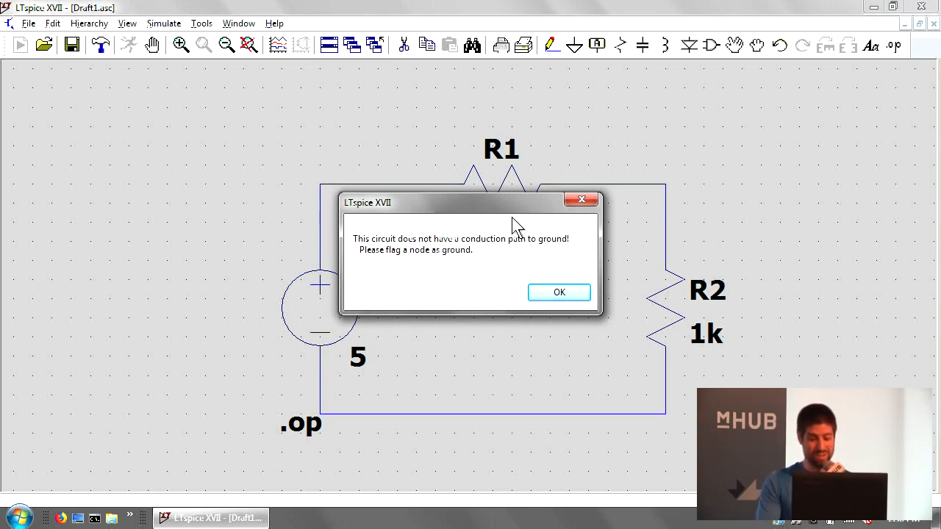
pyautogui.moveTo(522, 216)
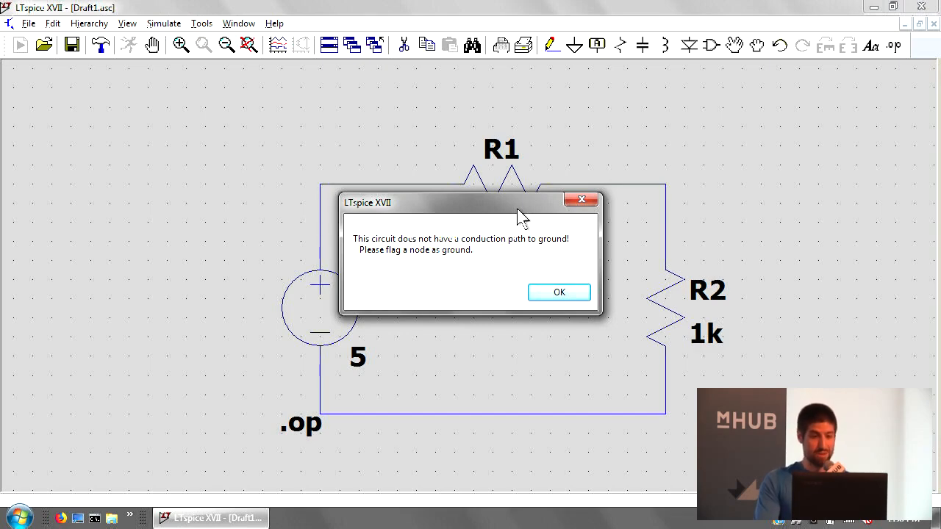
pyautogui.moveTo(522, 225)
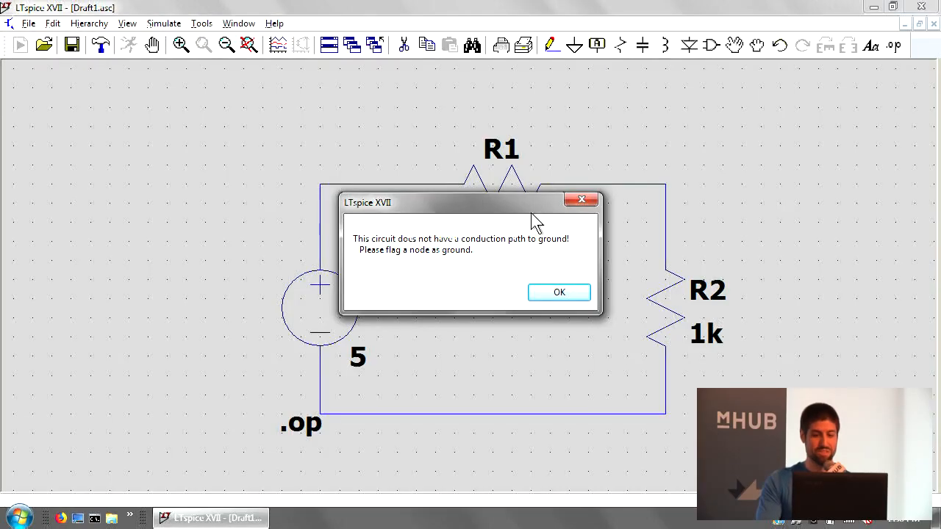
# Dismiss the no-path-to-ground error and place a ground on the bottom node.
pyautogui.click(558, 292)
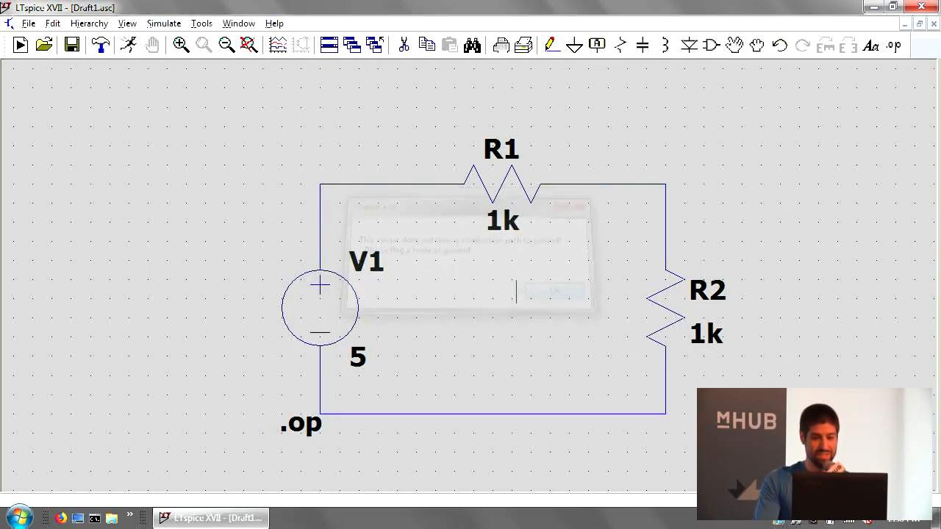
pyautogui.click(554, 291)
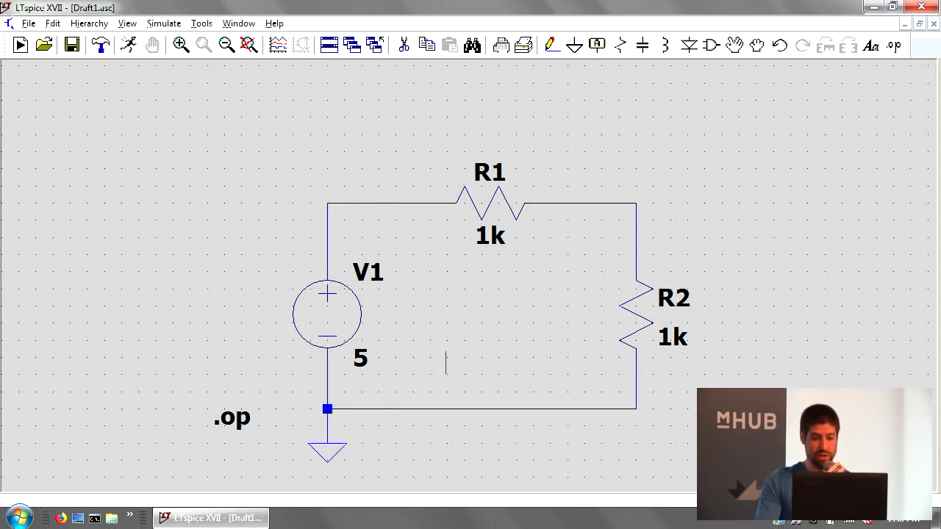
# Rerun the operating point simulation and close the results window to view node voltages.
pyautogui.click(164, 23)
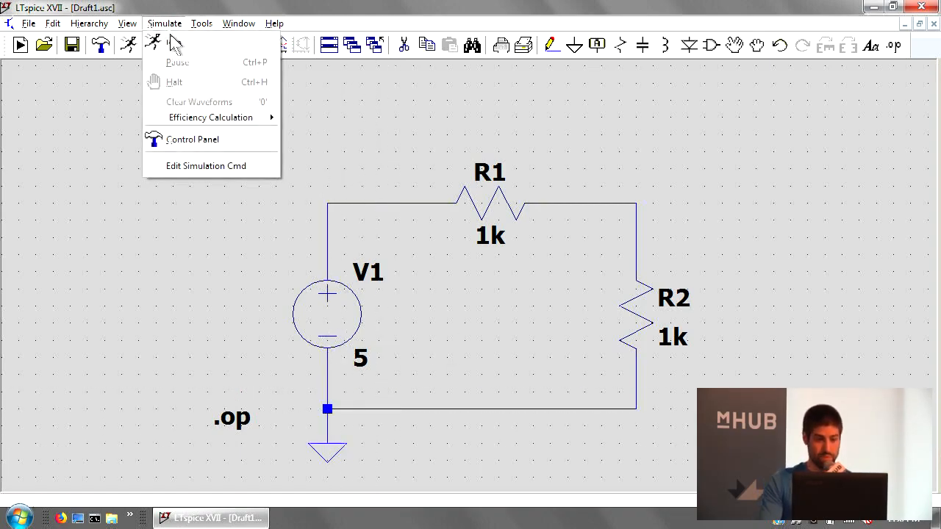
pyautogui.click(174, 43)
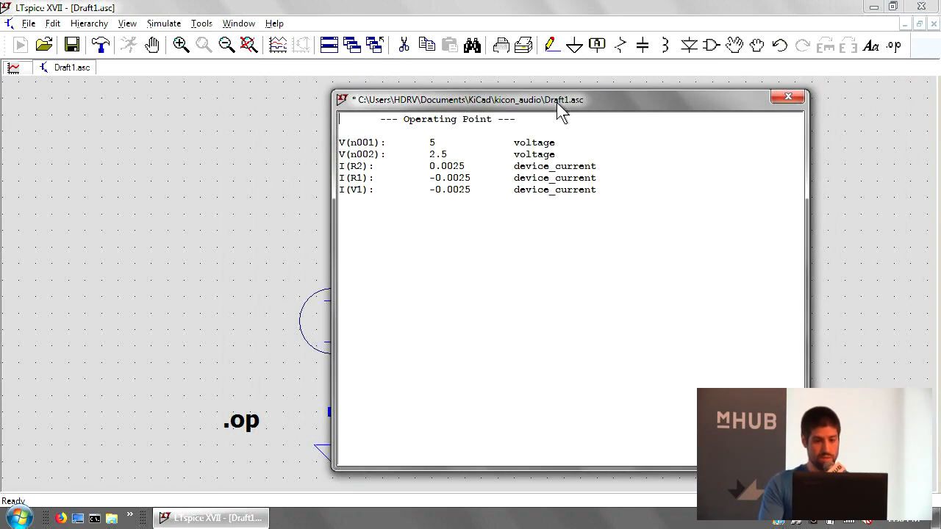
pyautogui.moveTo(540, 136)
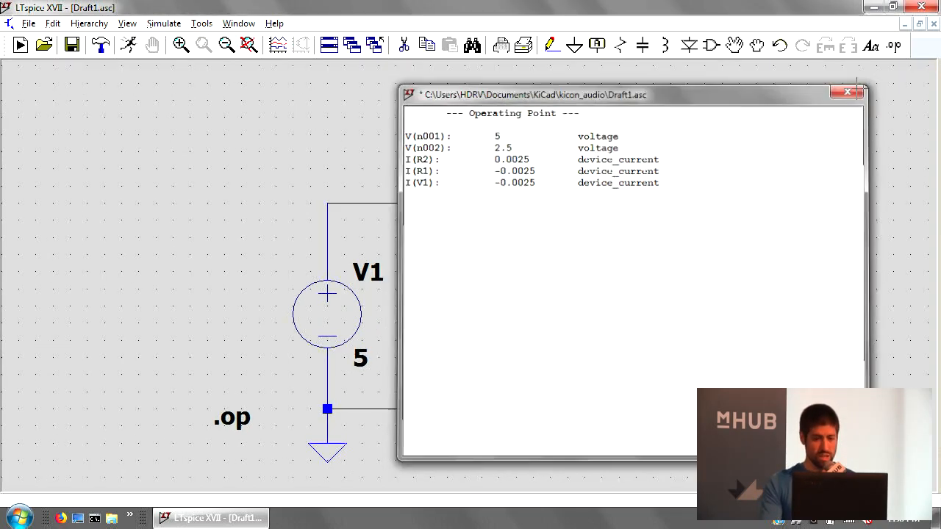
pyautogui.click(847, 91)
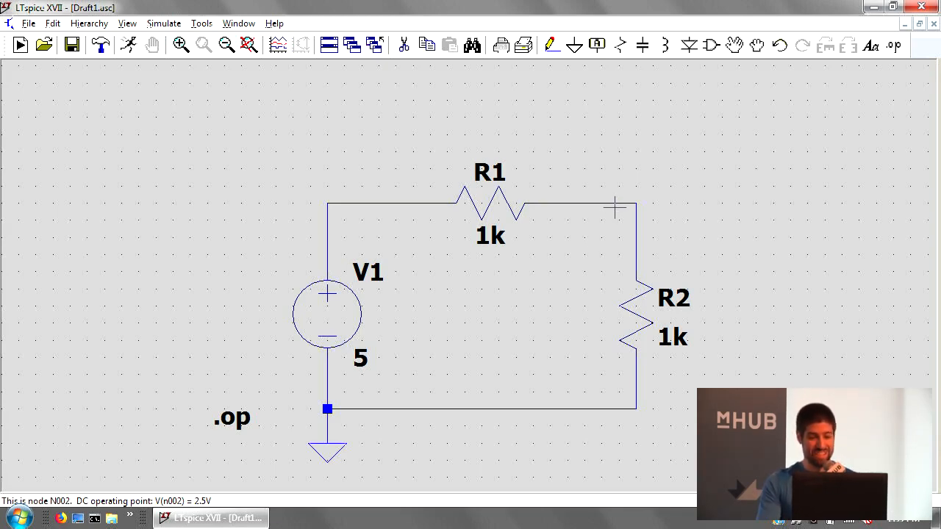
pyautogui.moveTo(619, 215)
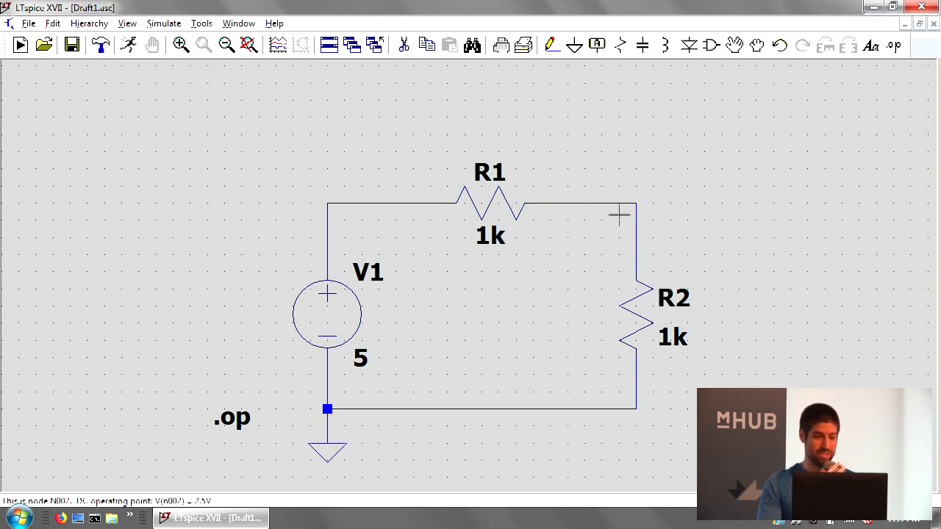
pyautogui.moveTo(606, 196)
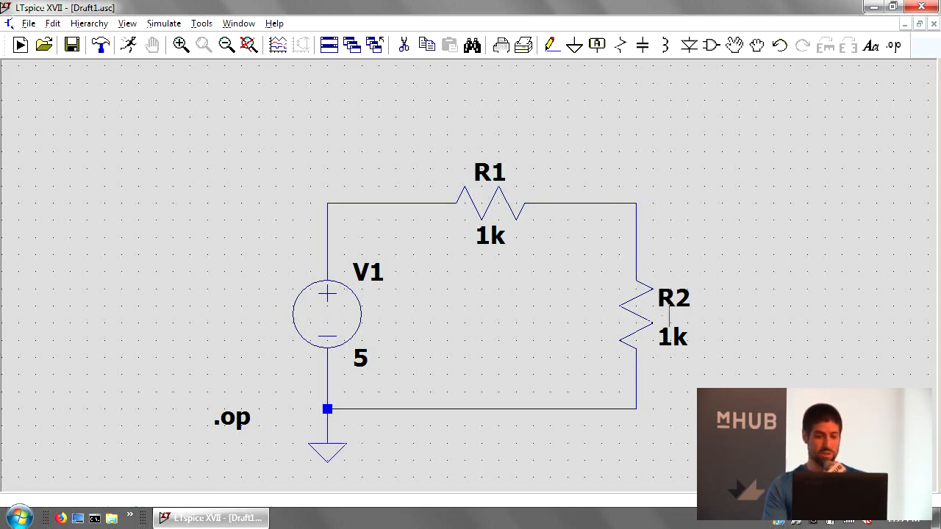
pyautogui.moveTo(645, 322)
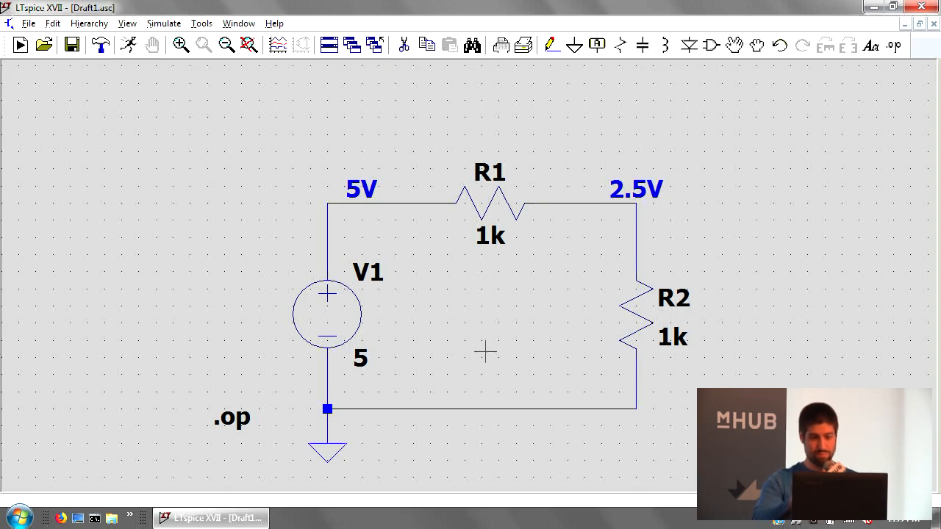
pyautogui.moveTo(484, 365)
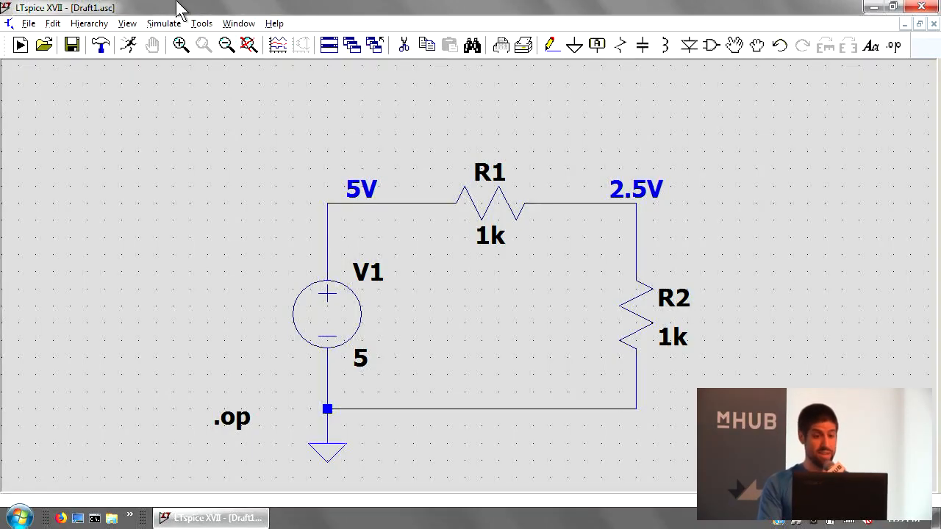
# Show the SPICE netlist and highlight its .op and .backanno directives.
pyautogui.click(126, 23)
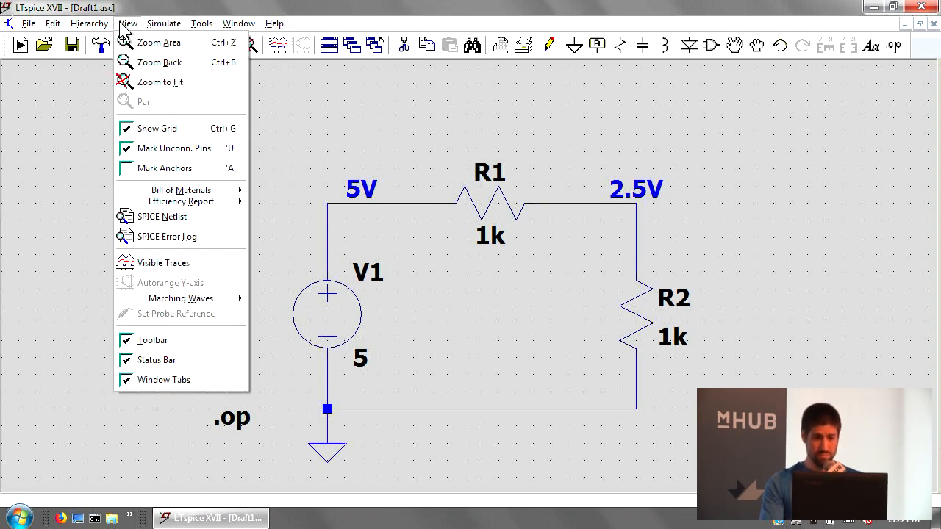
pyautogui.click(162, 216)
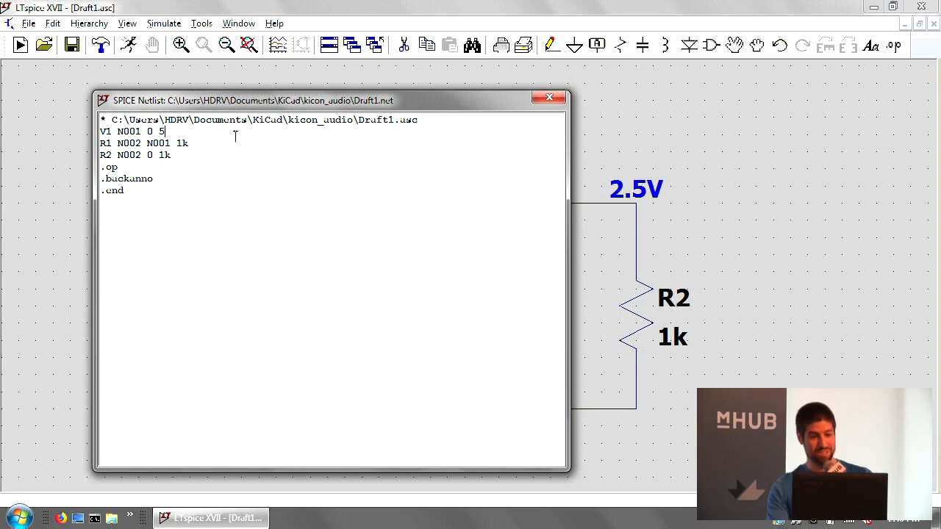
pyautogui.moveTo(213, 102)
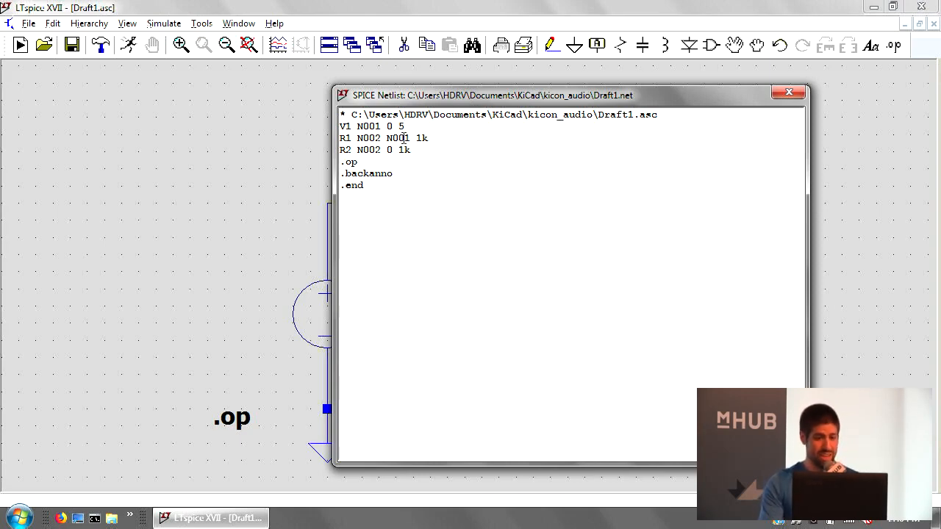
pyautogui.doubleClick(348, 162)
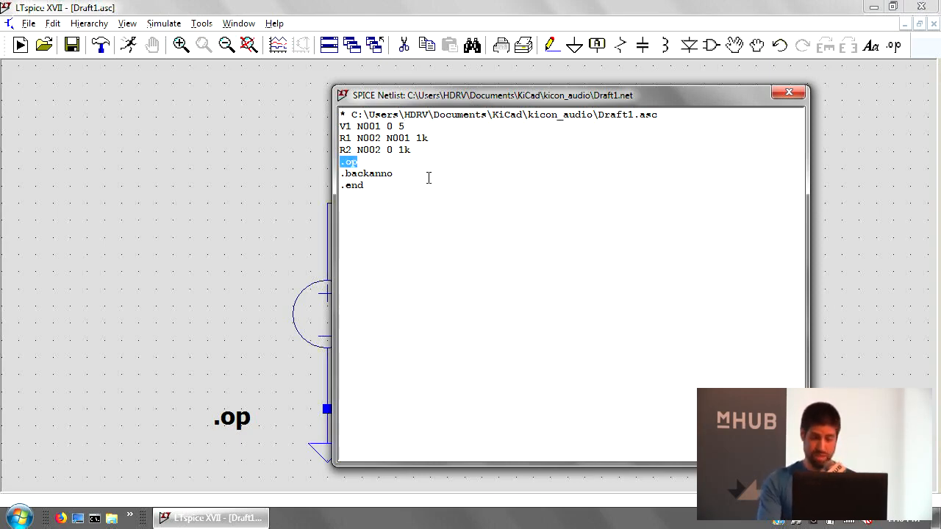
pyautogui.click(366, 173)
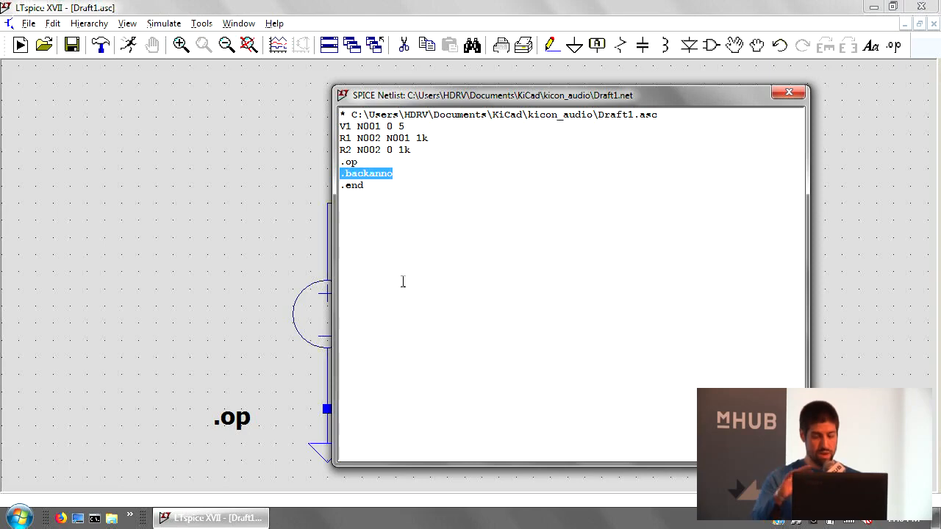
pyautogui.moveTo(402, 293)
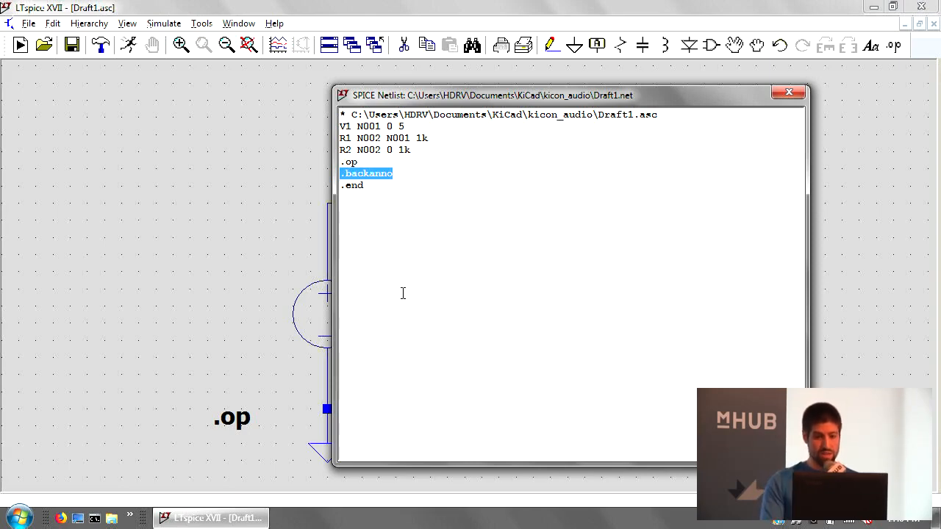
pyautogui.moveTo(425, 230)
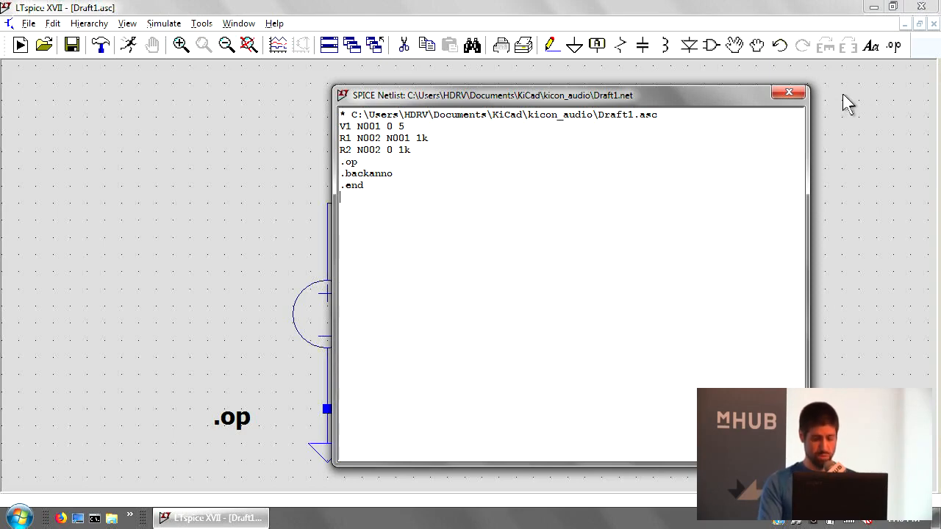
pyautogui.moveTo(823, 93)
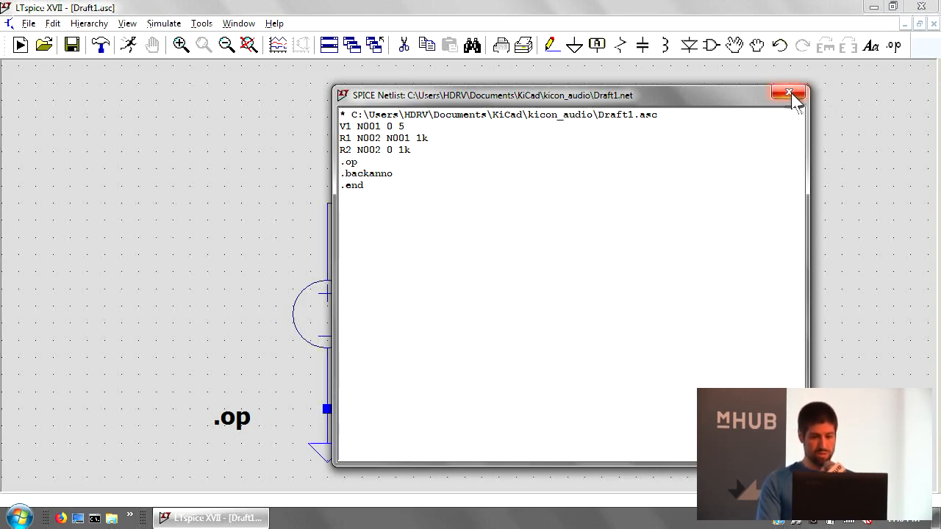
# Close the netlist, label the midpoint net 'out', and dismiss the V(out) = 2.5 V results.
pyautogui.click(789, 94)
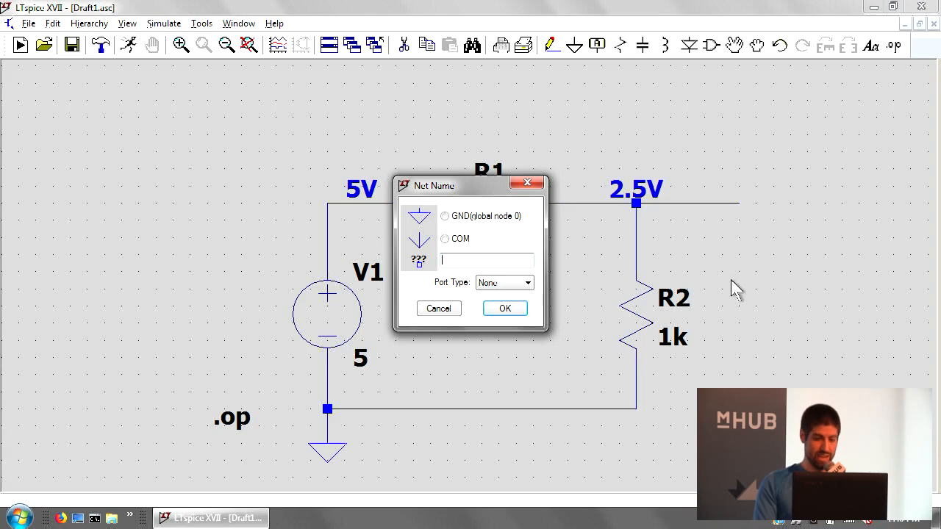
pyautogui.write('out')
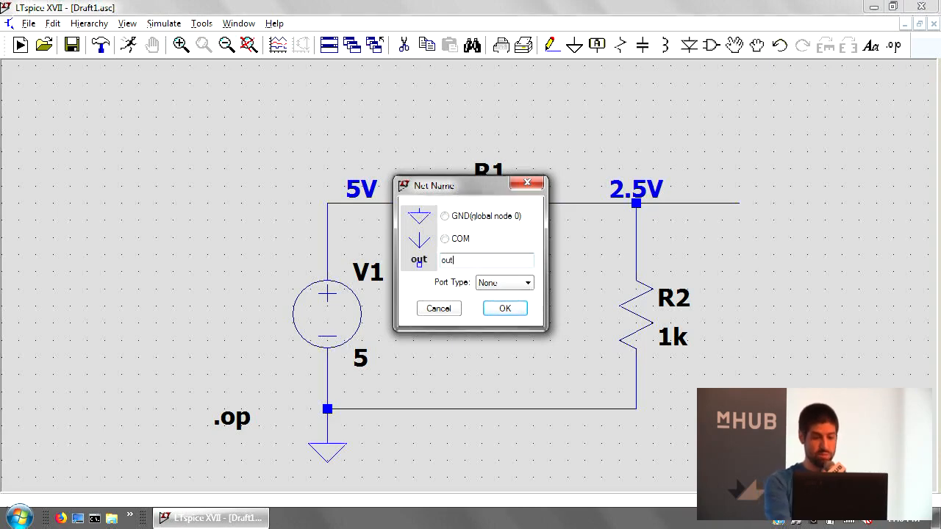
pyautogui.click(505, 308)
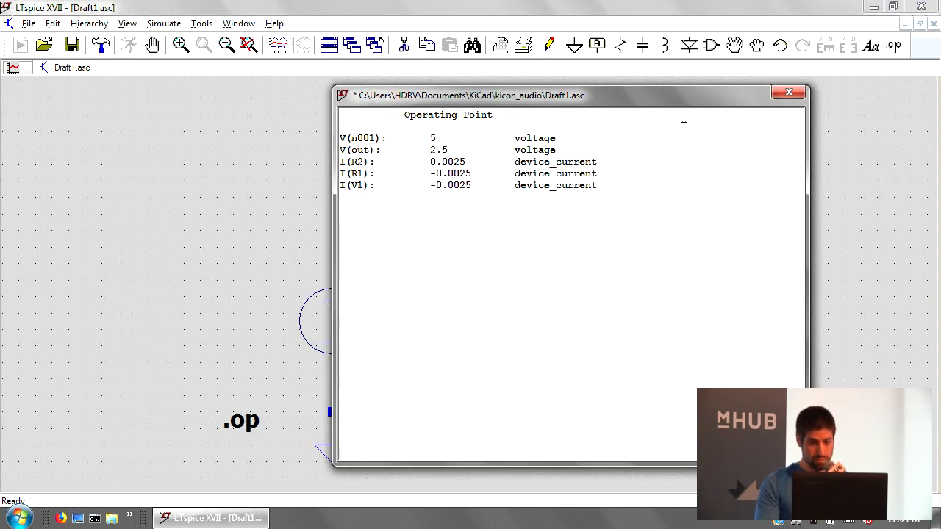
pyautogui.click(788, 92)
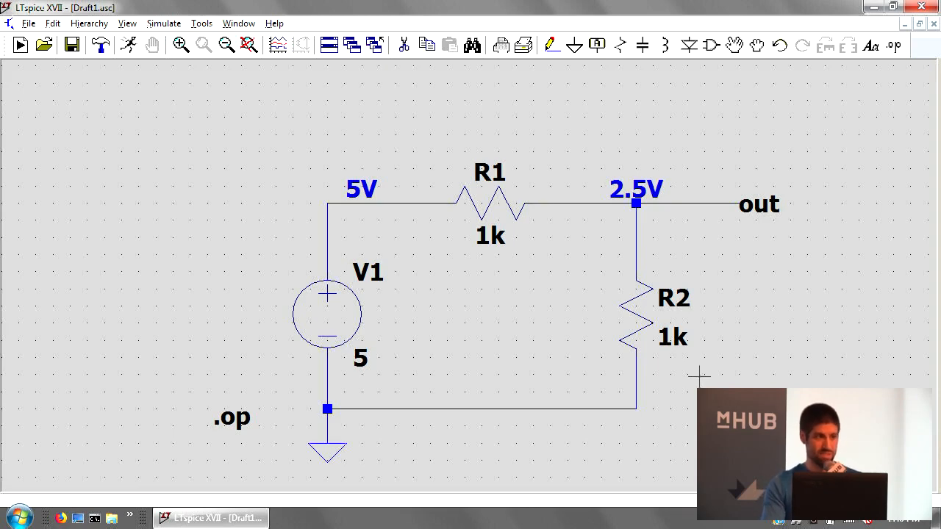
pyautogui.moveTo(645, 320)
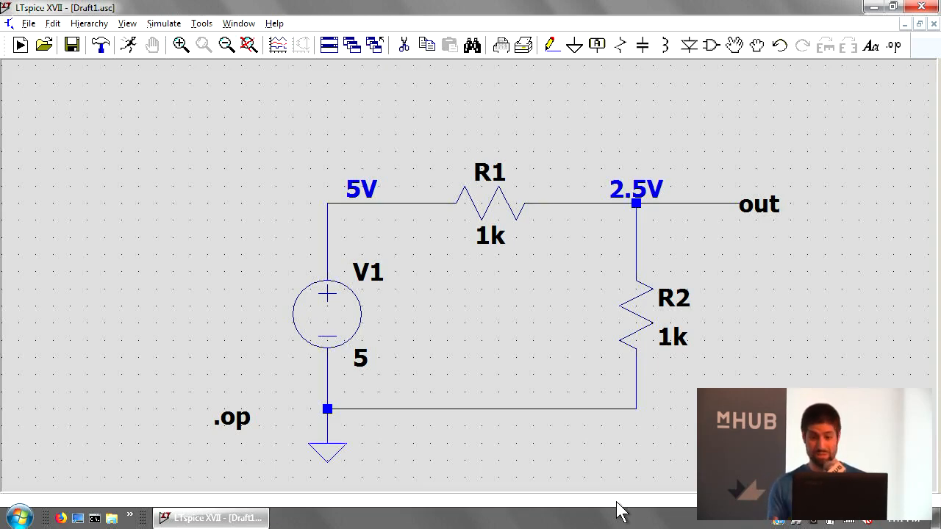
pyautogui.moveTo(575, 433)
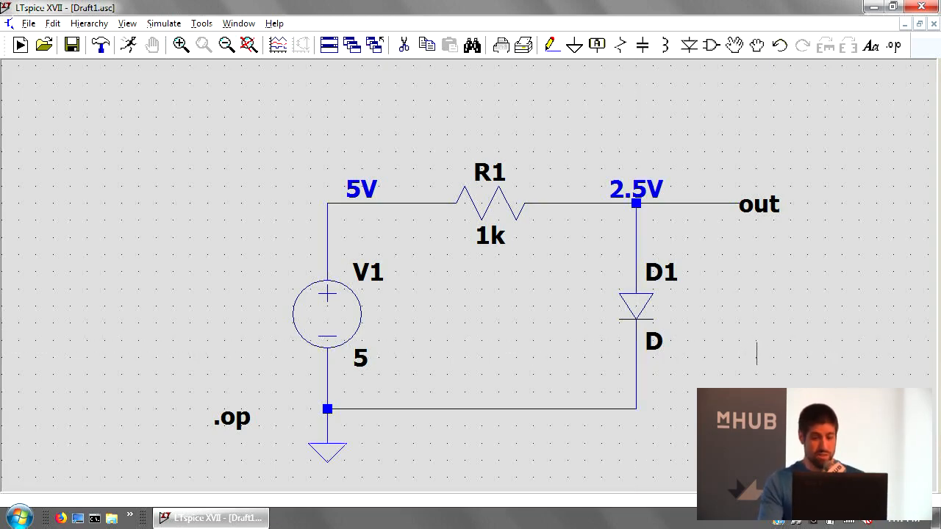
pyautogui.moveTo(745, 366)
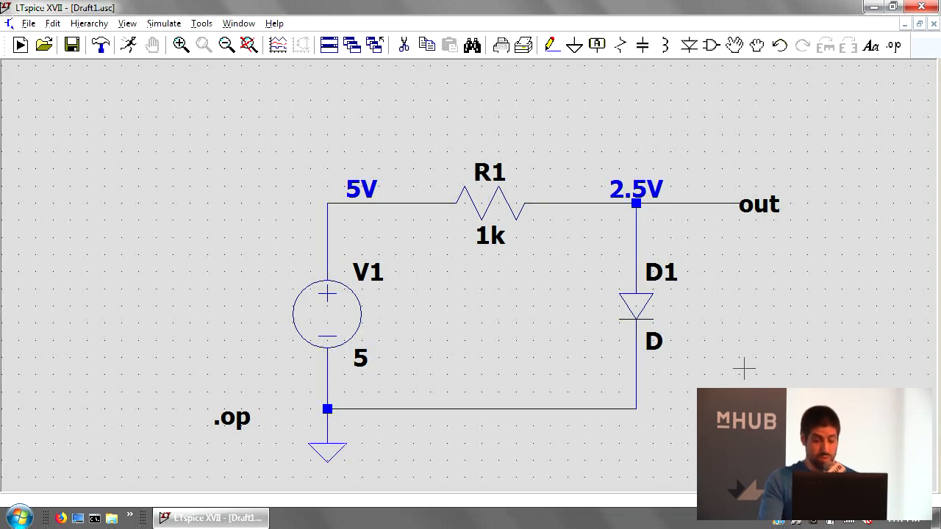
pyautogui.moveTo(751, 359)
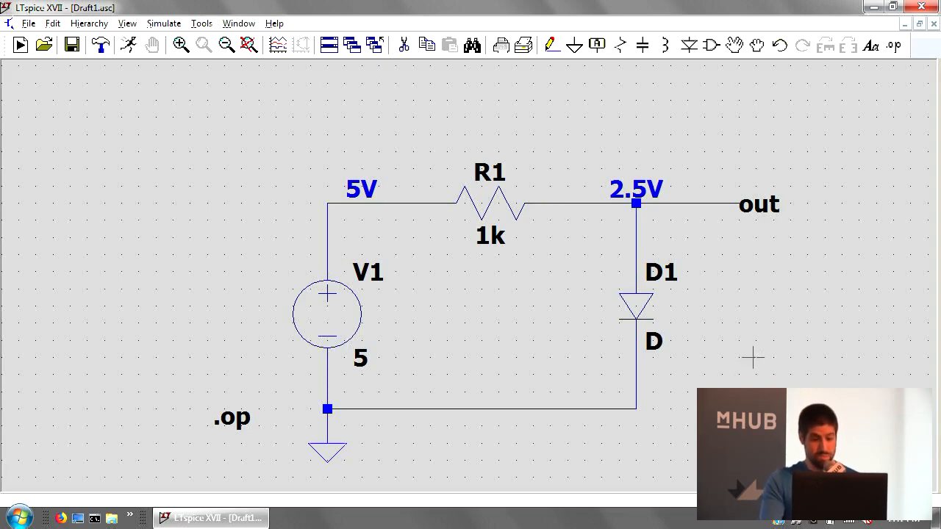
pyautogui.moveTo(643, 309)
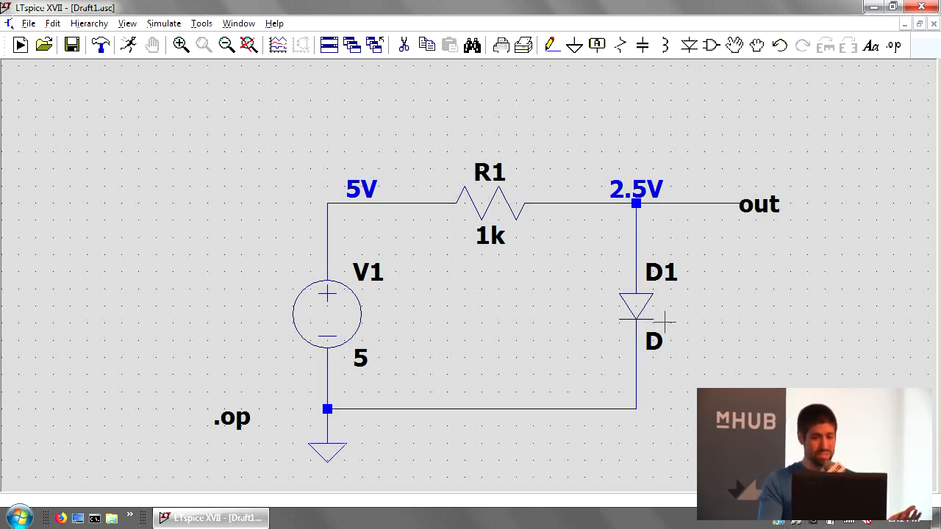
pyautogui.moveTo(656, 316)
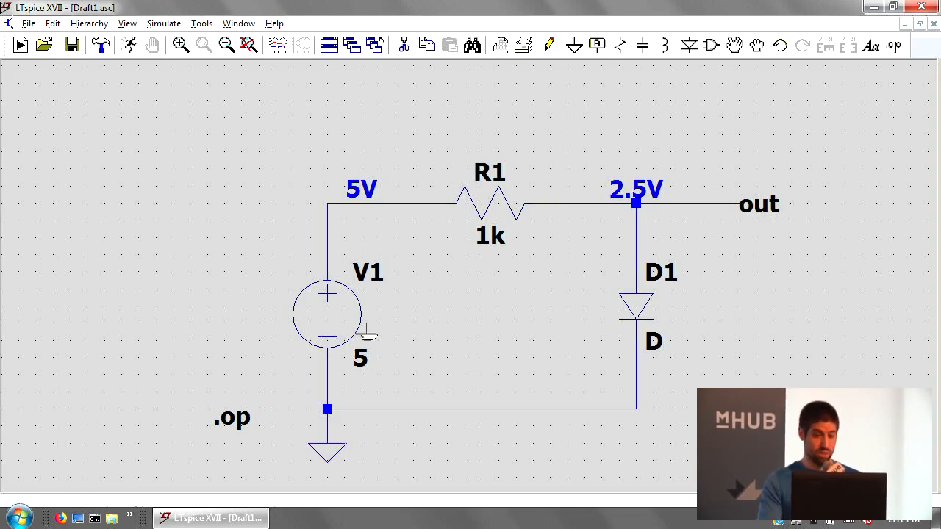
pyautogui.moveTo(171, 24)
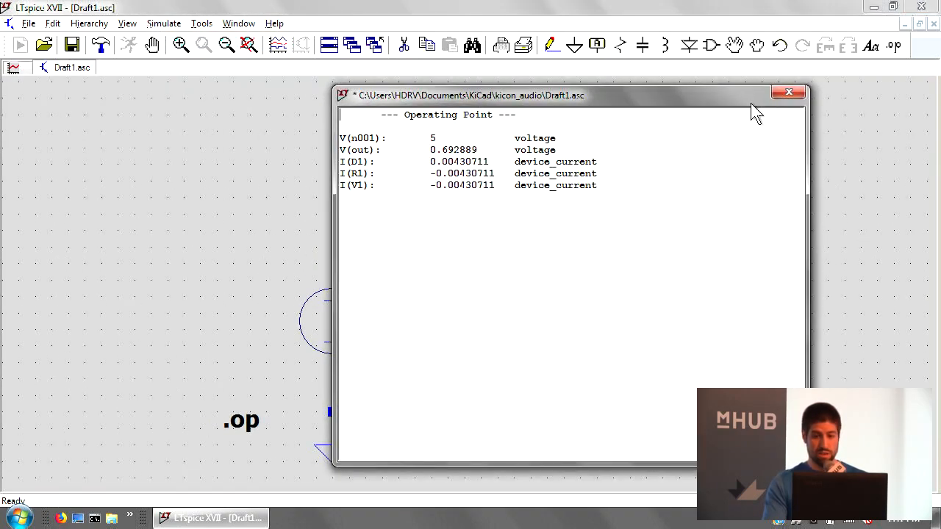
# Close the Operating Point window to see out annotated at 692.88856 mV.
pyautogui.click(788, 92)
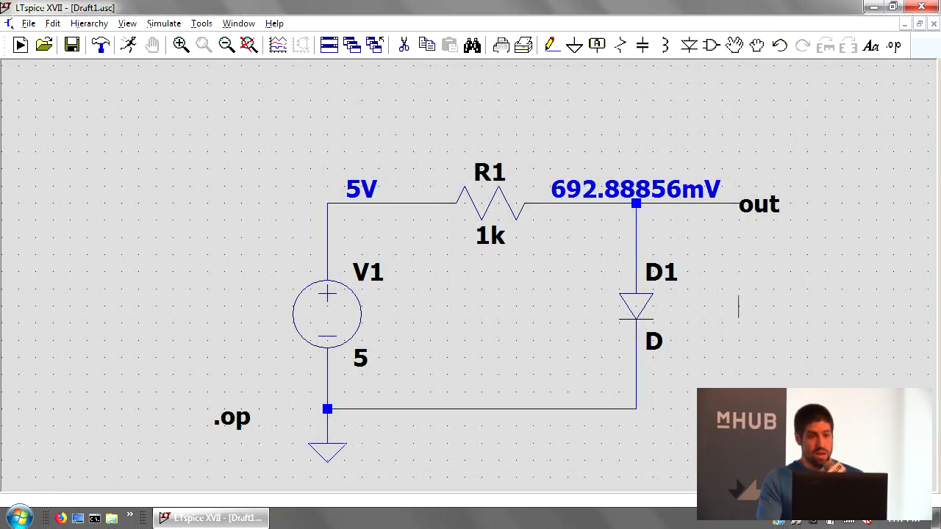
pyautogui.moveTo(746, 303)
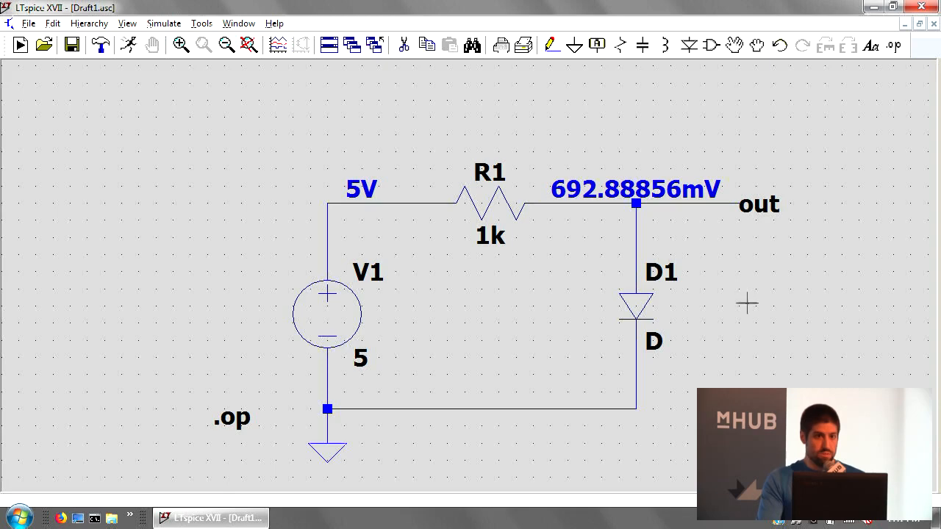
pyautogui.moveTo(759, 294)
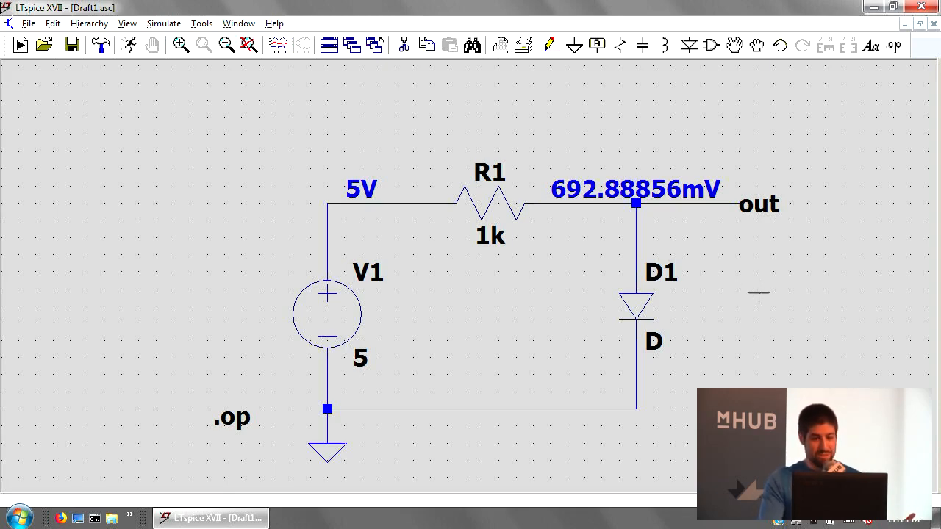
pyautogui.moveTo(695, 235)
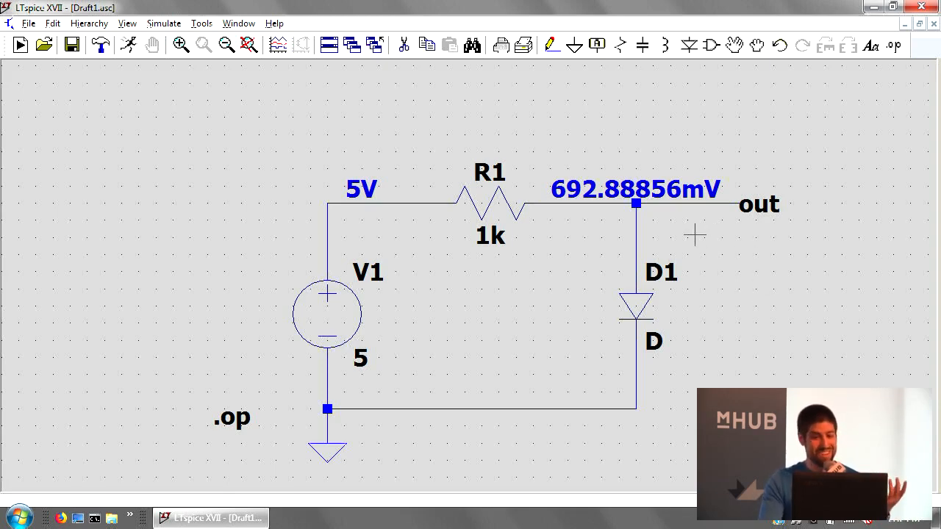
pyautogui.moveTo(676, 375)
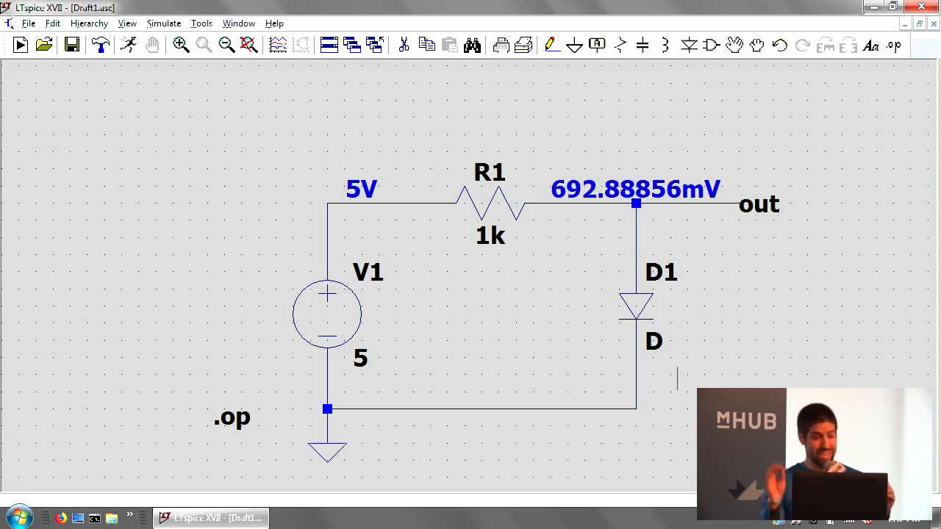
pyautogui.moveTo(675, 443)
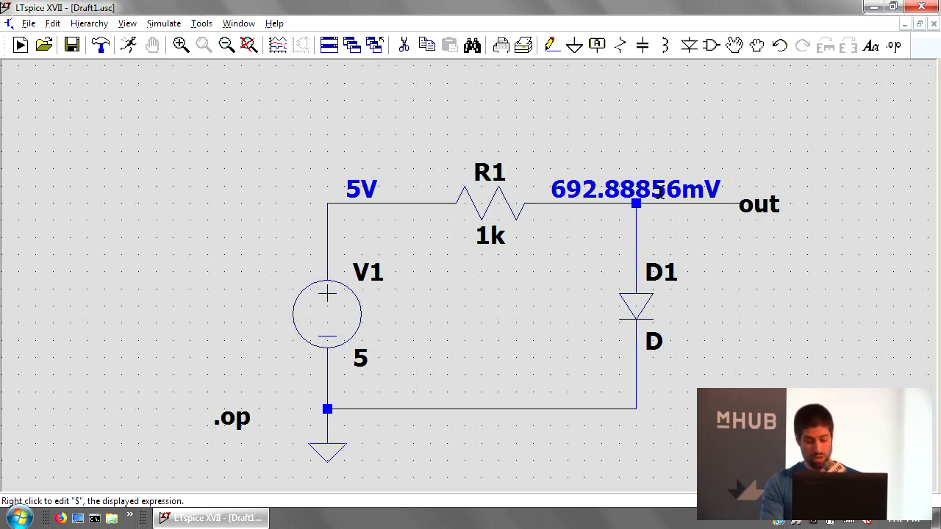
pyautogui.moveTo(650, 304)
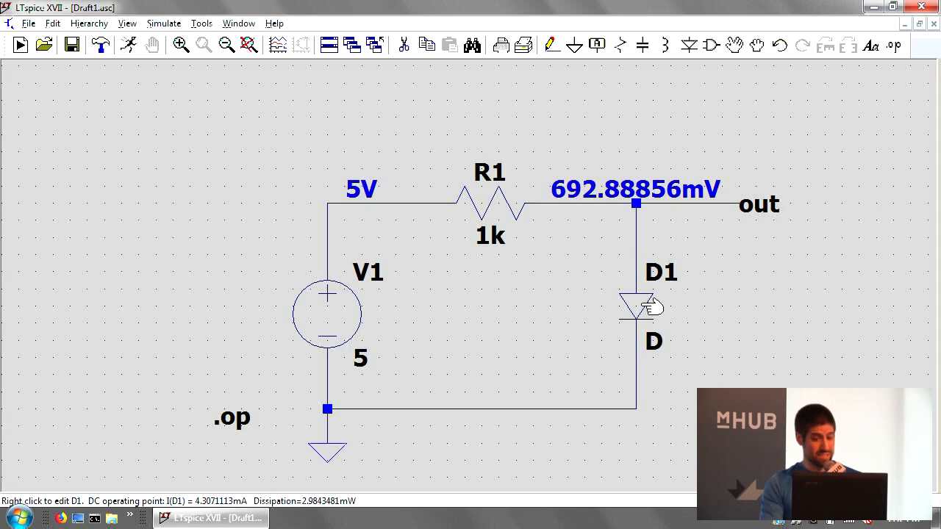
# Change diode D1's model to 1N4148 and close the rerun results showing 653.22948 mV.
pyautogui.rightClick(636, 305)
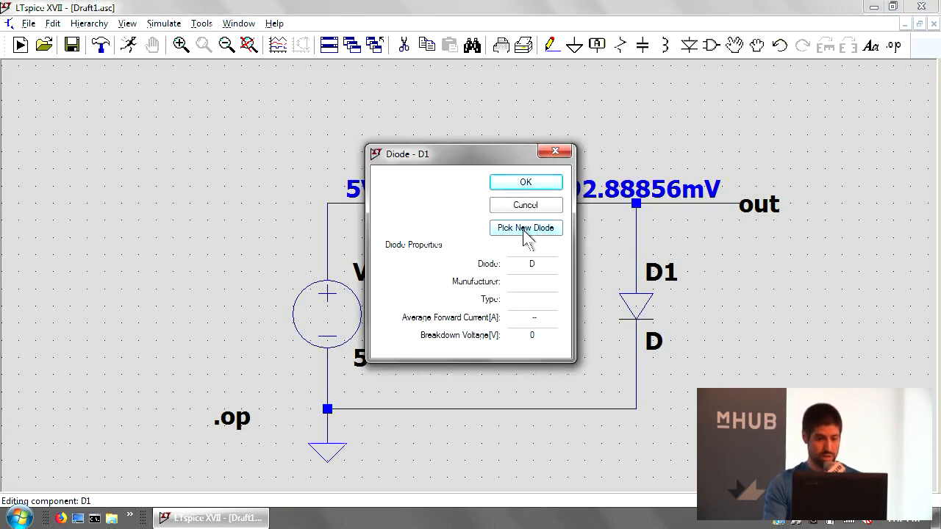
pyautogui.click(525, 228)
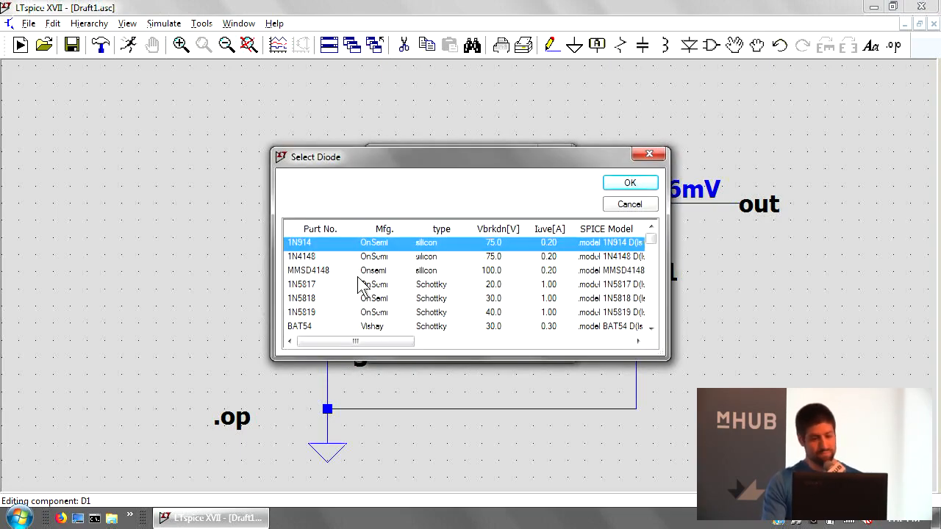
pyautogui.moveTo(343, 262)
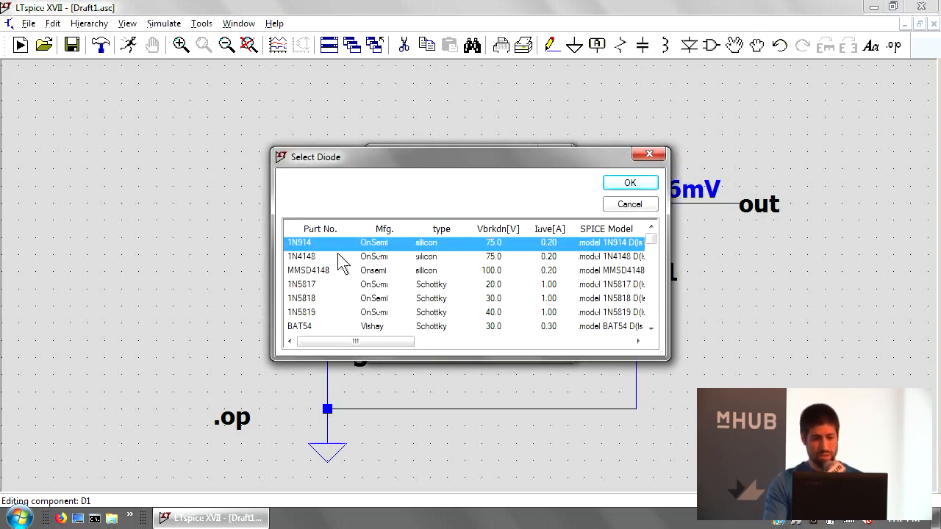
pyautogui.click(630, 183)
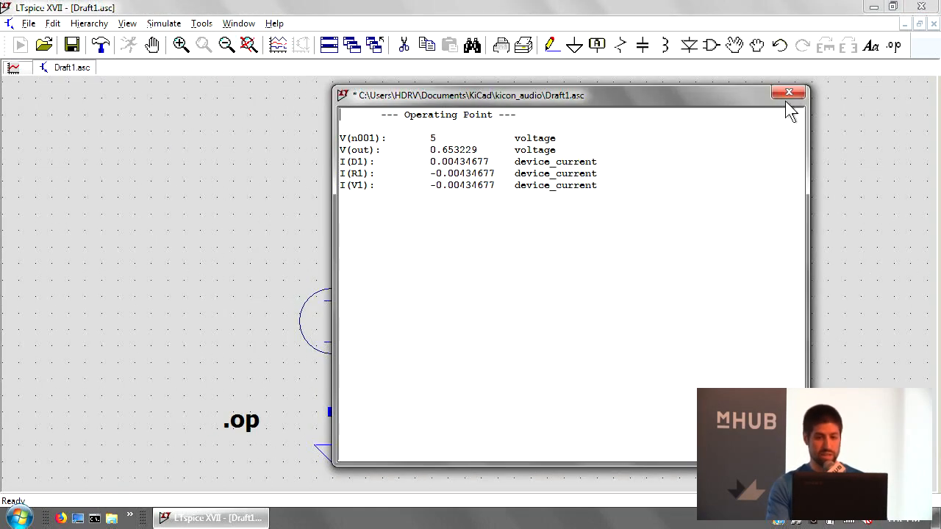
pyautogui.click(788, 92)
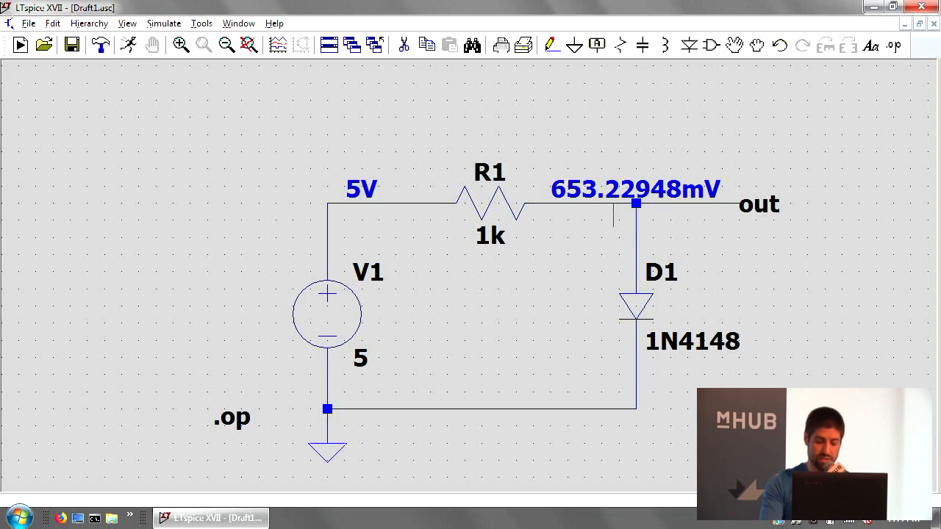
pyautogui.moveTo(613, 271)
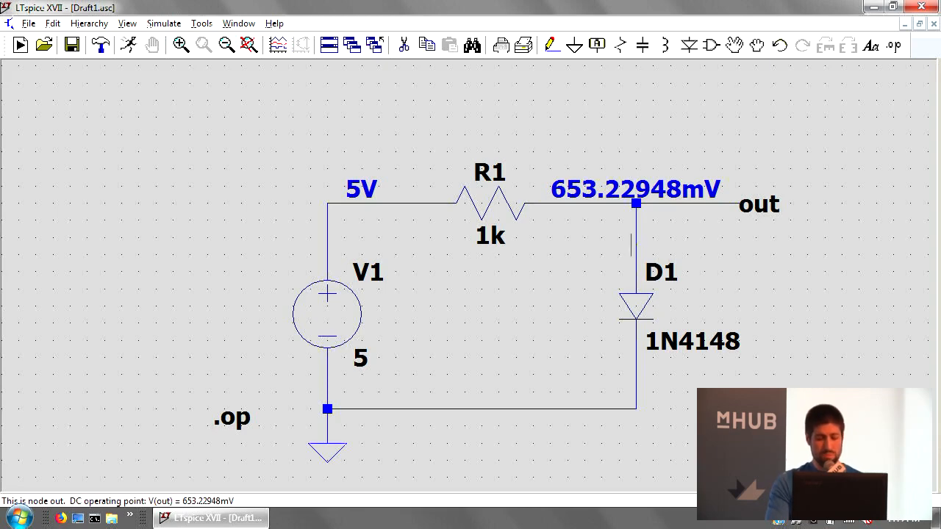
pyautogui.moveTo(684, 237)
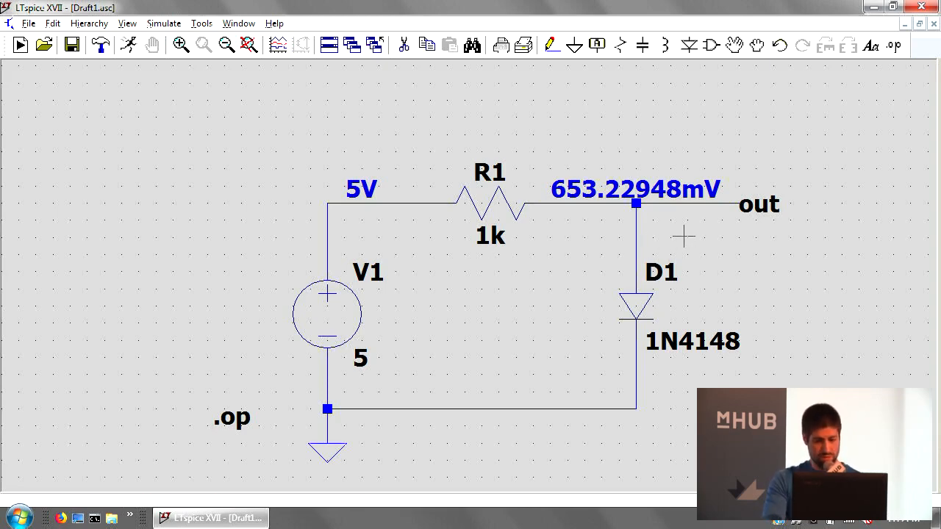
pyautogui.moveTo(662, 165)
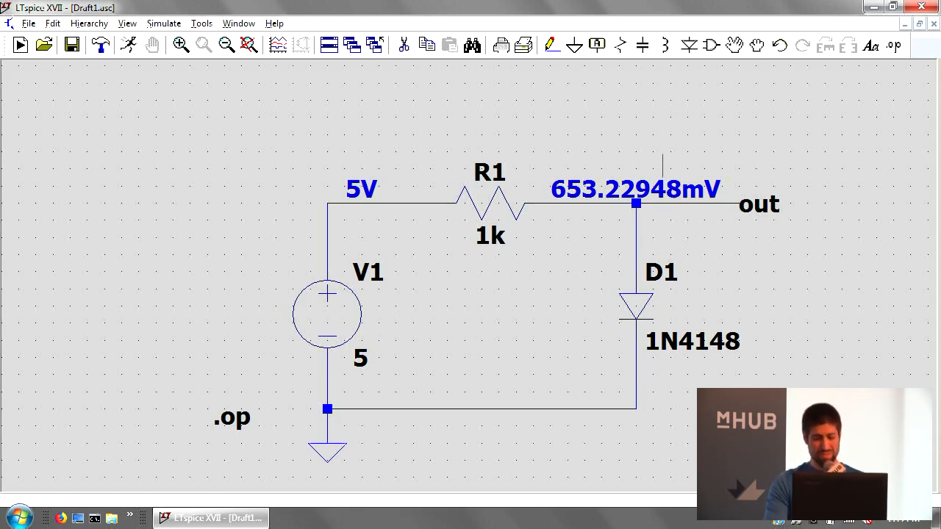
pyautogui.moveTo(636, 199)
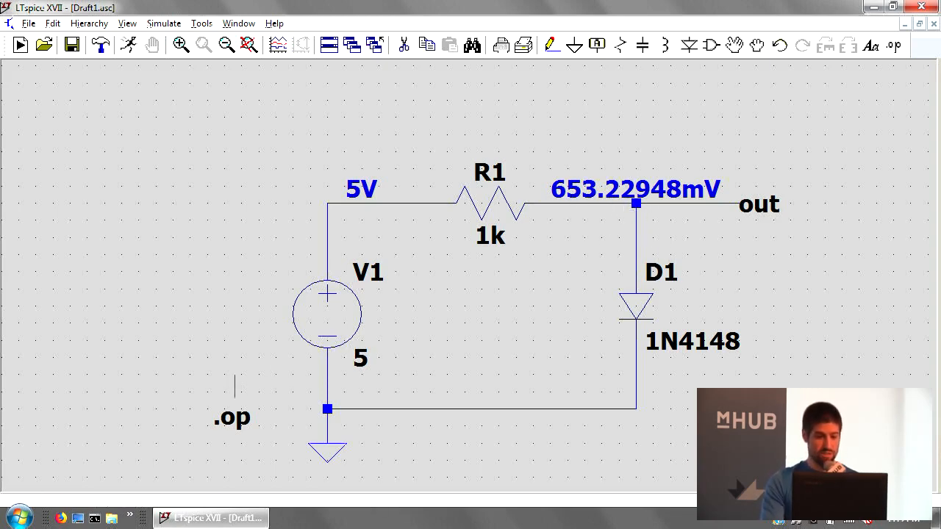
# Create the .ac dec 1k 1 1g directive, fixing the missing start frequency, and place it left of V1.
pyautogui.click(164, 23)
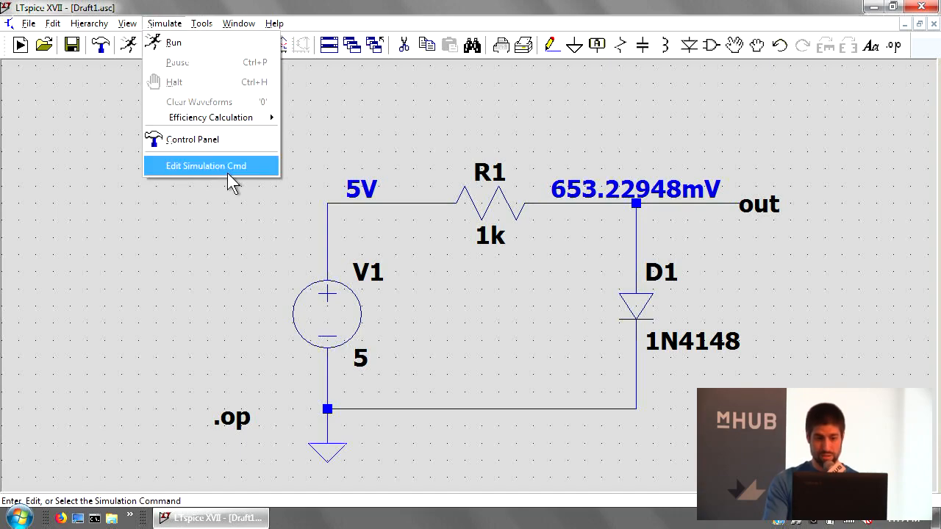
pyautogui.click(207, 165)
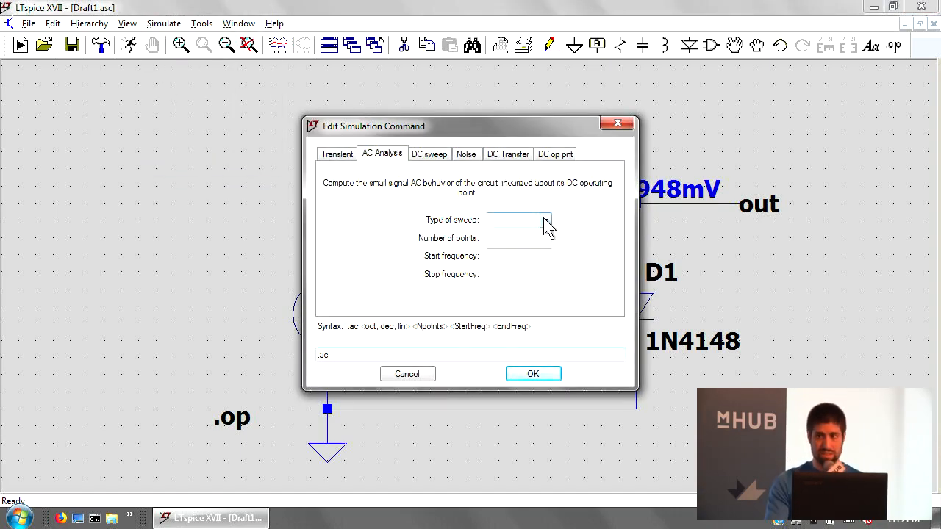
pyautogui.click(544, 220)
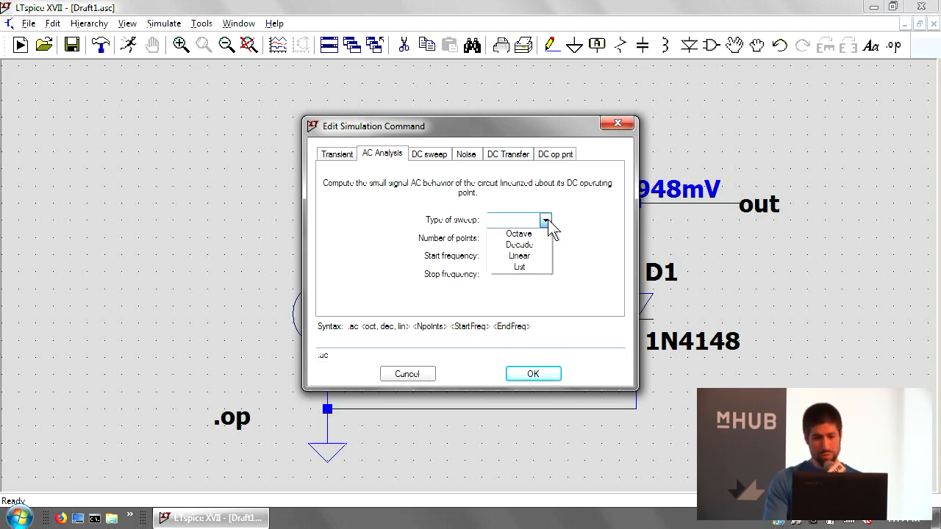
pyautogui.click(519, 244)
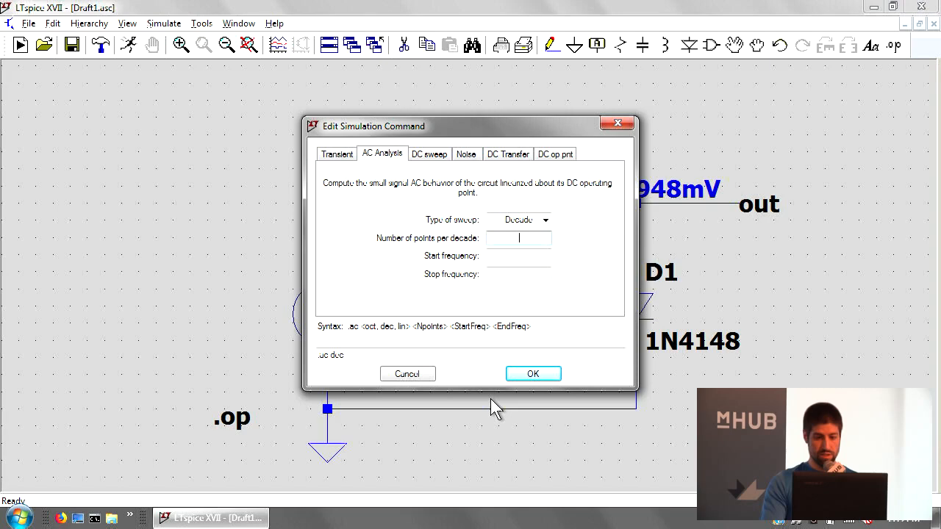
pyautogui.write('1')
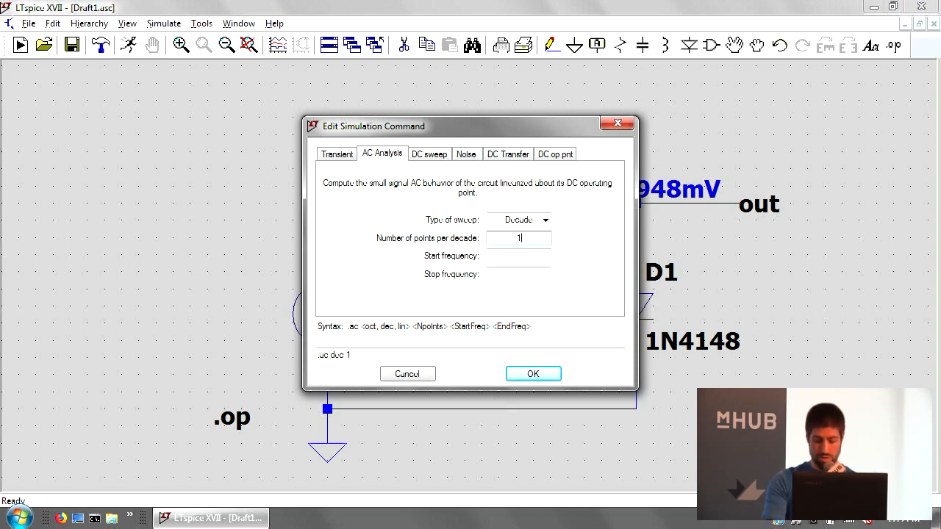
pyautogui.click(533, 373)
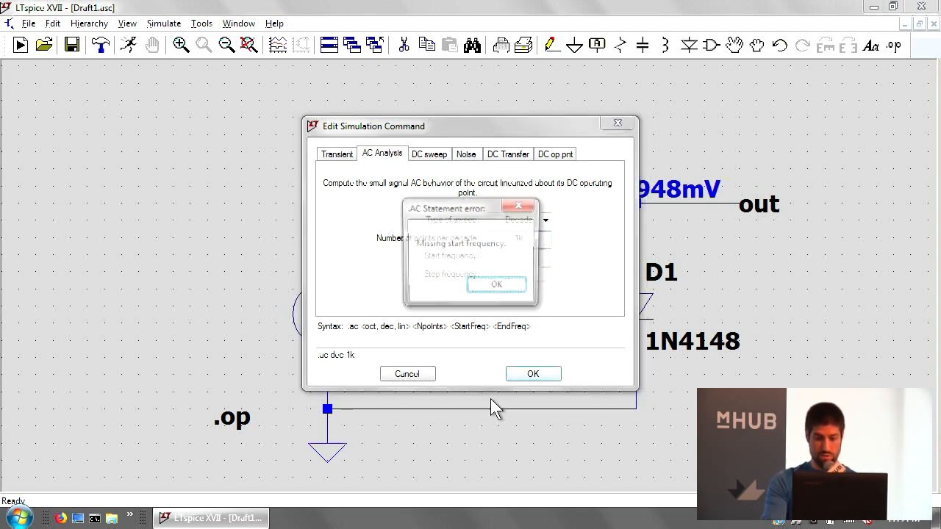
pyautogui.click(496, 284)
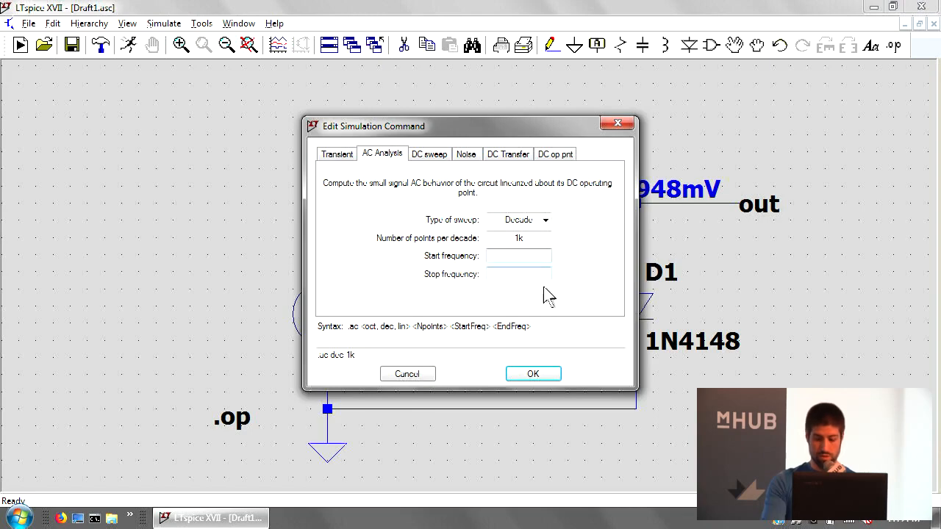
pyautogui.write('1')
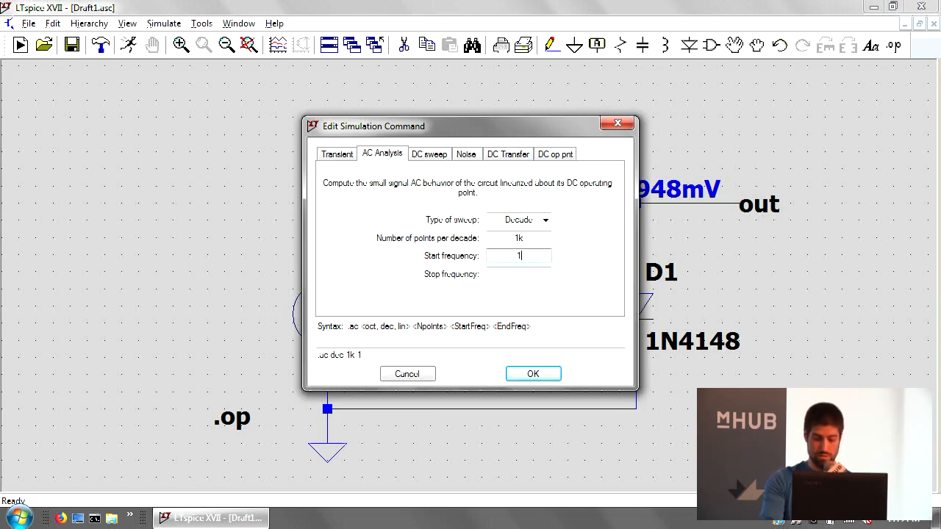
pyautogui.click(532, 373)
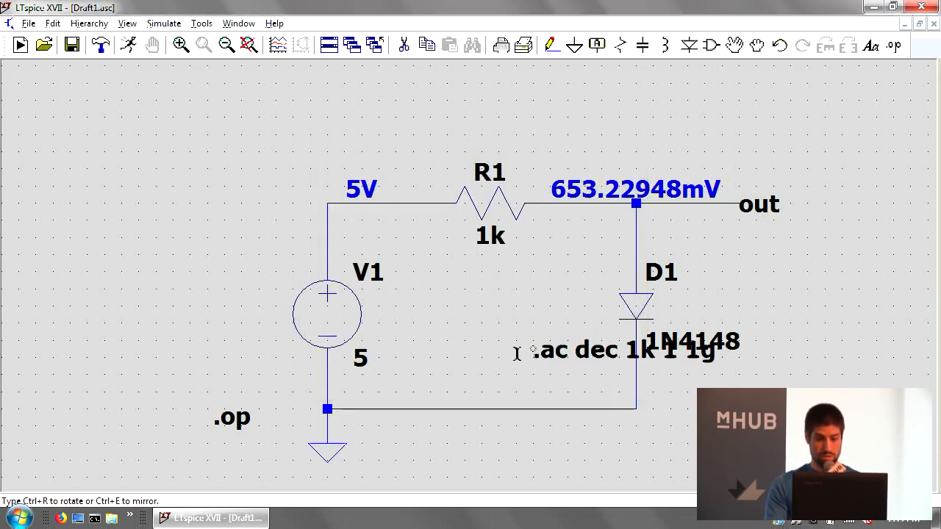
pyautogui.moveTo(625, 350); pyautogui.dragTo(177, 359)
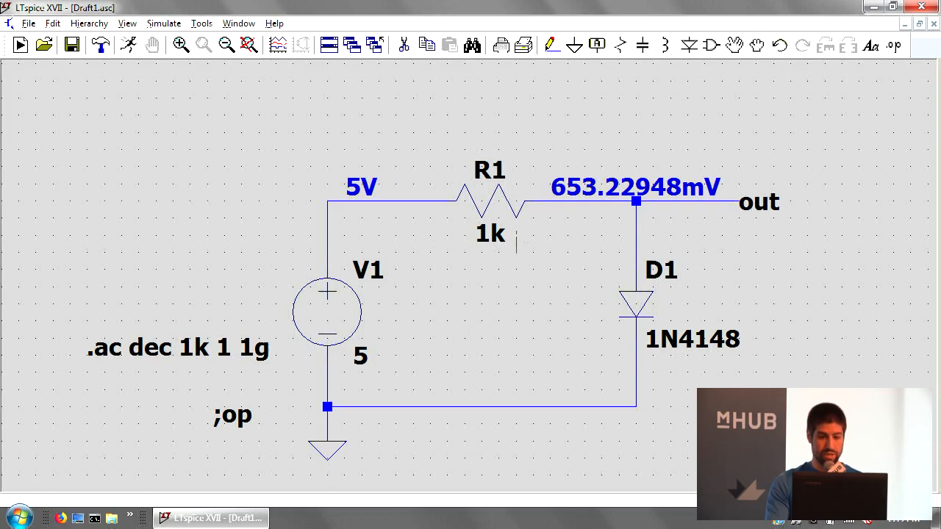
pyautogui.moveTo(399, 294)
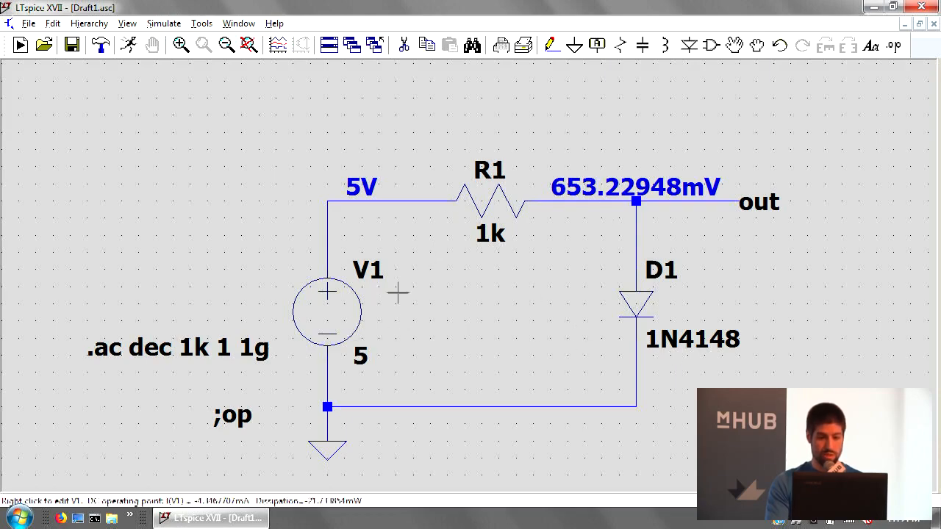
# Set AC amplitude 1 in V1's Advanced source settings, keeping the 5 V DC value.
pyautogui.doubleClick(327, 311)
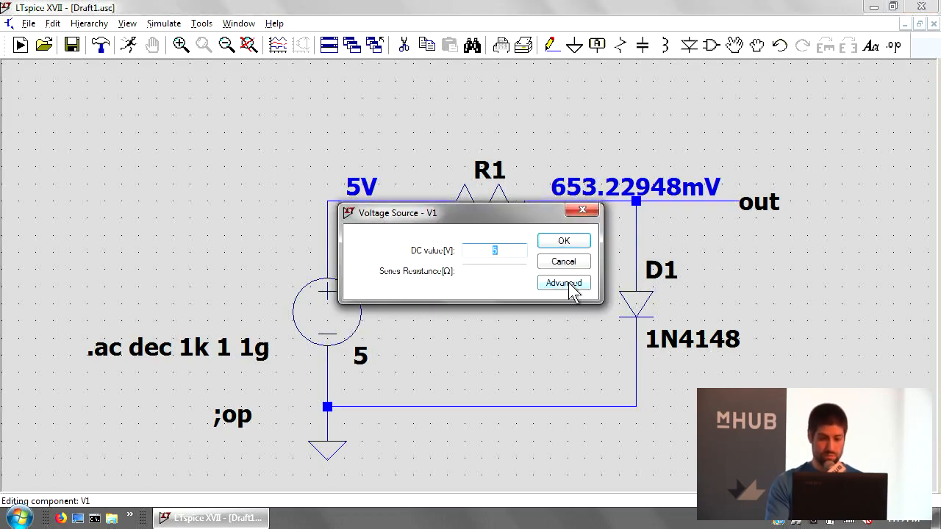
pyautogui.click(563, 283)
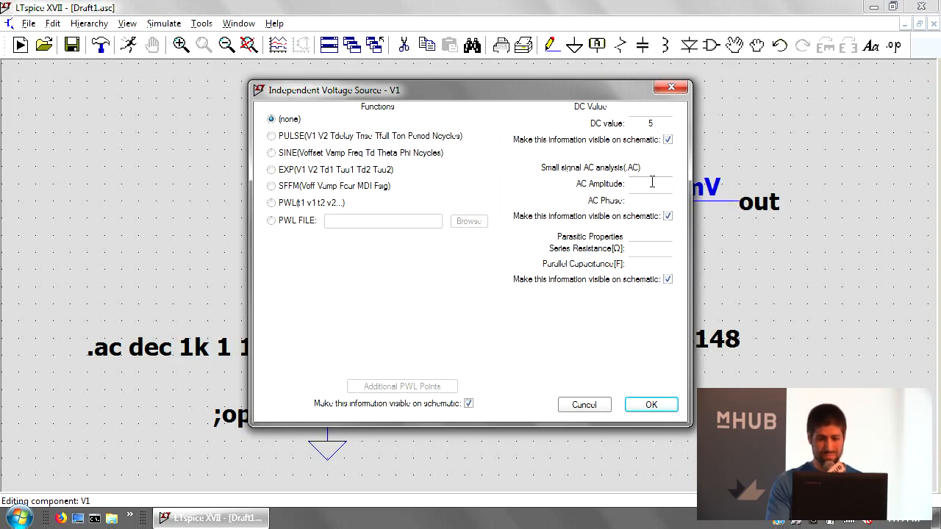
pyautogui.click(649, 404)
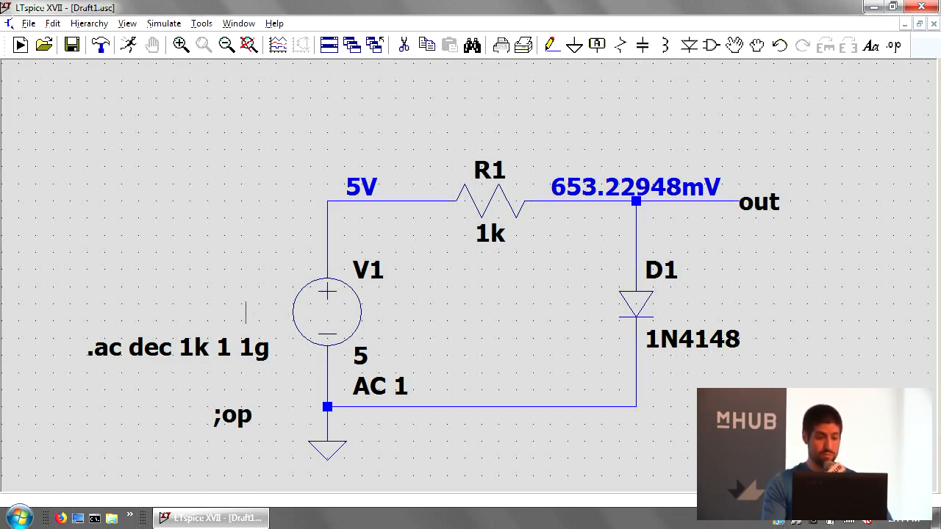
pyautogui.moveTo(276, 351)
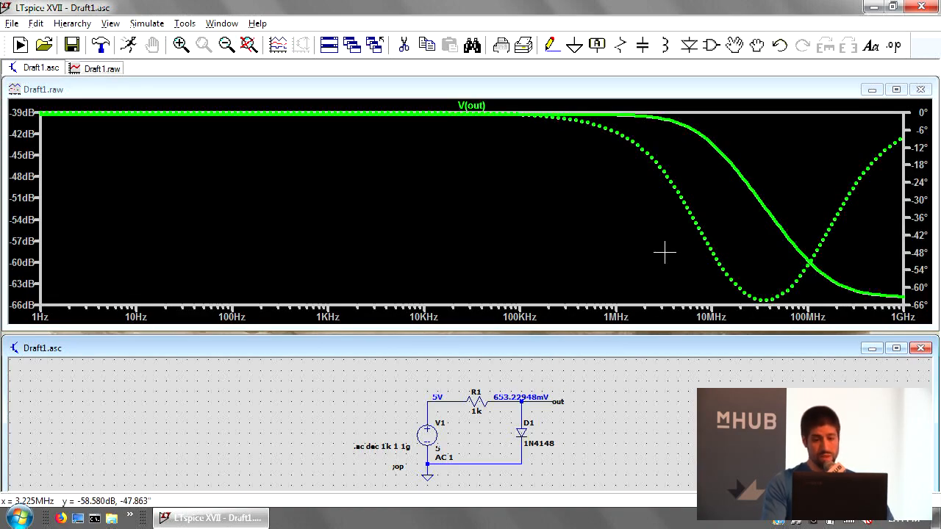
# Attach measurement cursors to the V(out) trace to read magnitude and phase.
pyautogui.click(472, 105)
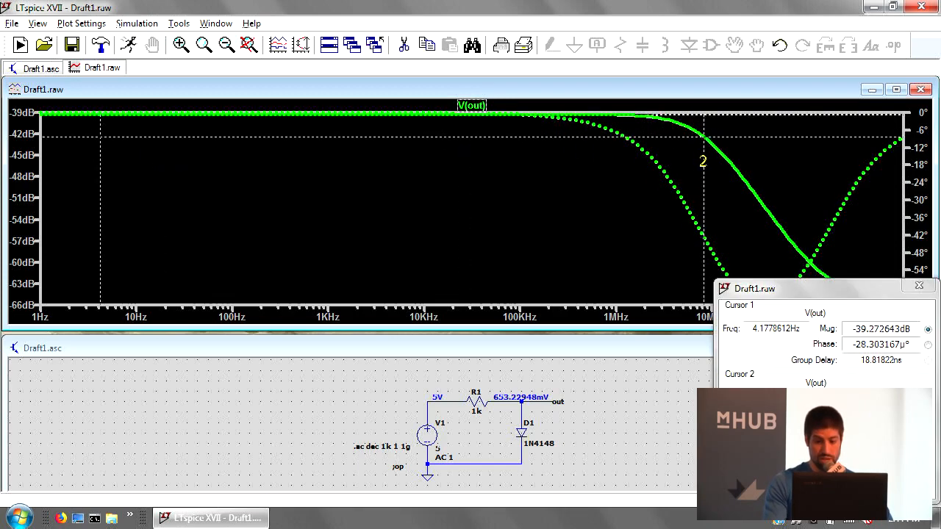
pyautogui.moveTo(632, 214)
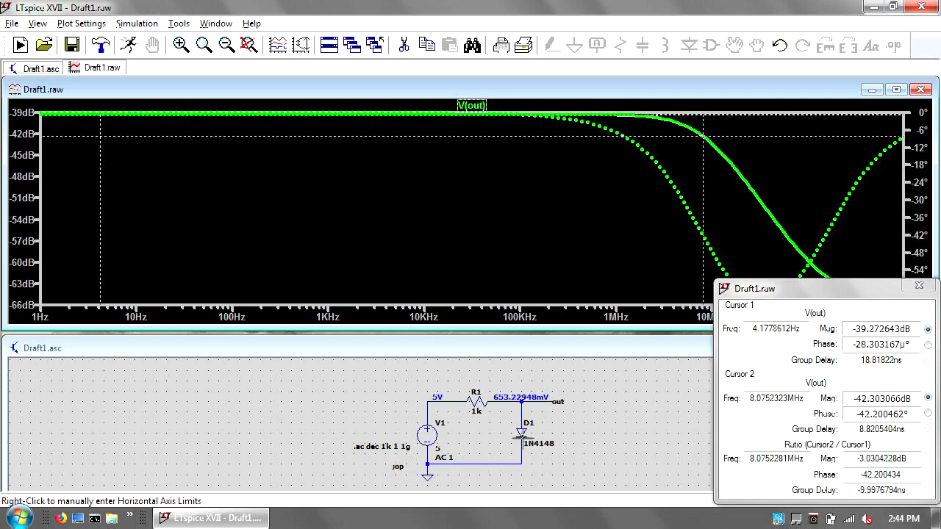
pyautogui.moveTo(531, 363)
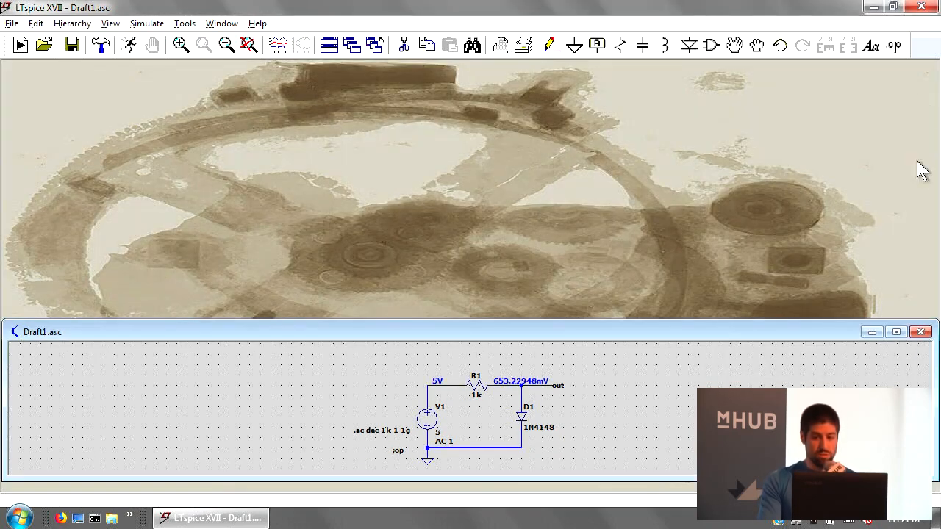
# Enlarge the schematic and place a .tran 3m transient analysis directive.
pyautogui.click(895, 332)
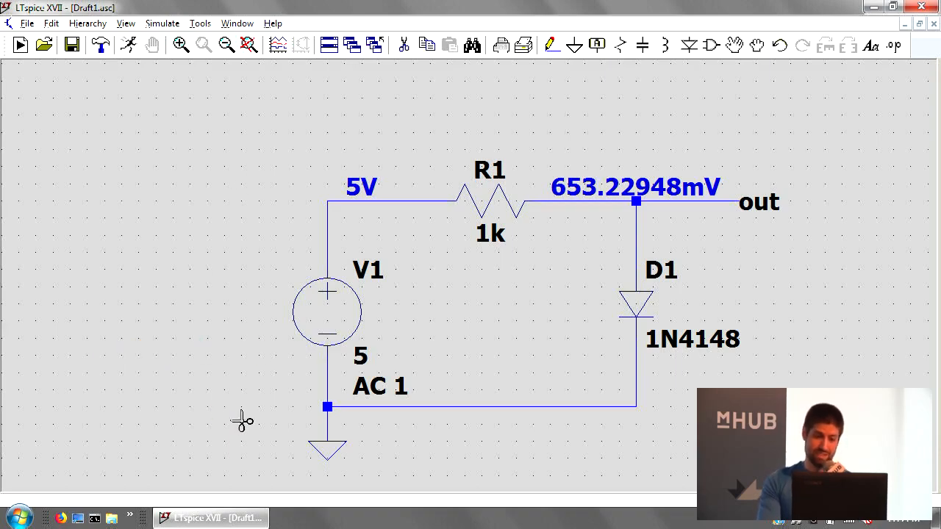
pyautogui.click(162, 22)
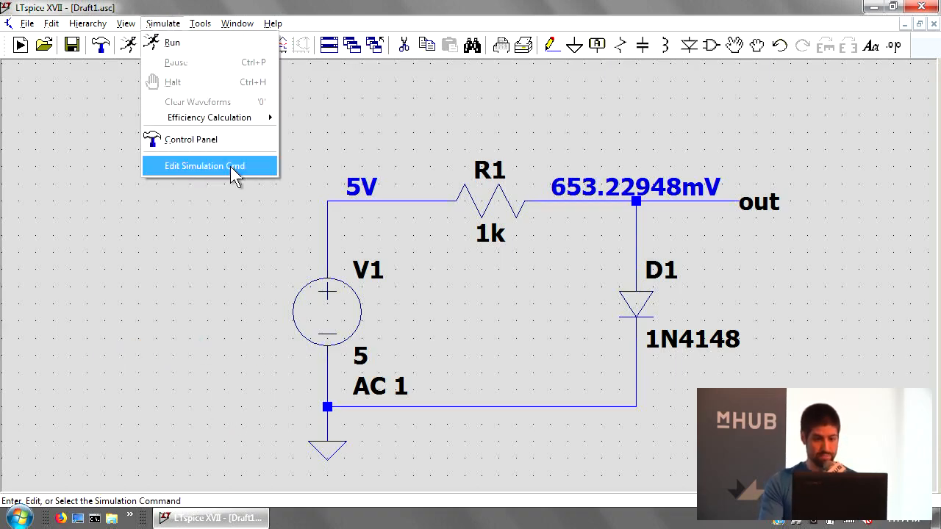
pyautogui.click(204, 166)
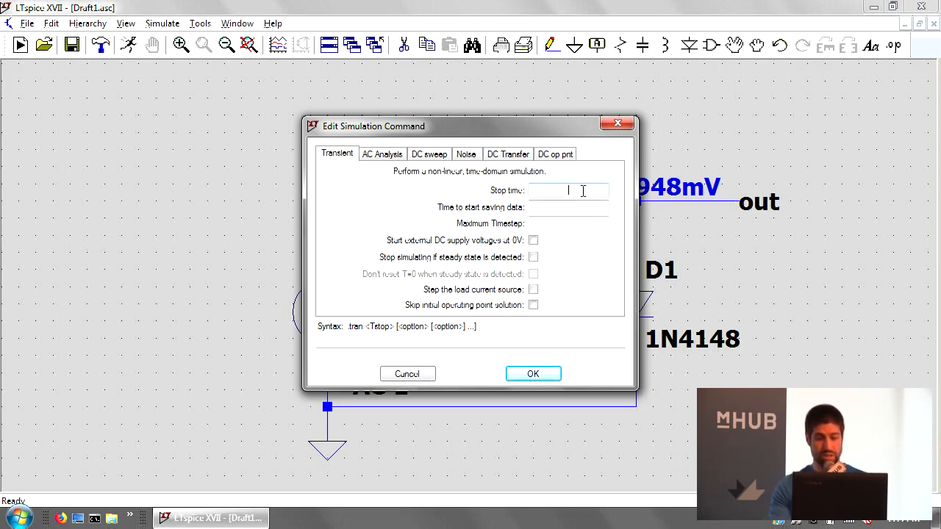
pyautogui.moveTo(669, 202)
pyautogui.write('3m')
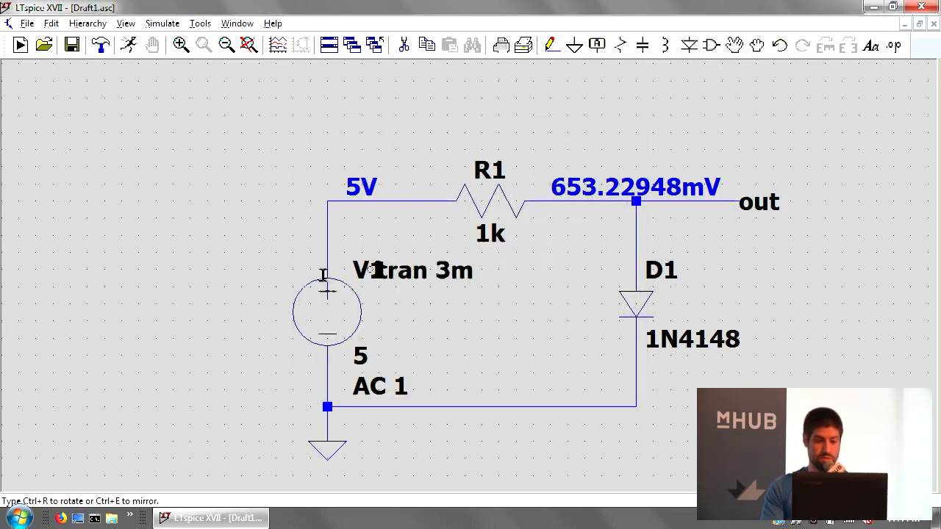
pyautogui.click(163, 23)
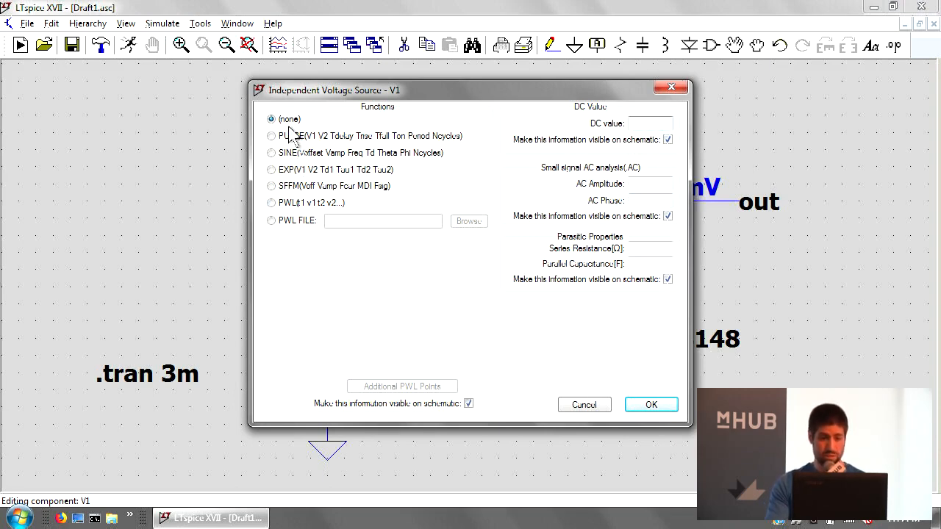
# Set V1 to a SINE(0 1 1k) source: 0 V offset, 1 V amplitude, 1 kHz.
pyautogui.click(271, 152)
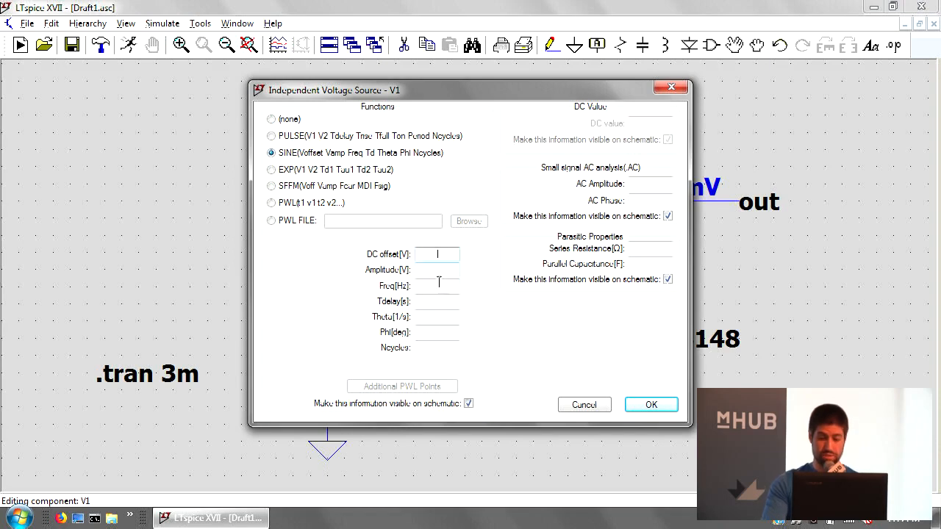
pyautogui.click(651, 184)
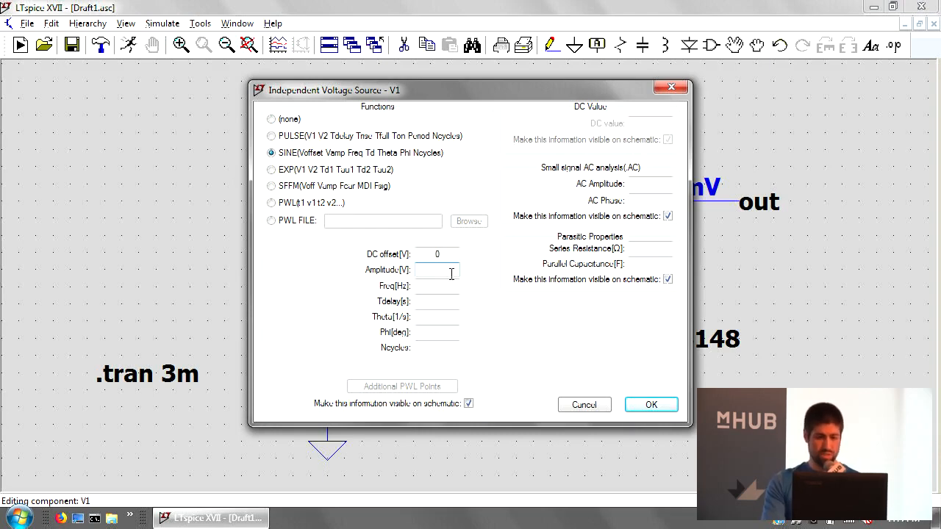
pyautogui.click(436, 270)
pyautogui.write('1')
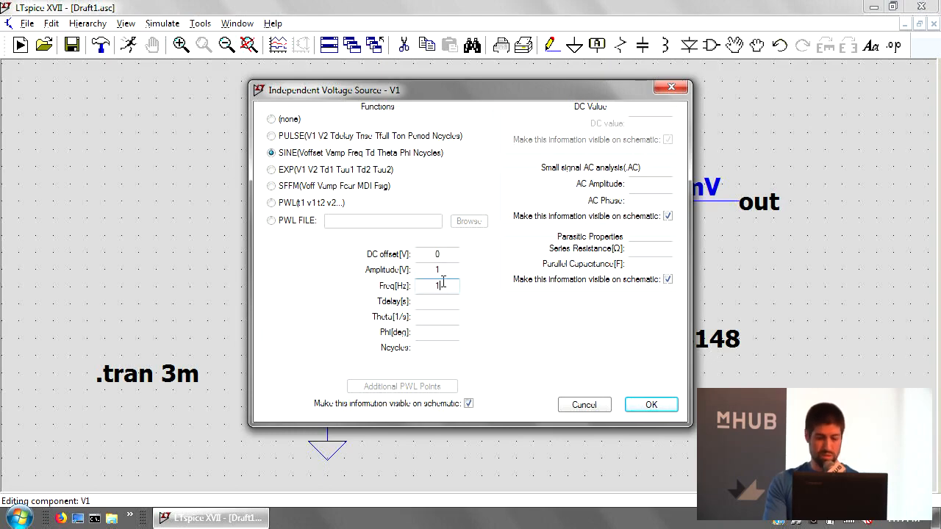
pyautogui.click(650, 404)
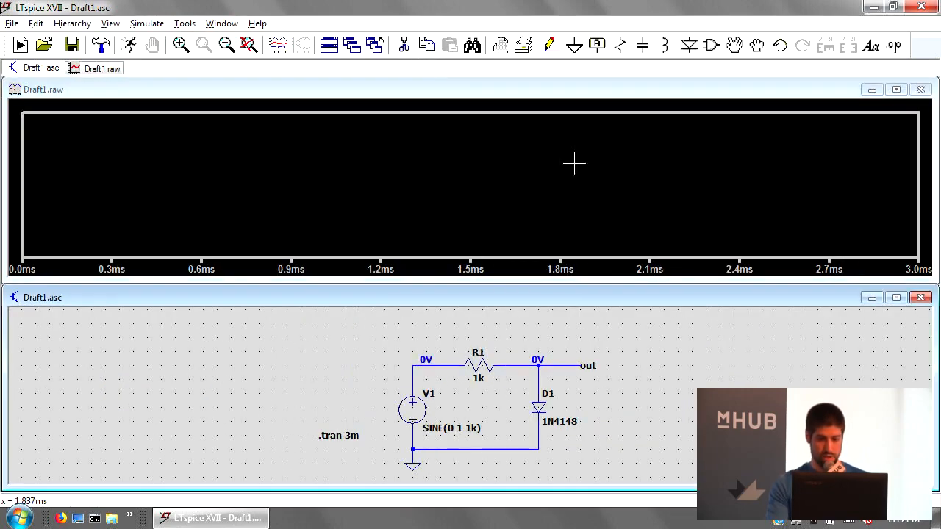
# Plot the input V(n001) alongside V(out) and colour the input trace red.
pyautogui.click(579, 365)
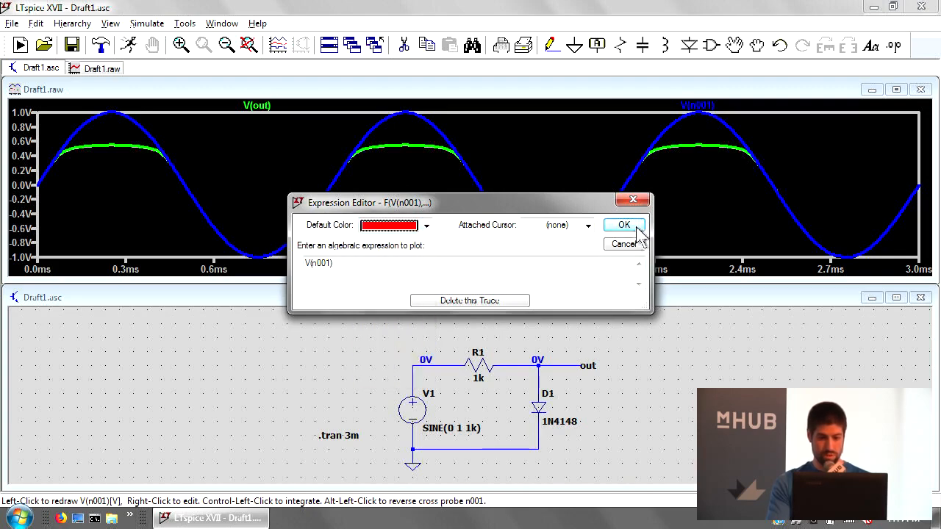
pyautogui.click(622, 224)
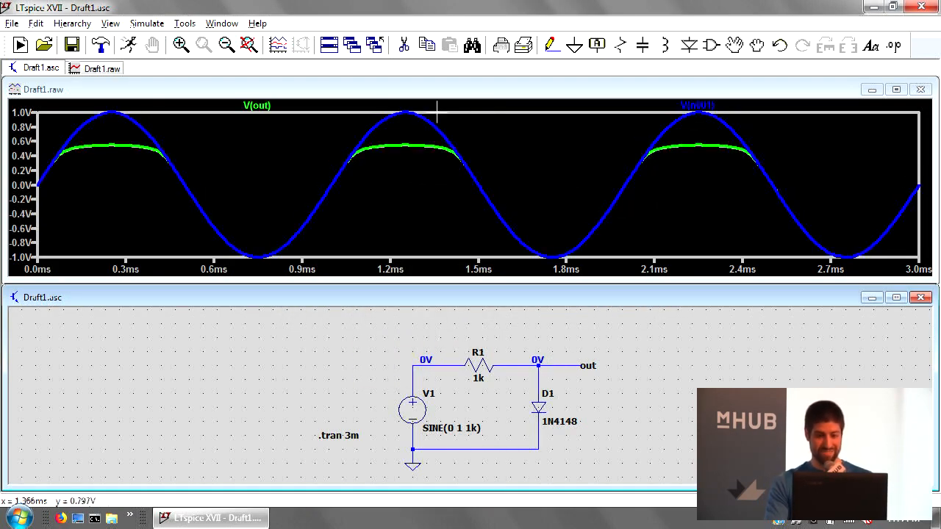
pyautogui.click(425, 225)
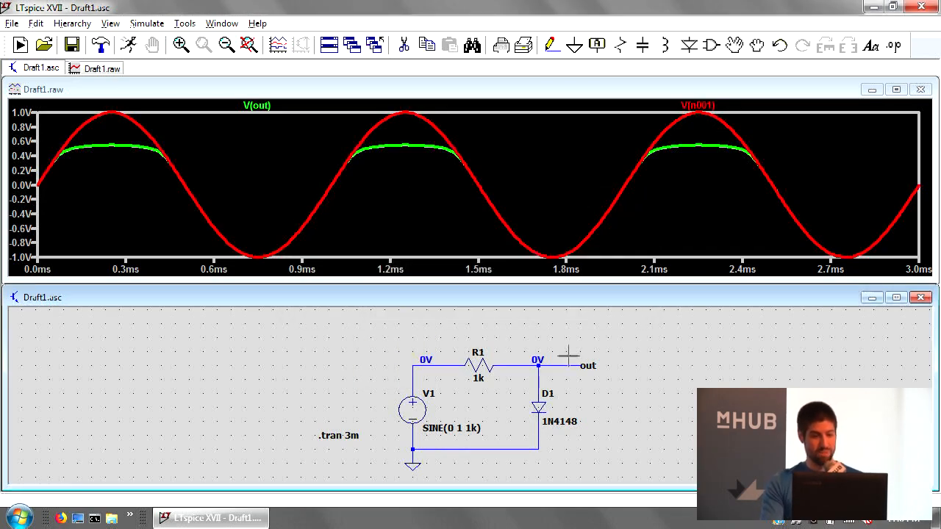
pyautogui.moveTo(558, 357)
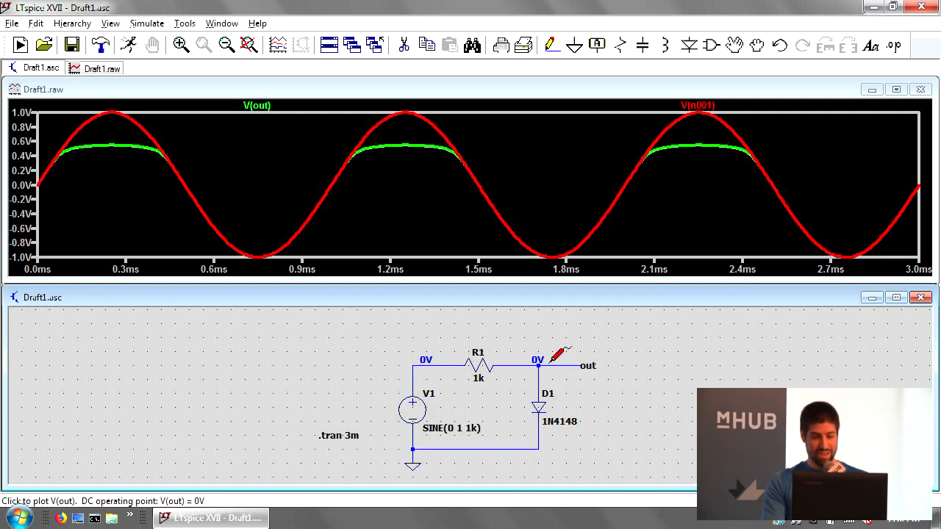
pyautogui.moveTo(548, 351)
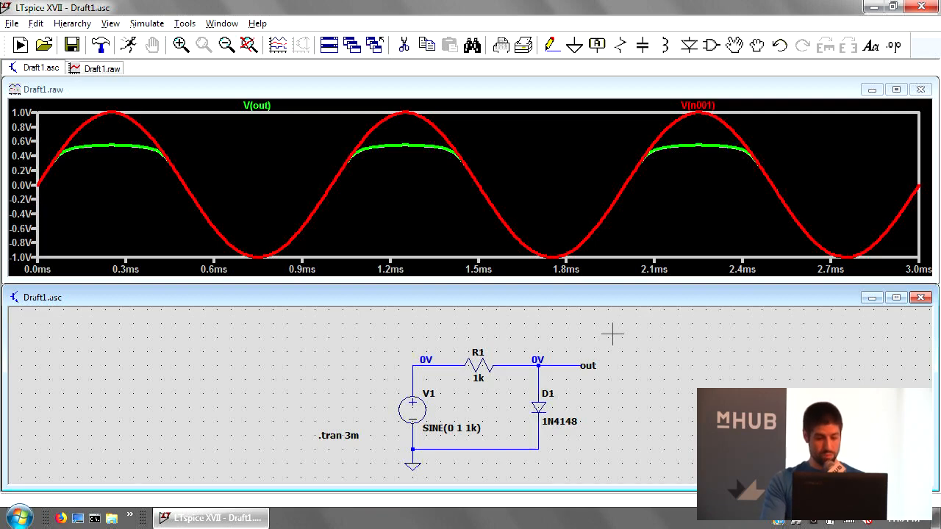
pyautogui.moveTo(592, 481)
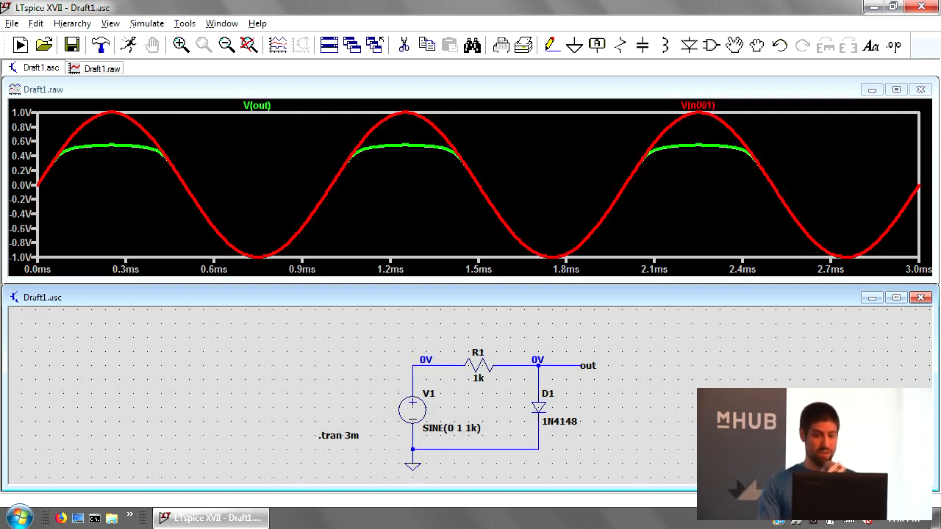
pyautogui.moveTo(572, 468)
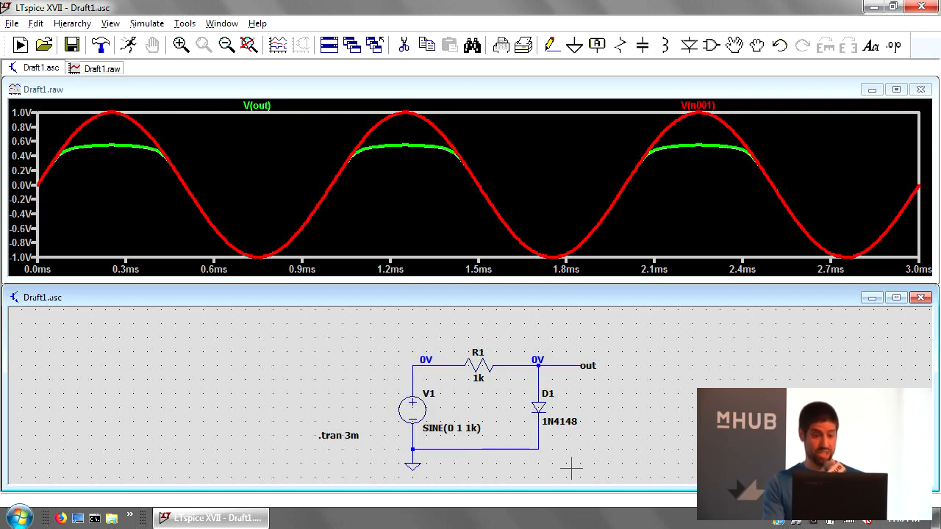
pyautogui.moveTo(586, 478)
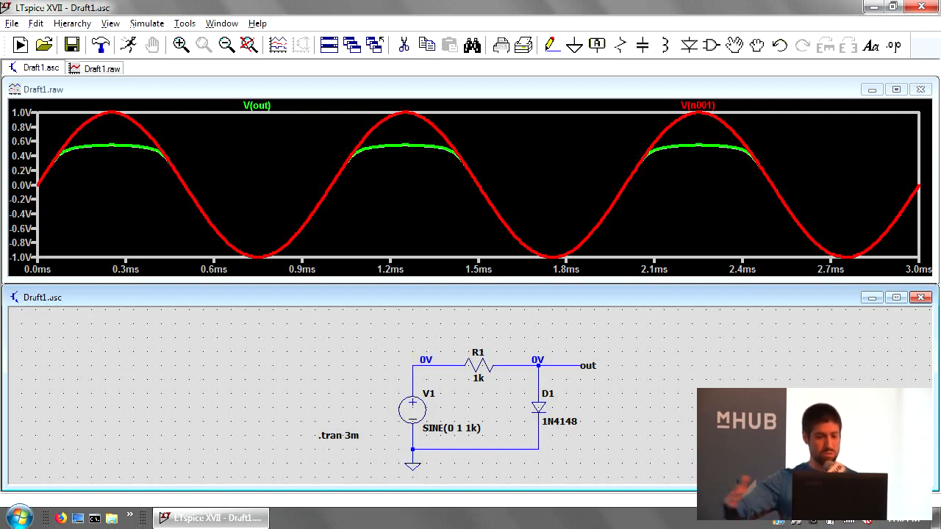
pyautogui.moveTo(592, 476)
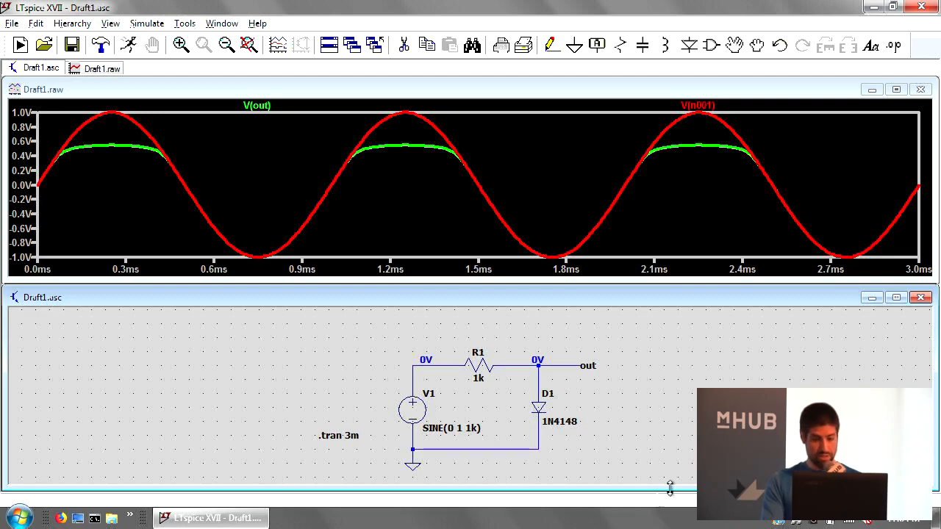
pyautogui.moveTo(544, 400)
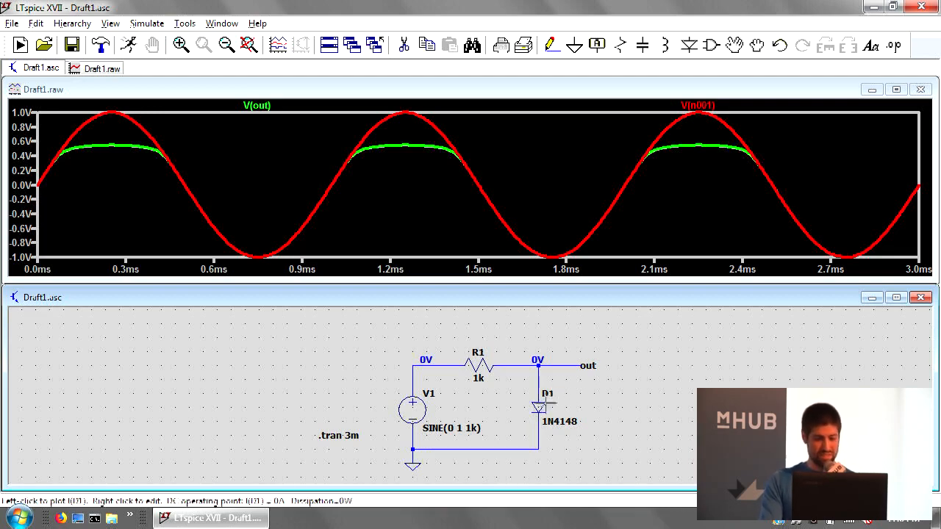
# Plot I(D1), then D1's dissipation V(out)*I(D1) with a red trace.
pyautogui.click(920, 89)
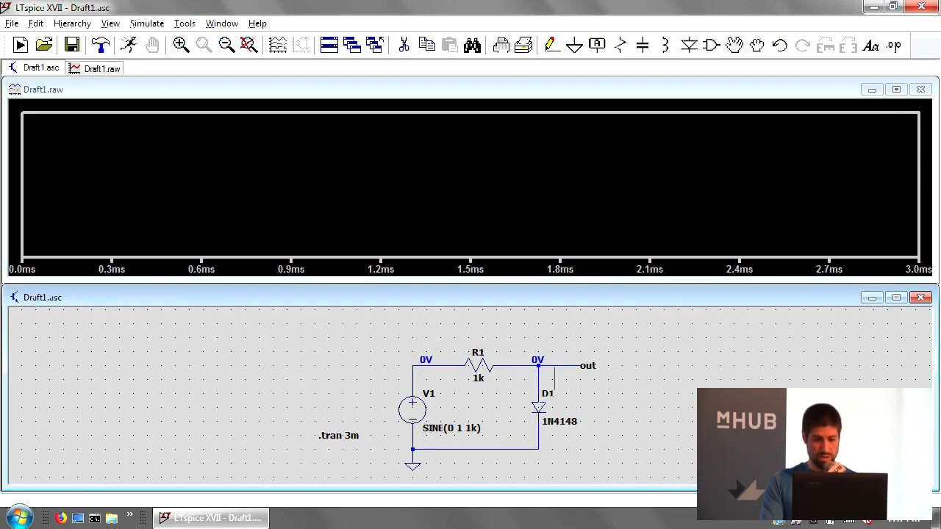
pyautogui.click(538, 405)
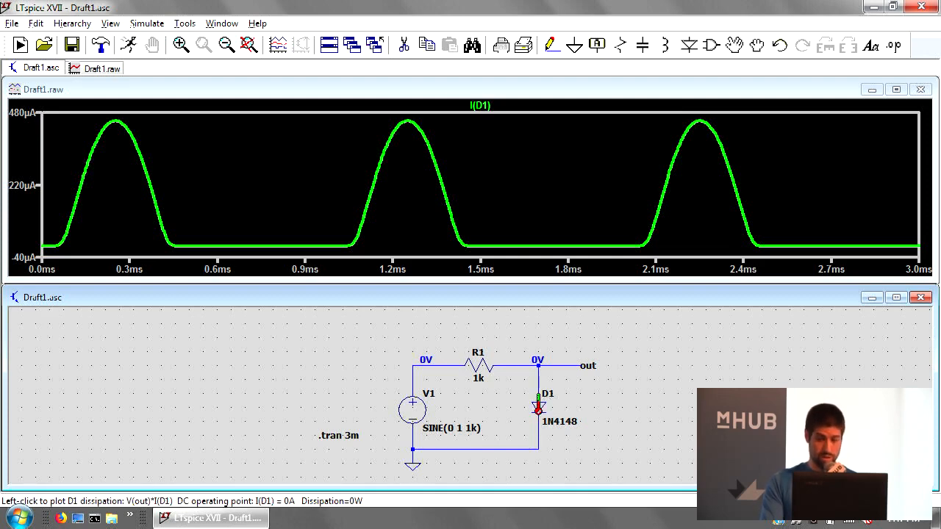
pyautogui.click(537, 408)
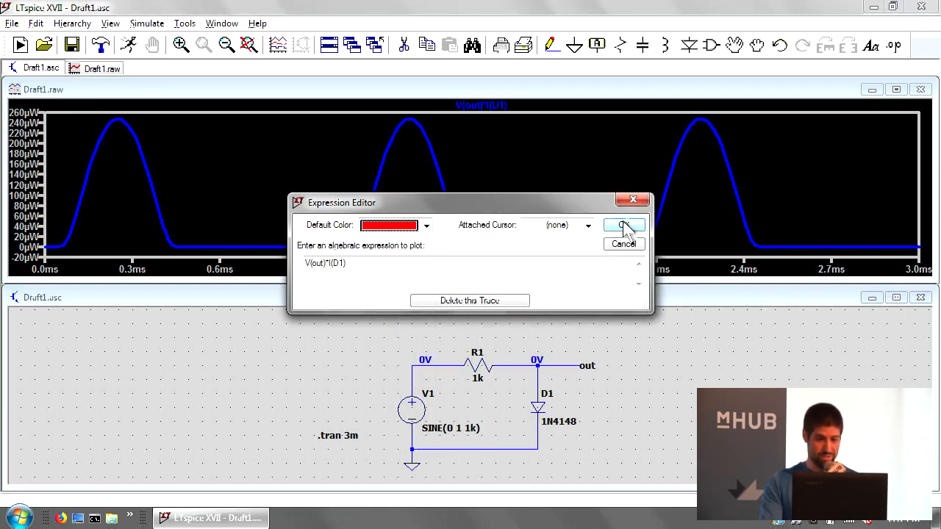
pyautogui.click(624, 224)
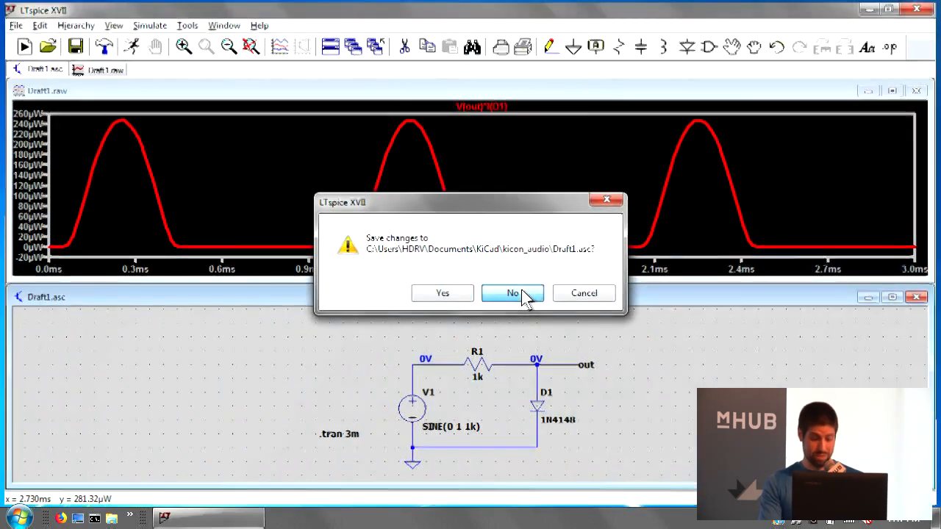
pyautogui.click(512, 292)
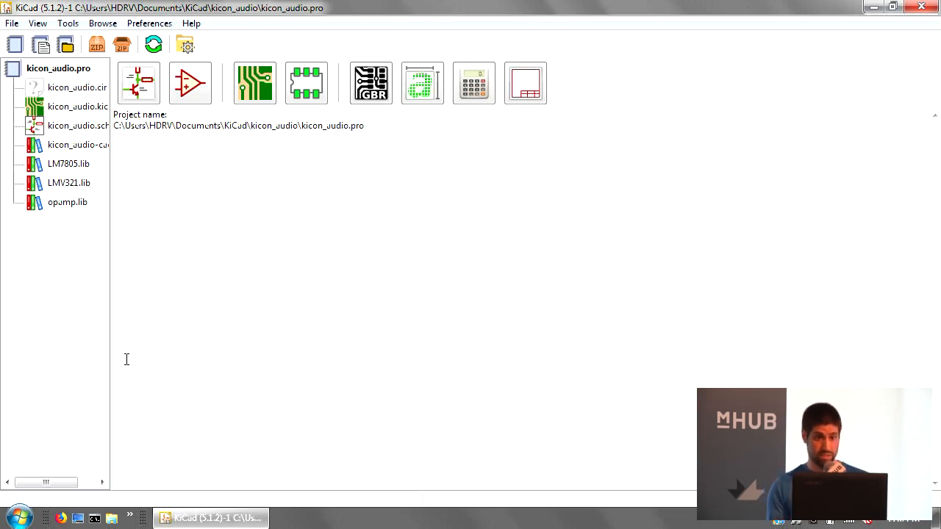
pyautogui.moveTo(133, 365)
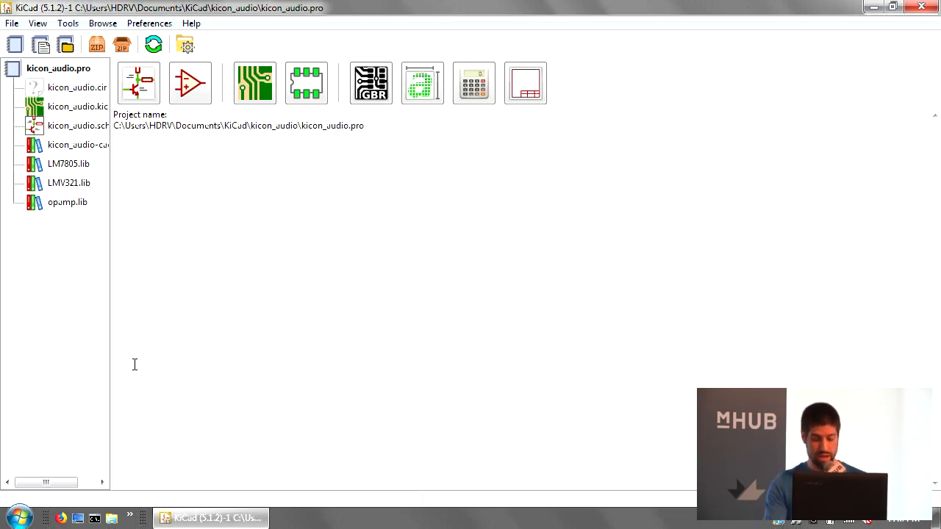
pyautogui.moveTo(284, 308)
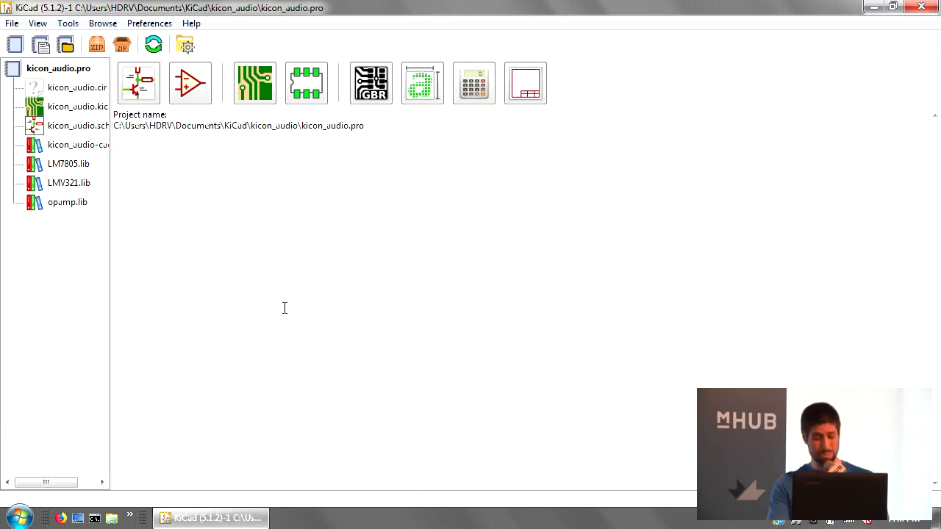
pyautogui.moveTo(280, 321)
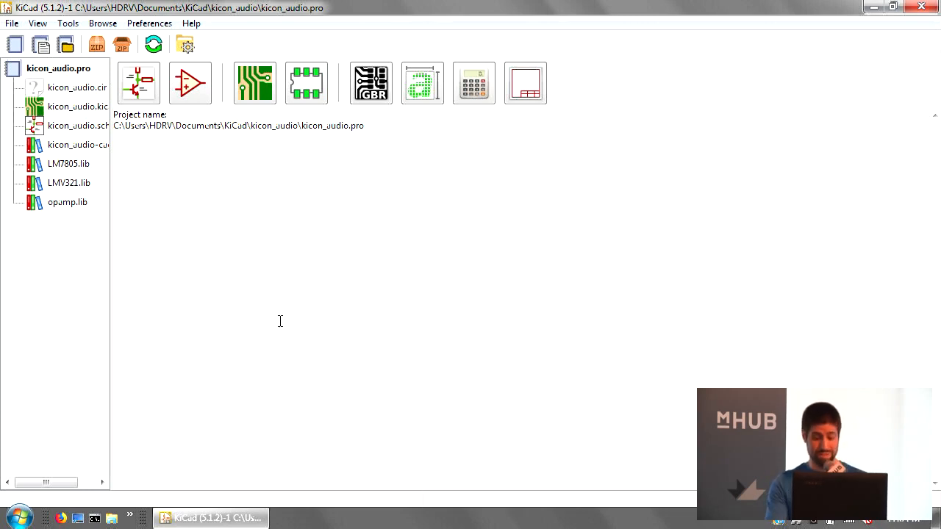
pyautogui.moveTo(150, 408)
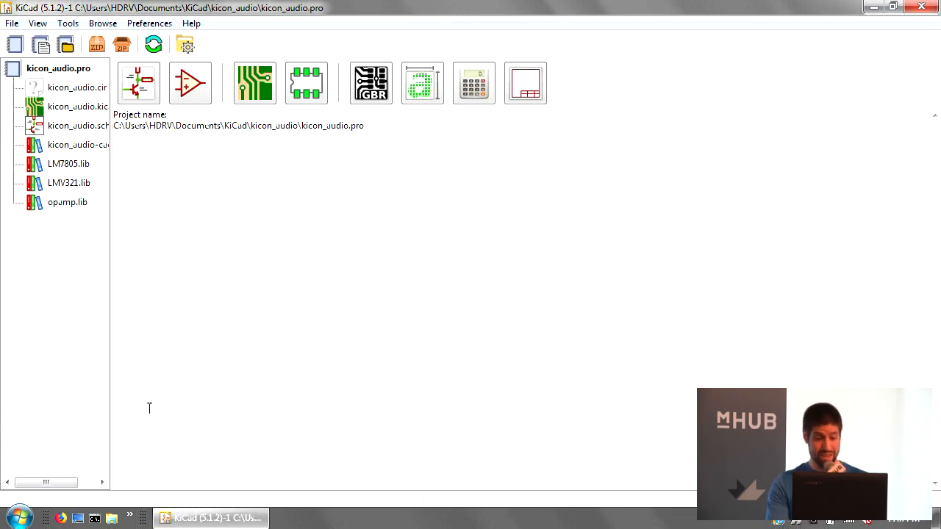
pyautogui.moveTo(112, 518)
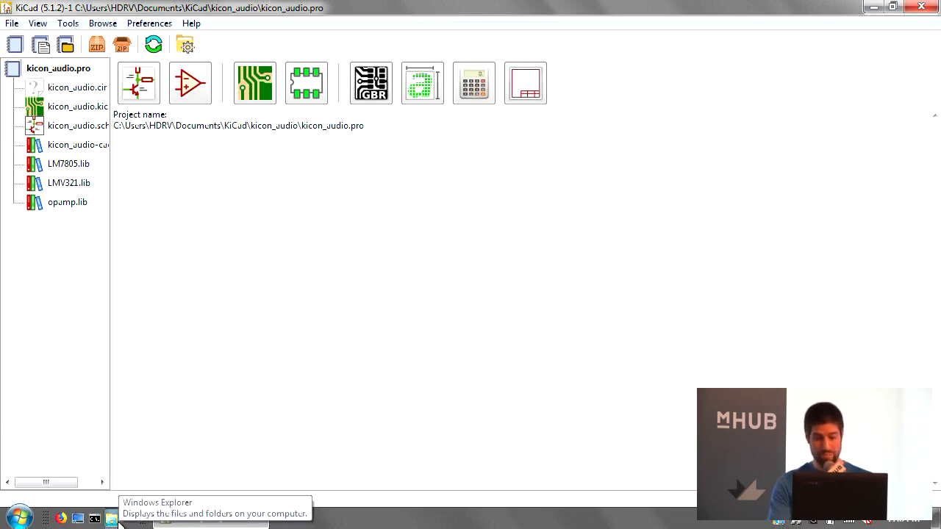
# Browse Explorer to C:\Users\HDRV and bring up the spice.rc context menu.
pyautogui.click(110, 518)
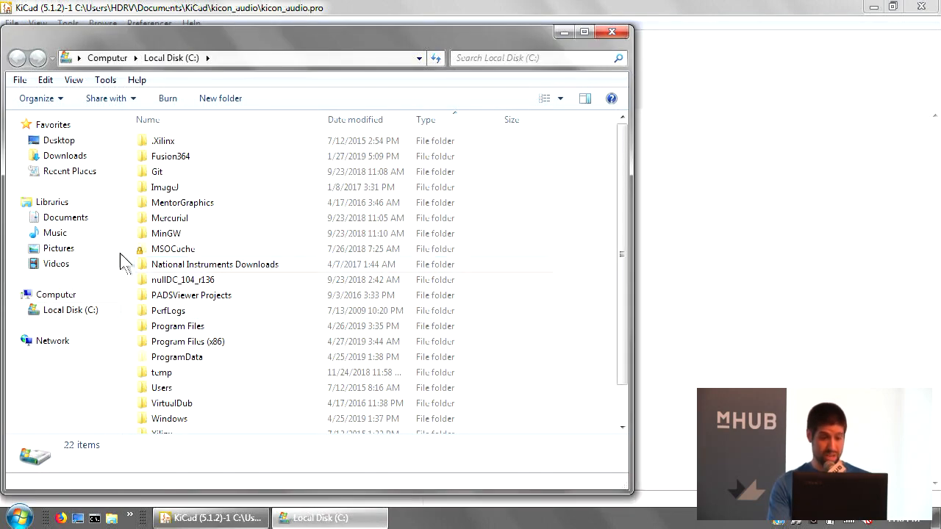
pyautogui.click(65, 217)
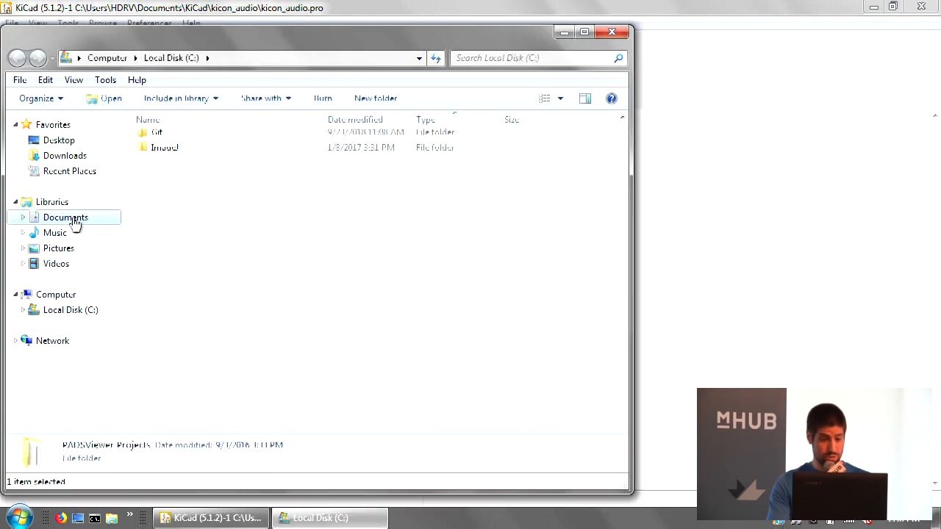
pyautogui.click(70, 309)
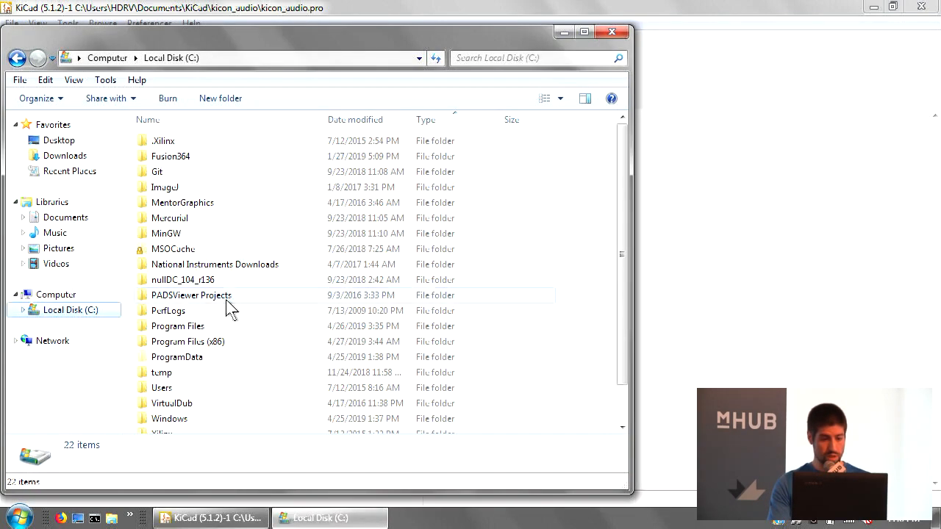
pyautogui.click(191, 295)
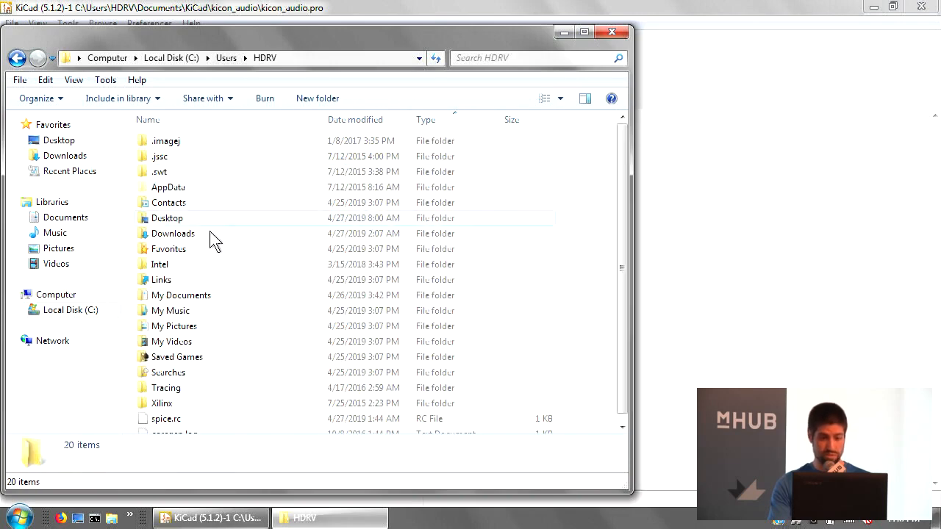
pyautogui.rightClick(164, 418)
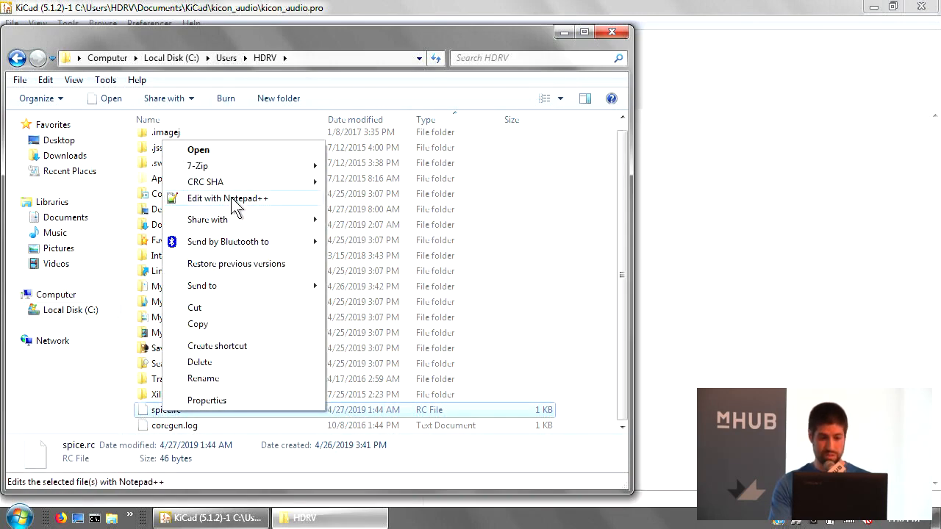
pyautogui.click(228, 198)
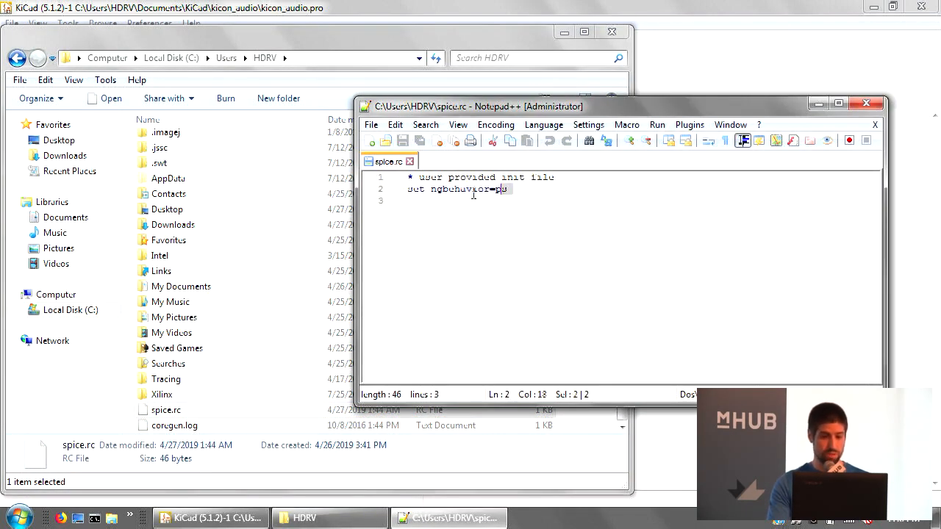
pyautogui.click(507, 189)
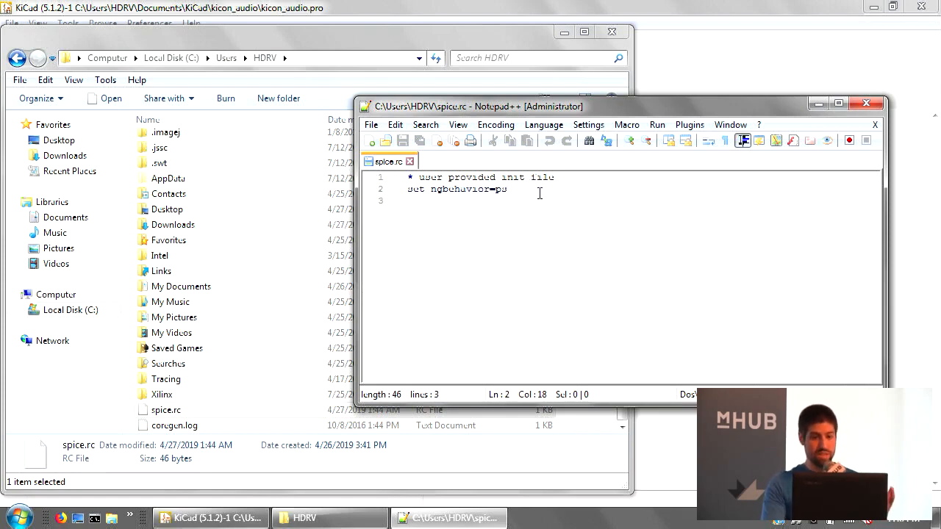
pyautogui.rightClick(536, 214)
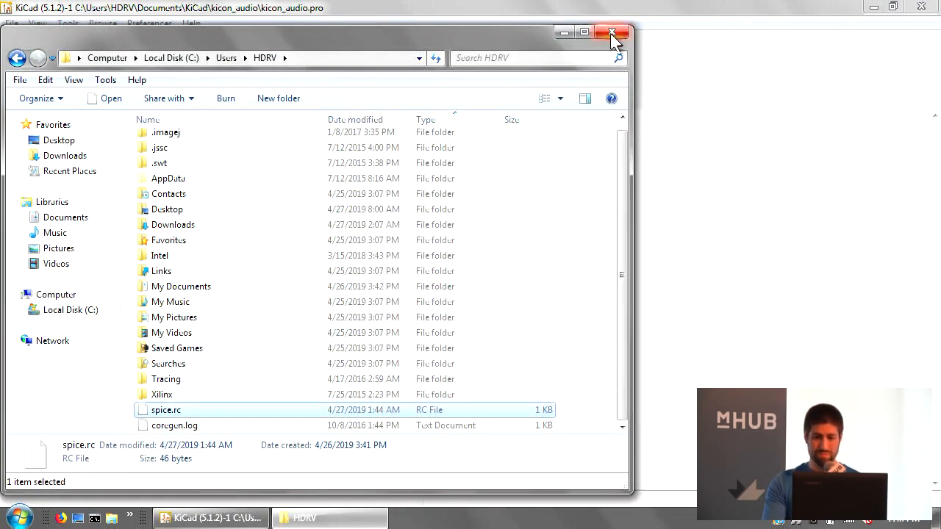
# Close Explorer and save a new project named kicon_spice in the KiCad folder.
pyautogui.click(613, 33)
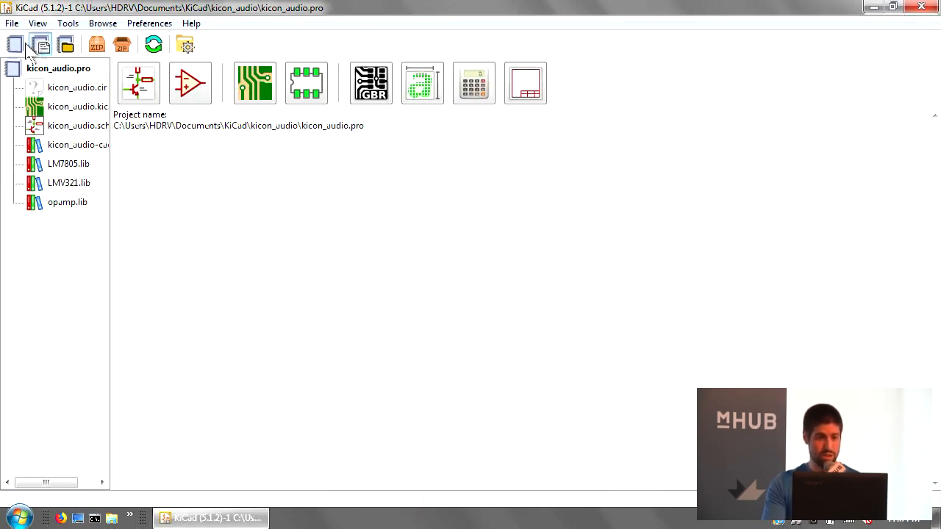
pyautogui.click(15, 44)
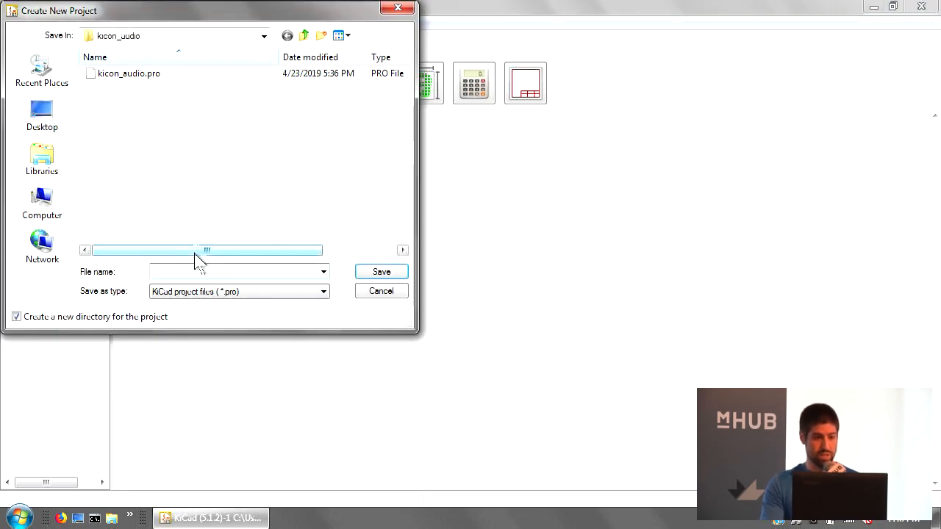
pyautogui.click(304, 36)
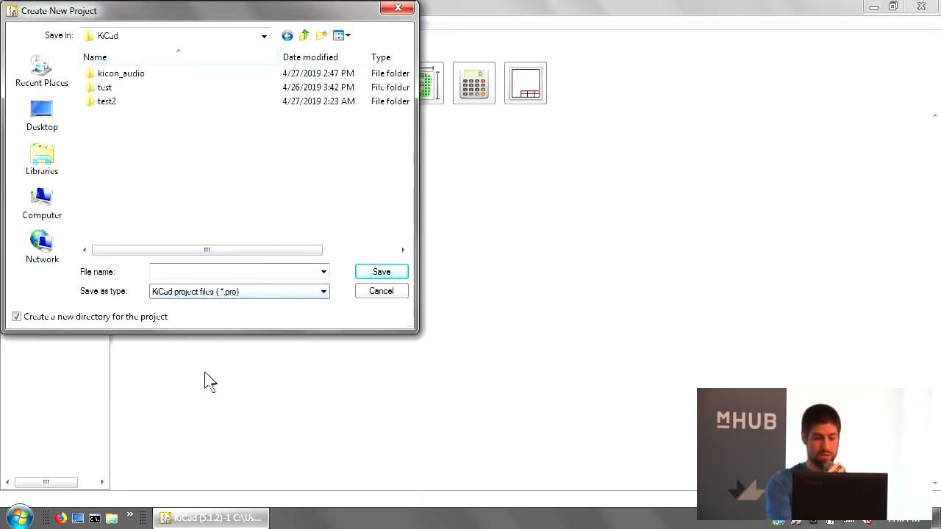
pyautogui.write('kicon_spic')
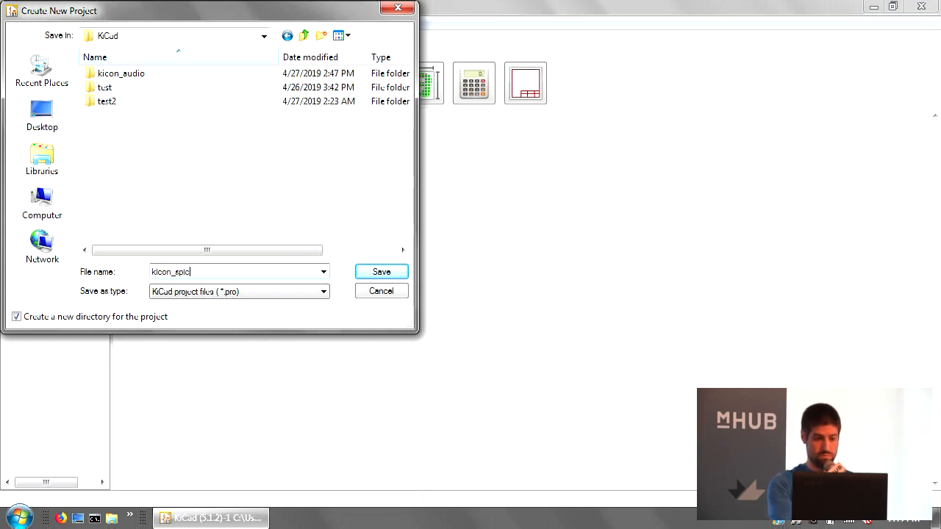
pyautogui.click(381, 272)
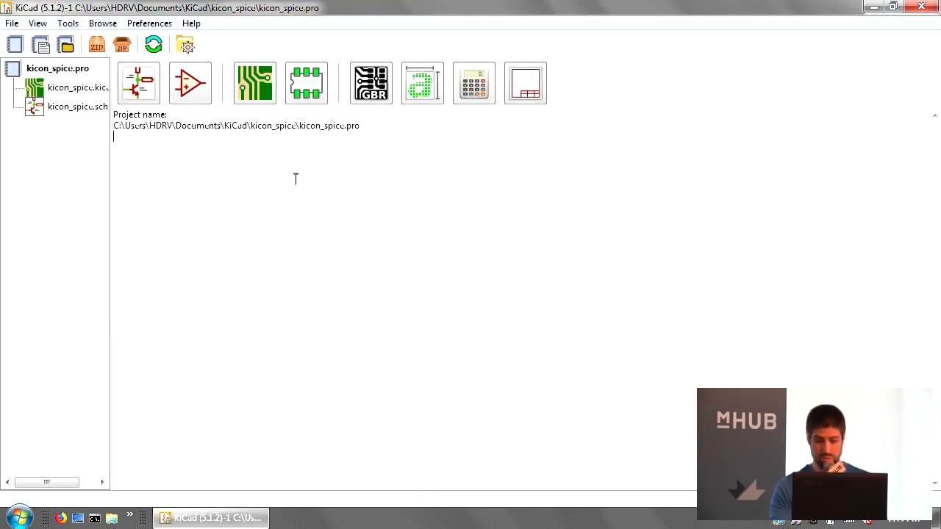
pyautogui.moveTo(561, 232)
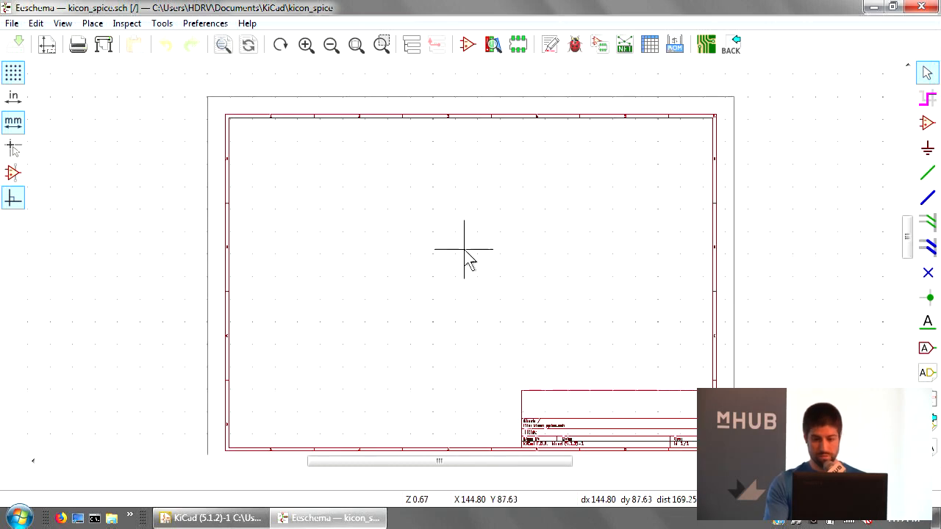
pyautogui.moveTo(388, 250)
pyautogui.write('pspi')
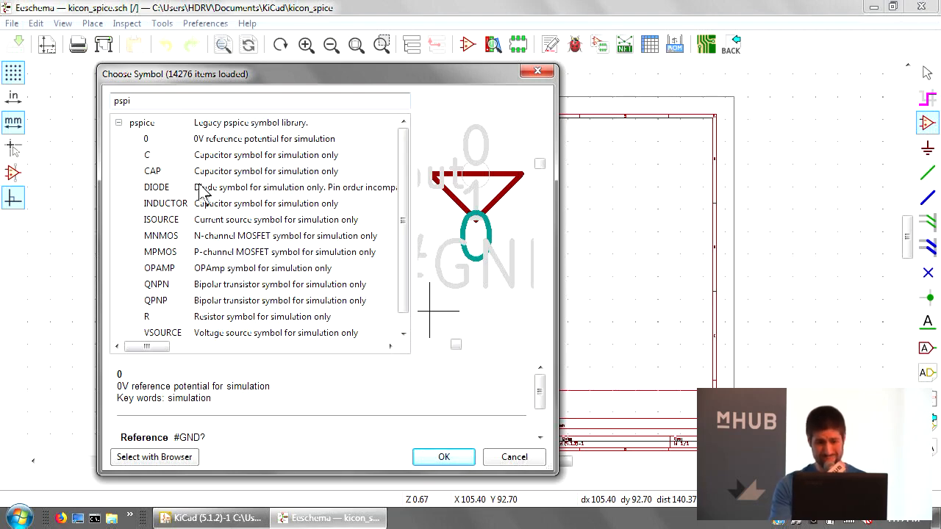
# Place the simulation VSOURCE symbol with a GND symbol to its right.
pyautogui.click(145, 138)
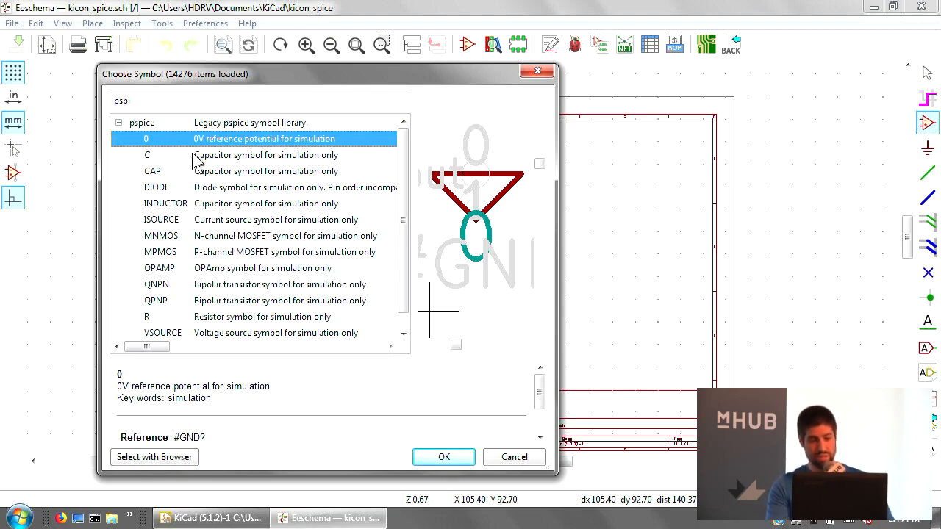
pyautogui.click(162, 332)
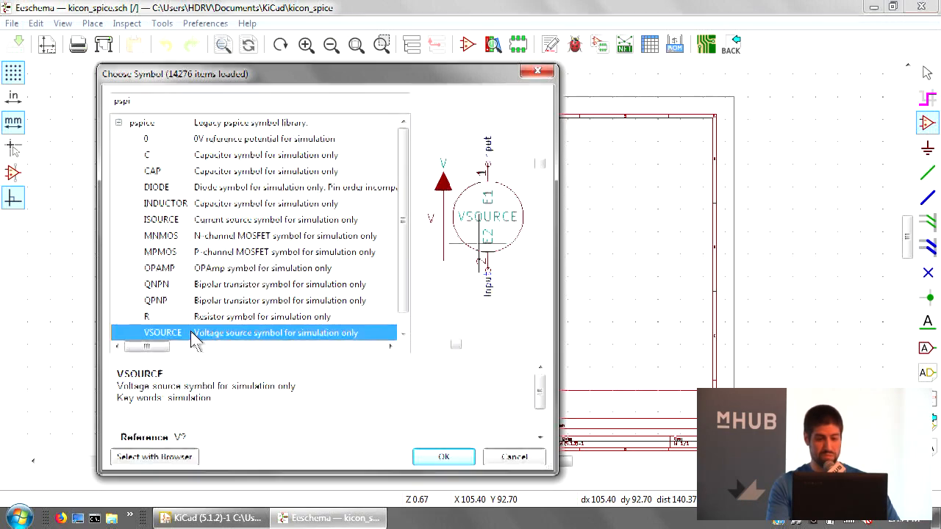
pyautogui.click(443, 456)
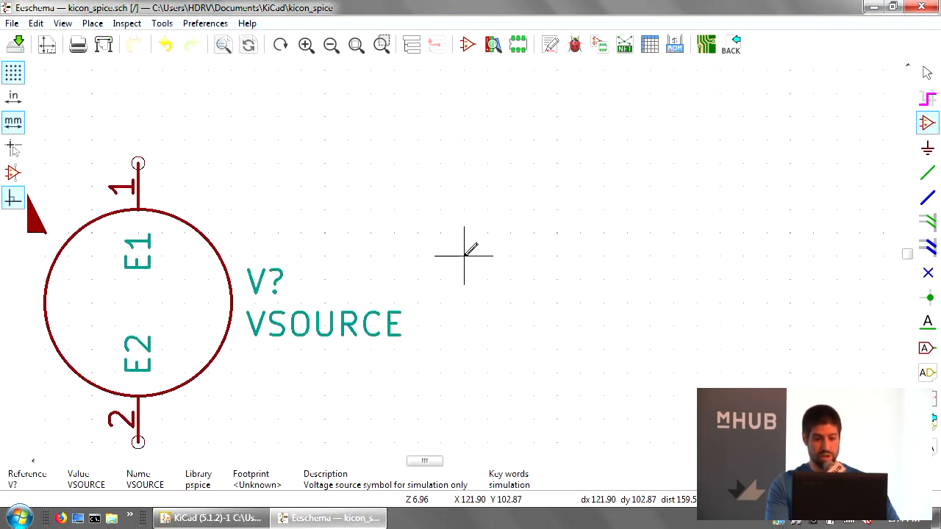
pyautogui.scroll(-3)
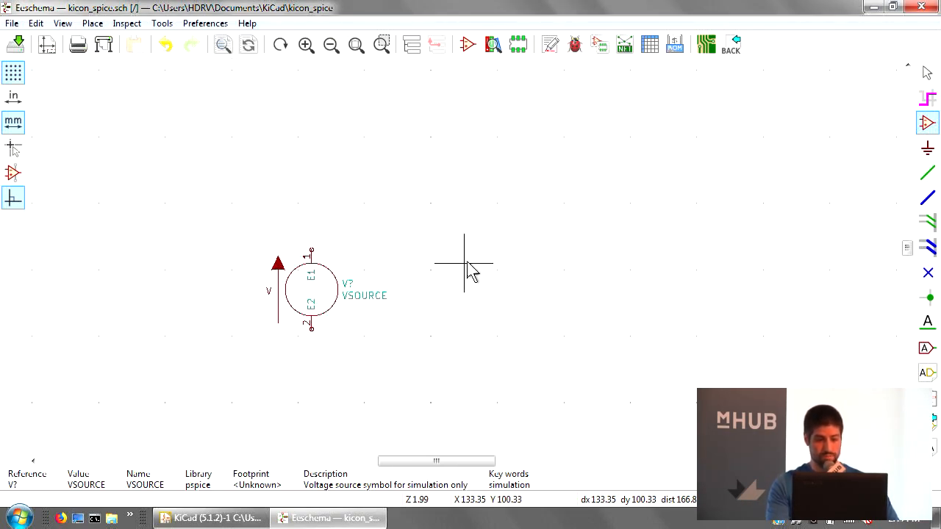
pyautogui.scroll(3)
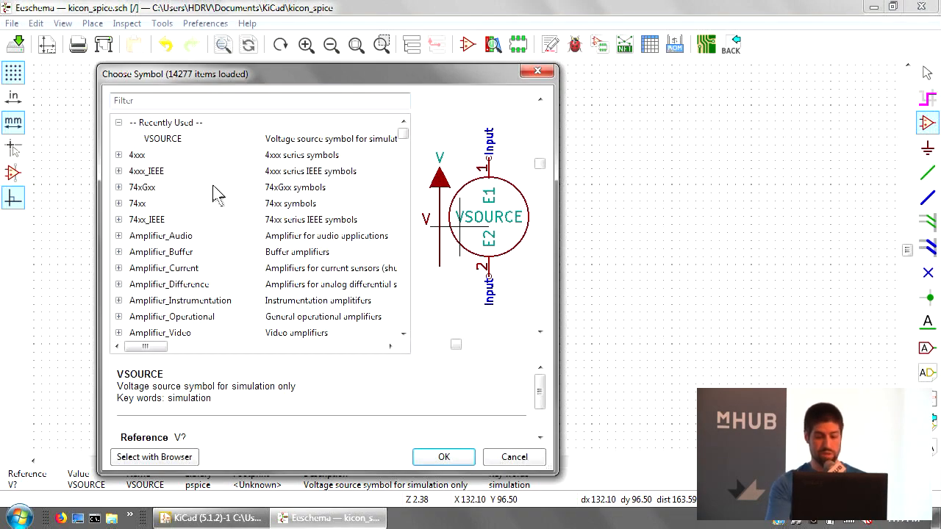
pyautogui.click(442, 457)
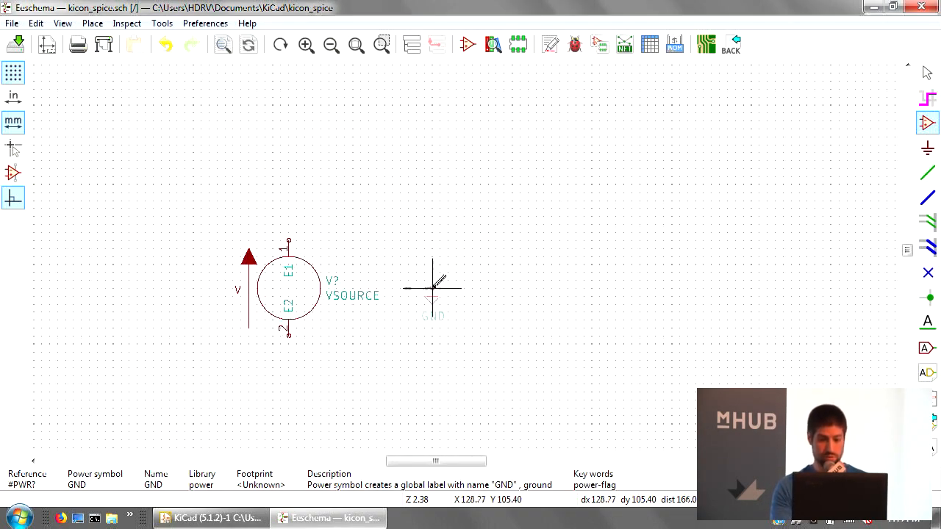
pyautogui.click(288, 366)
pyautogui.write('r')
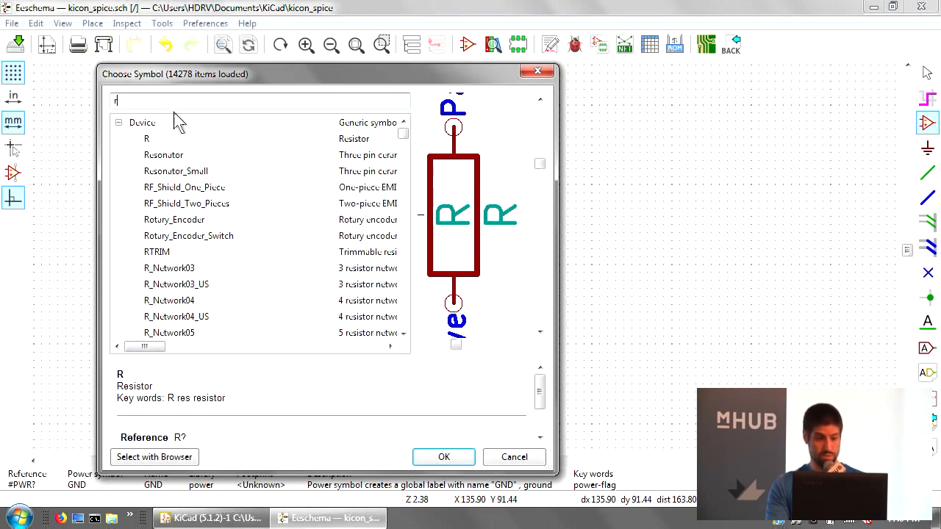
# Add a resistor R and the 1N4148W switching diode.
pyautogui.click(443, 457)
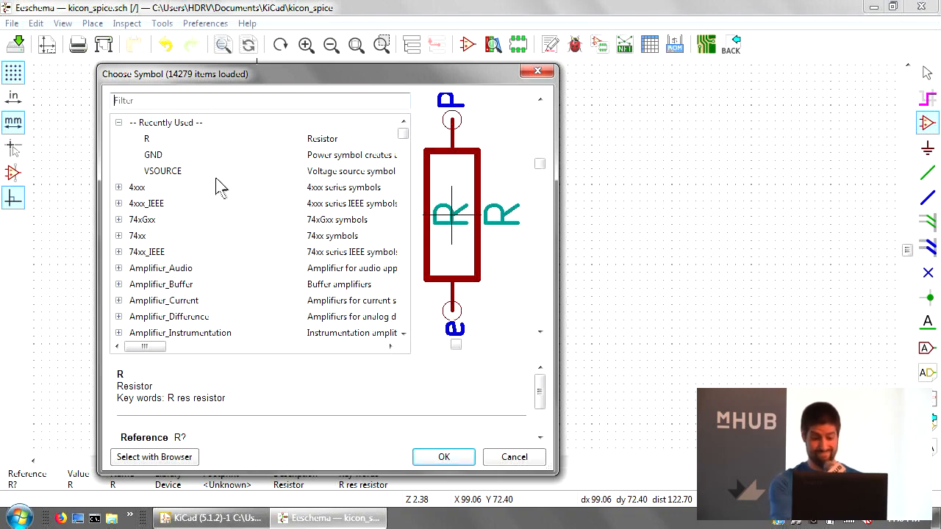
pyautogui.write('in141')
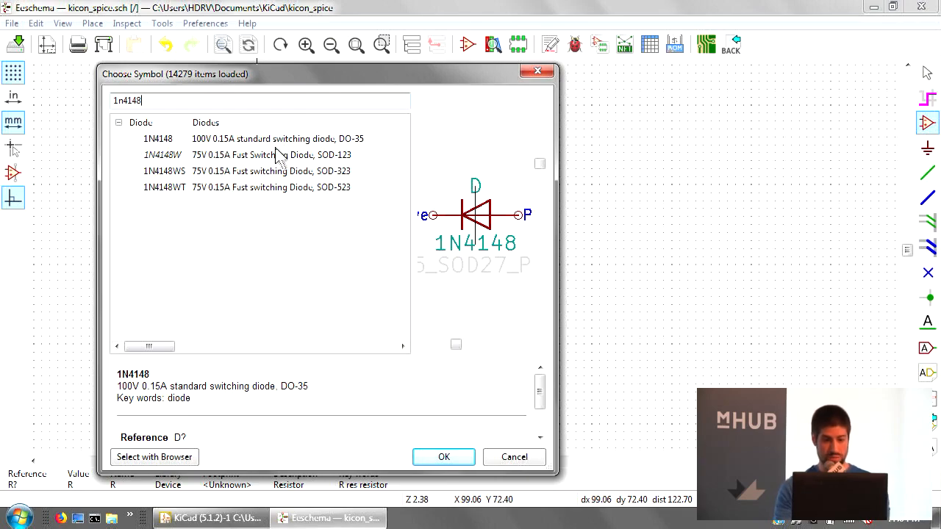
pyautogui.click(442, 457)
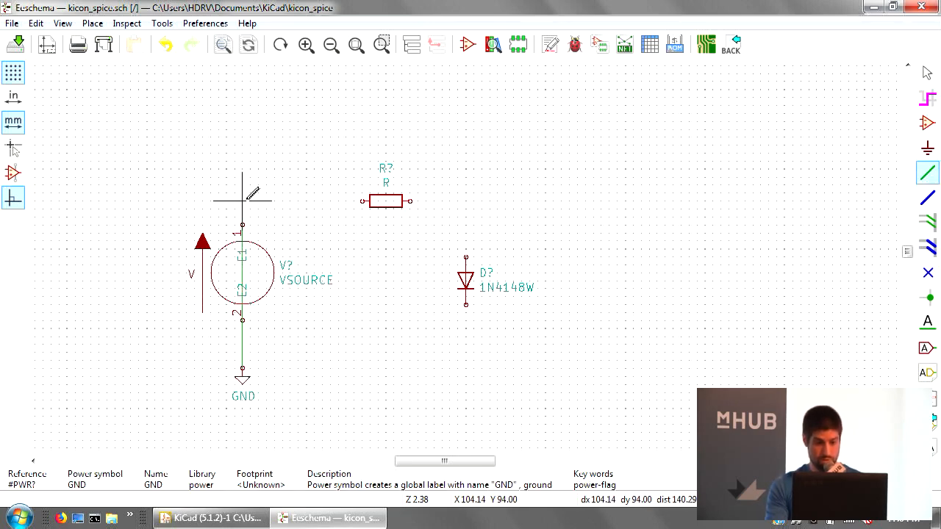
# Wire source, resistor and diode into a loop to GND and set R to 1k.
pyautogui.moveTo(242, 200); pyautogui.dragTo(457, 338)
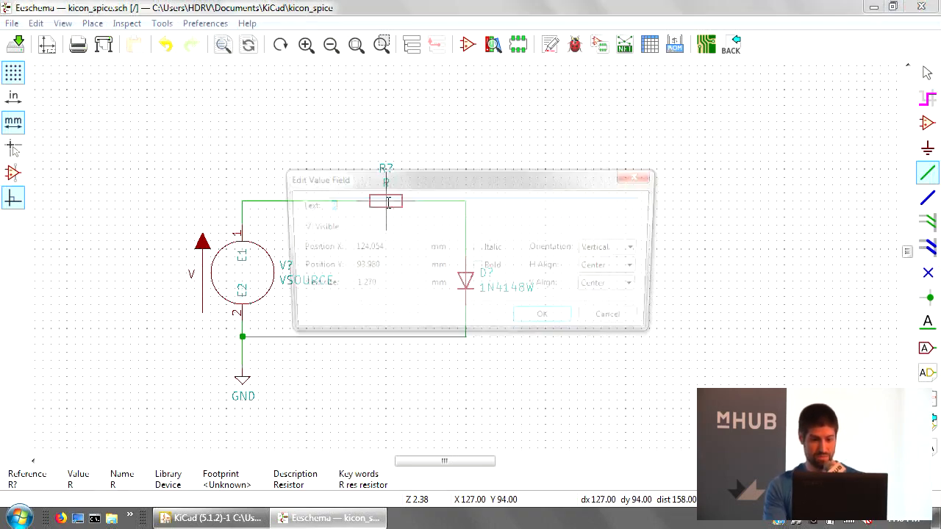
pyautogui.click(542, 314)
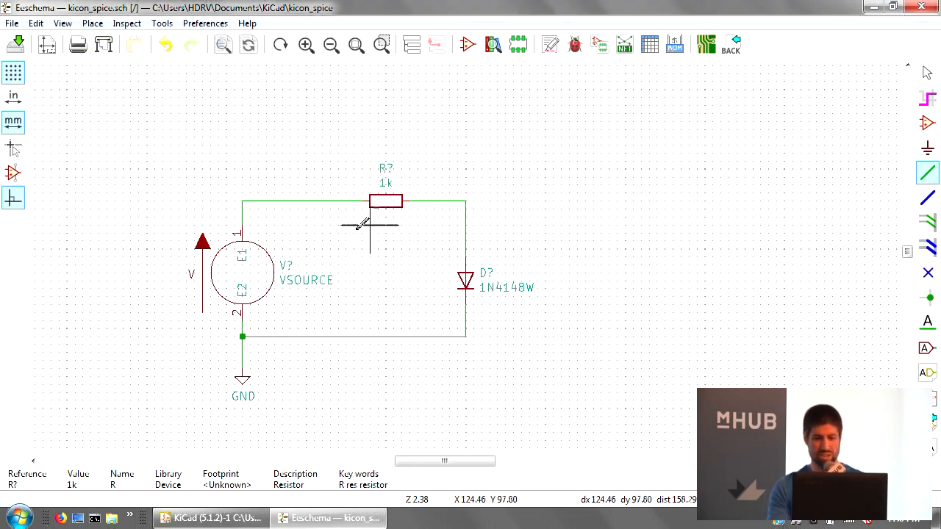
pyautogui.moveTo(514, 243)
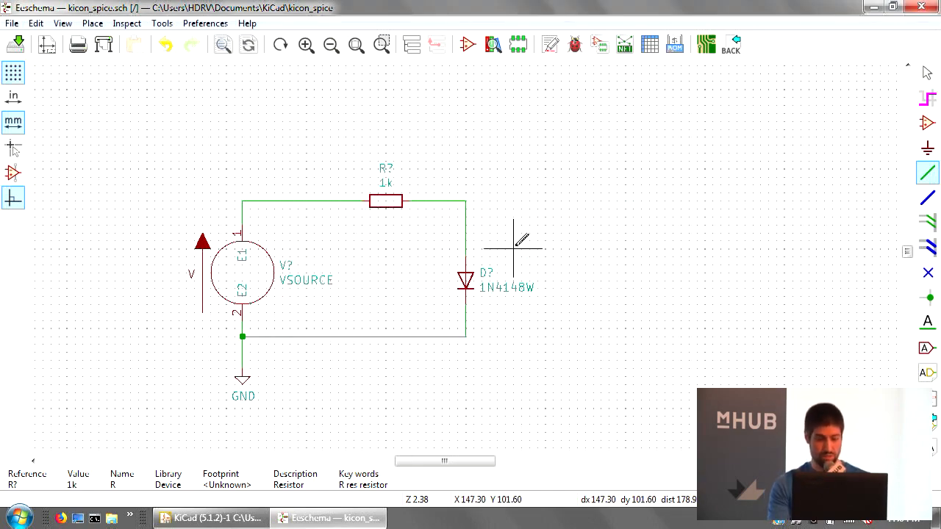
pyautogui.moveTo(478, 247)
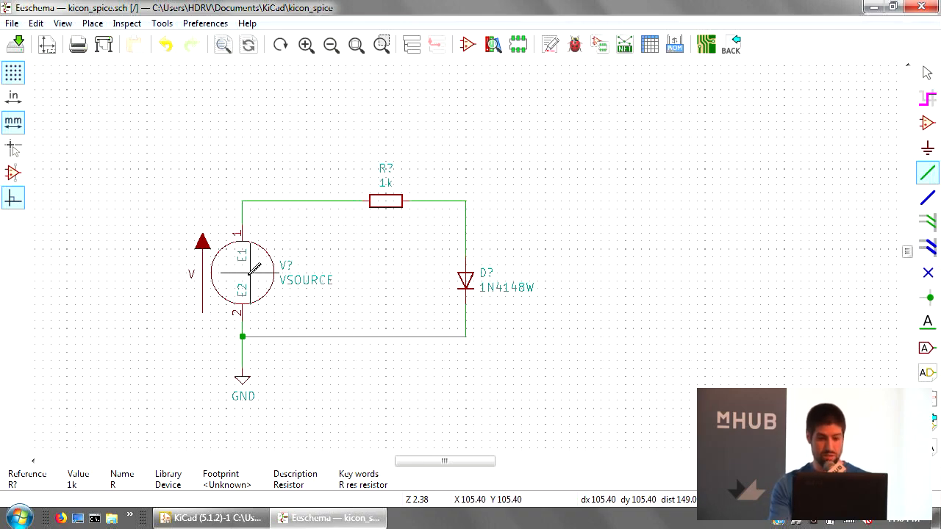
# Give the VSOURCE a Spice model of dc 5 and close its Symbol Properties.
pyautogui.doubleClick(240, 272)
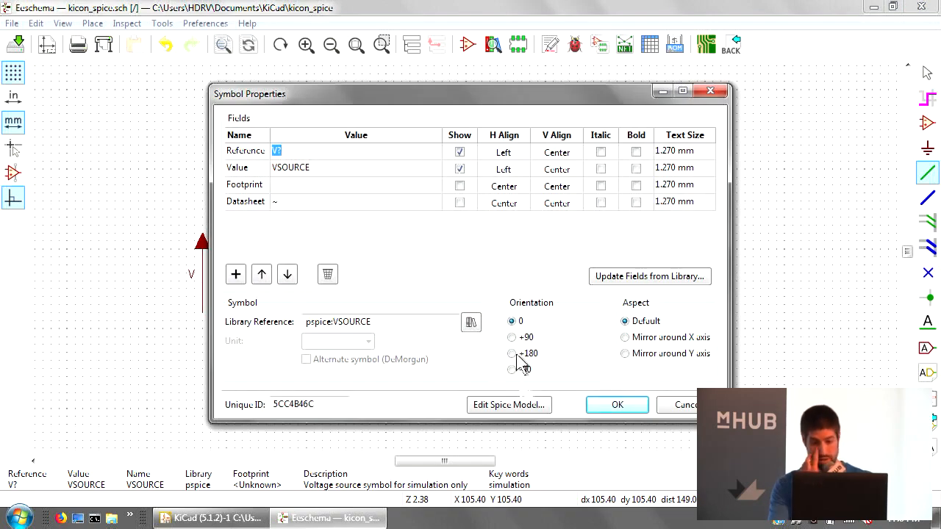
pyautogui.click(509, 404)
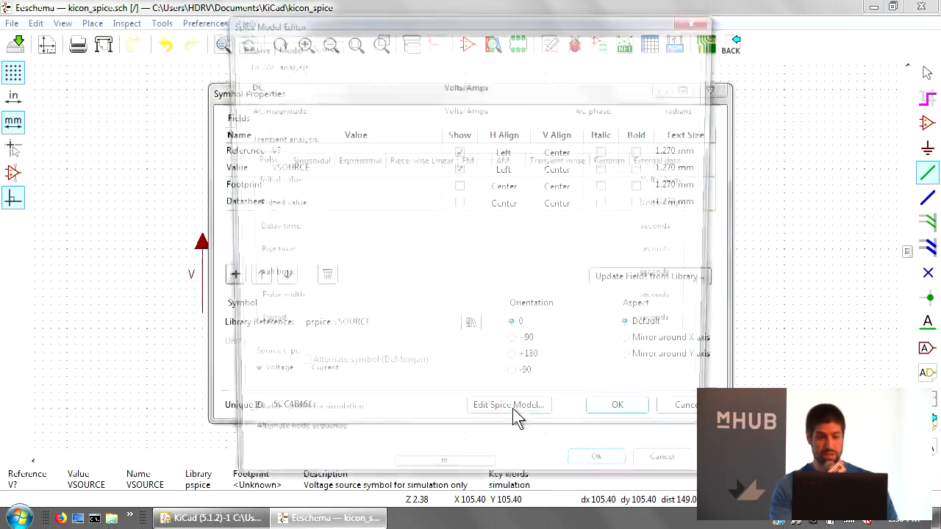
pyautogui.click(509, 405)
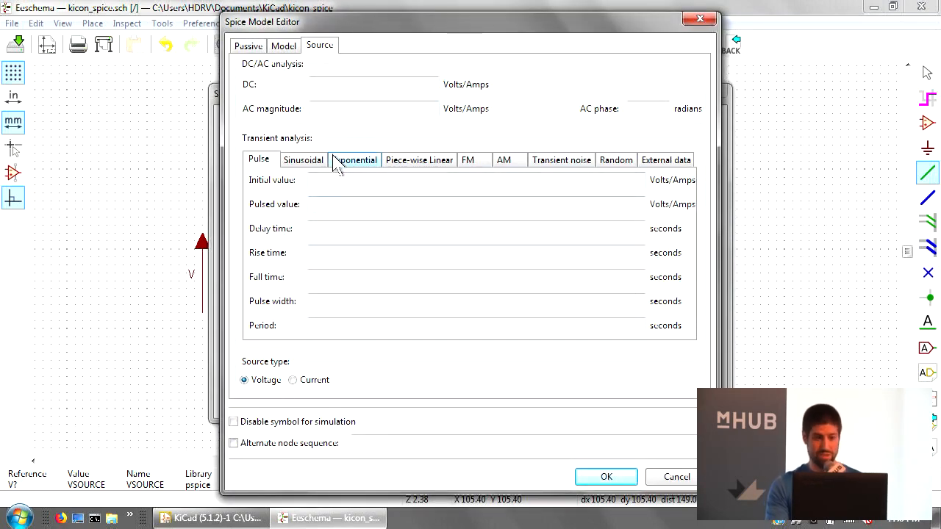
pyautogui.moveTo(292, 307)
pyautogui.write('5')
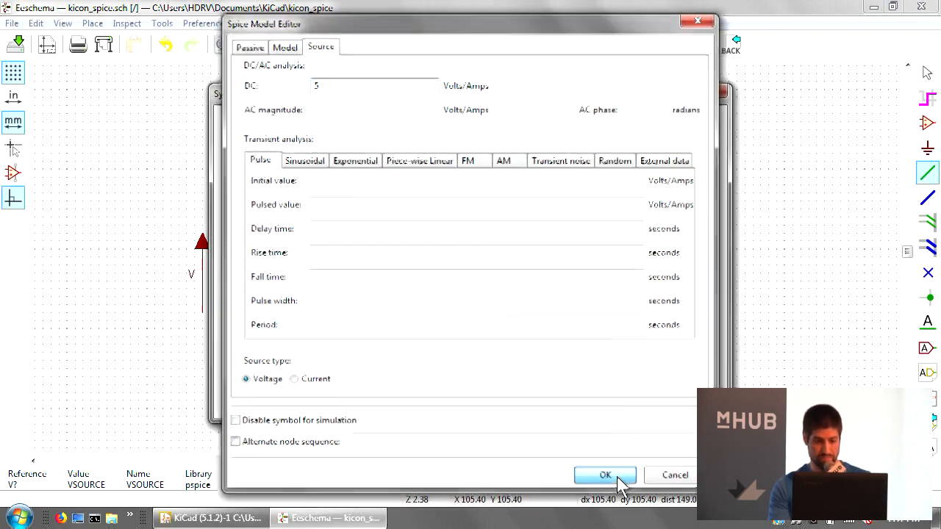
pyautogui.click(605, 475)
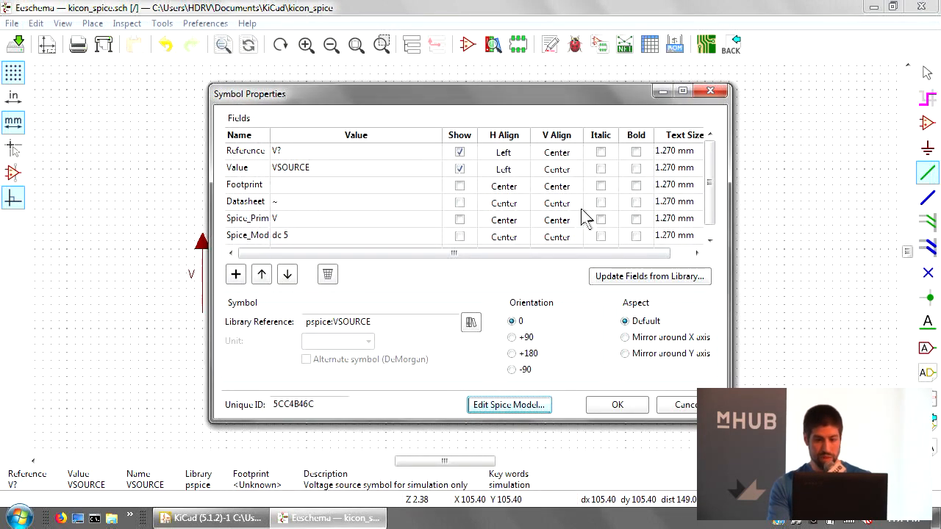
pyautogui.scroll(-3)
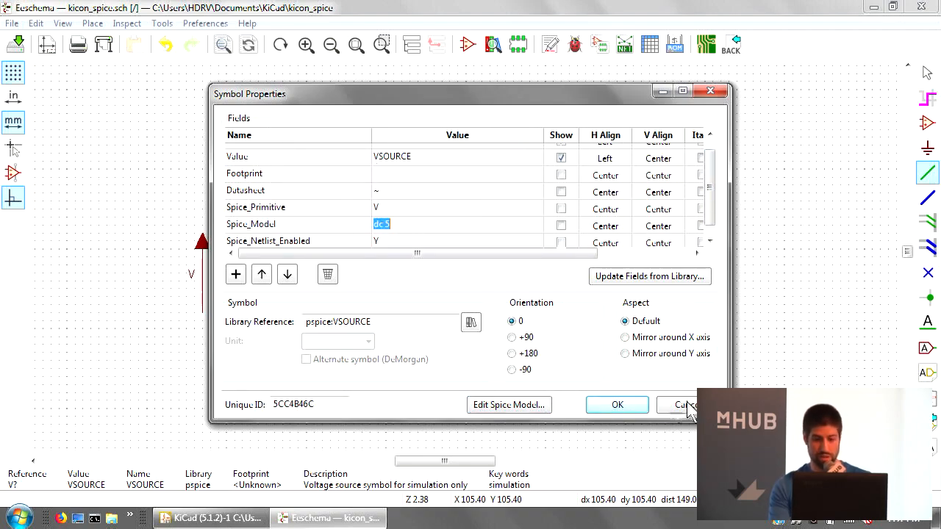
pyautogui.click(617, 404)
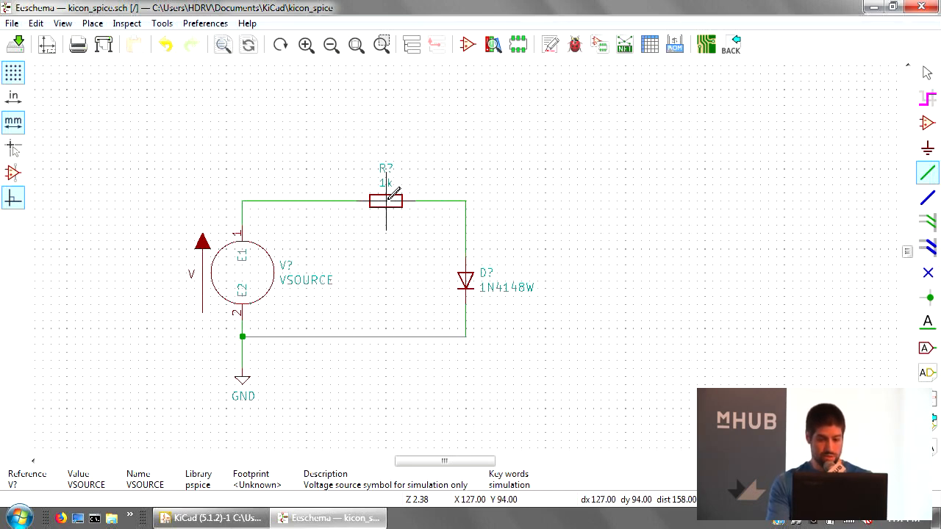
pyautogui.moveTo(397, 195)
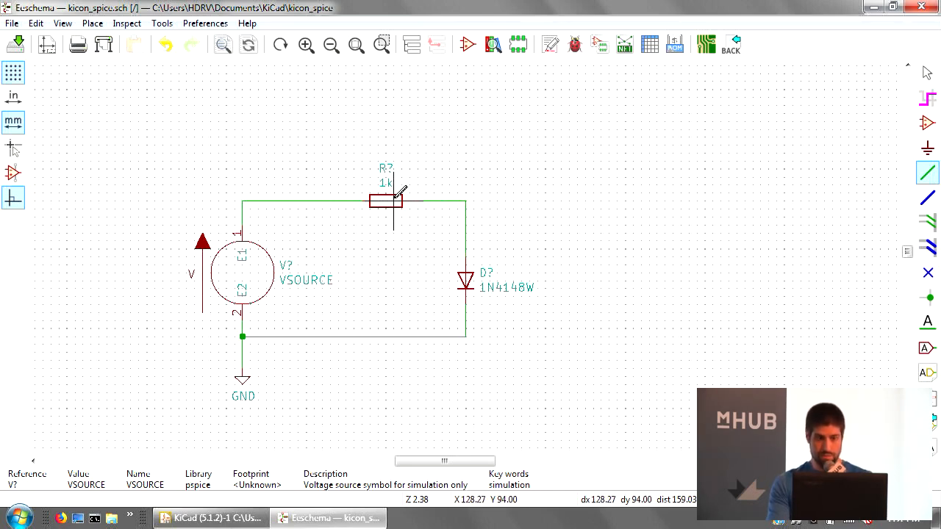
# Give the resistor a Passive Resistor SPICE model of 1k and accept its properties.
pyautogui.doubleClick(385, 201)
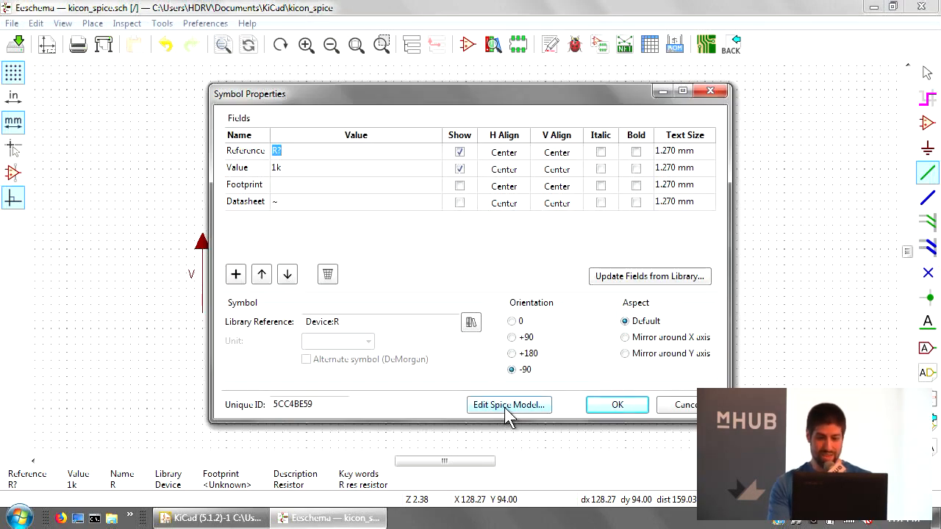
pyautogui.click(509, 405)
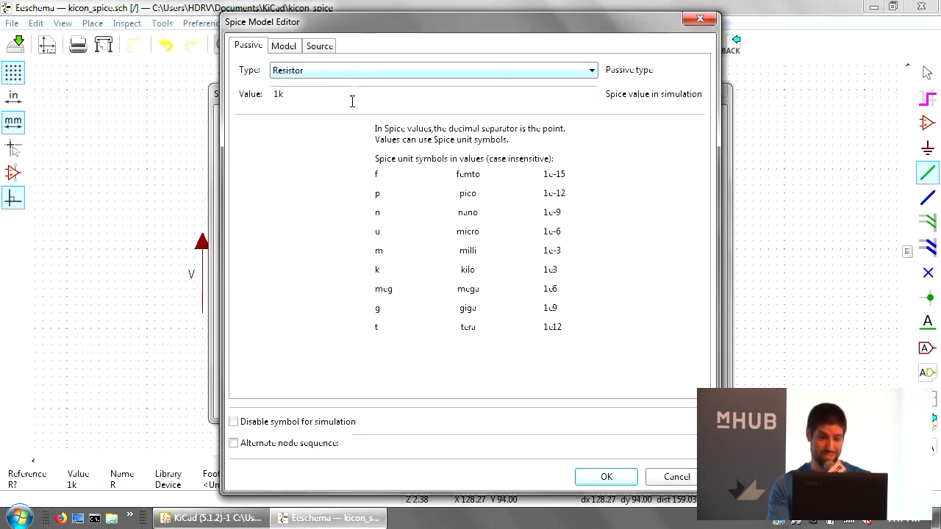
pyautogui.click(606, 476)
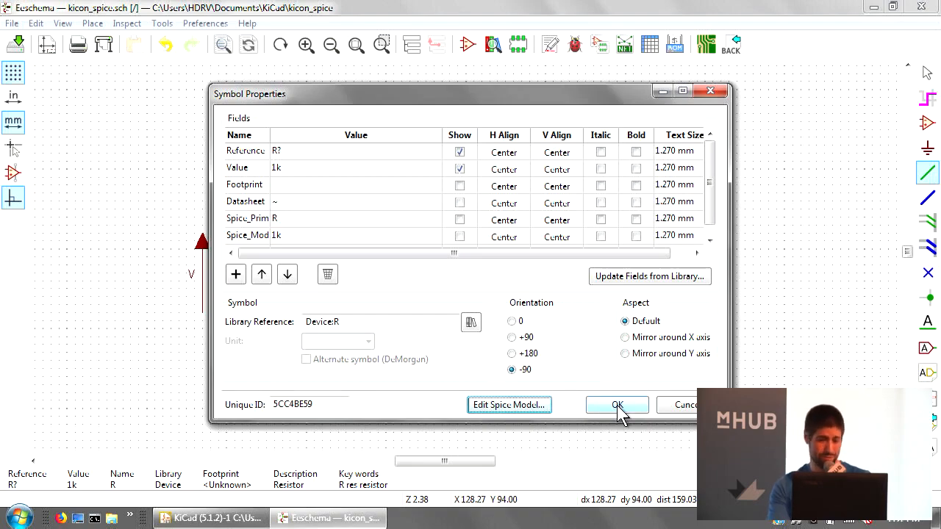
pyautogui.click(616, 405)
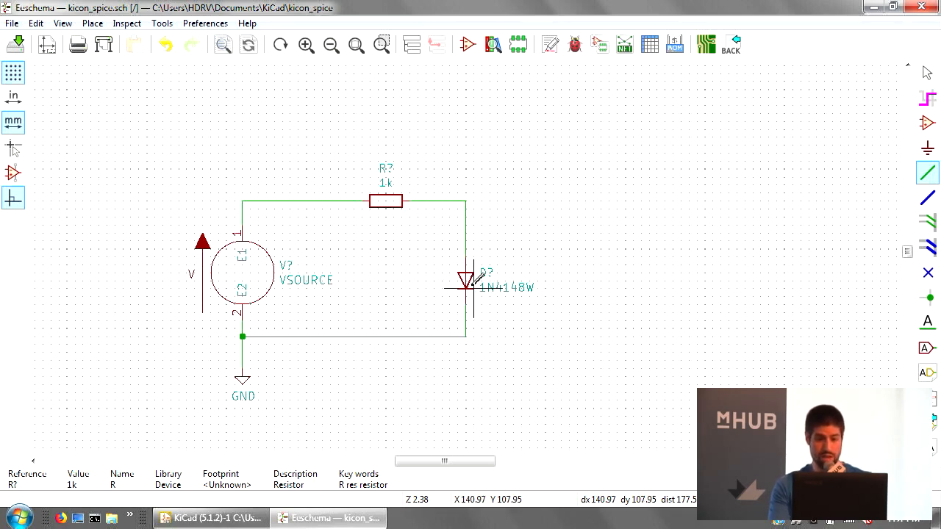
# Review and close the 1N4148W diode's properties, then zoom around the diode.
pyautogui.doubleClick(468, 281)
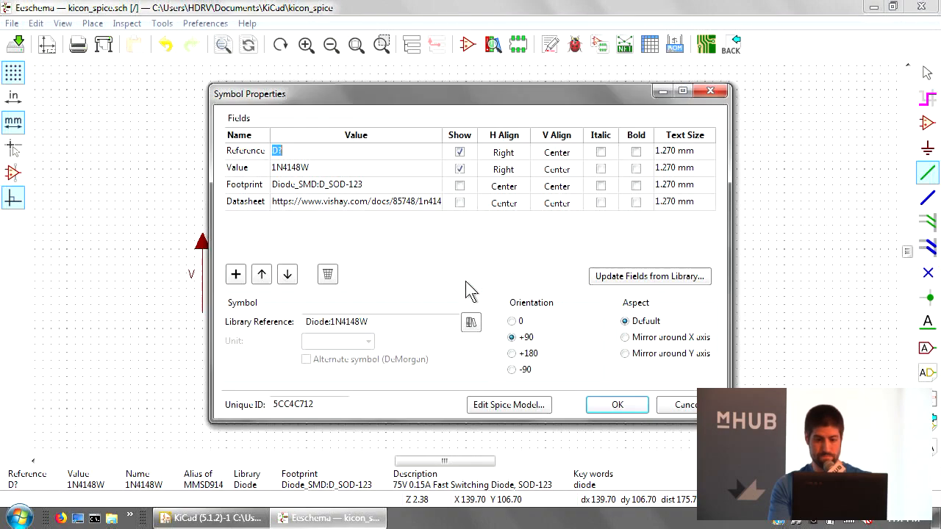
pyautogui.click(617, 405)
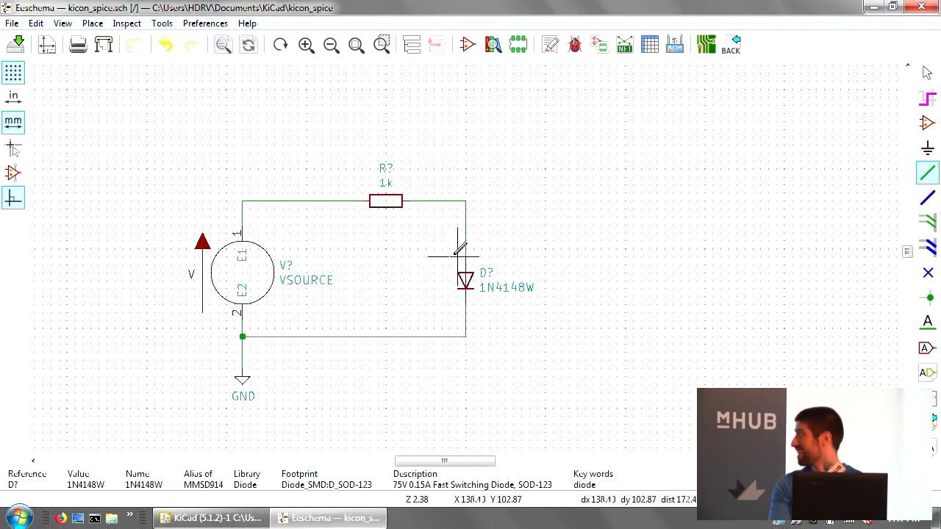
pyautogui.moveTo(558, 239)
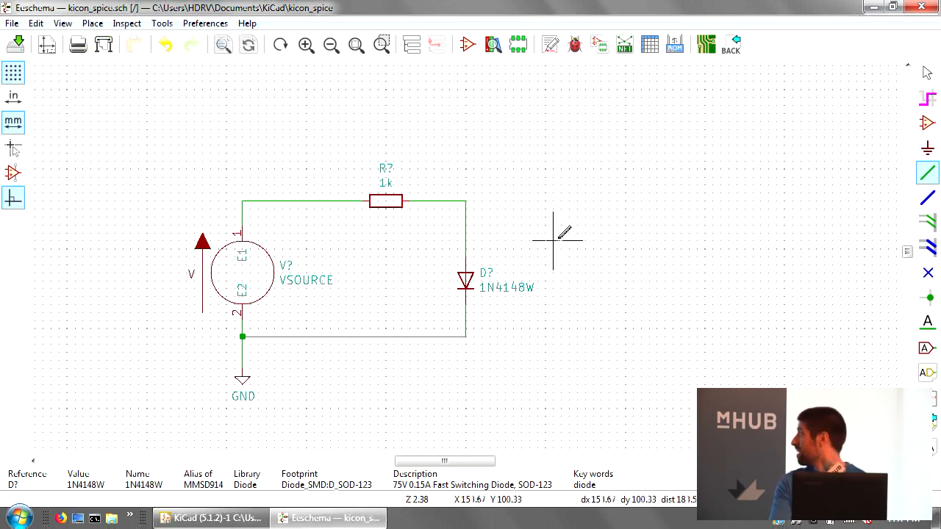
pyautogui.moveTo(553, 243)
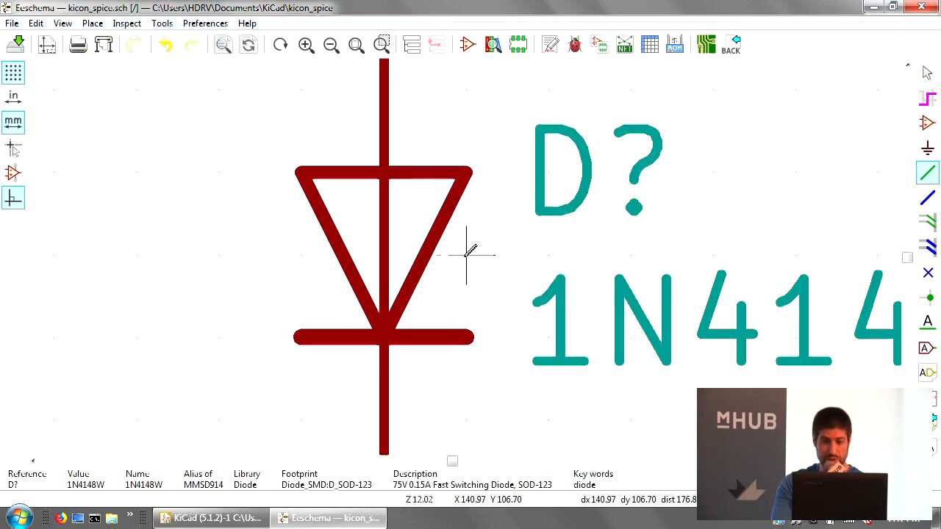
pyautogui.scroll(-3)
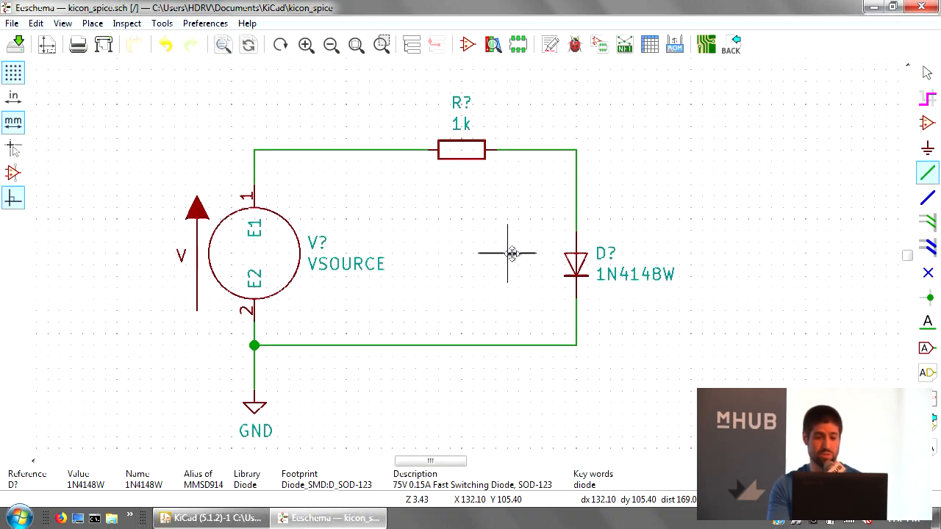
pyautogui.moveTo(636, 268)
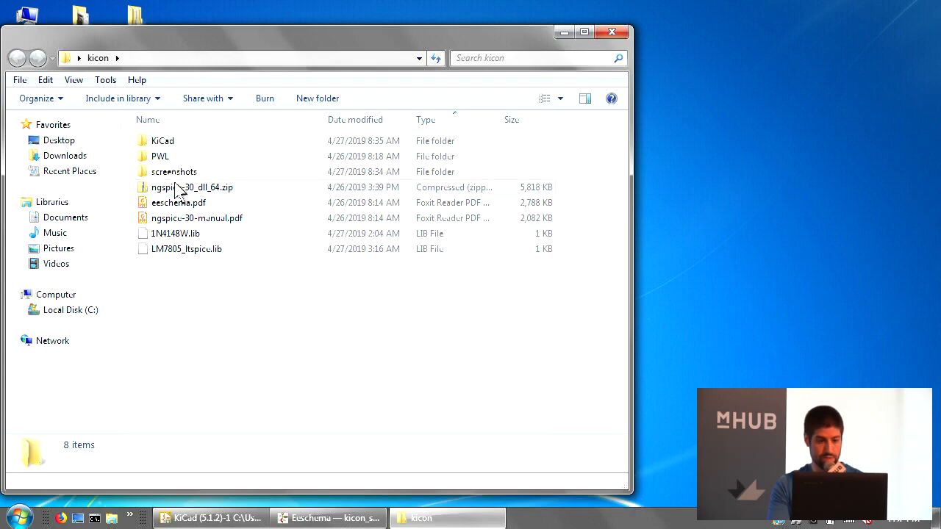
# Confirm 1N4148W.lib sits in Documents > KiCad > kicon_spice, then return to Eeschema.
pyautogui.doubleClick(162, 141)
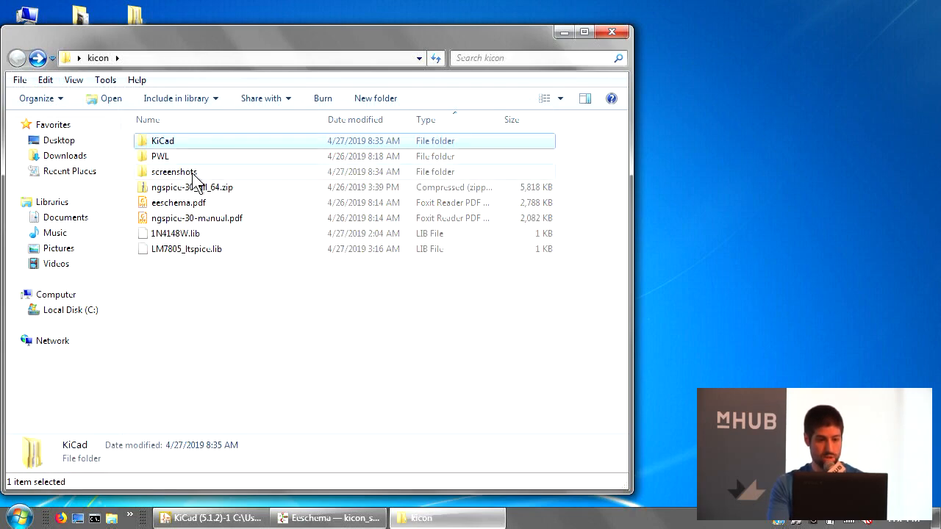
pyautogui.click(175, 233)
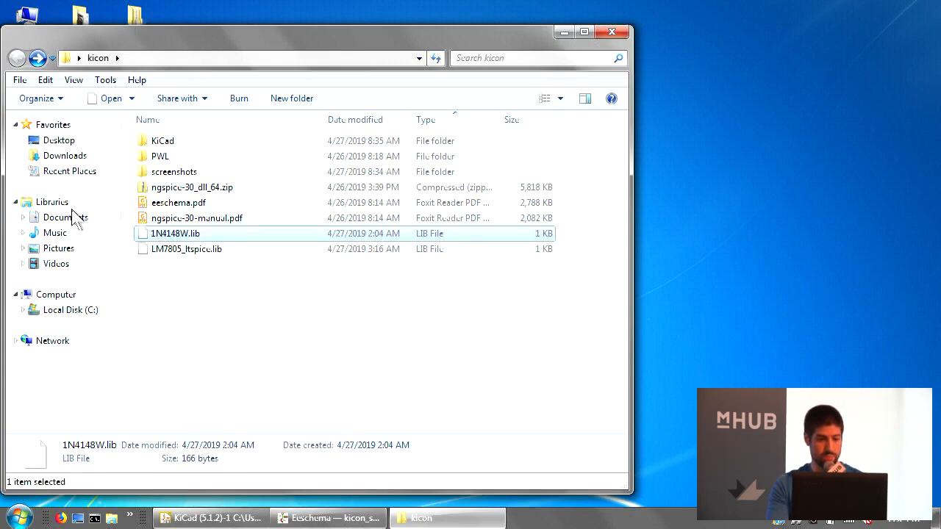
pyautogui.click(64, 217)
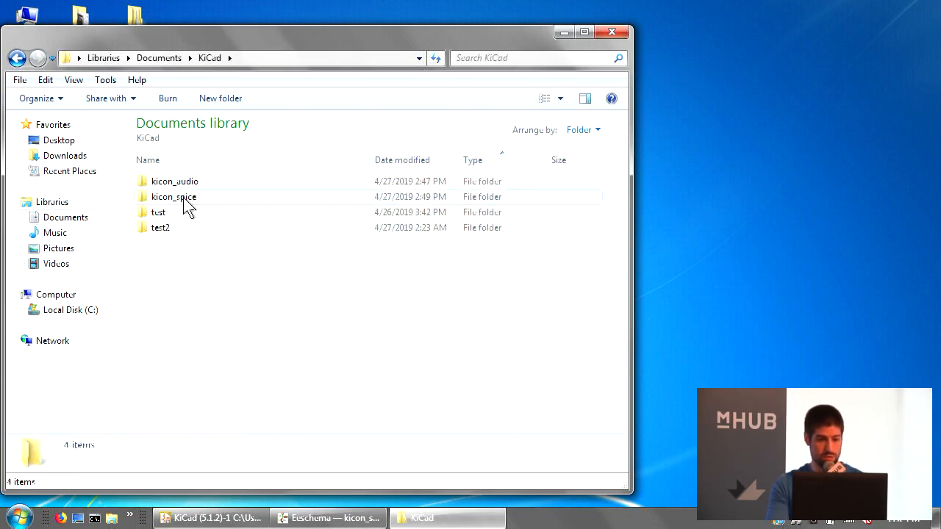
pyautogui.doubleClick(172, 197)
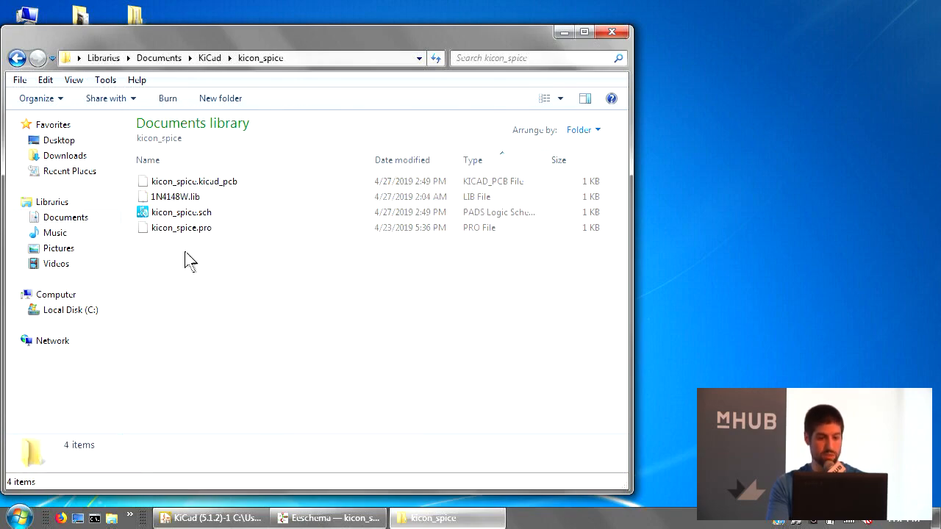
pyautogui.click(327, 518)
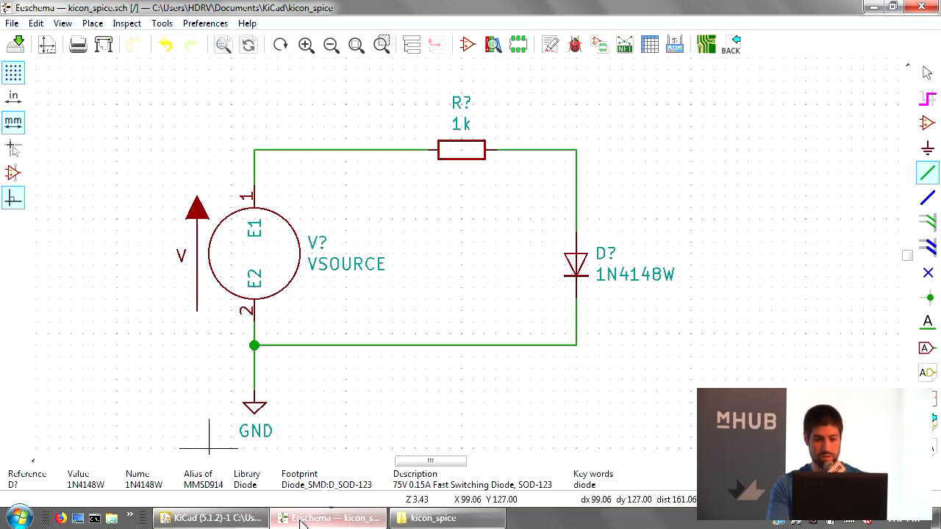
# Assign the 1N4148W model from the 1N4148W.lib file to the diode.
pyautogui.doubleClick(603, 264)
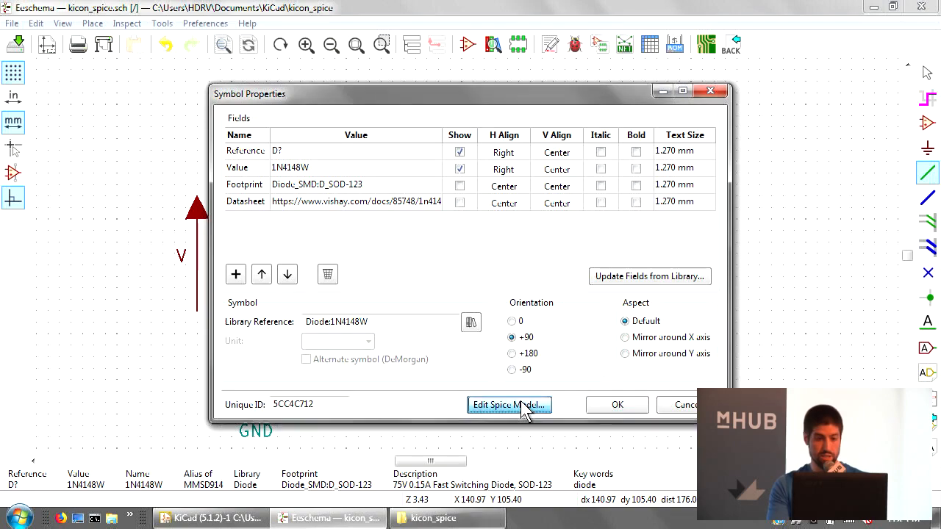
pyautogui.click(508, 405)
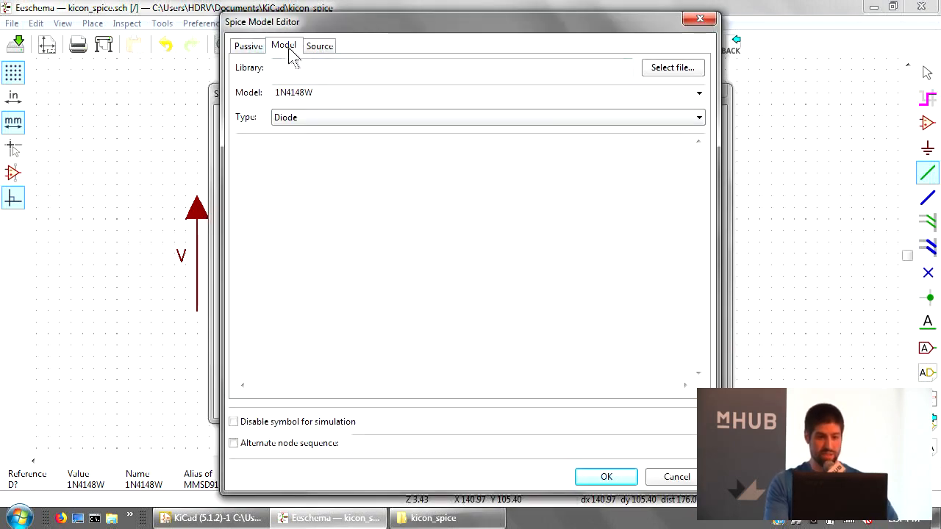
pyautogui.moveTo(287, 55)
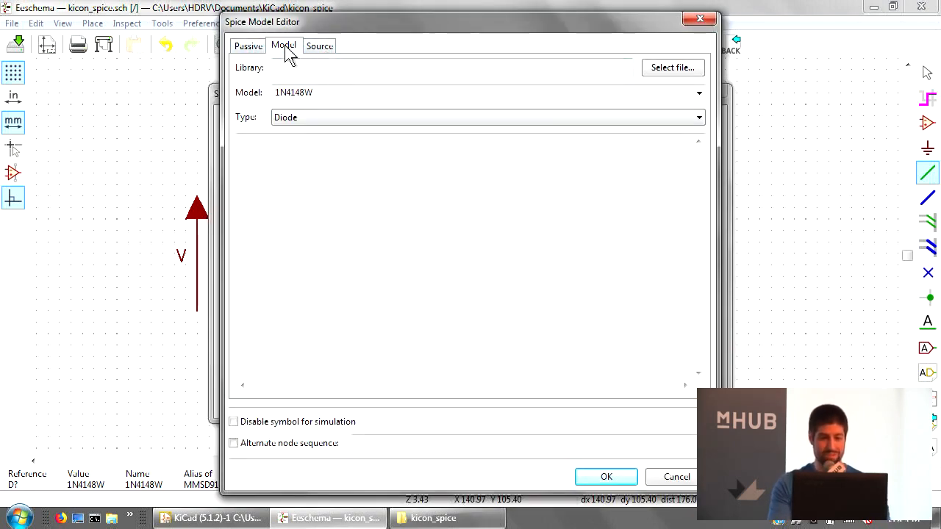
pyautogui.click(672, 67)
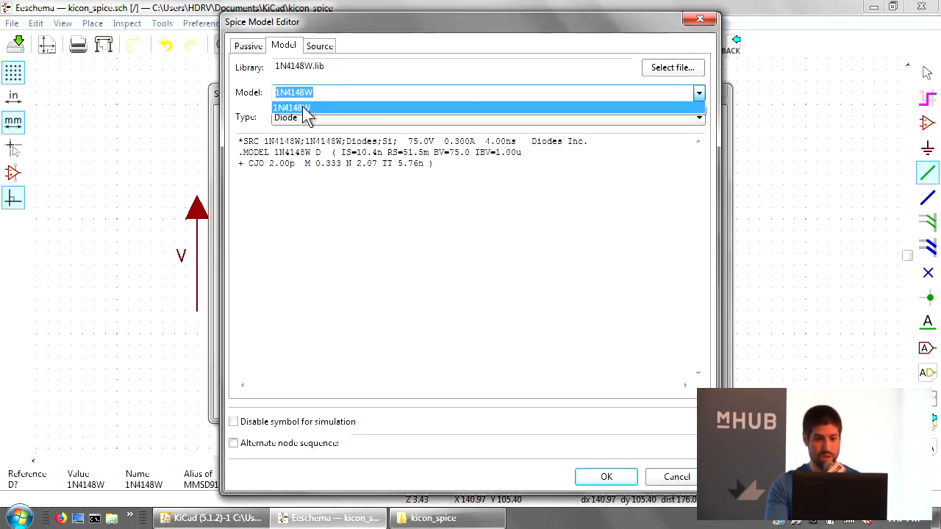
pyautogui.click(292, 108)
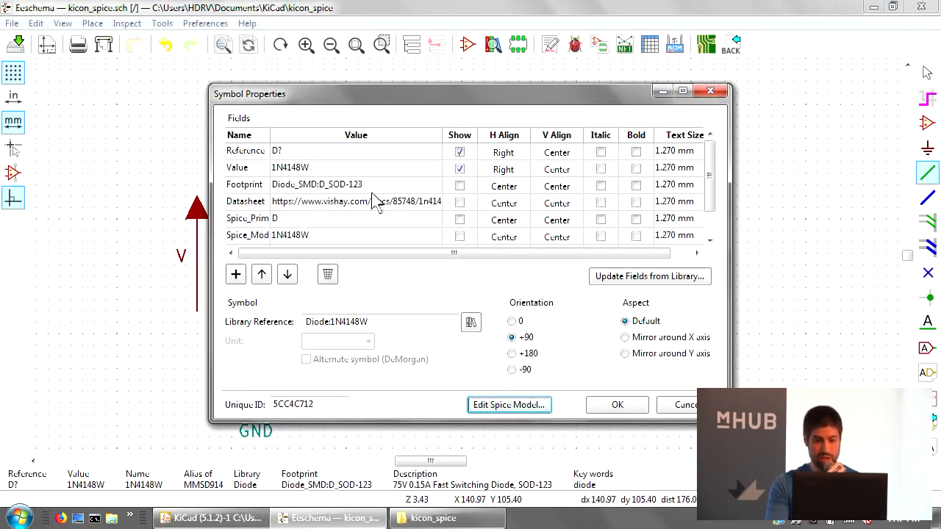
pyautogui.scroll(-3)
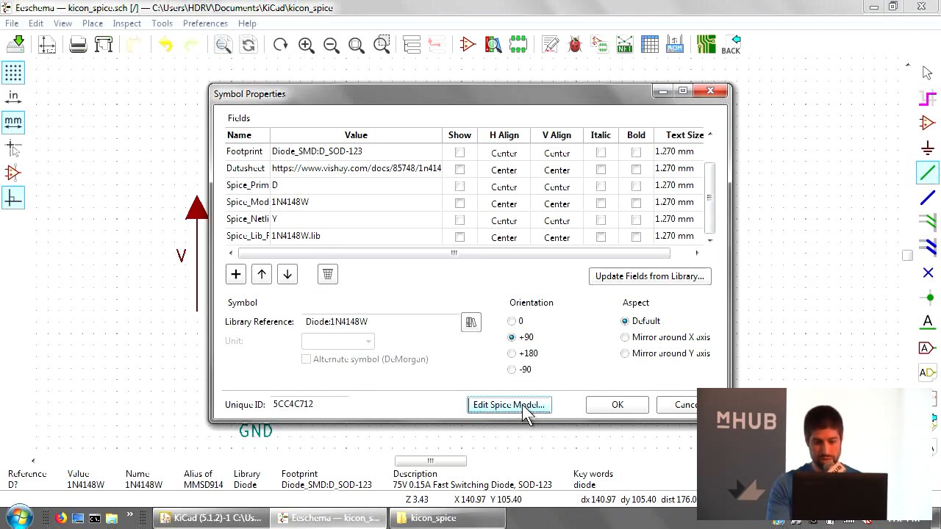
# Reopen the diode's SPICE model settings, try the alternate node sequence option, then cancel.
pyautogui.click(509, 404)
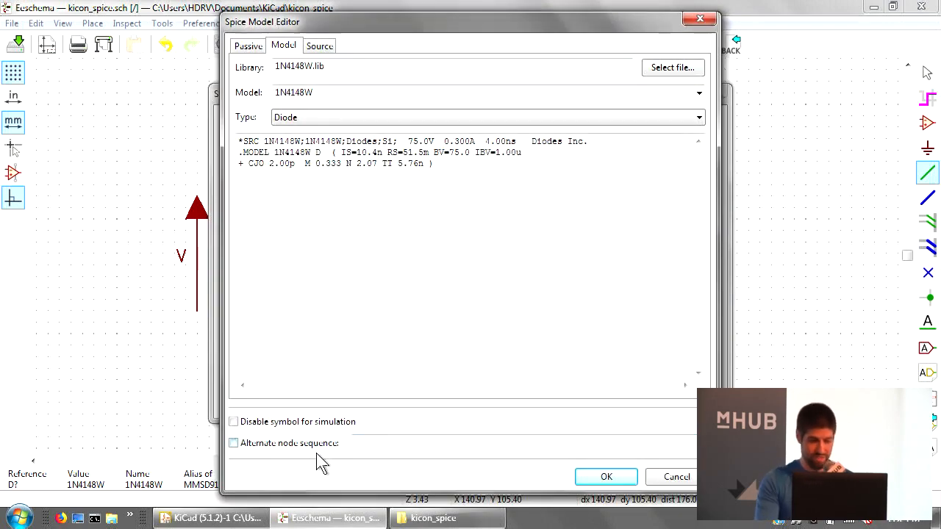
pyautogui.click(430, 443)
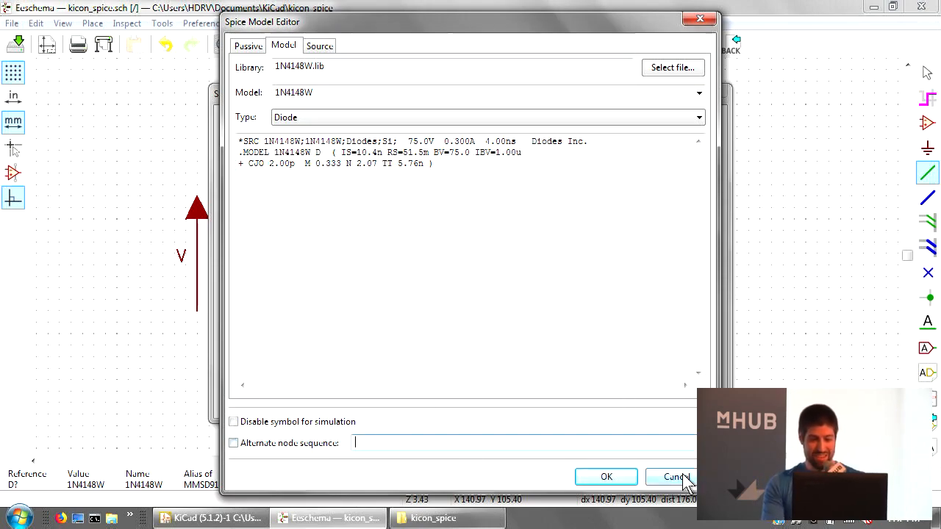
pyautogui.click(672, 476)
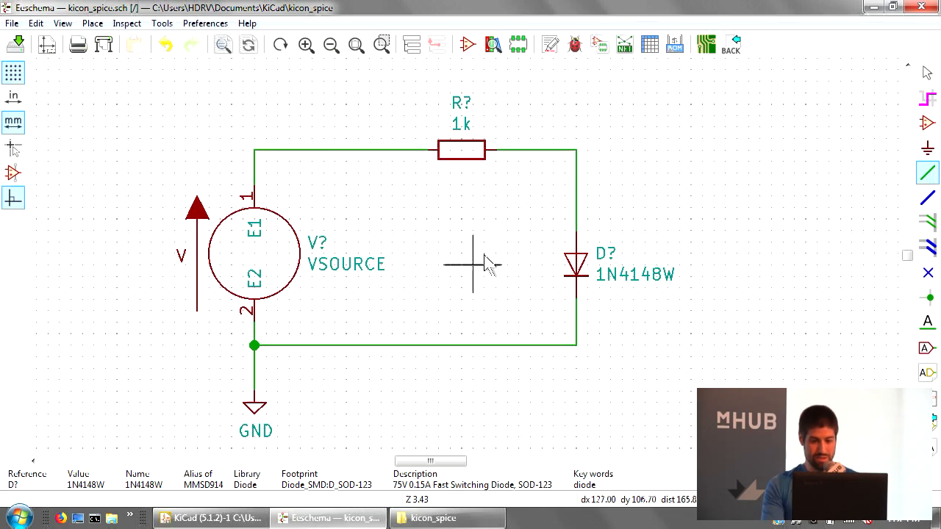
pyautogui.moveTo(584, 265)
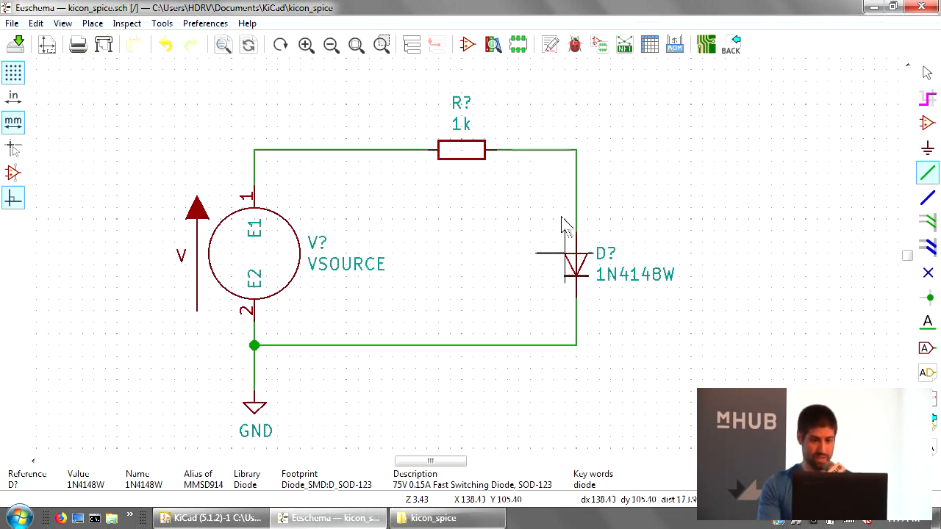
pyautogui.moveTo(467, 44)
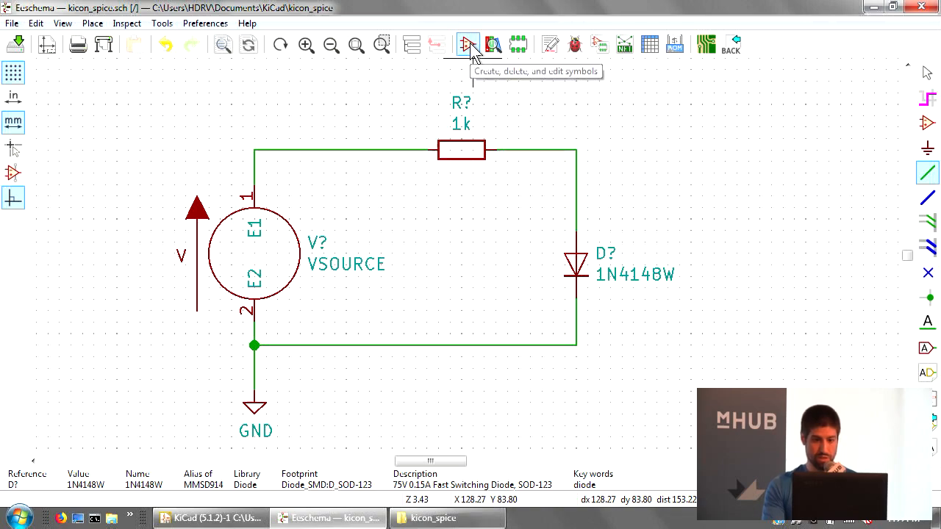
# Filter the Symbol Editor for 1n4148 and inspect both 1N4148W diode pins, finding anode A is pin 2.
pyautogui.click(468, 45)
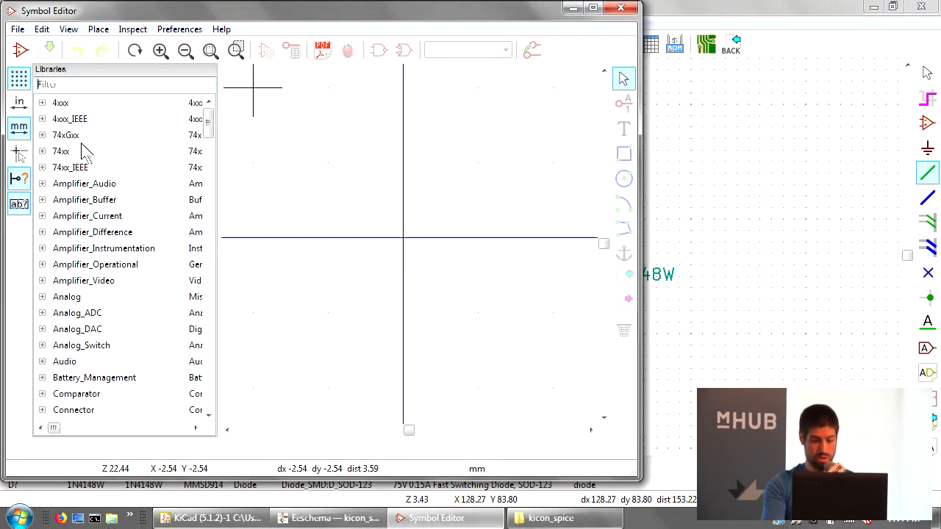
pyautogui.write('1n4148')
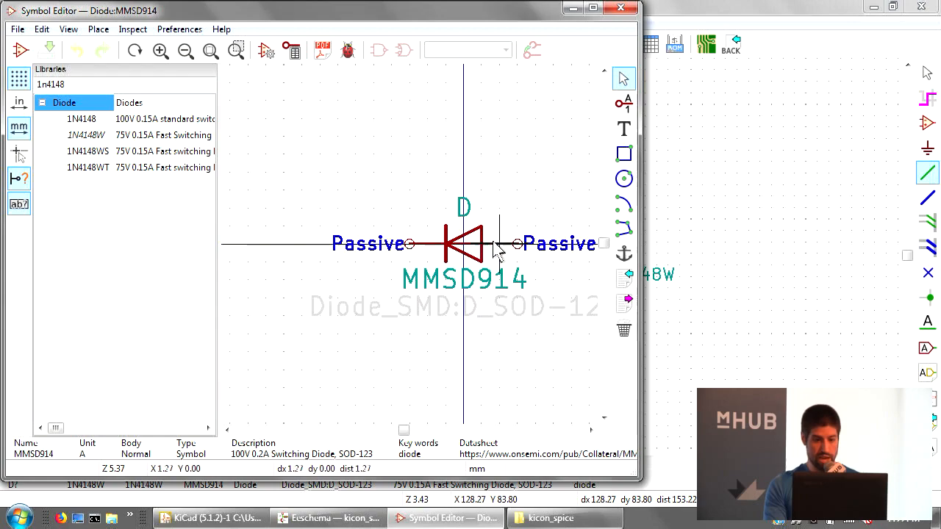
pyautogui.doubleClick(500, 243)
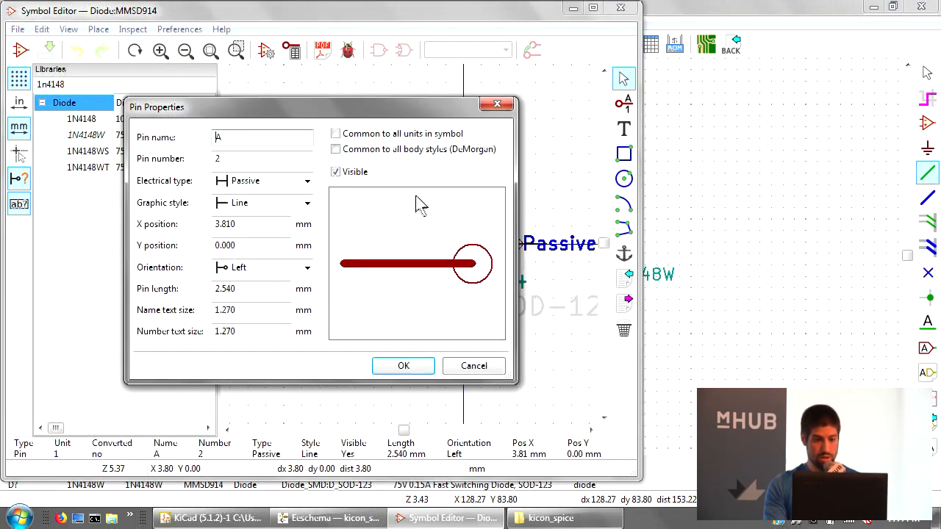
pyautogui.click(403, 366)
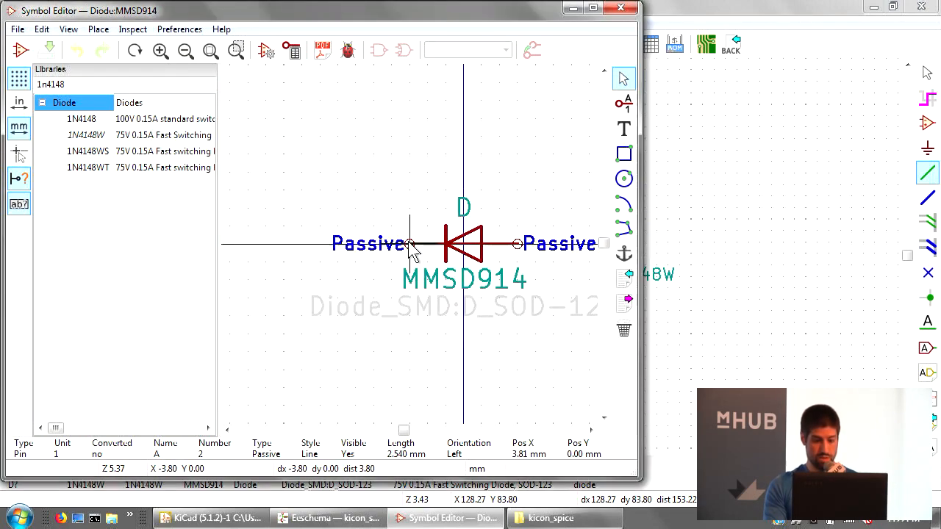
pyautogui.doubleClick(410, 244)
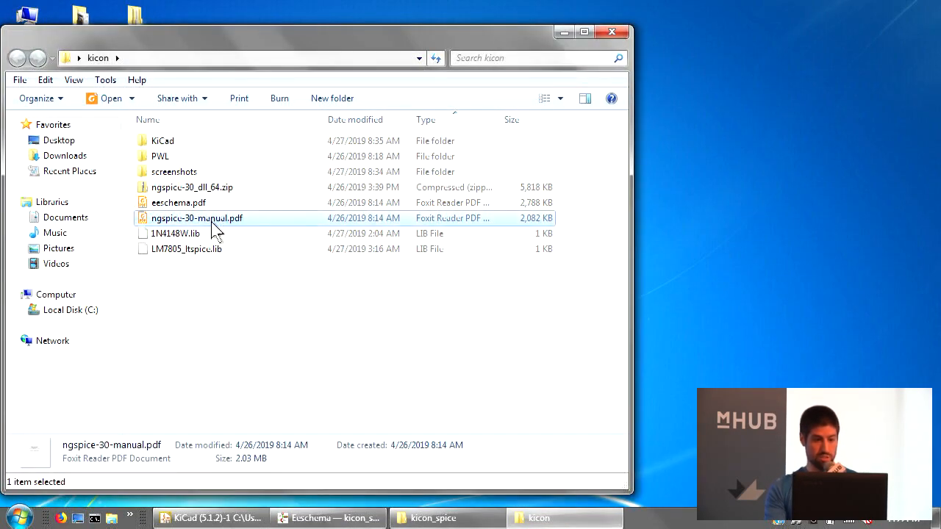
# Read the diode node order in ngspice-30-manual.pdf's Junction Diodes section, then return to Eeschema.
pyautogui.doubleClick(197, 218)
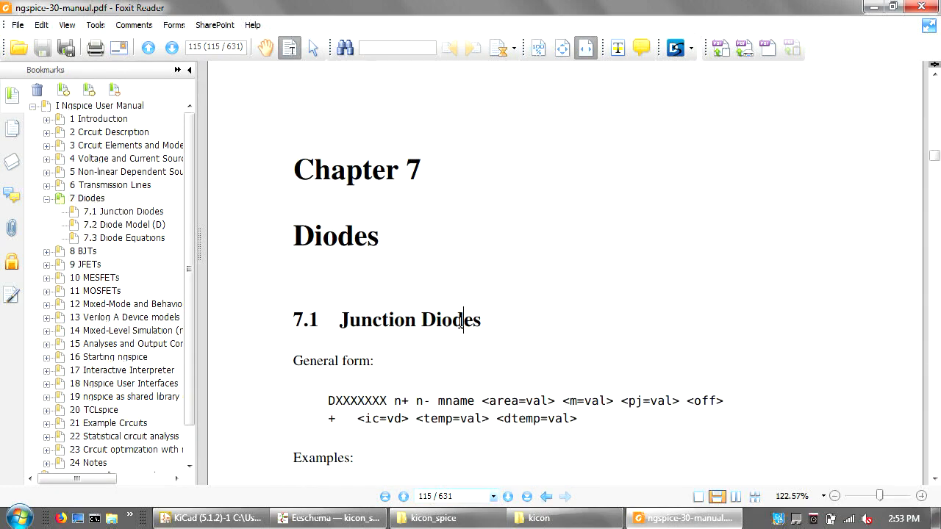
pyautogui.scroll(-3)
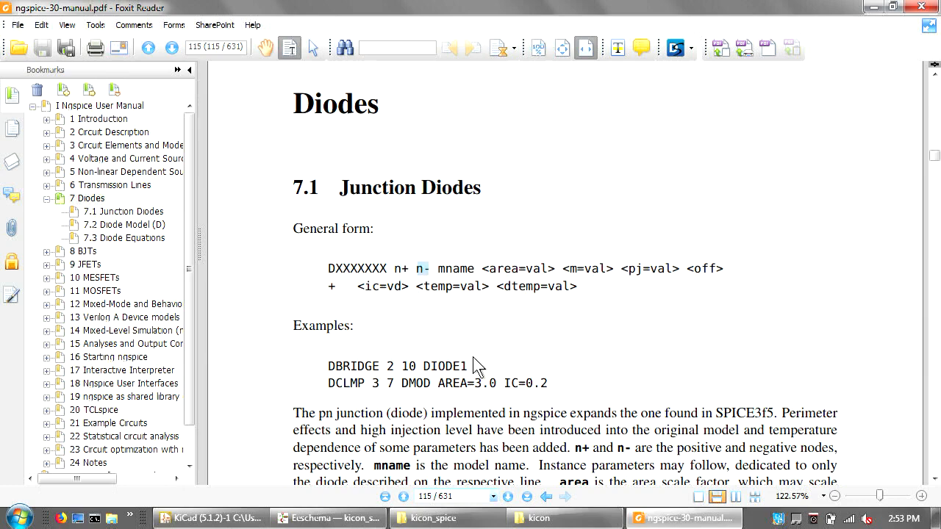
pyautogui.click(328, 519)
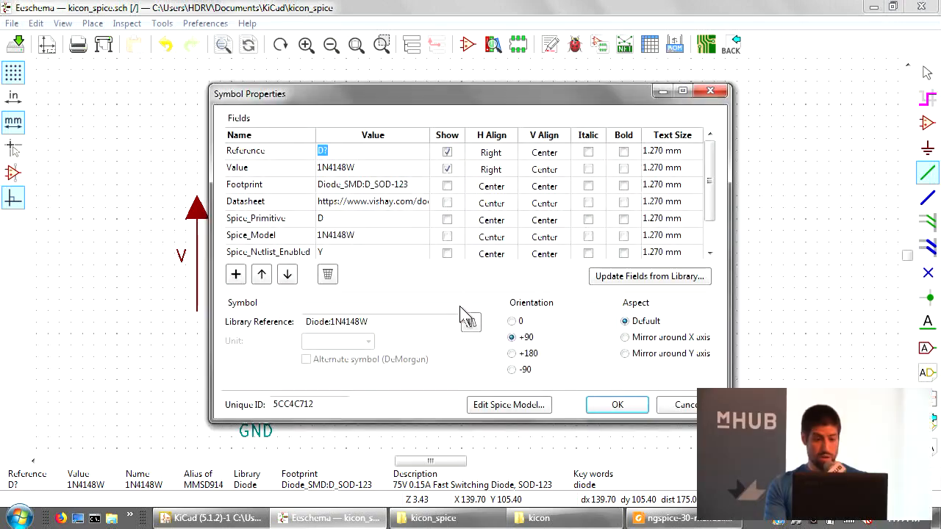
# Enable the diode model's alternate node sequence 2,1 and apply the diode's properties.
pyautogui.click(509, 405)
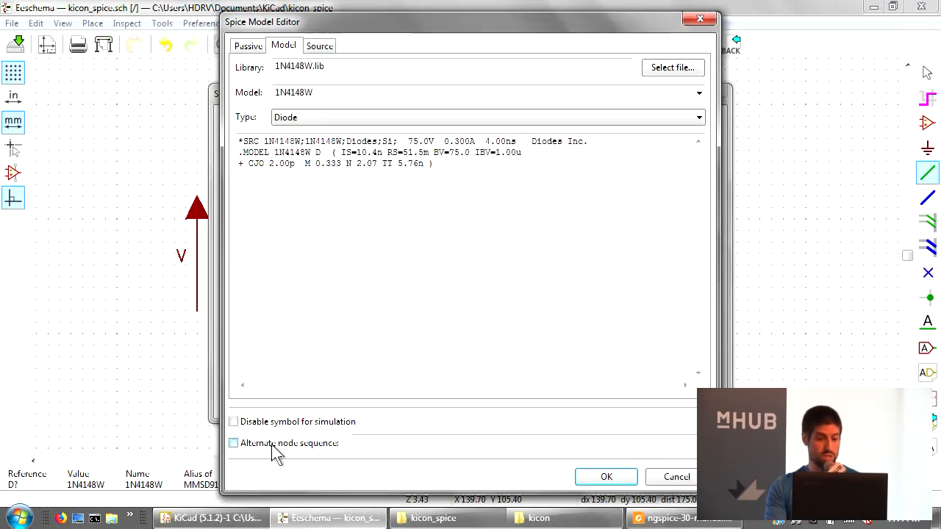
pyautogui.click(233, 443)
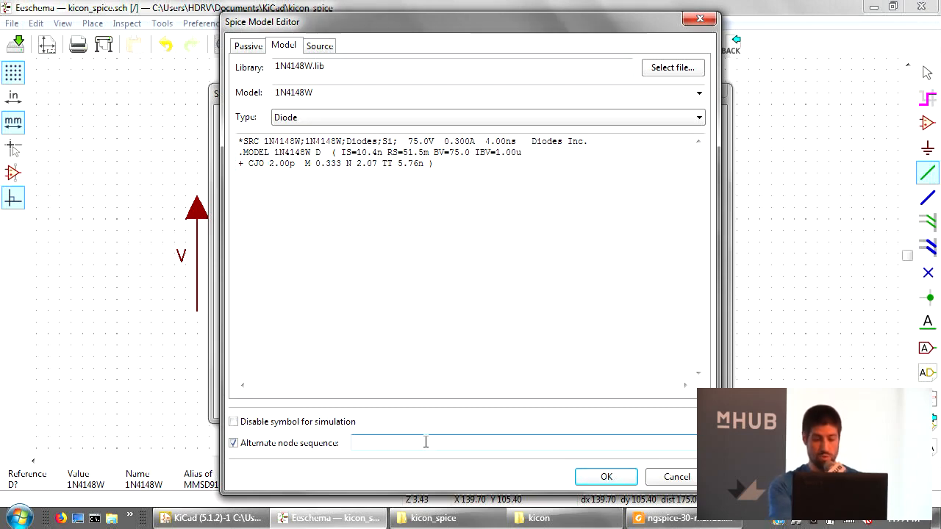
pyautogui.write('2,1')
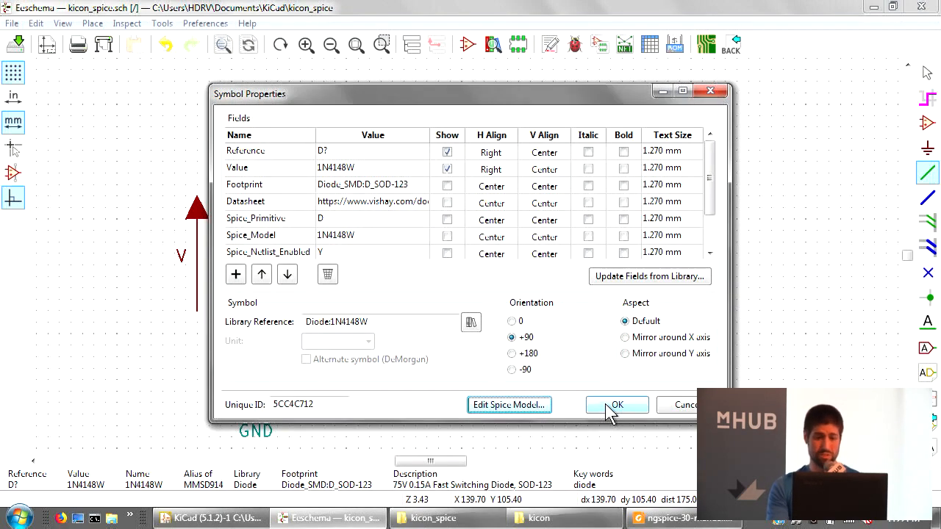
pyautogui.click(615, 405)
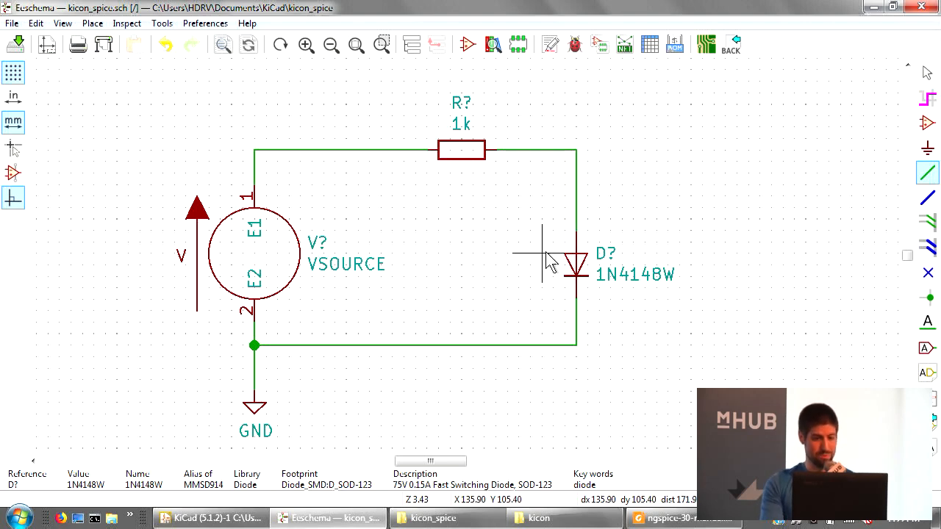
pyautogui.moveTo(515, 242)
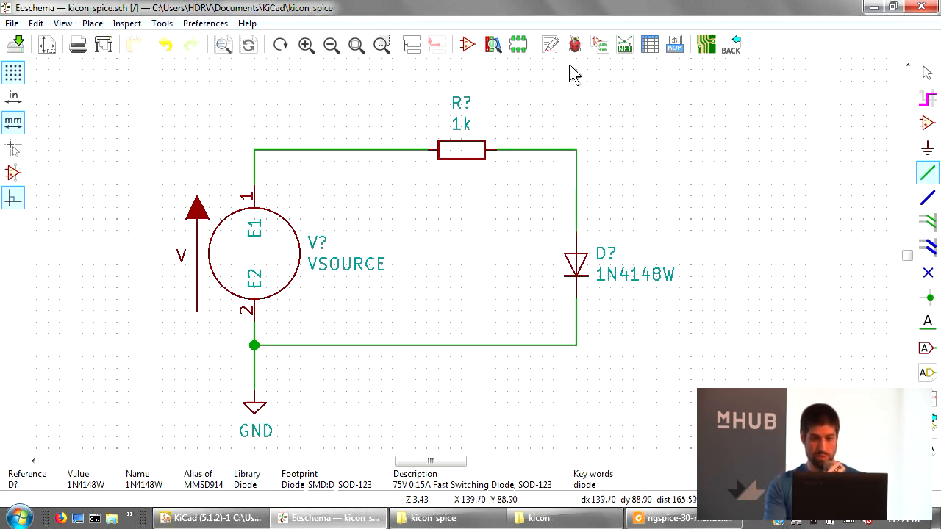
# Annotate the parts as V1, R1, D1, add a .op text directive, and launch the simulator.
pyautogui.click(550, 45)
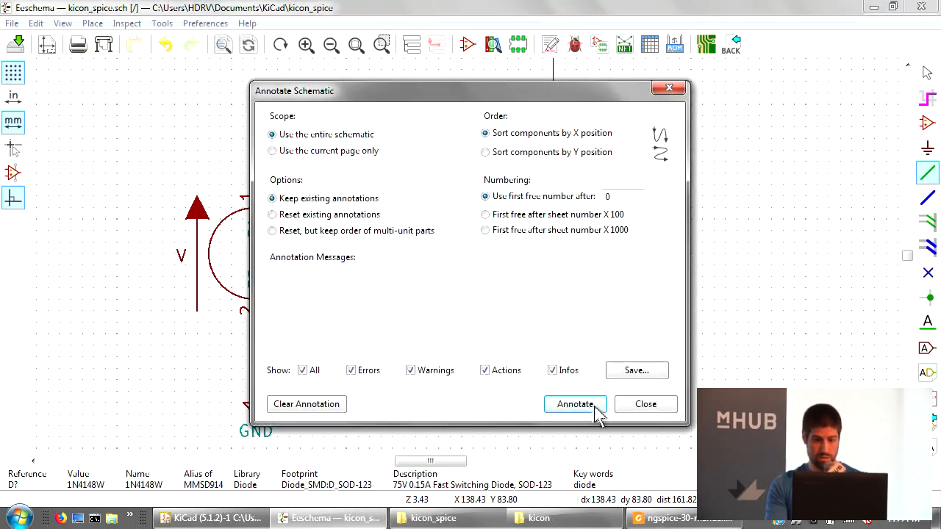
pyautogui.click(575, 405)
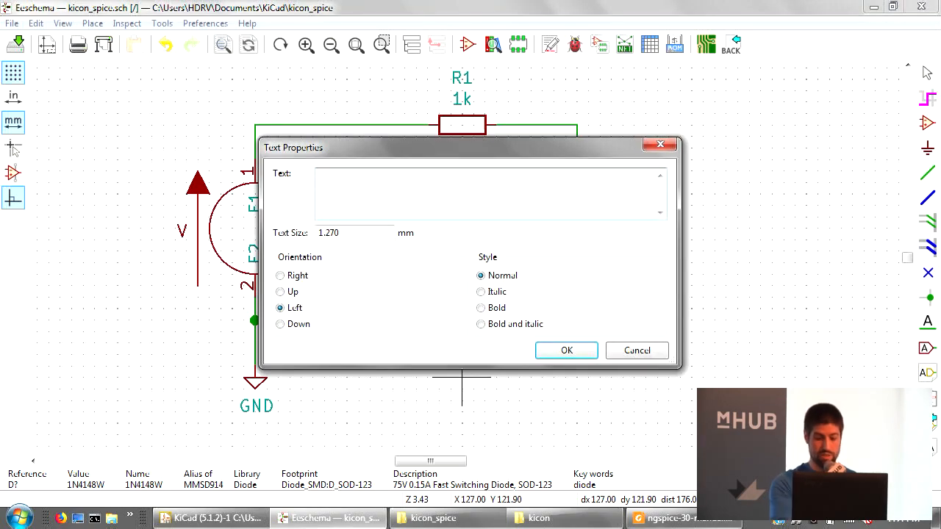
pyautogui.write('.op')
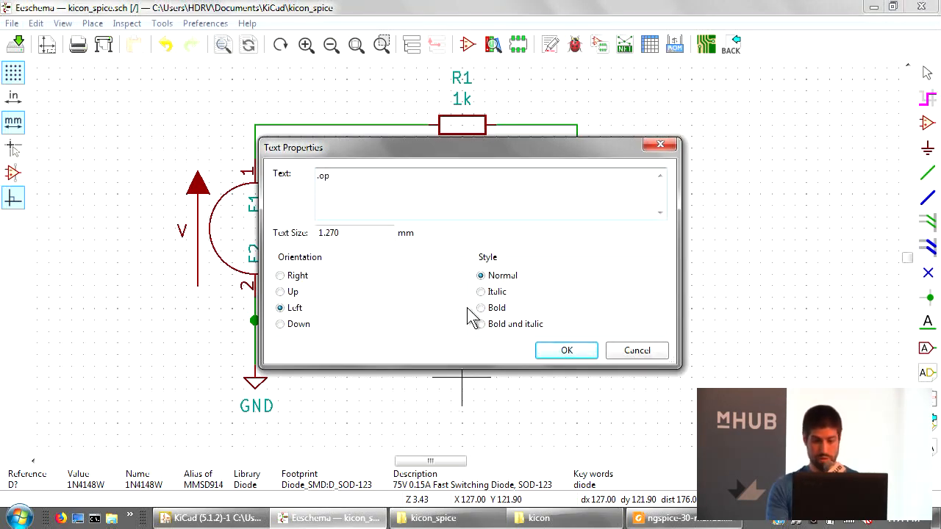
pyautogui.click(565, 350)
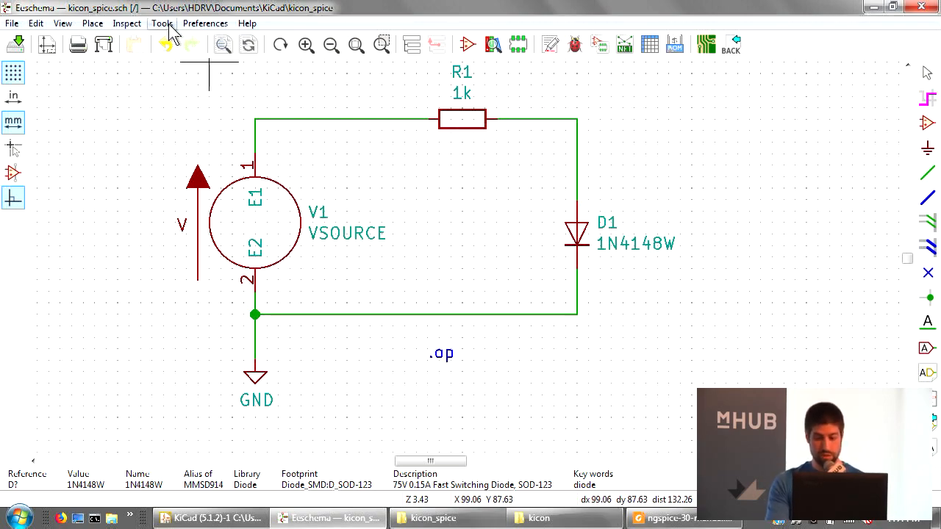
pyautogui.click(162, 23)
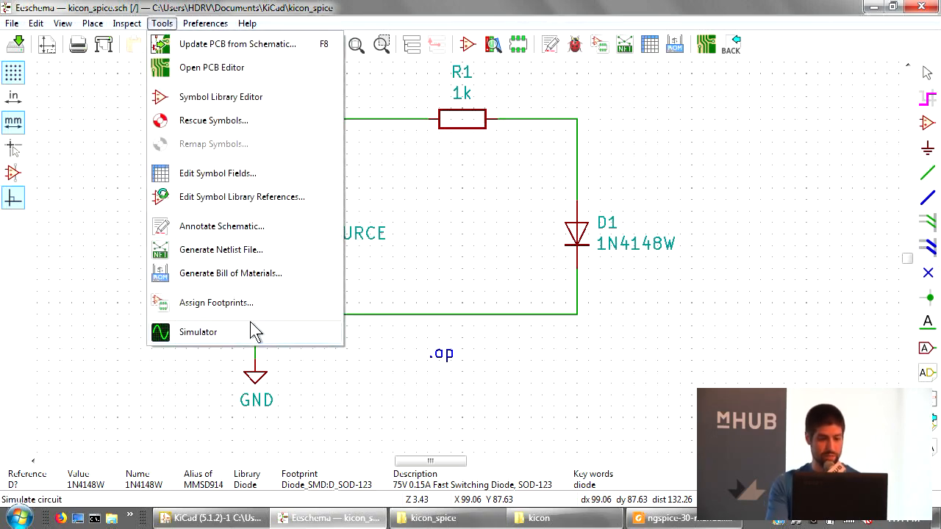
pyautogui.click(197, 332)
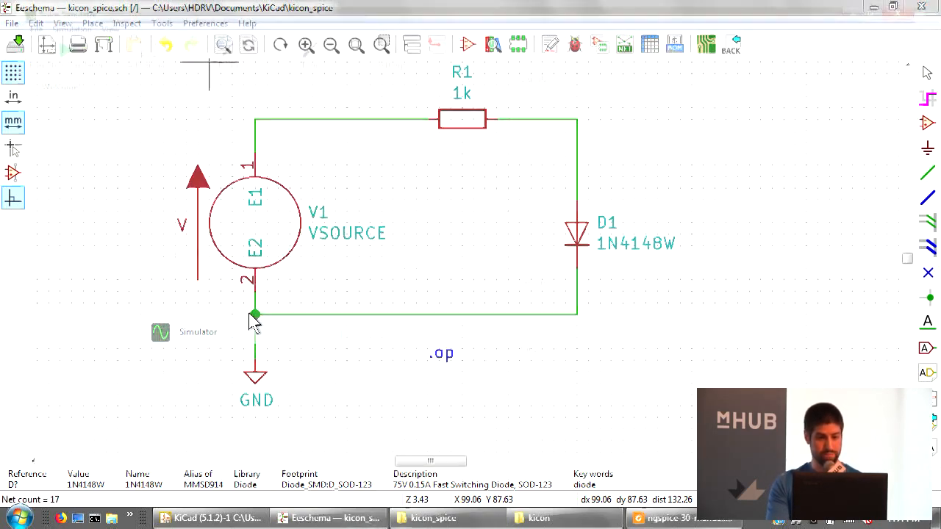
# Run the simulation in the Spice Simulator, then close the simulator window.
pyautogui.click(160, 332)
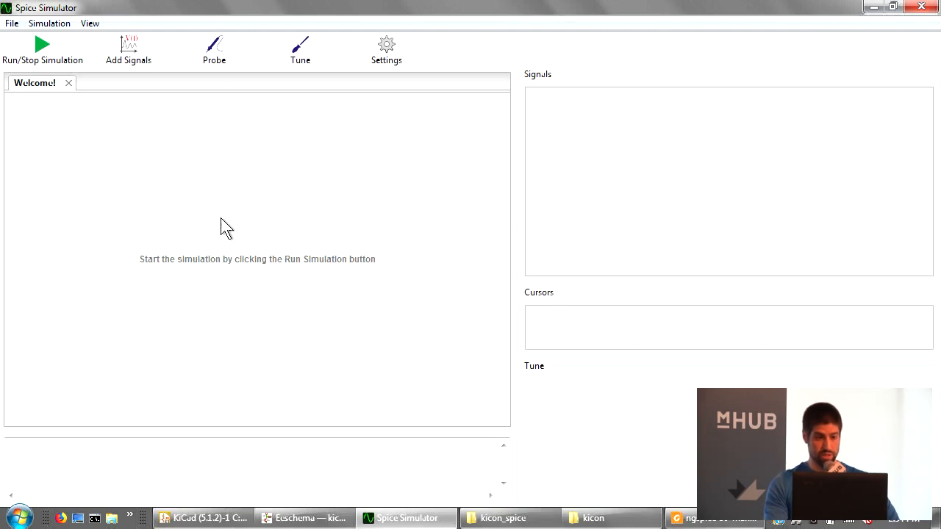
pyautogui.click(42, 44)
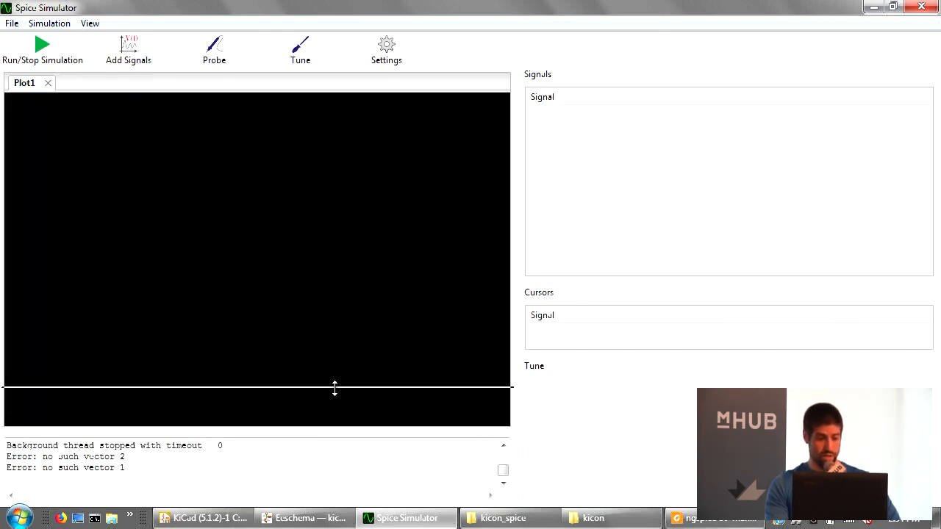
pyautogui.click(42, 44)
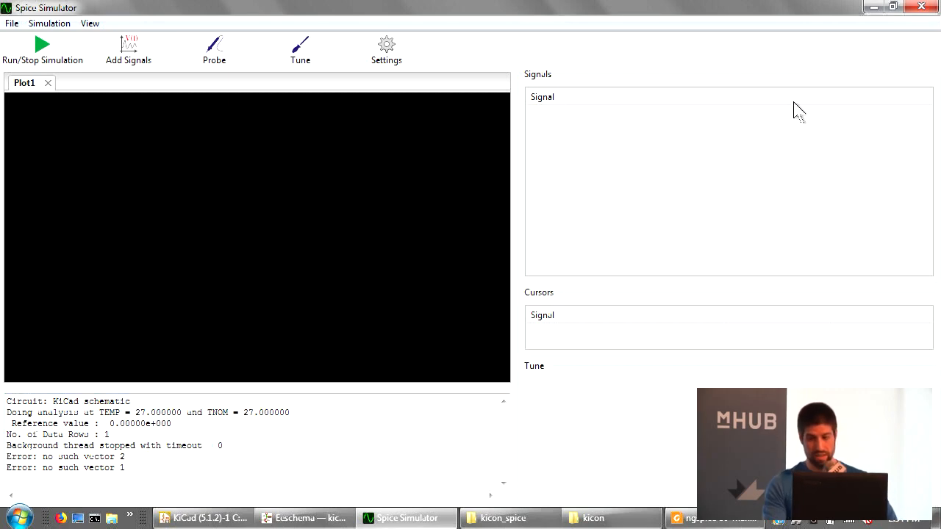
pyautogui.moveTo(928, 8)
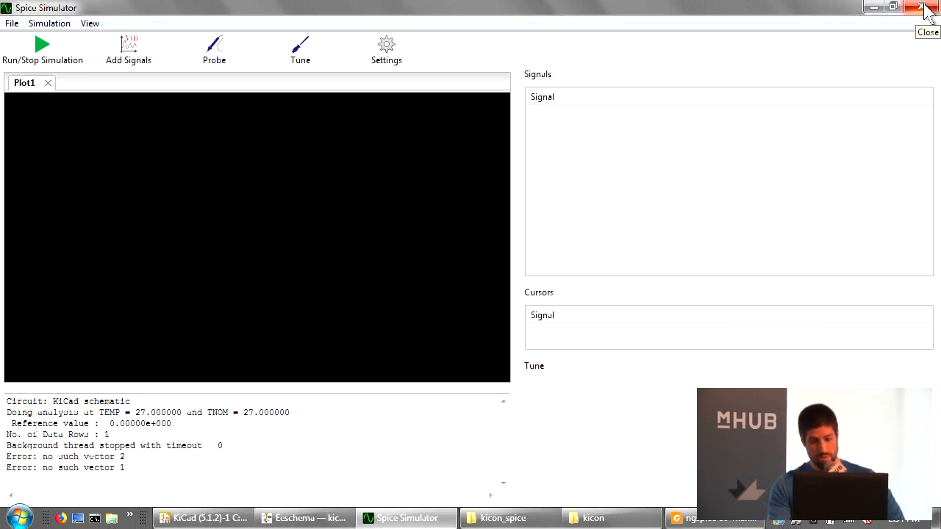
pyautogui.click(927, 8)
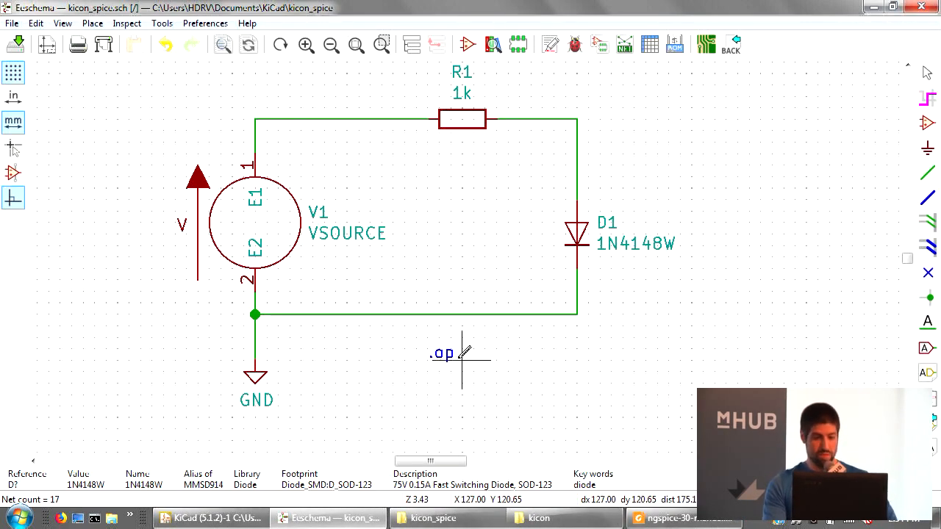
pyautogui.moveTo(176, 95)
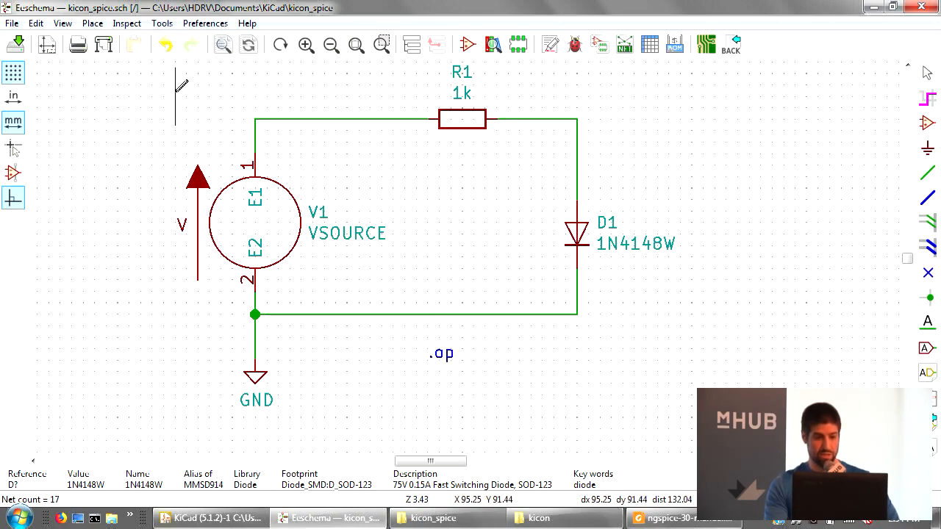
# Reopen the simulator, view its DC sweep analysis settings, and dismiss the settings dialog.
pyautogui.click(492, 44)
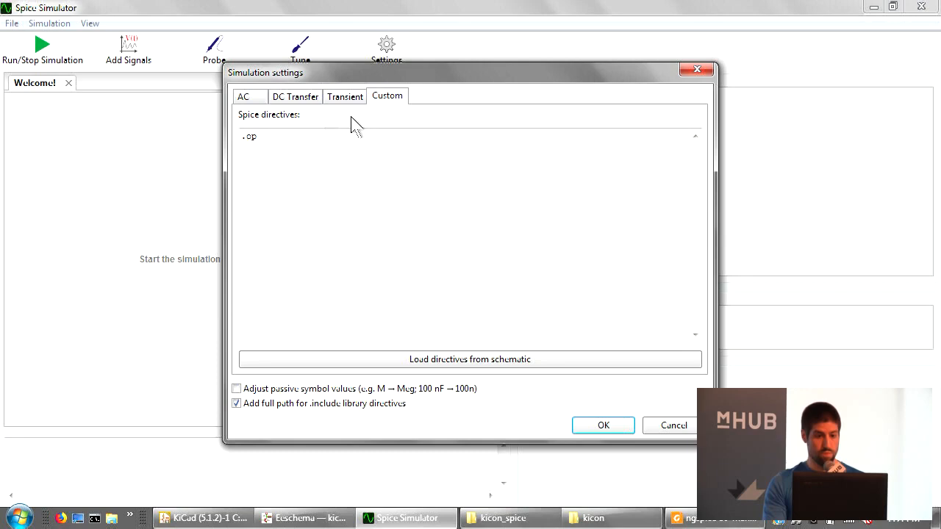
pyautogui.click(294, 95)
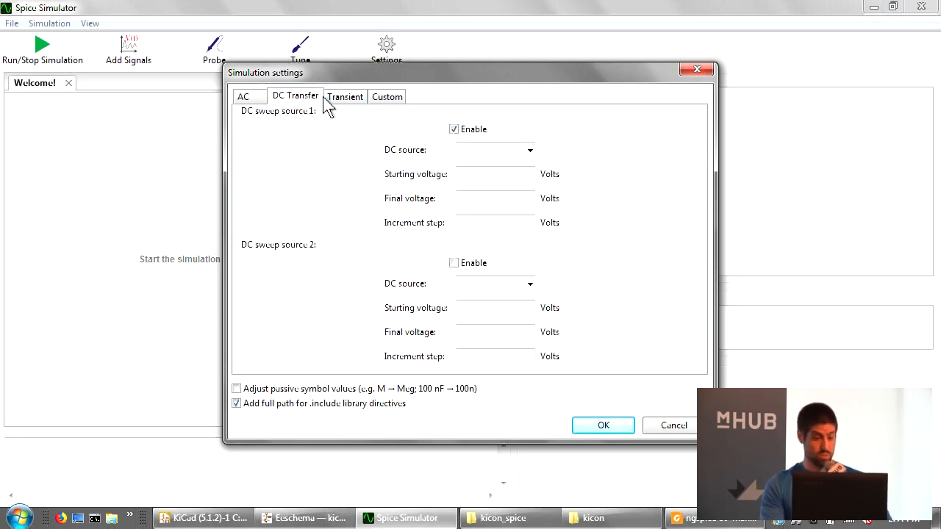
pyautogui.click(344, 97)
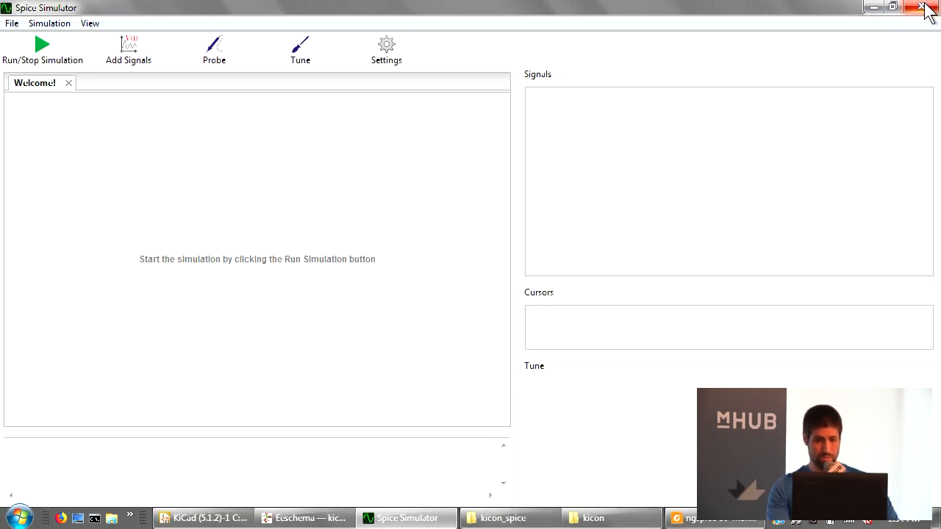
pyautogui.moveTo(927, 8)
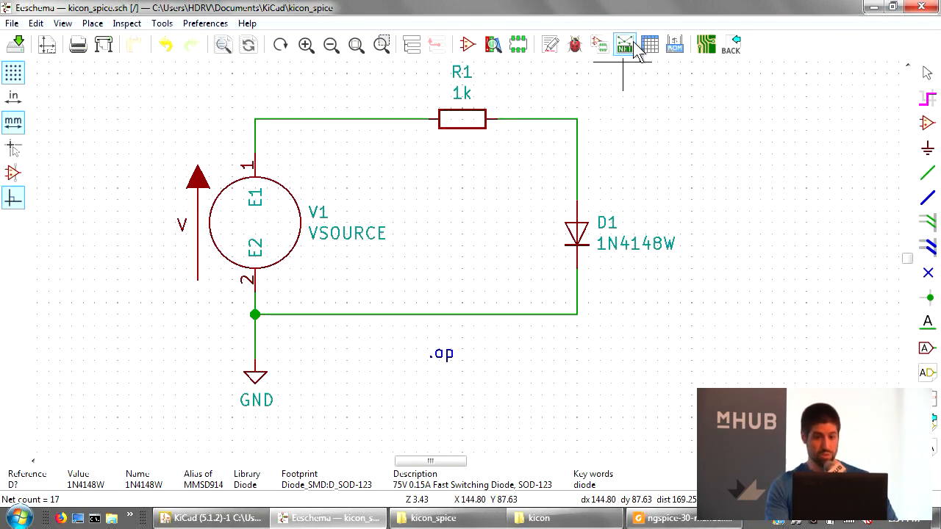
# Export the SPICE netlist and run it in LTspice XVII after checking the simulator command path.
pyautogui.click(624, 45)
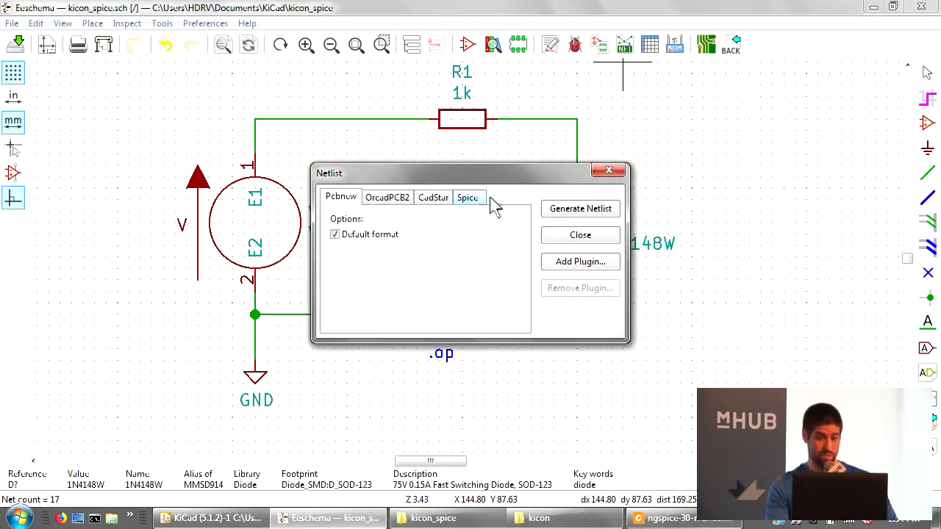
pyautogui.click(467, 197)
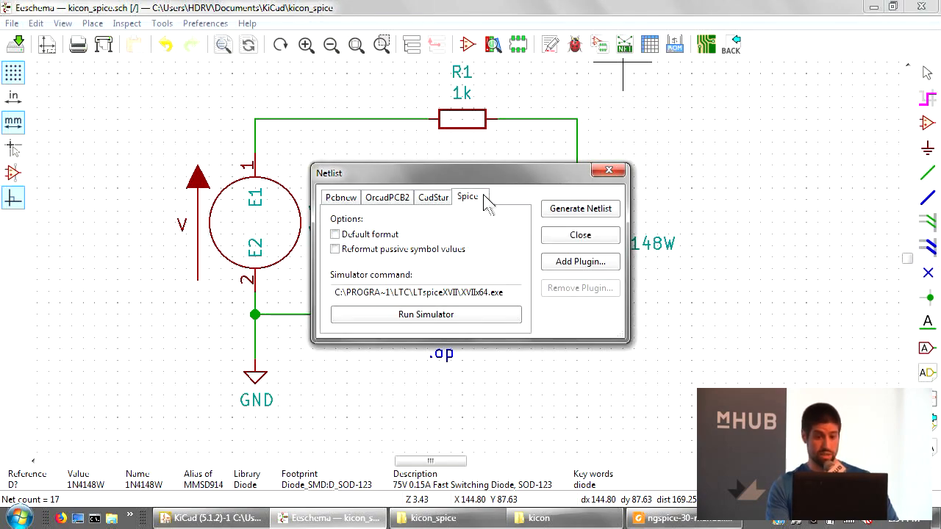
pyautogui.tripleClick(418, 292)
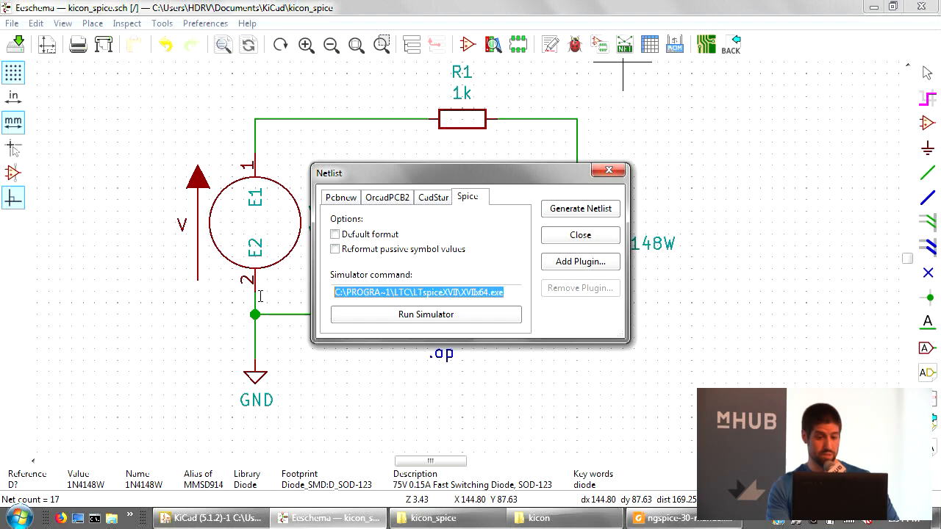
pyautogui.click(515, 293)
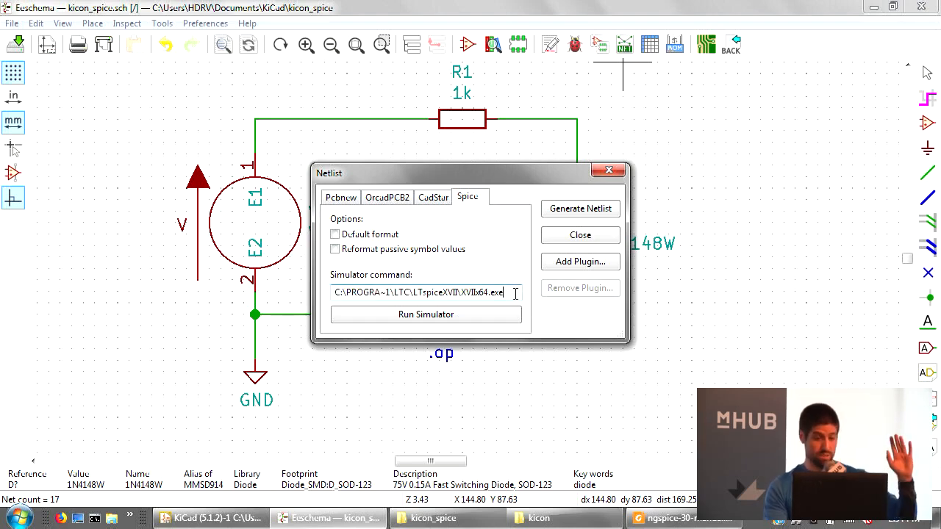
pyautogui.moveTo(426, 309)
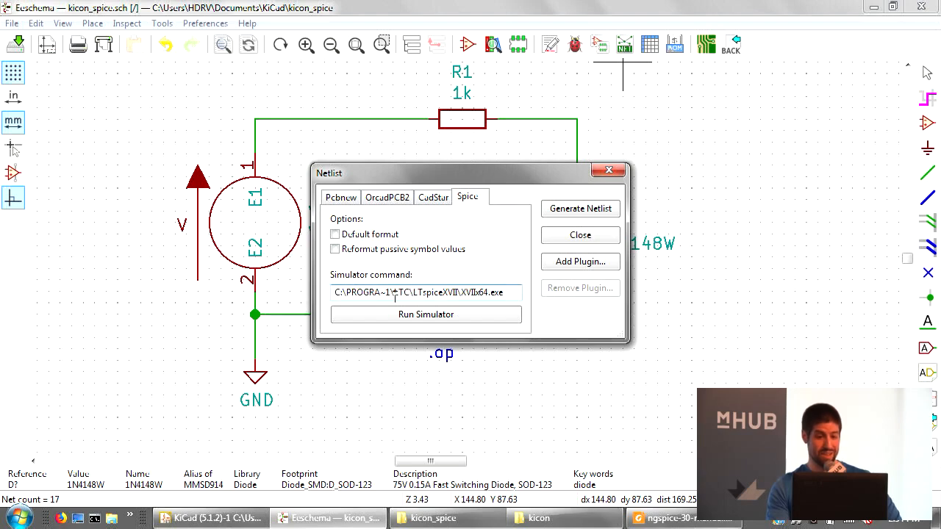
pyautogui.doubleClick(366, 291)
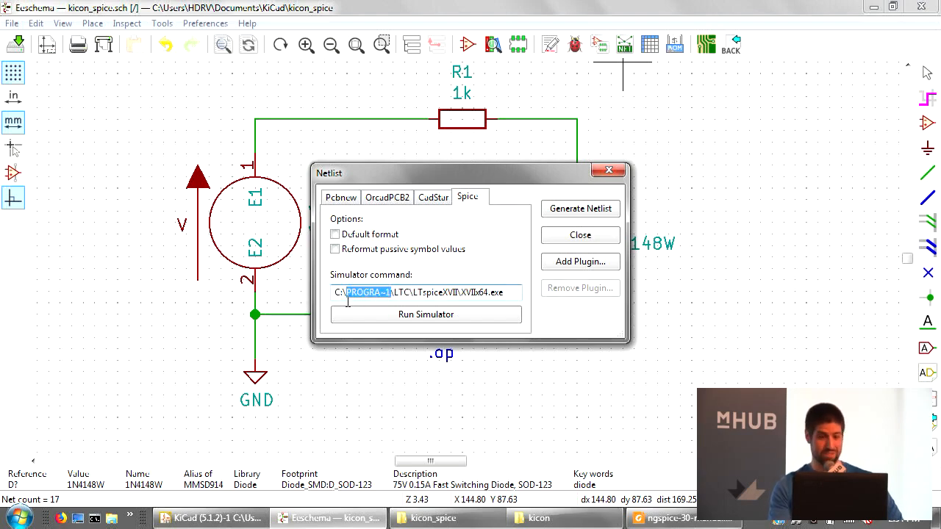
pyautogui.moveTo(460, 325)
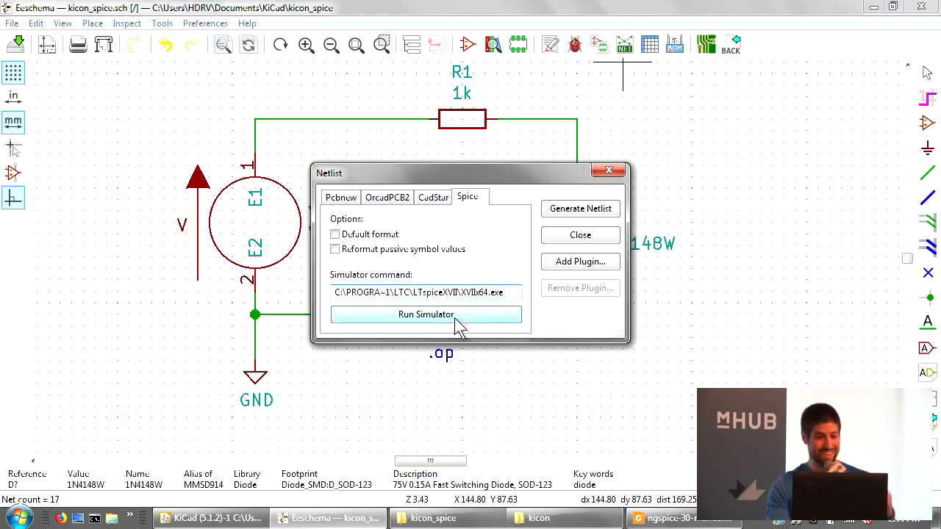
pyautogui.click(425, 314)
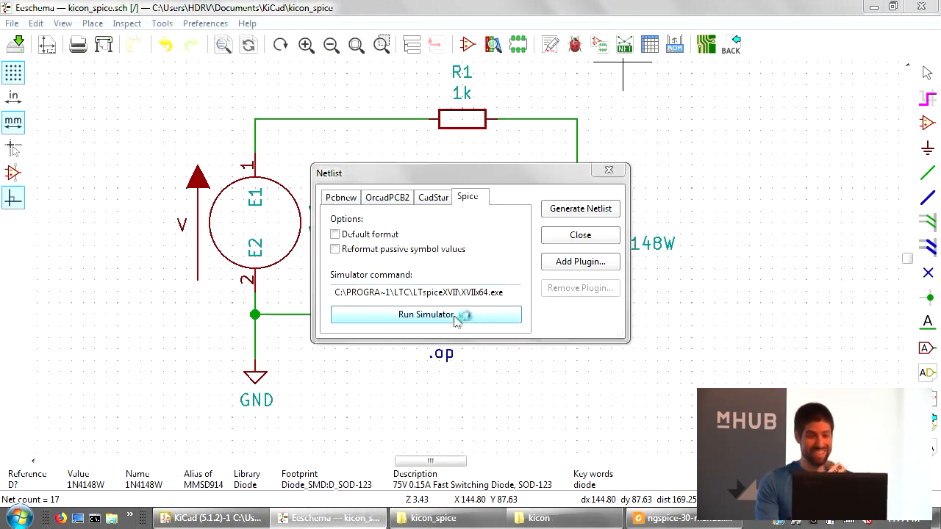
pyautogui.click(426, 314)
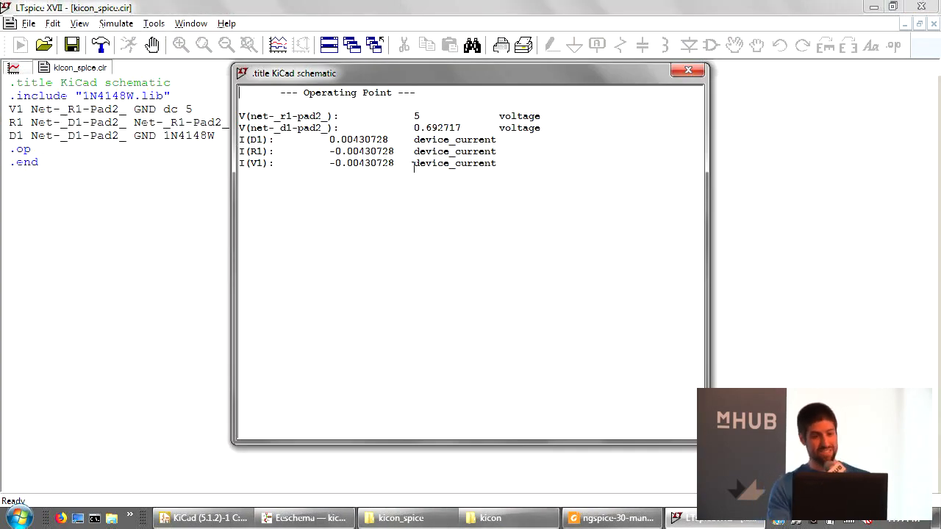
# Review the LTspice operating point results, close LTspice and the Netlist dialog, and launch the Spice Simulator.
pyautogui.doubleClick(287, 116)
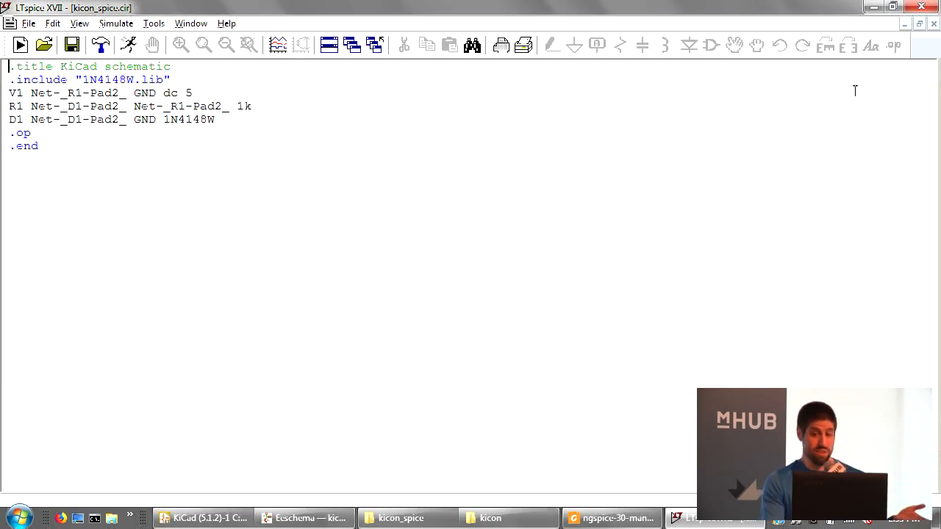
pyautogui.click(301, 518)
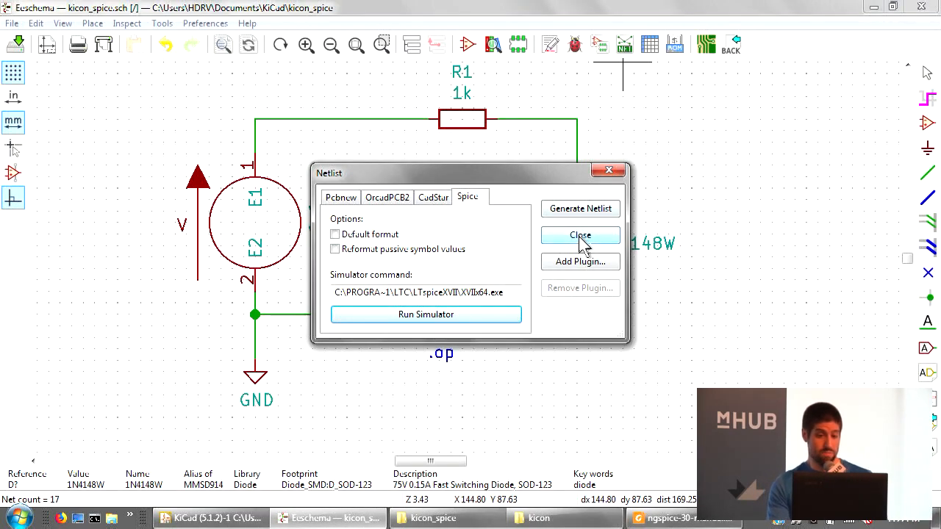
pyautogui.click(580, 235)
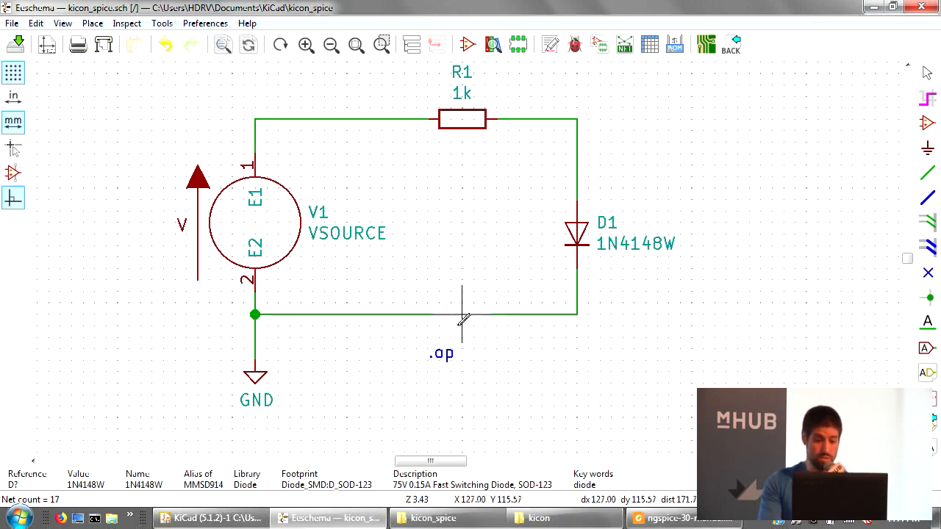
pyautogui.click(162, 22)
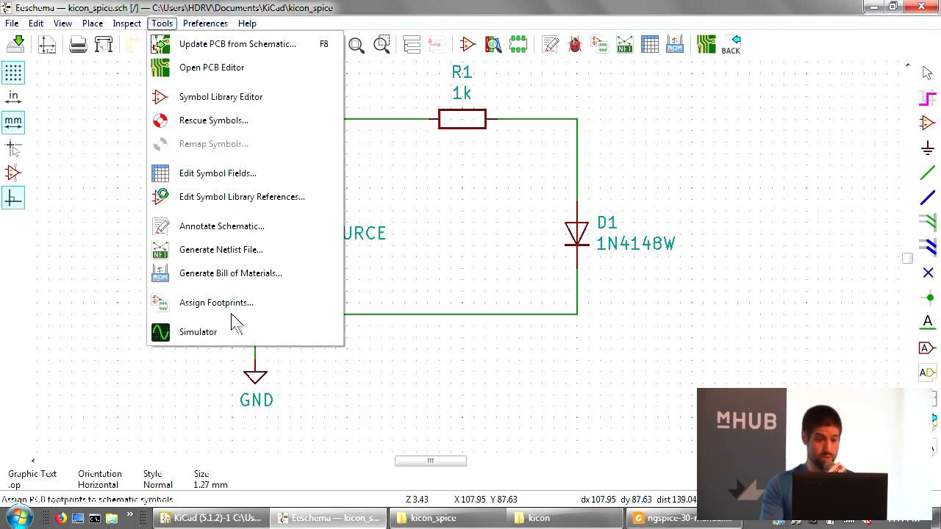
pyautogui.click(197, 331)
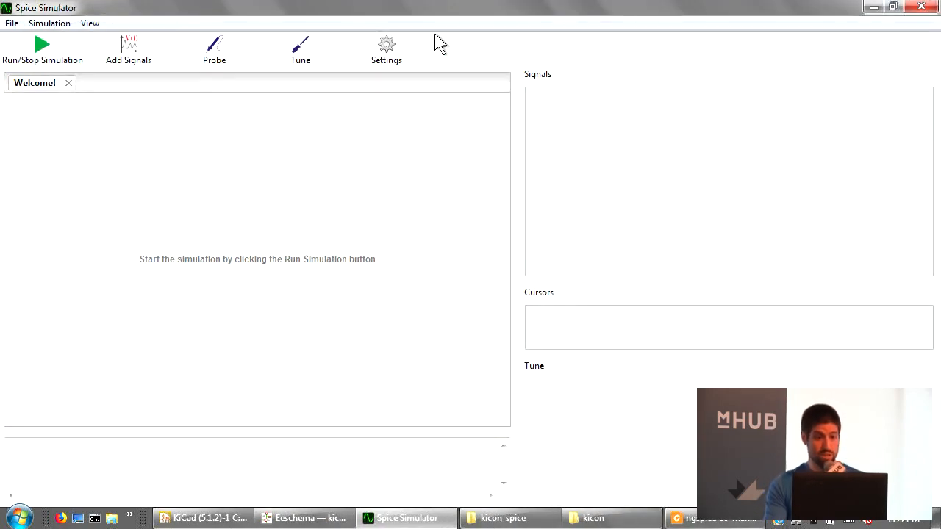
# Set a transient analysis with a 1m time step, run it, and open the signal list.
pyautogui.click(385, 49)
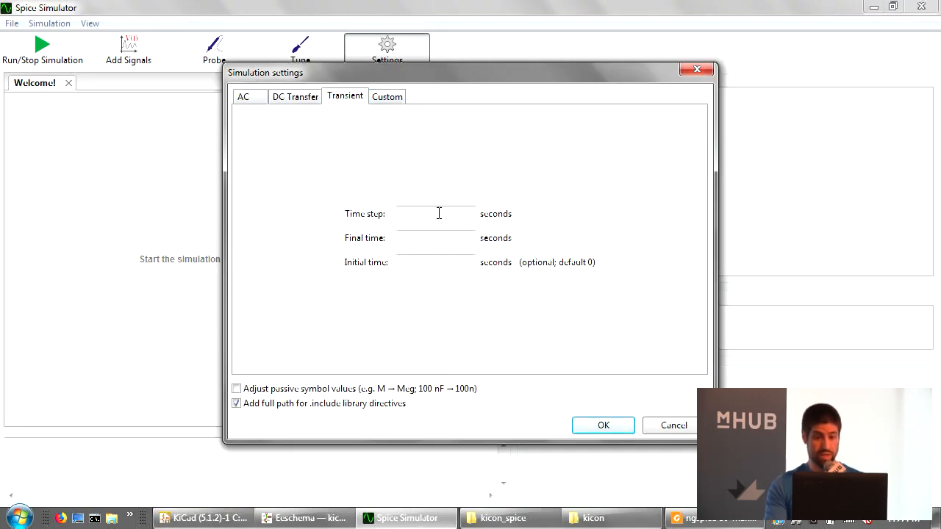
pyautogui.click(435, 238)
pyautogui.write('5')
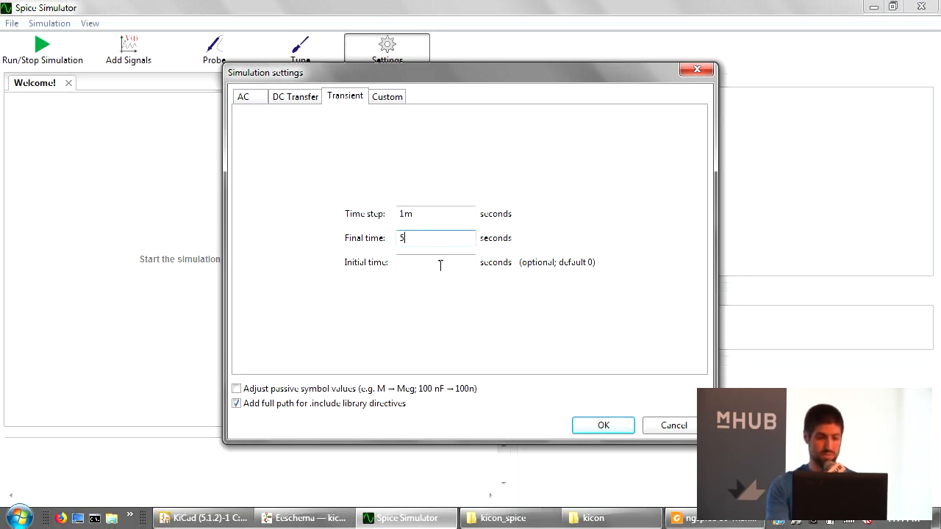
pyautogui.click(603, 425)
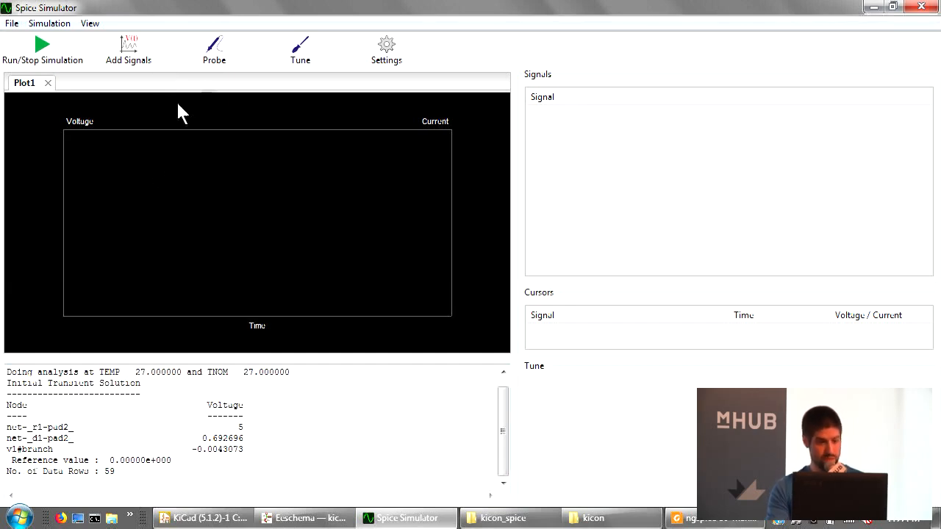
pyautogui.click(128, 50)
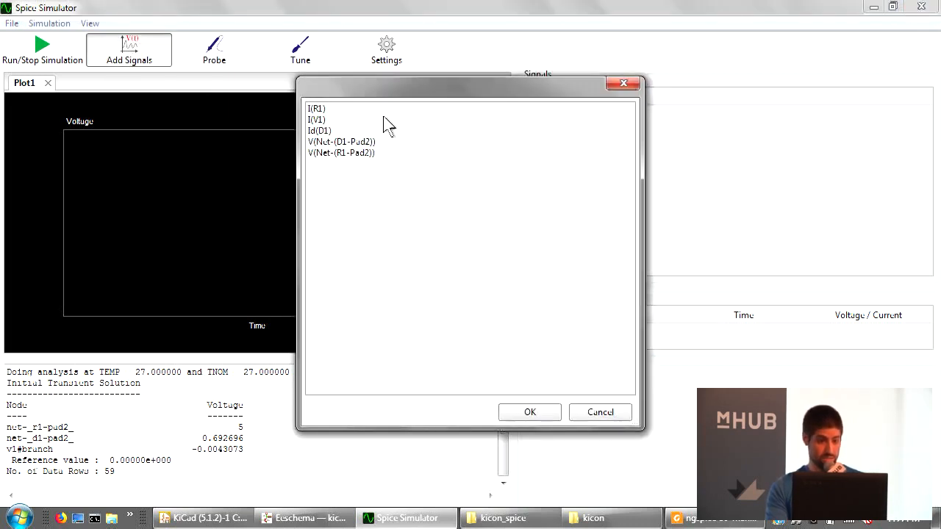
pyautogui.moveTo(377, 152)
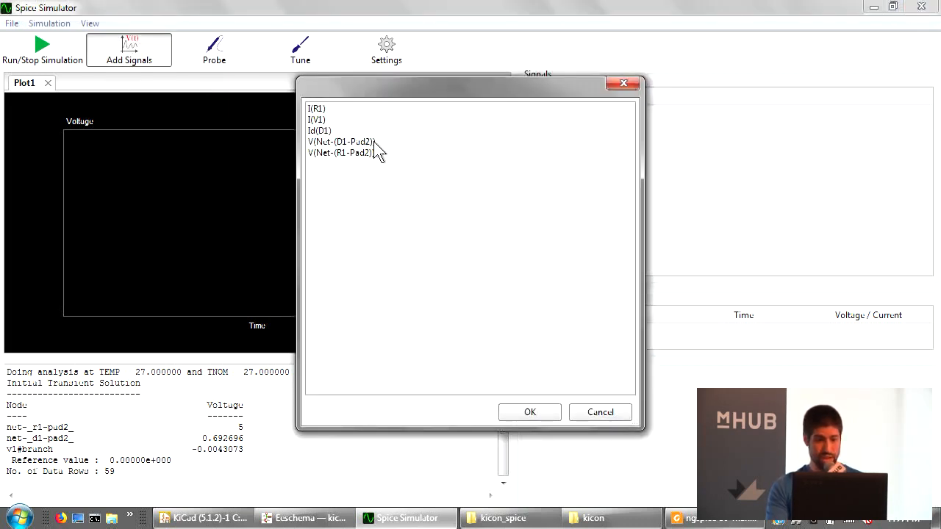
# Plot V(Net-(D1-Pad2)) with a cursor showing the flat ~692.7 mV level.
pyautogui.click(530, 412)
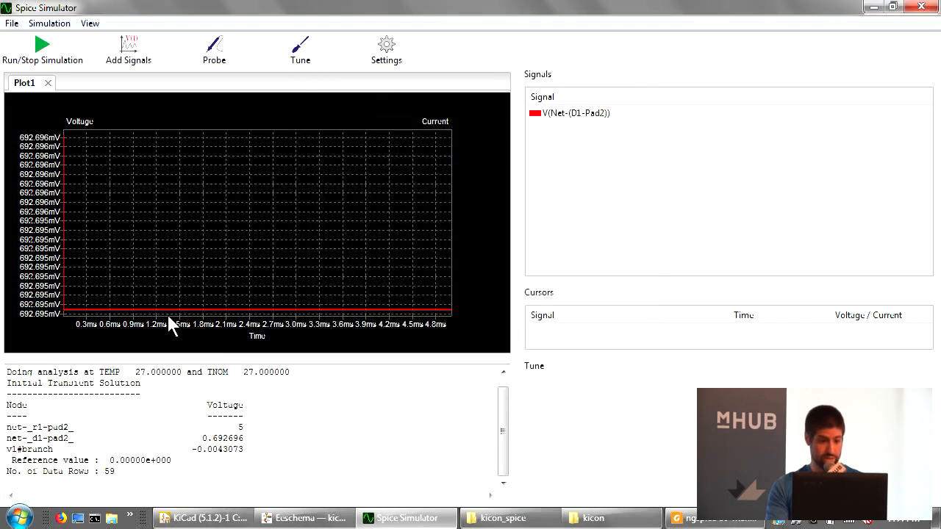
pyautogui.rightClick(569, 112)
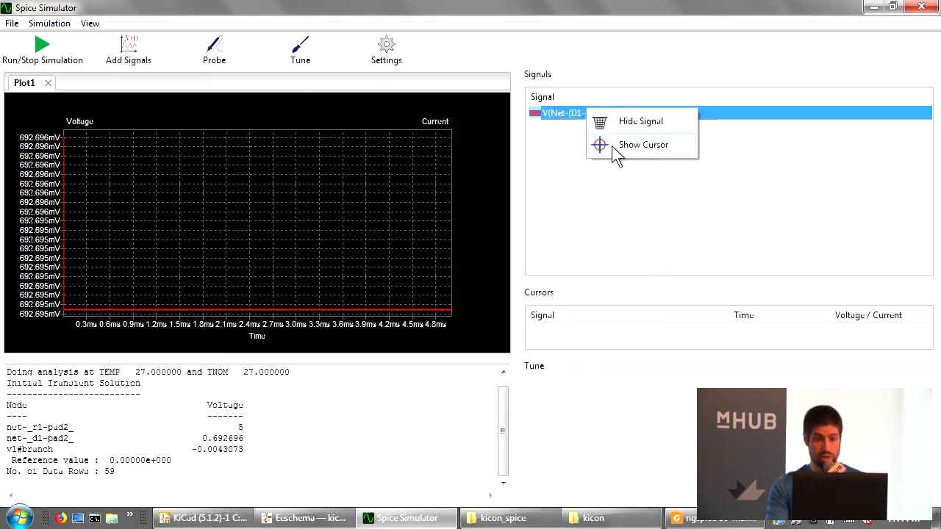
pyautogui.click(644, 144)
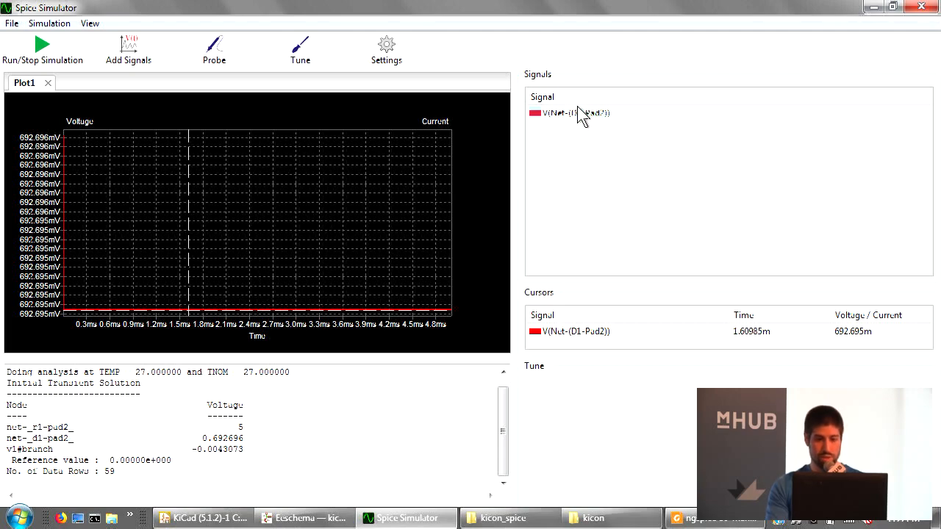
pyautogui.click(304, 518)
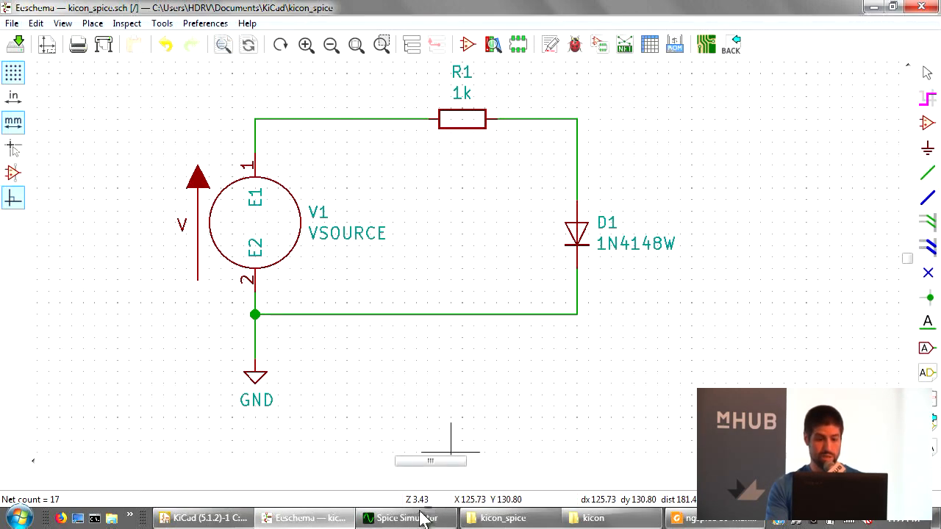
pyautogui.click(404, 518)
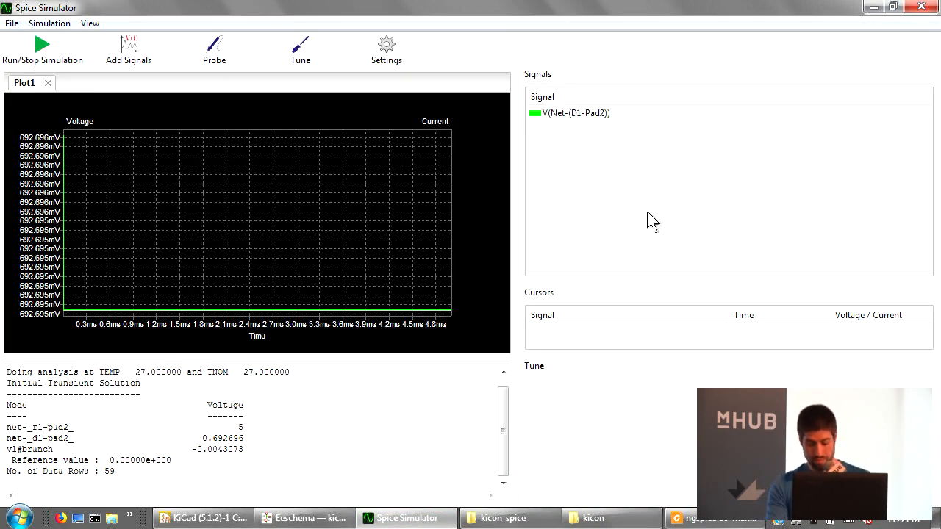
pyautogui.moveTo(649, 263)
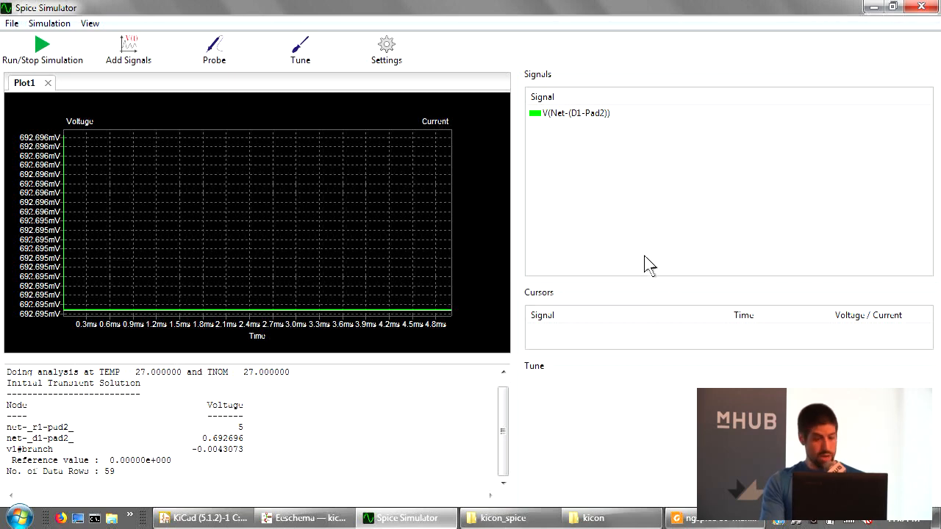
pyautogui.moveTo(619, 234)
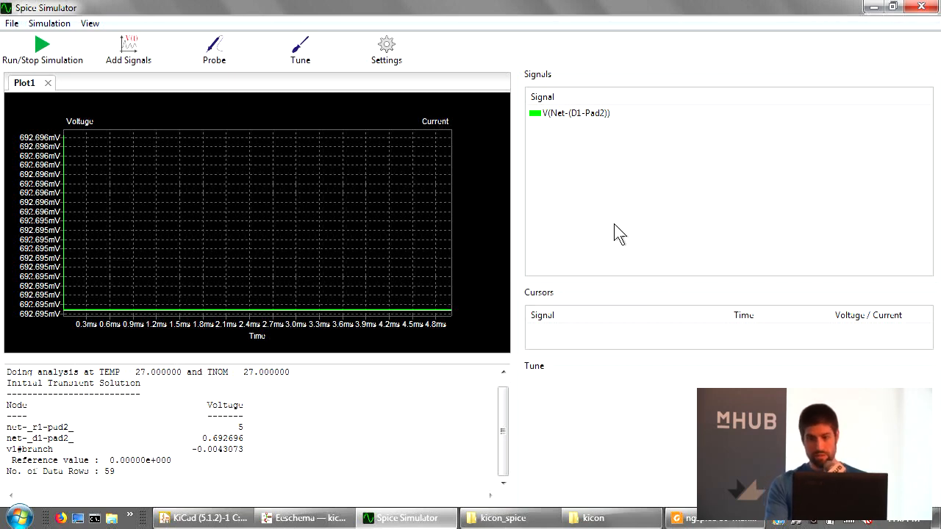
pyautogui.moveTo(641, 184)
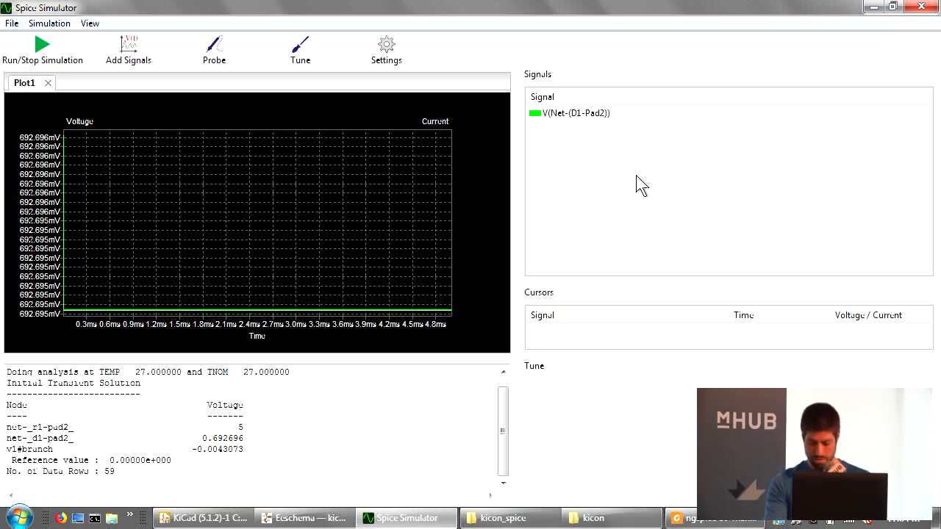
pyautogui.moveTo(621, 319)
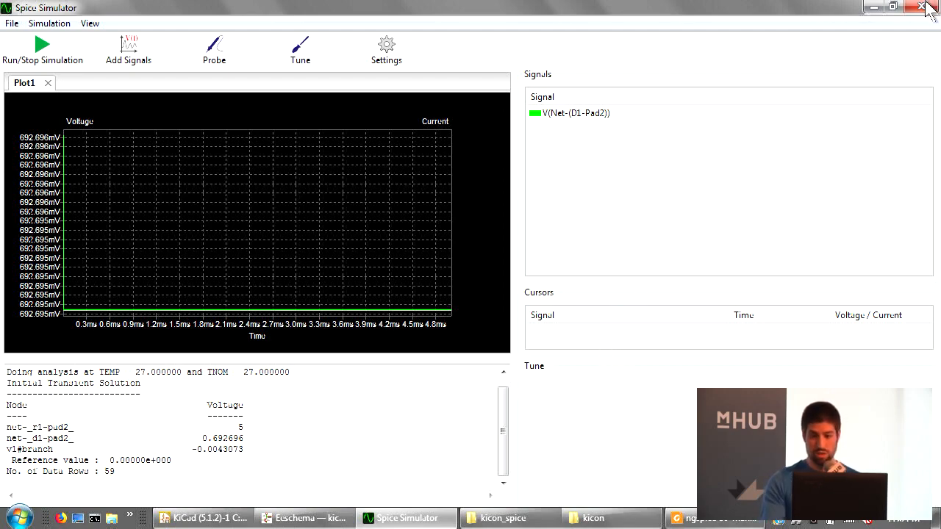
# Close the simulator, schematic (answering the save prompt), manual and Explorer, then browse to open a project.
pyautogui.click(928, 7)
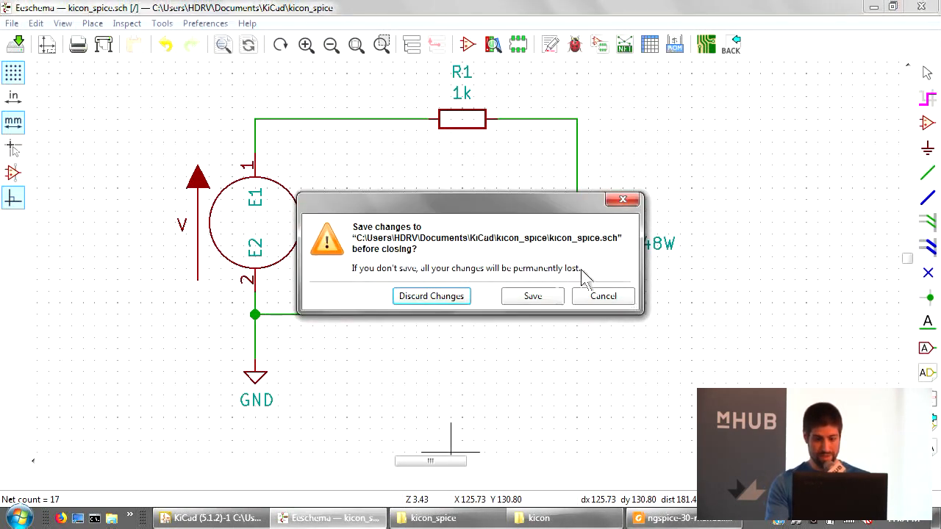
pyautogui.click(432, 296)
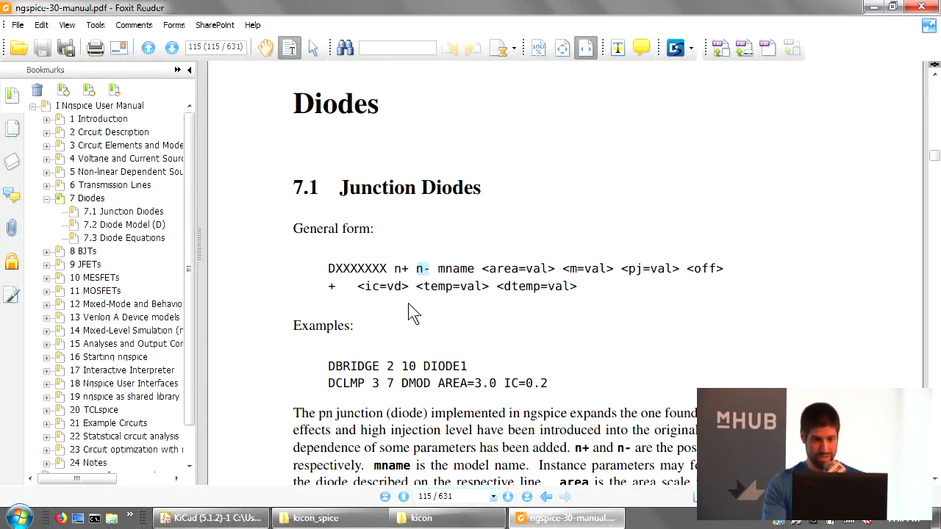
pyautogui.click(447, 518)
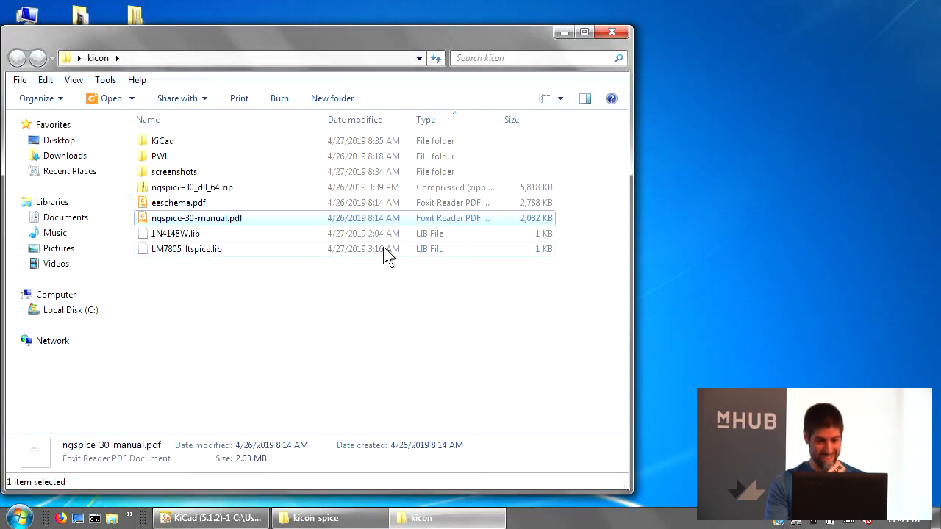
pyautogui.rightClick(330, 518)
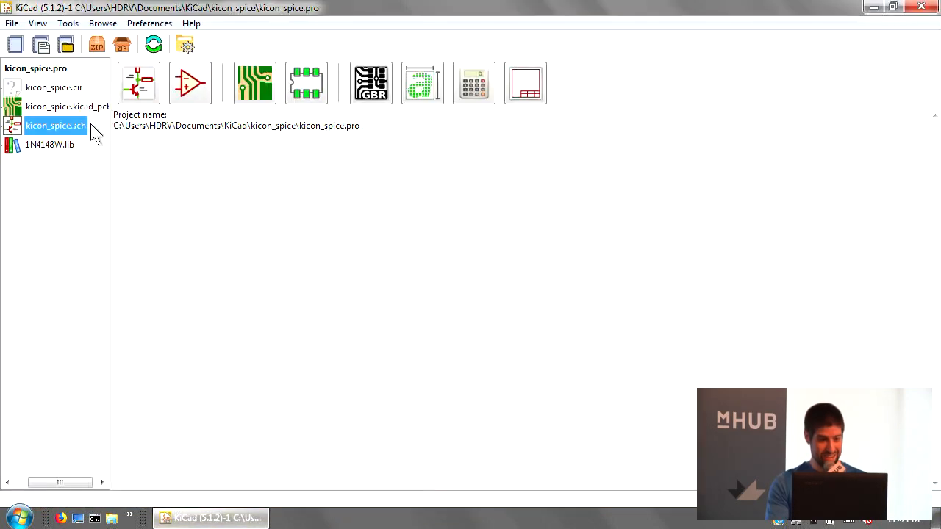
pyautogui.click(11, 23)
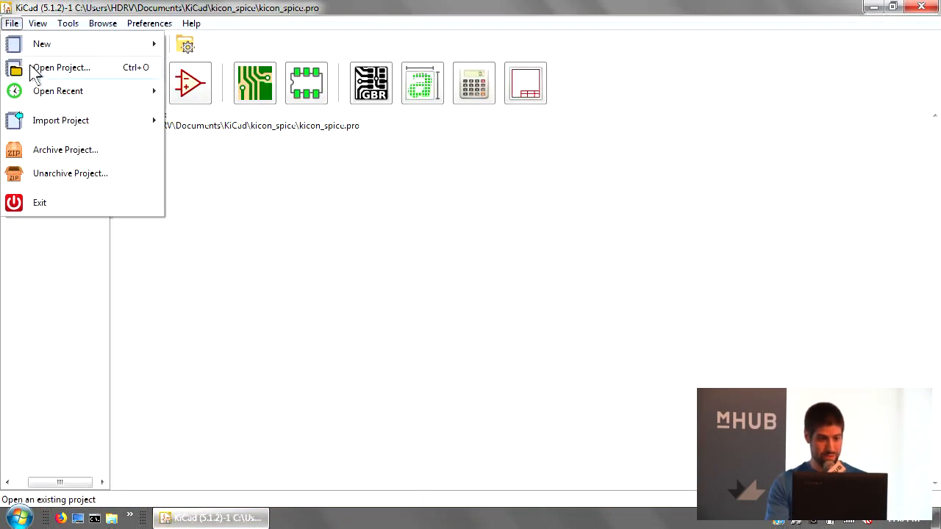
pyautogui.click(62, 67)
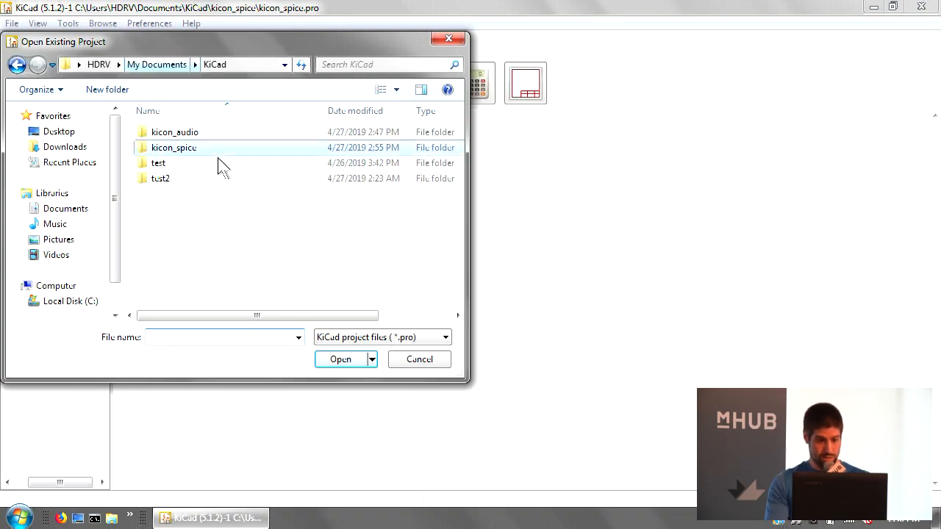
# Open the kicon_audio project folder to load the audio amplifier schematic.
pyautogui.doubleClick(174, 131)
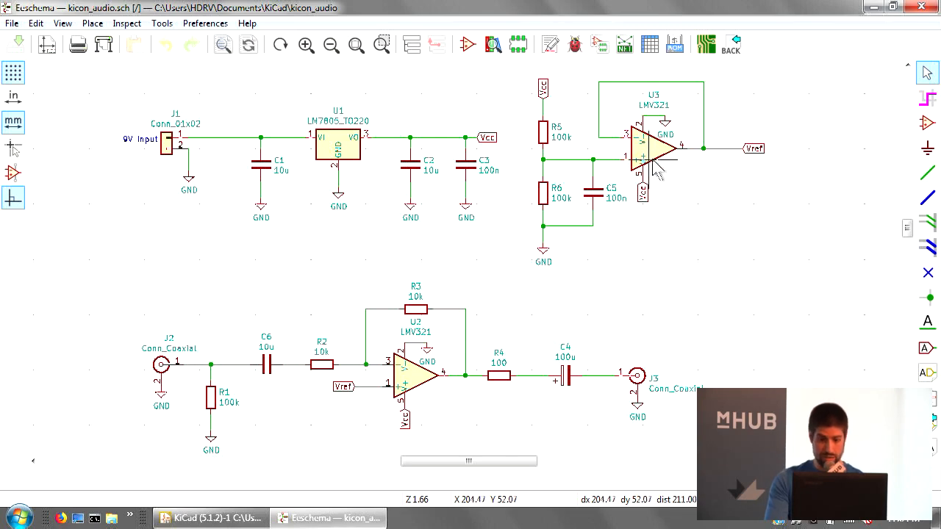
pyautogui.moveTo(658, 173)
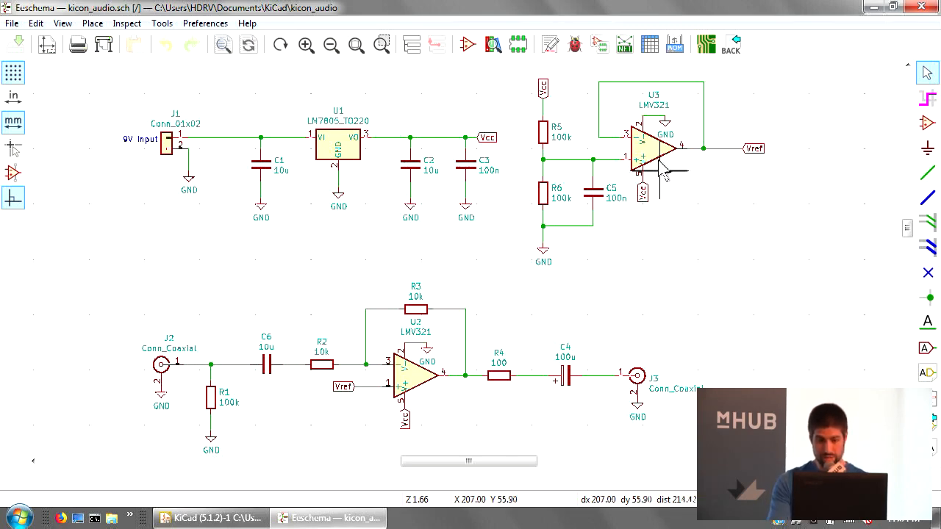
pyautogui.moveTo(449, 236)
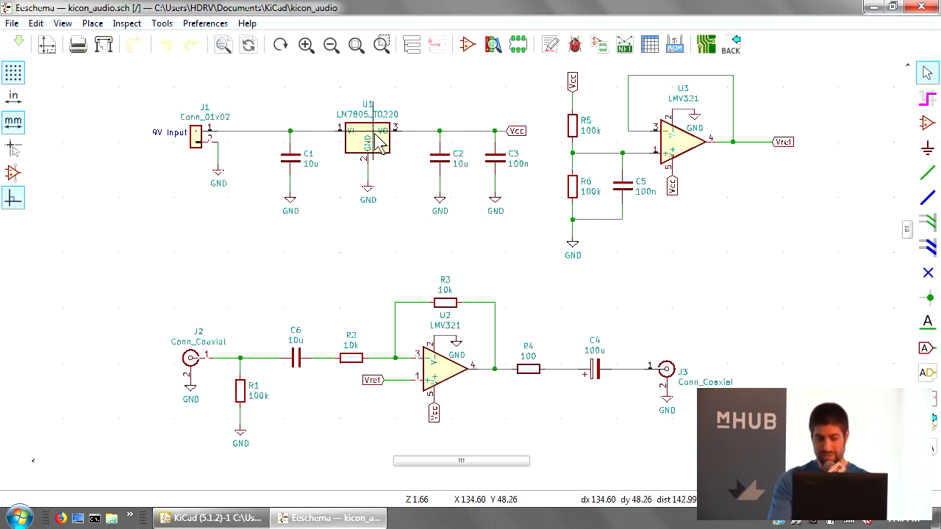
pyautogui.moveTo(376, 145)
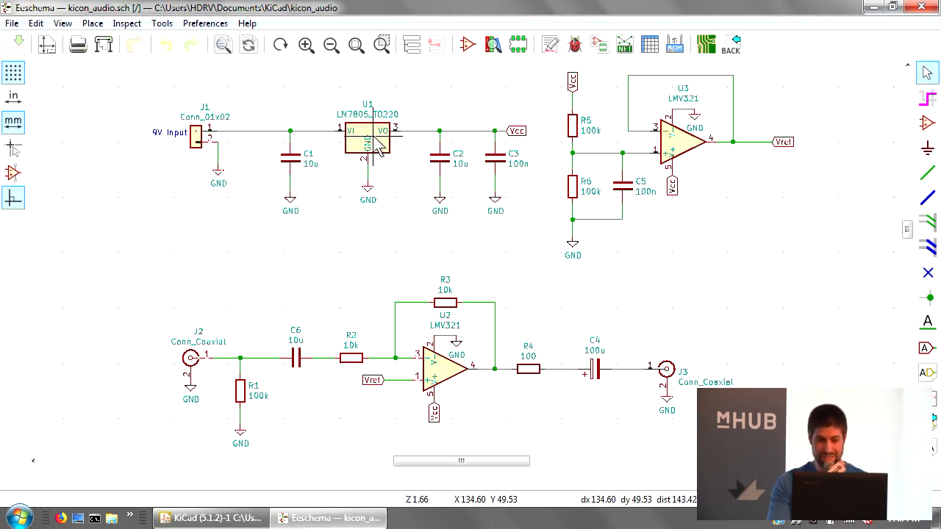
pyautogui.moveTo(415, 154)
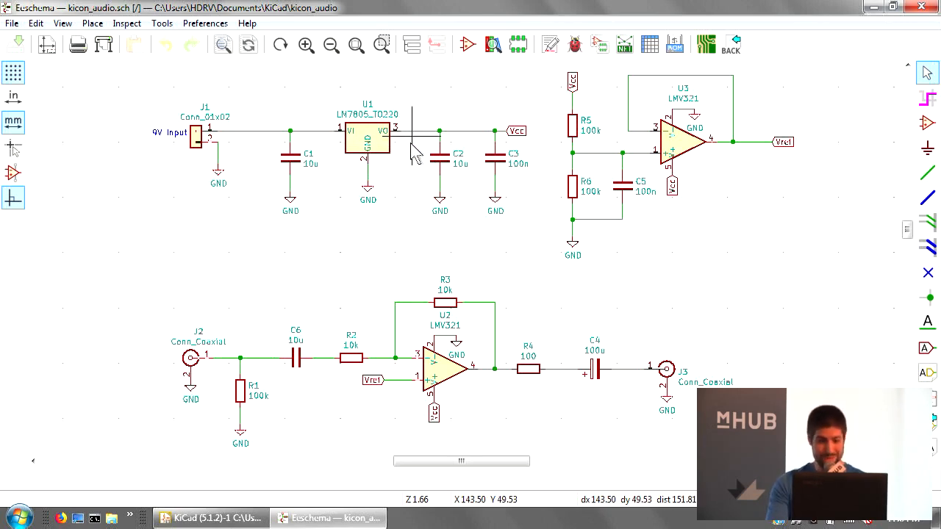
pyautogui.moveTo(478, 294)
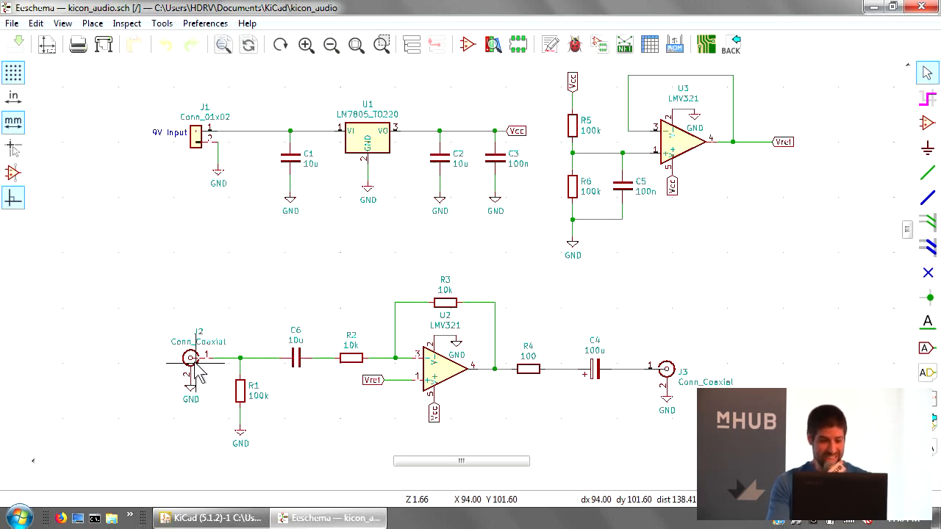
pyautogui.moveTo(665, 371)
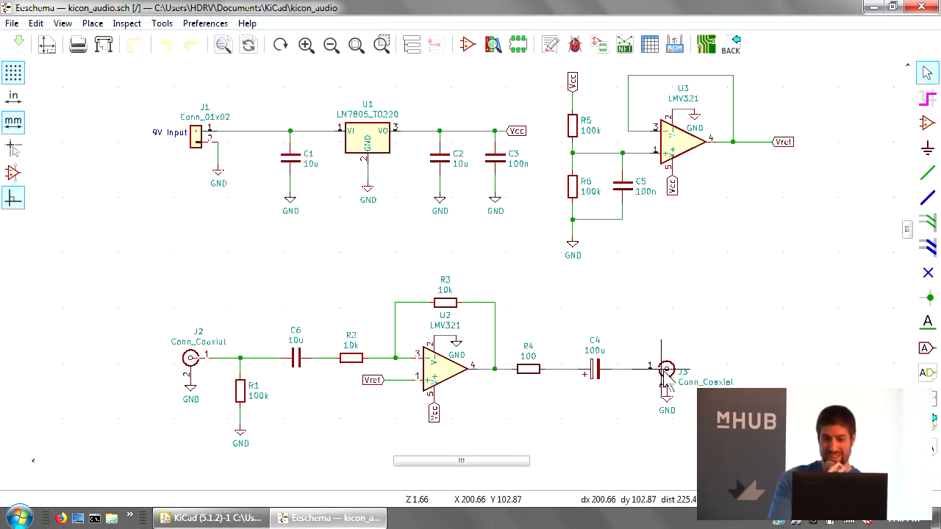
pyautogui.moveTo(706, 150)
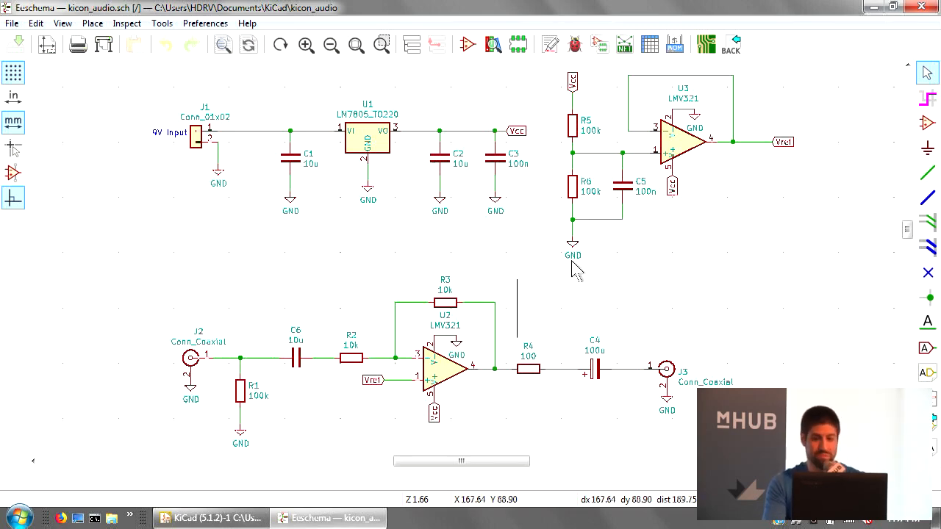
pyautogui.moveTo(695, 154)
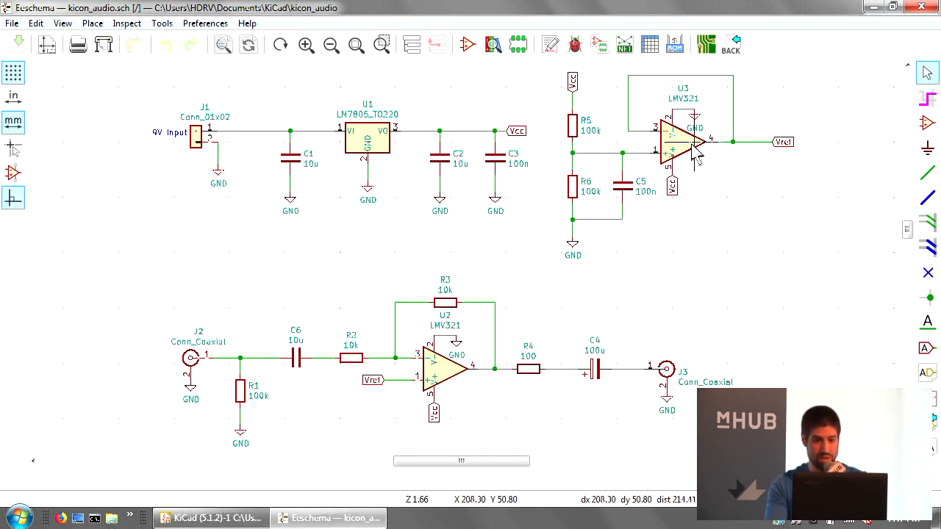
pyautogui.doubleClick(680, 140)
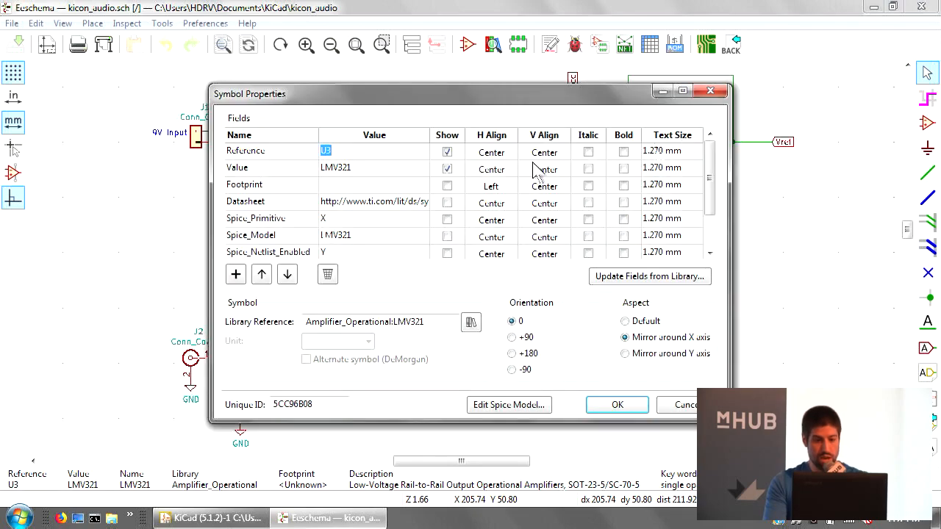
pyautogui.click(509, 405)
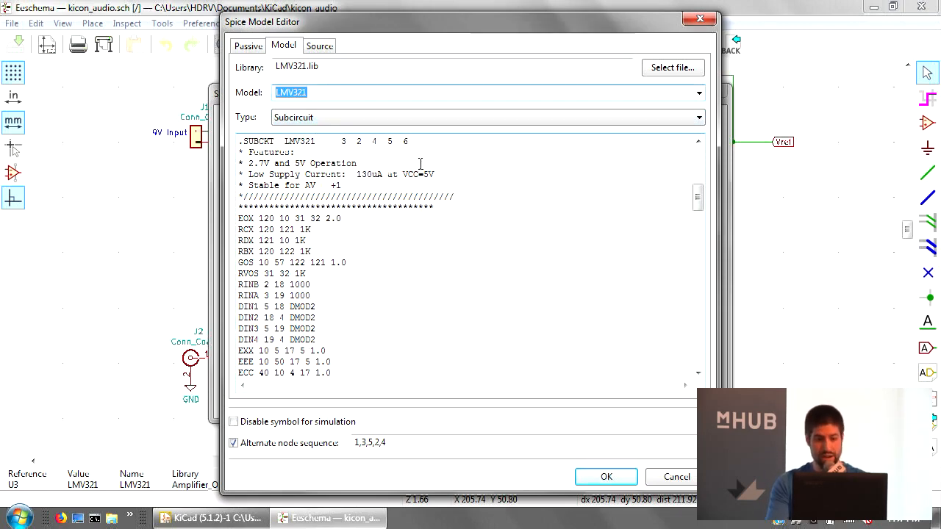
pyautogui.click(407, 141)
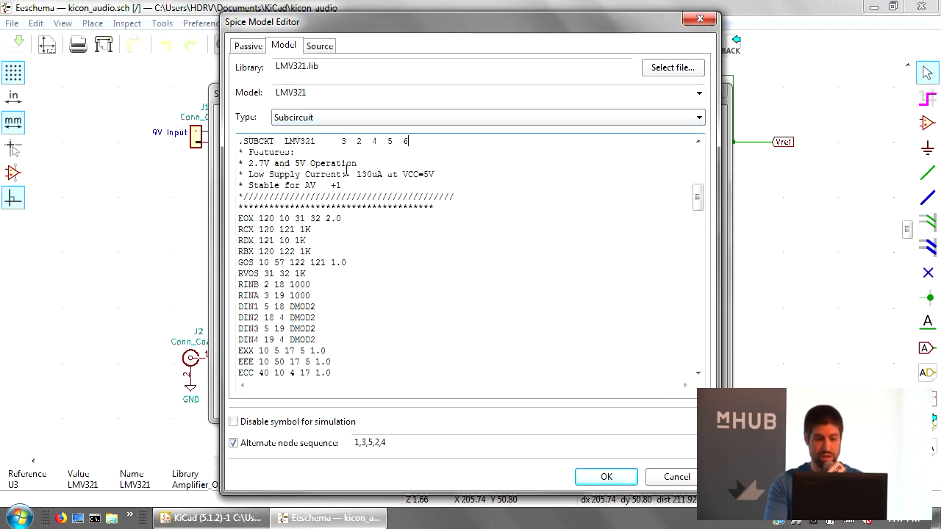
pyautogui.tripleClick(370, 442)
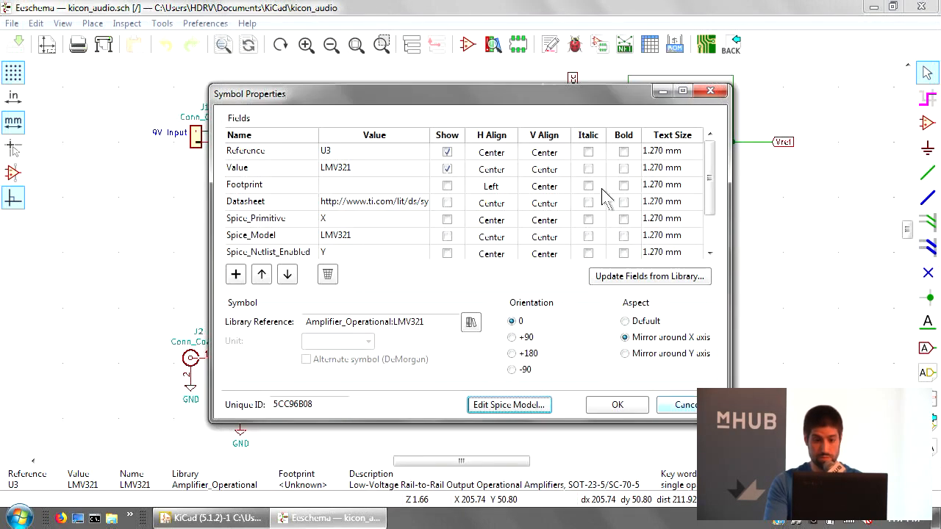
pyautogui.moveTo(471, 94); pyautogui.dragTo(297, 78)
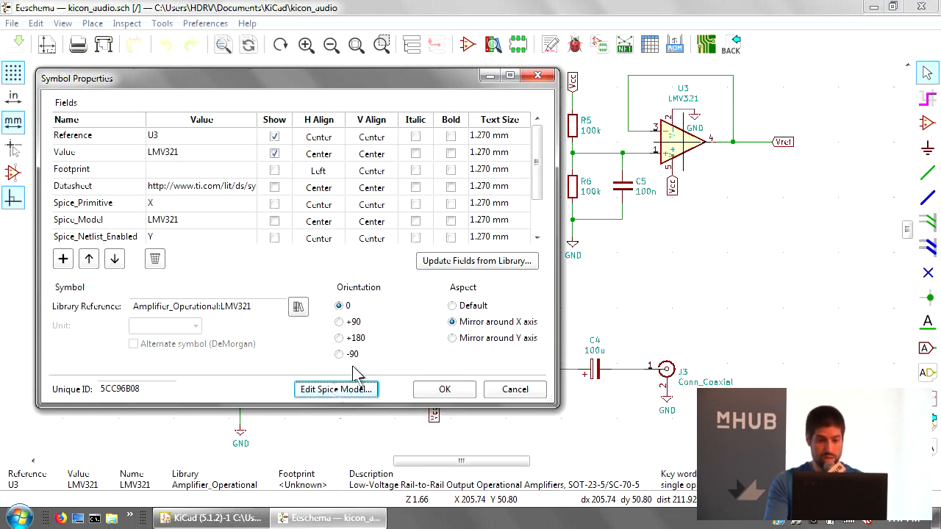
pyautogui.click(336, 389)
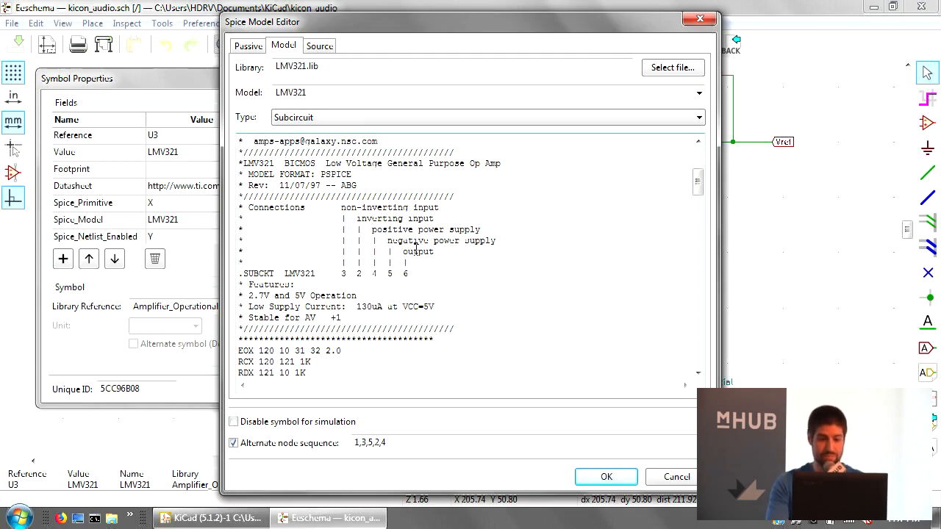
pyautogui.click(605, 476)
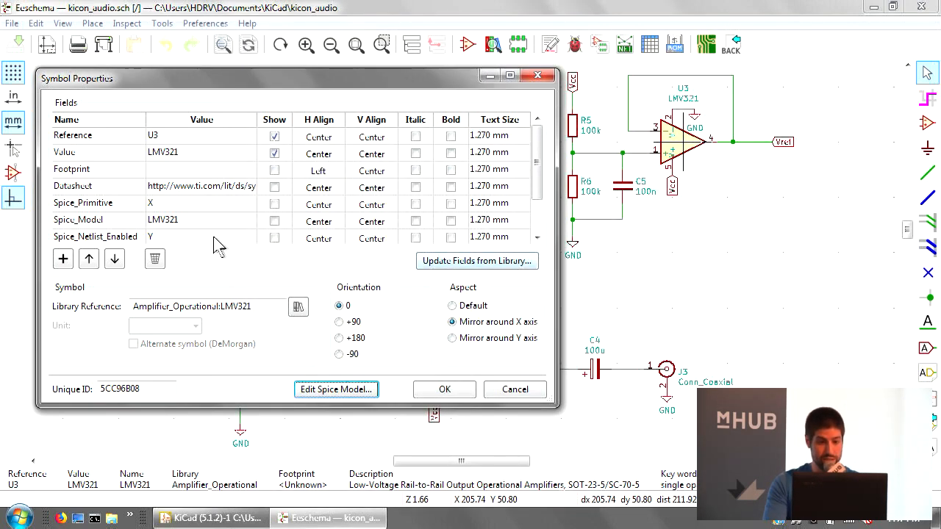
pyautogui.scroll(-3)
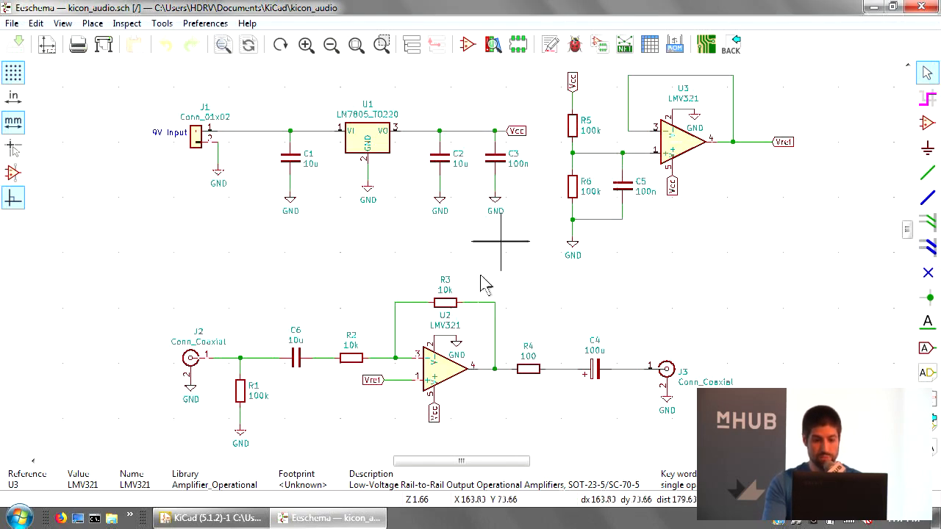
# Inspect U1's LM7805 subcircuit model from LM7805.lib, then cancel both dialogs unchanged.
pyautogui.doubleClick(445, 368)
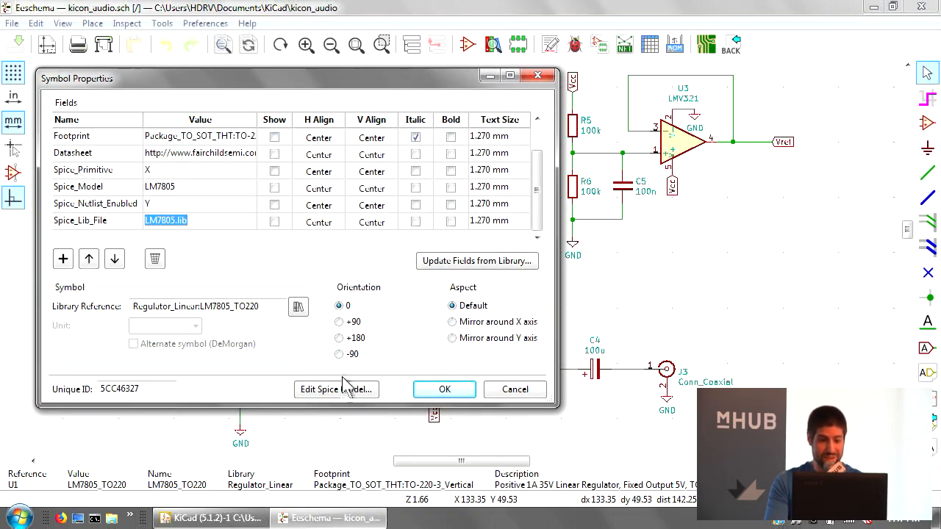
pyautogui.click(335, 389)
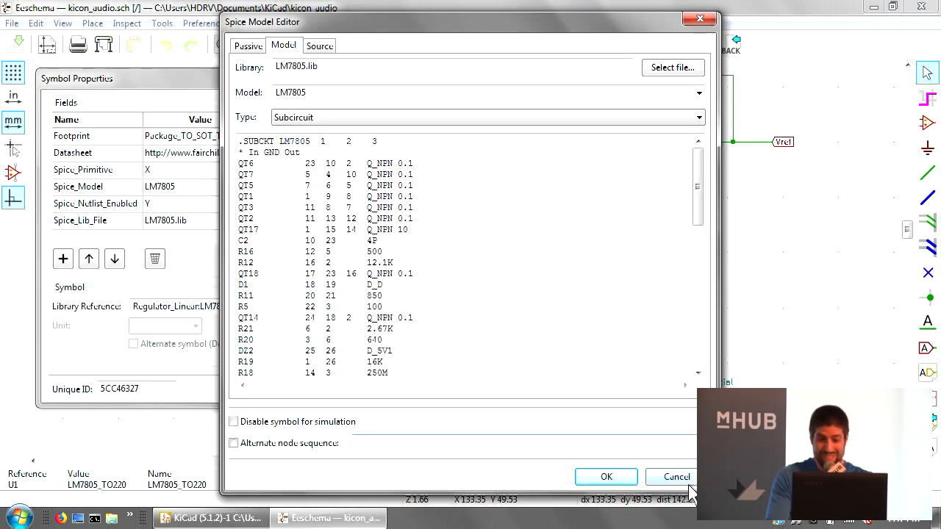
pyautogui.click(674, 476)
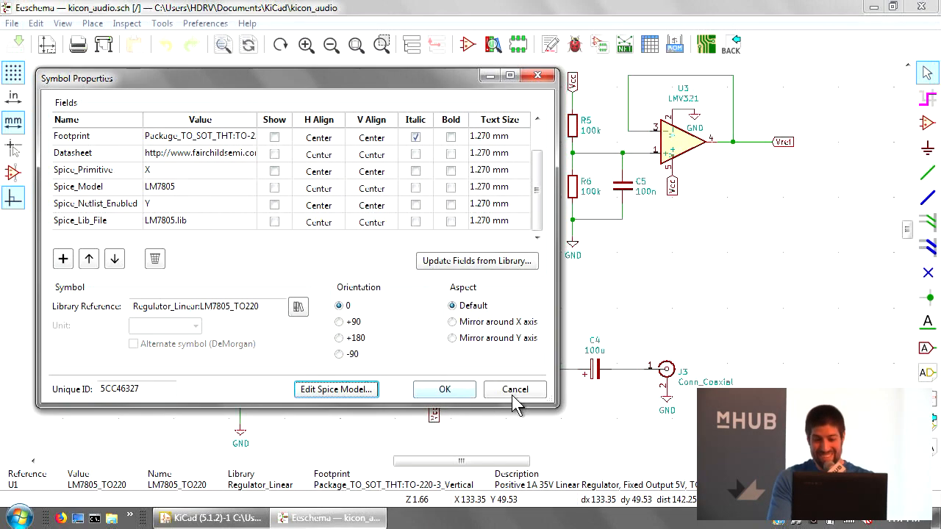
pyautogui.click(514, 389)
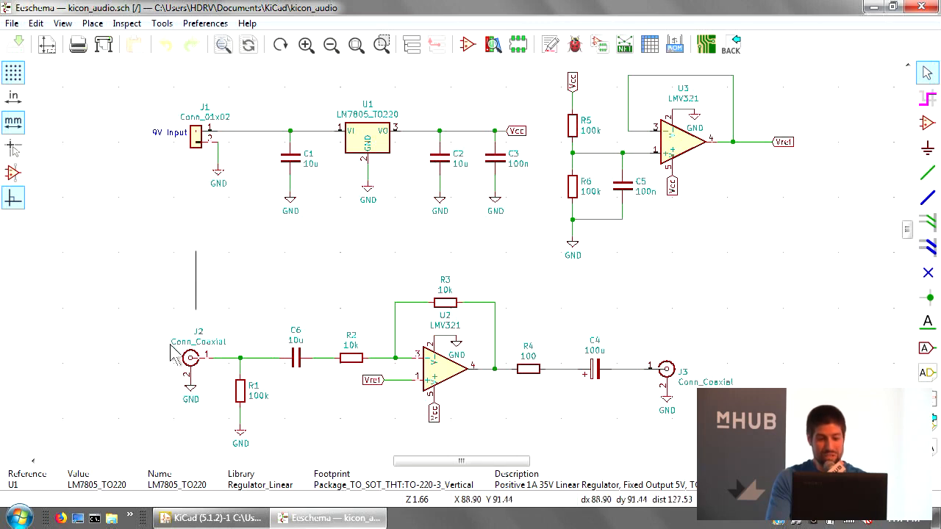
pyautogui.moveTo(213, 360)
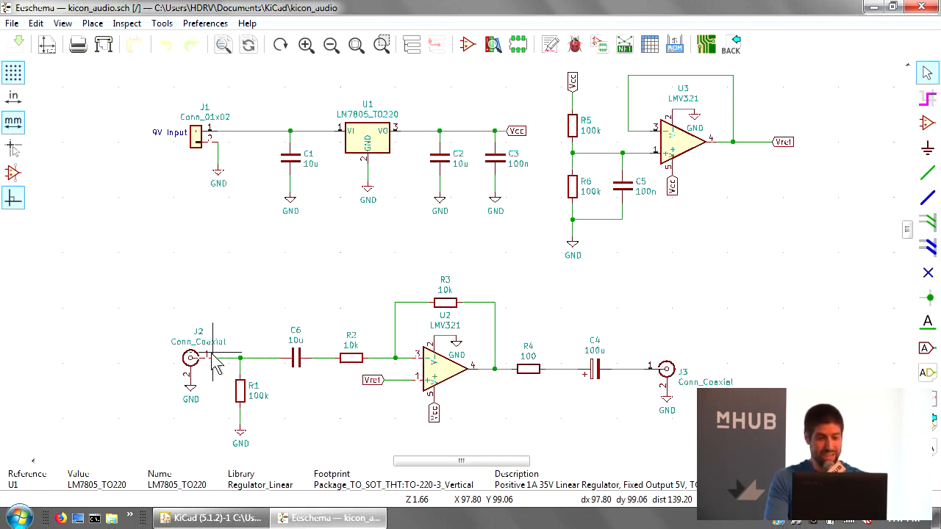
pyautogui.moveTo(298, 253)
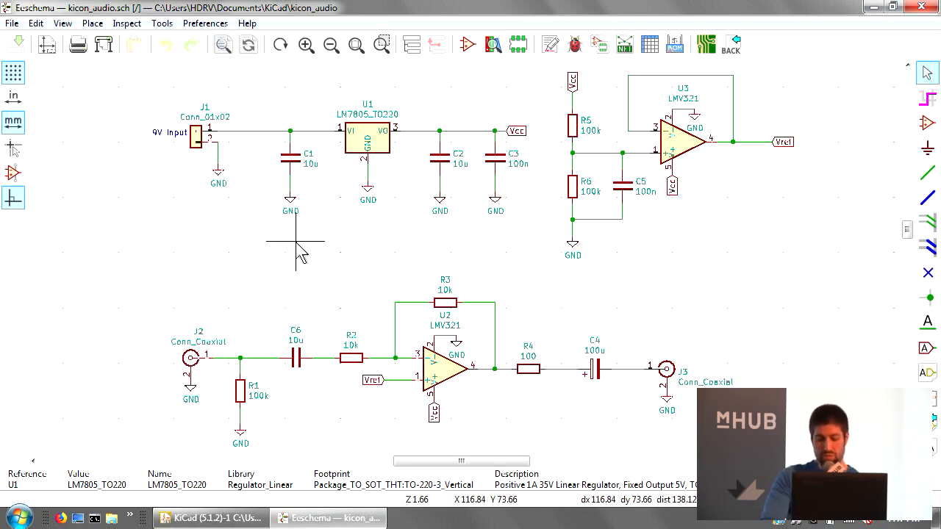
pyautogui.moveTo(309, 254)
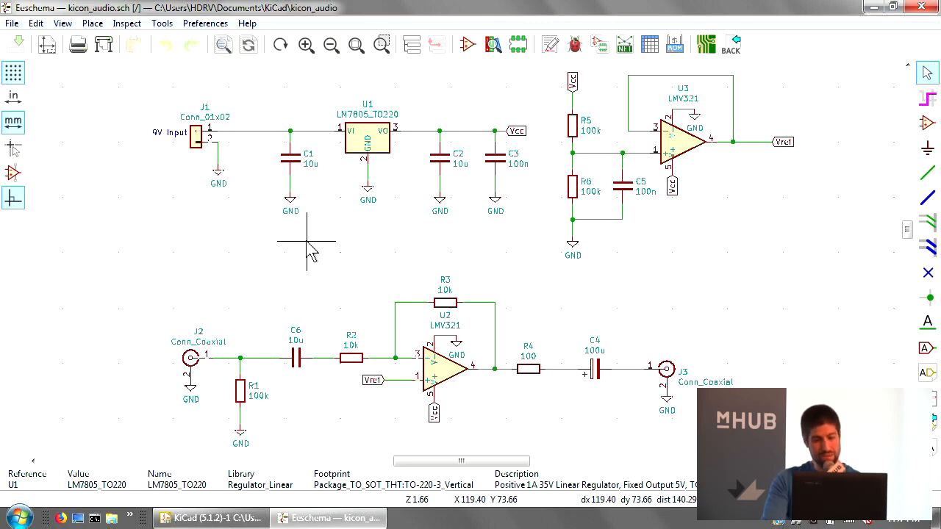
pyautogui.moveTo(318, 239)
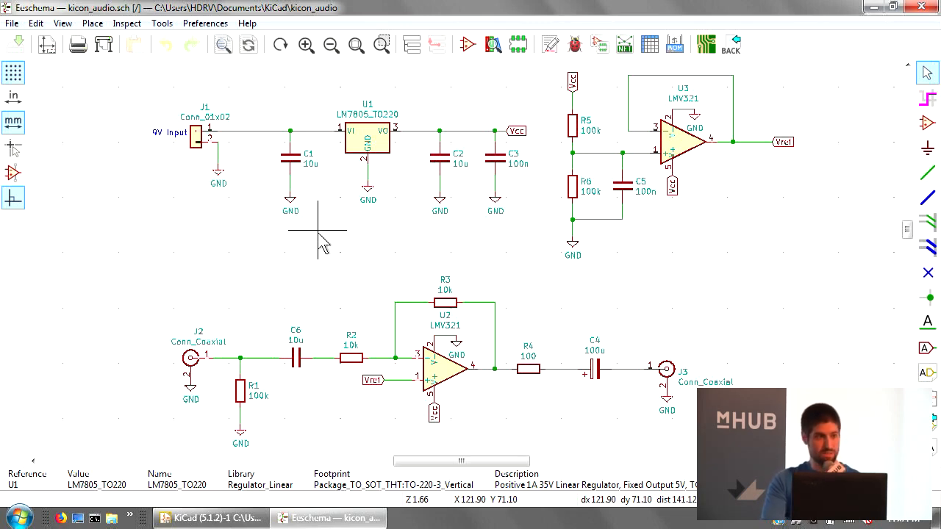
pyautogui.moveTo(317, 236)
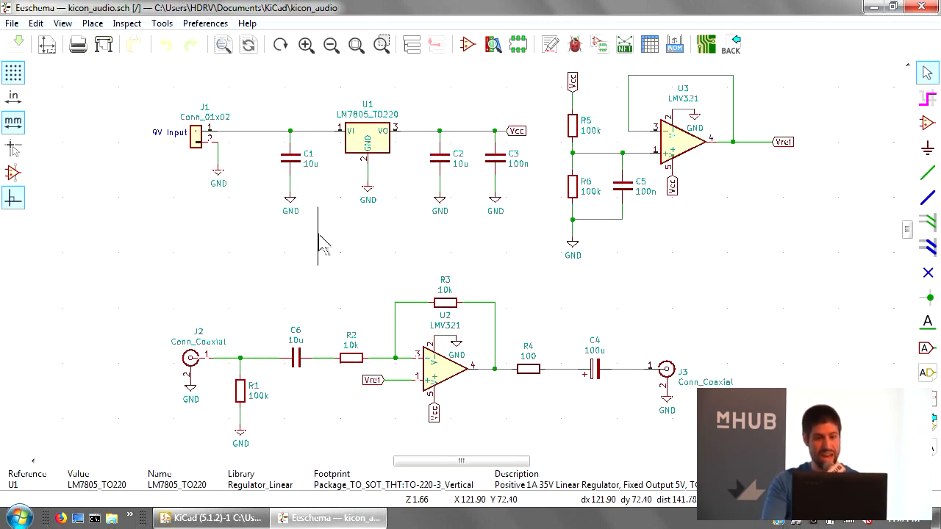
pyautogui.moveTo(338, 243)
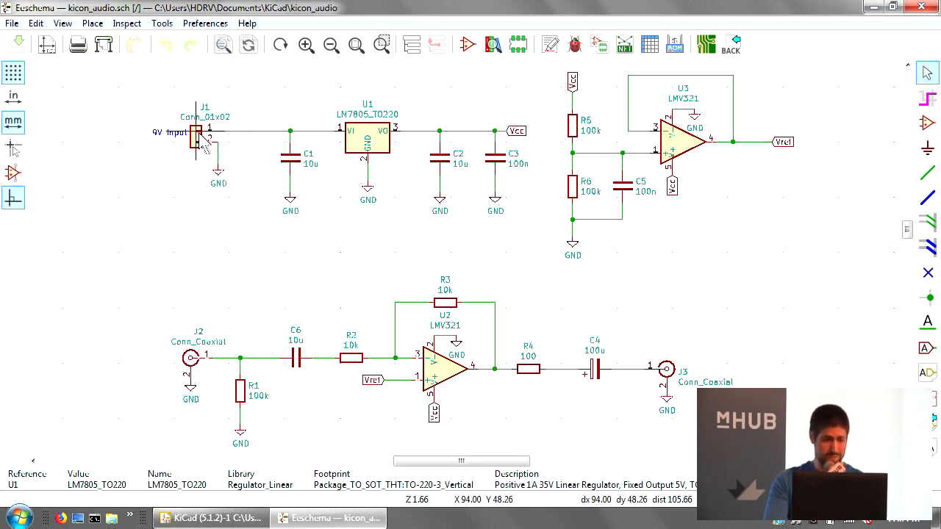
# Inspect connector J1's Spice model, a dc 9 source, and cancel unchanged.
pyautogui.doubleClick(194, 136)
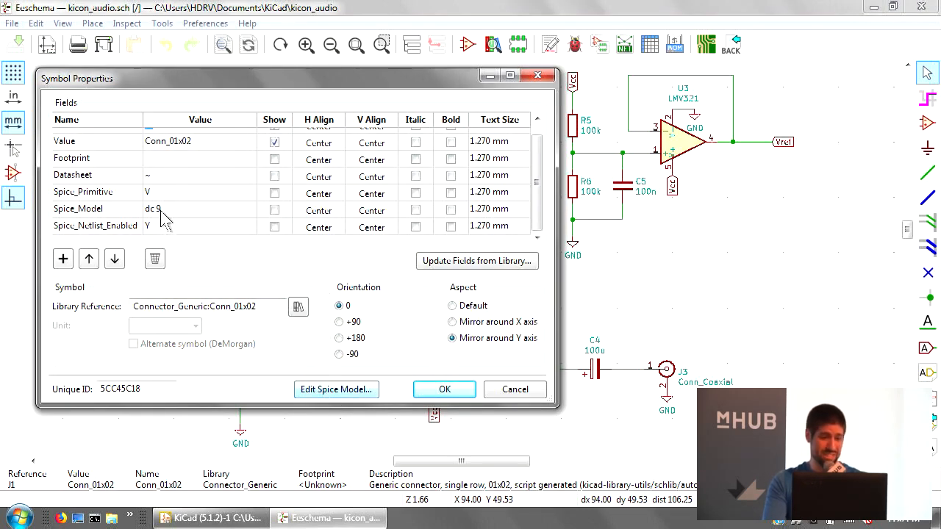
pyautogui.click(336, 389)
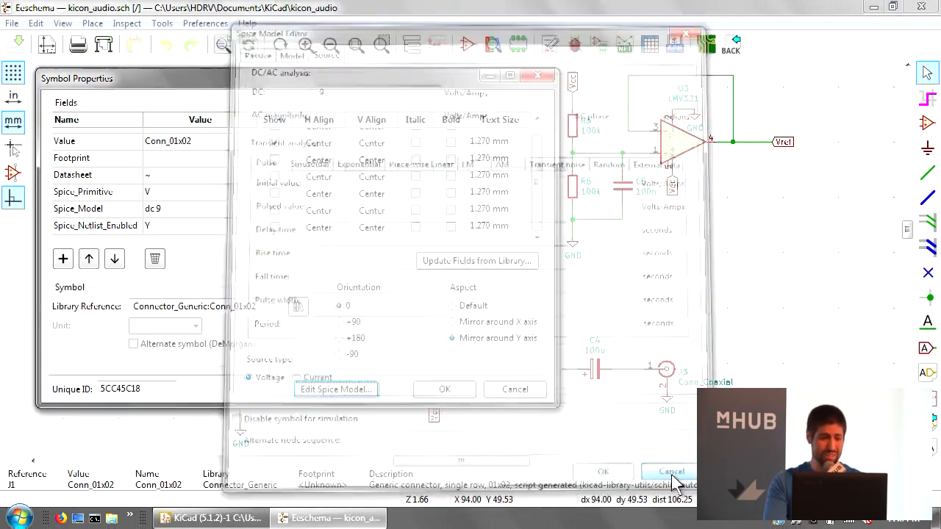
pyautogui.click(667, 471)
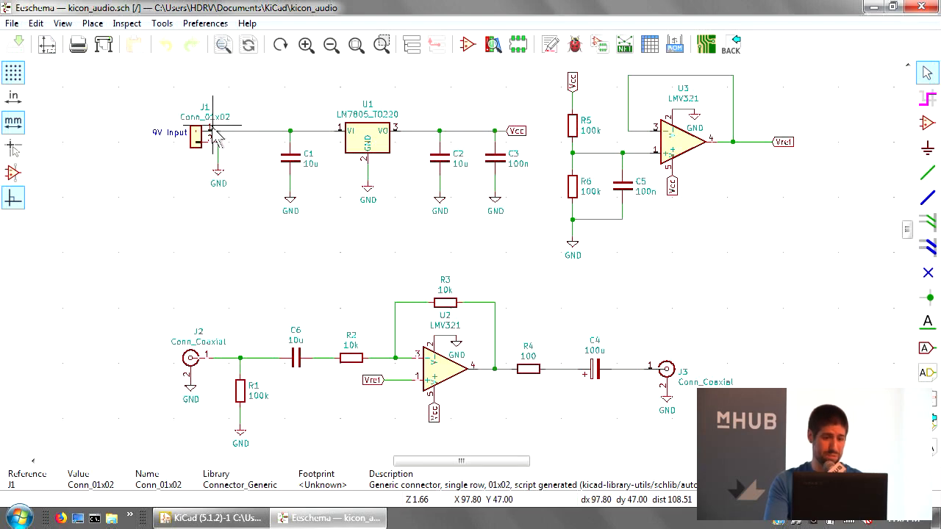
pyautogui.moveTo(224, 150)
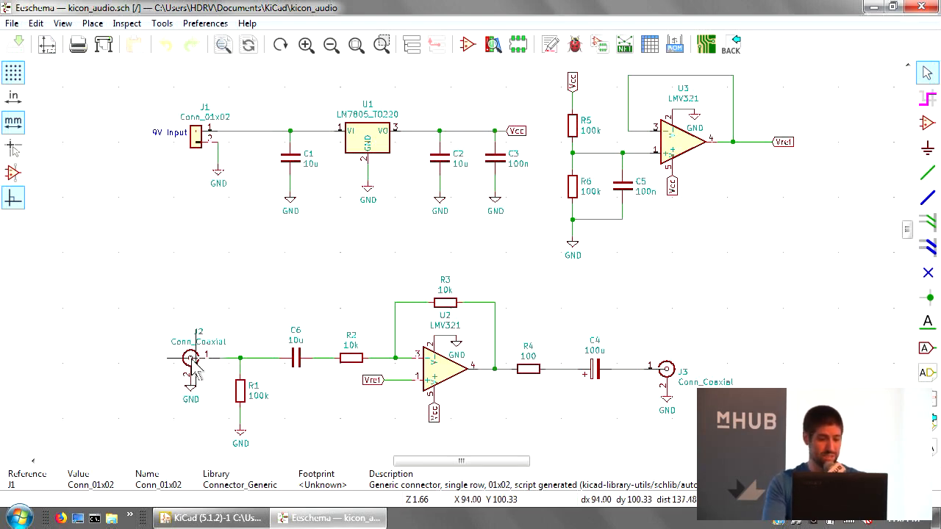
# Check J2's sin(0 1 10k) source and J3's 10k resistor model without changes.
pyautogui.doubleClick(193, 360)
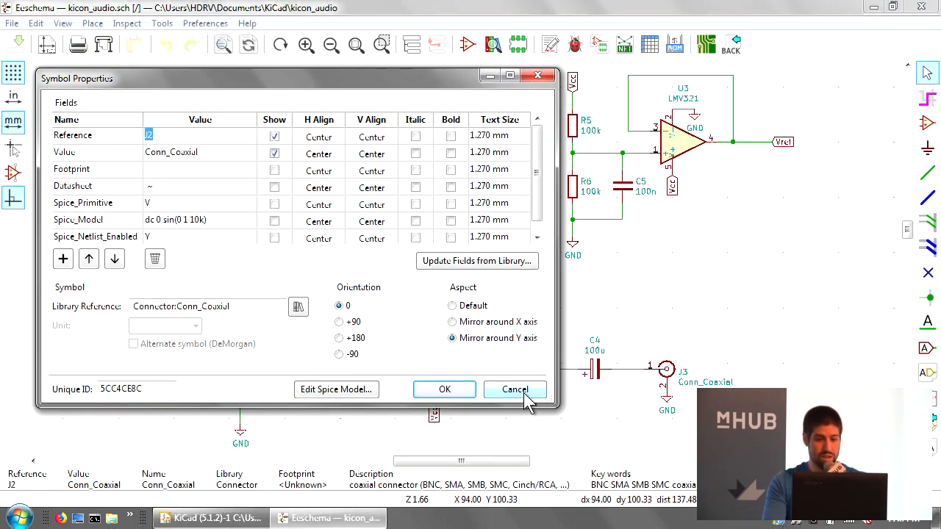
pyautogui.click(515, 390)
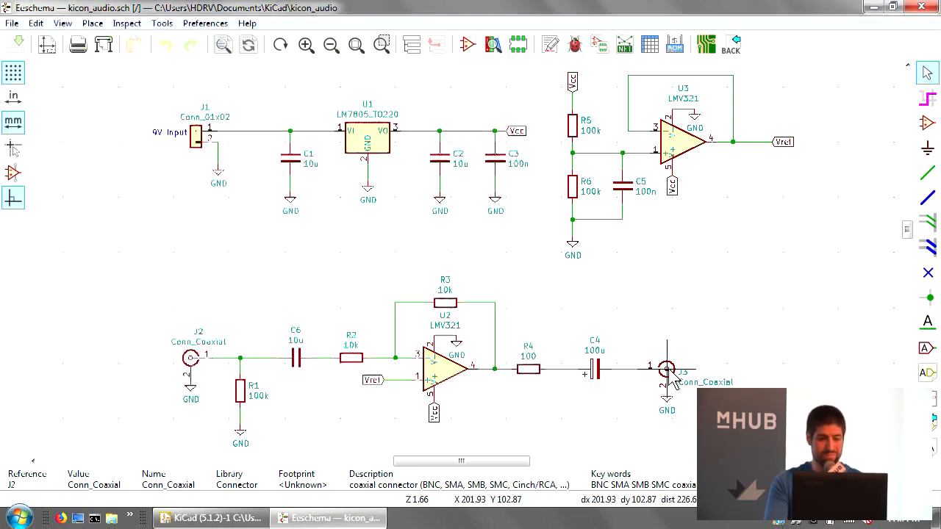
pyautogui.doubleClick(668, 367)
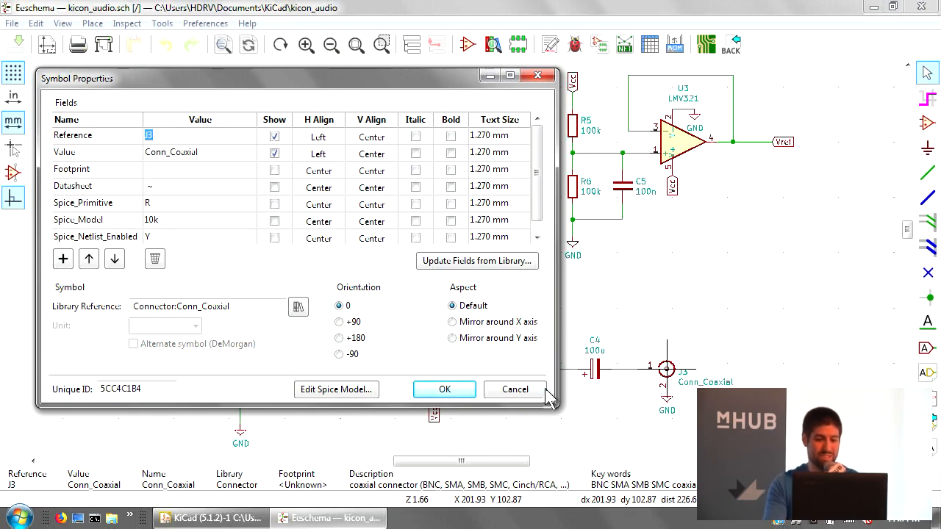
pyautogui.click(444, 389)
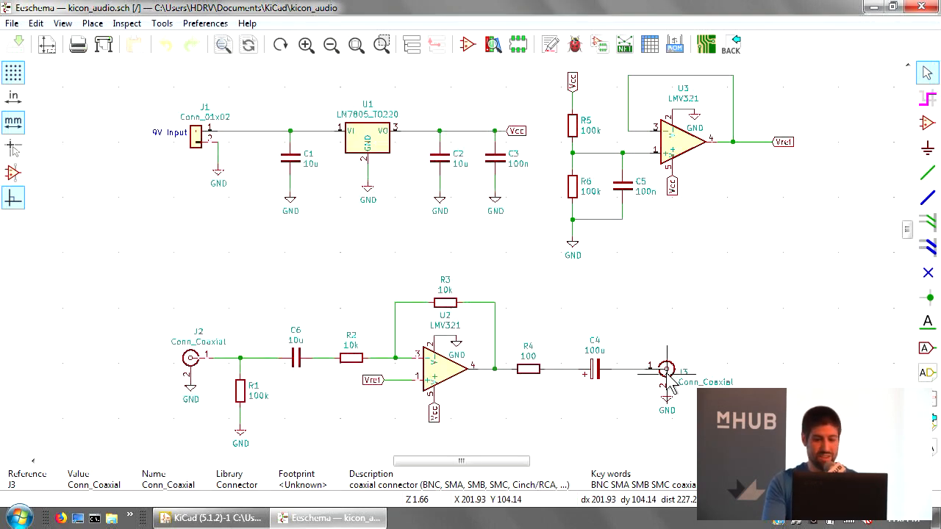
pyautogui.click(161, 23)
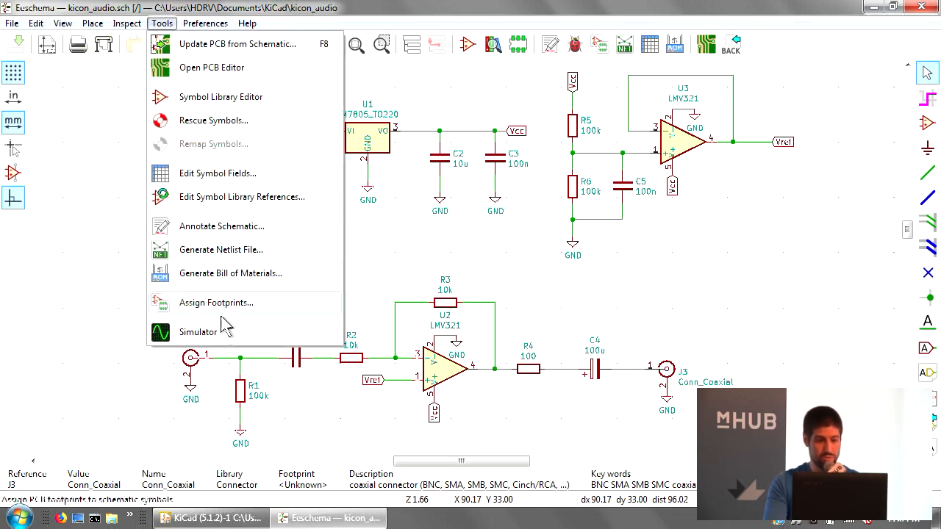
# Launch the simulator, set a transient analysis with a 10u time step, and run it.
pyautogui.click(199, 332)
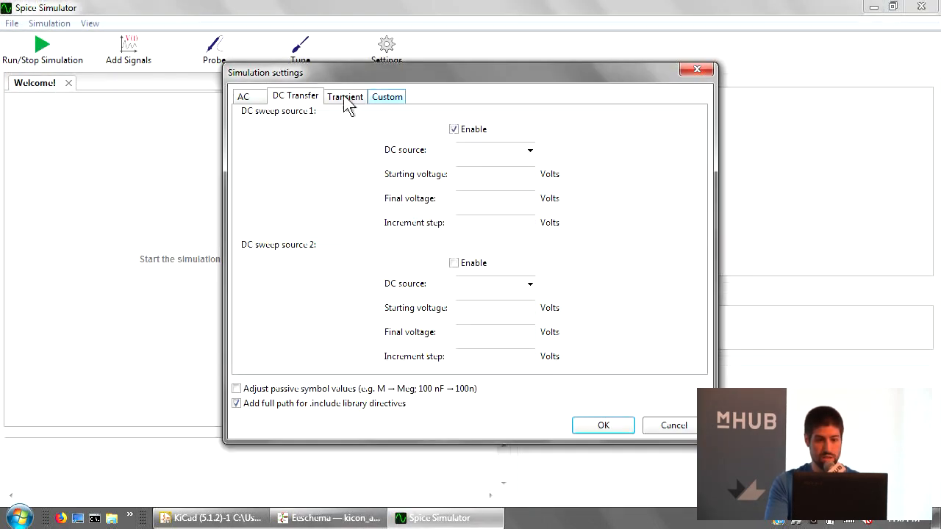
pyautogui.click(345, 96)
pyautogui.write('10u')
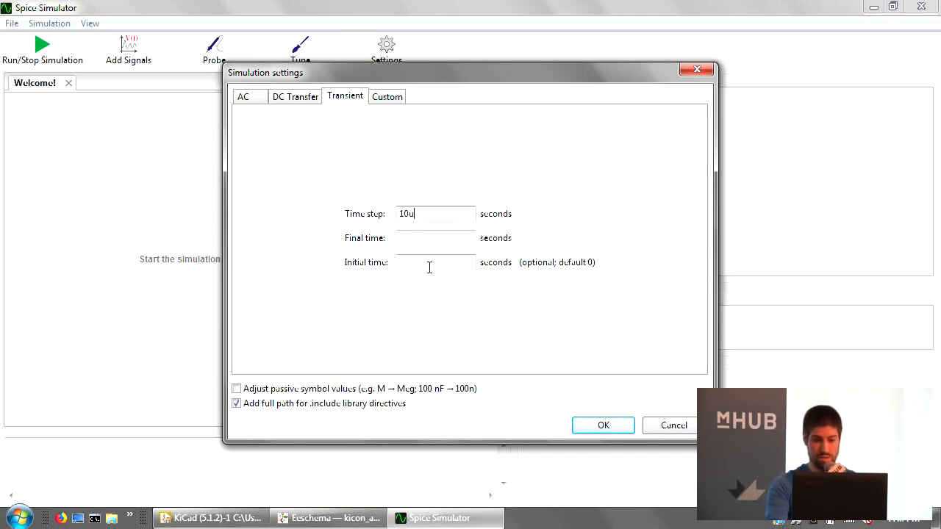
pyautogui.click(602, 425)
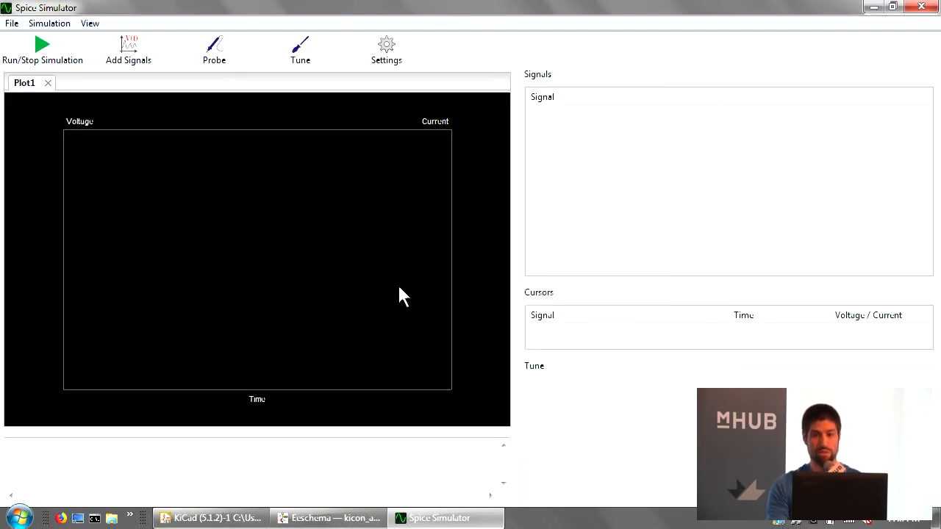
pyautogui.moveTo(349, 216)
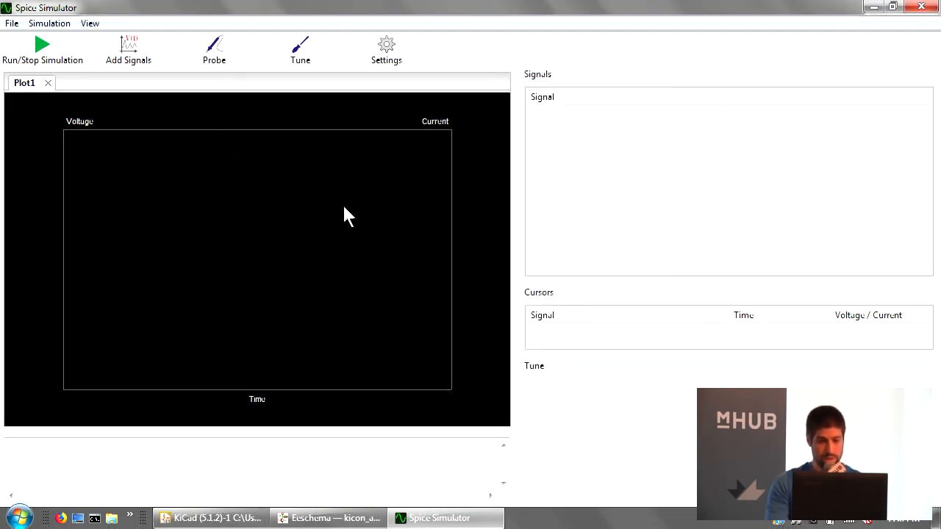
pyautogui.click(328, 517)
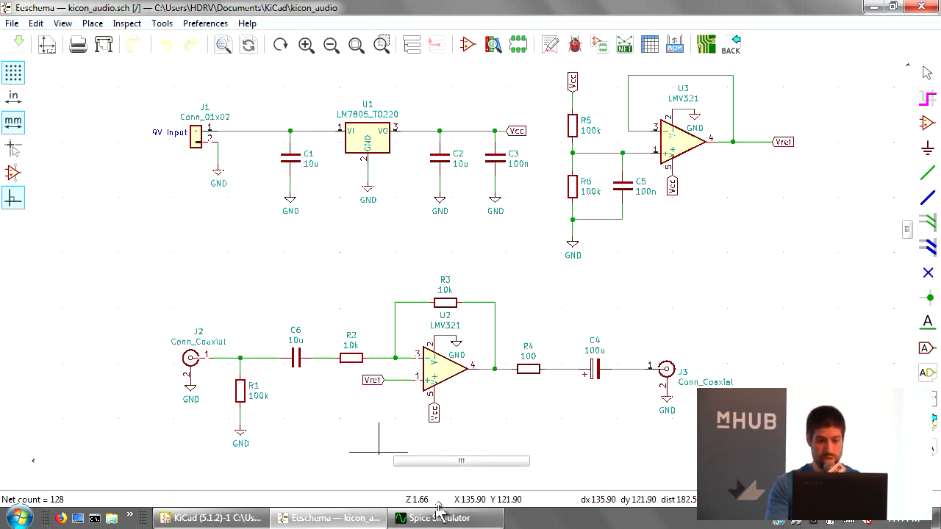
pyautogui.click(437, 518)
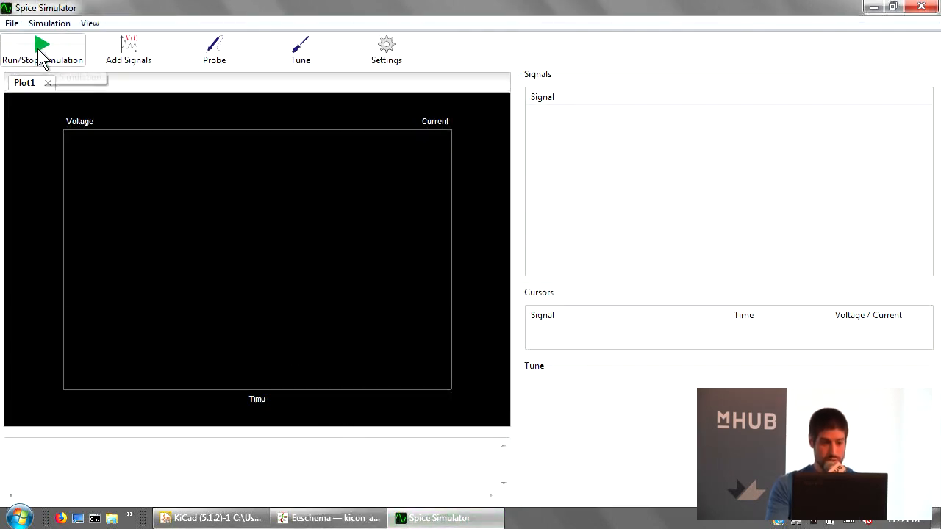
pyautogui.click(42, 44)
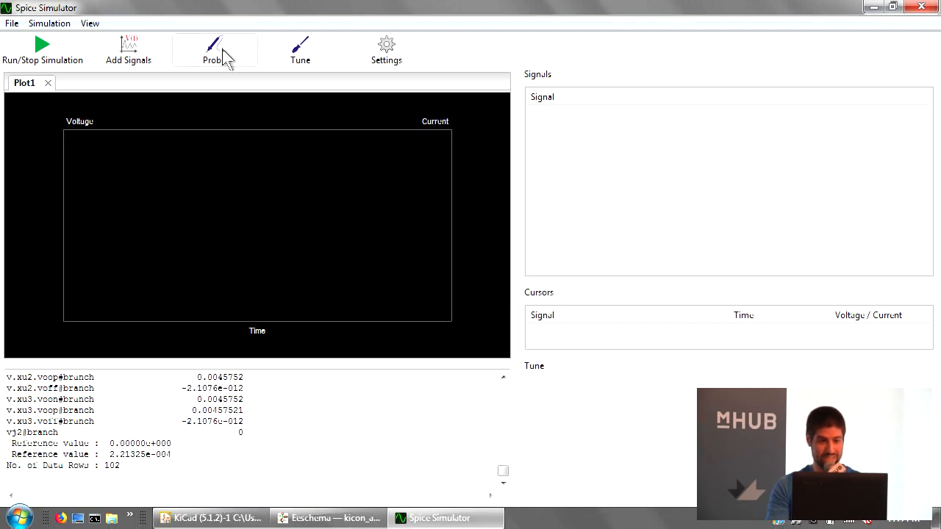
# Plot V(Net-(C4-Pad2)) and V(Net-(C6-Pad2)) as opposite-phase 1 V sine waves.
pyautogui.click(327, 518)
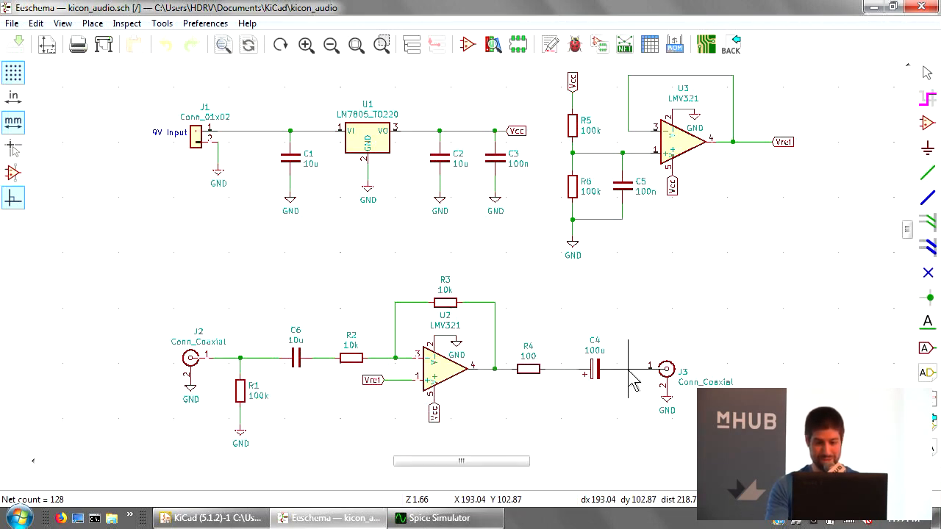
pyautogui.click(436, 518)
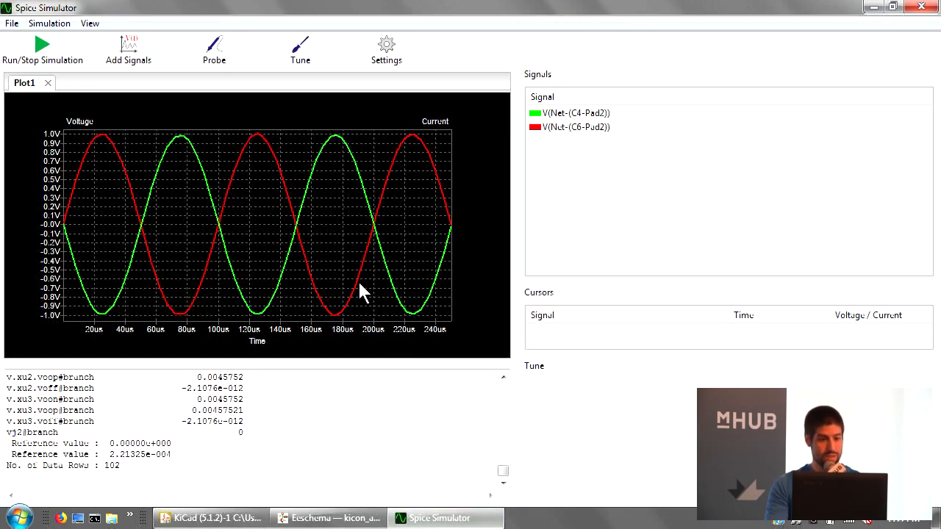
pyautogui.moveTo(581, 142)
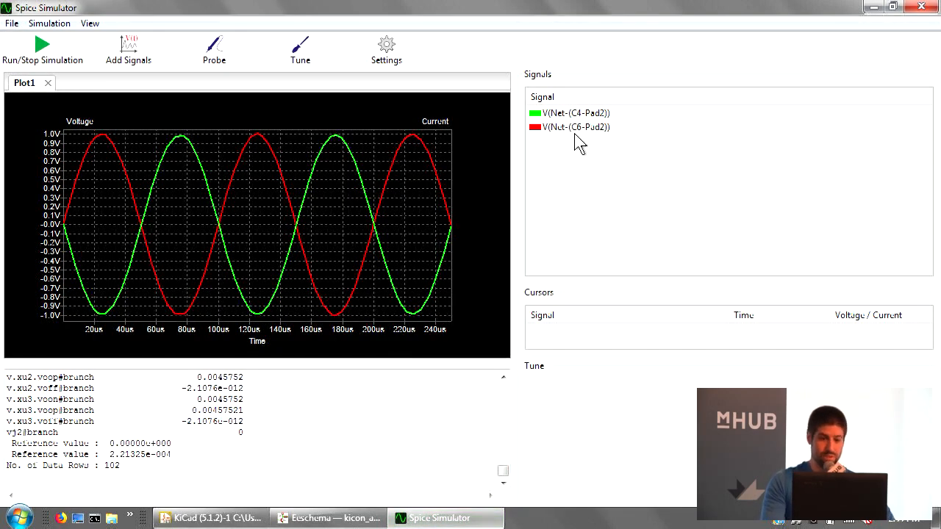
pyautogui.moveTo(368, 225)
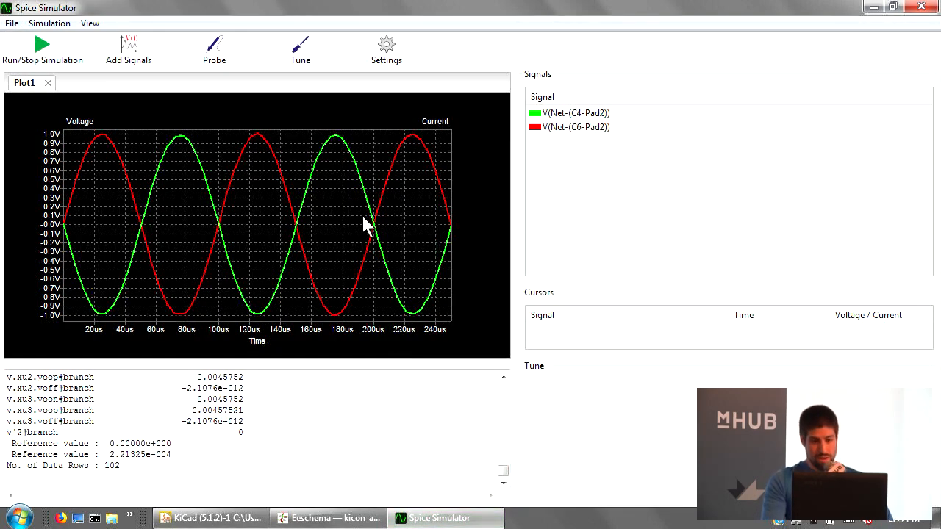
pyautogui.moveTo(305, 205)
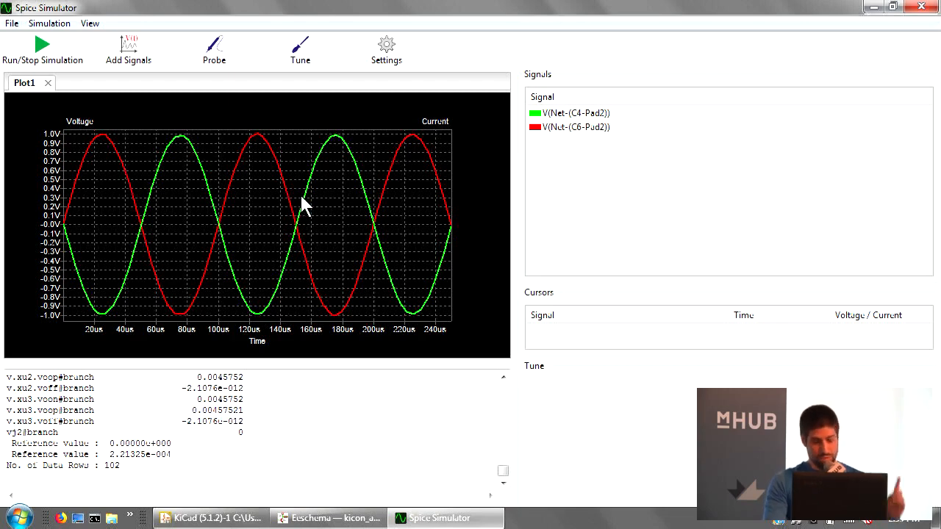
pyautogui.moveTo(300, 50)
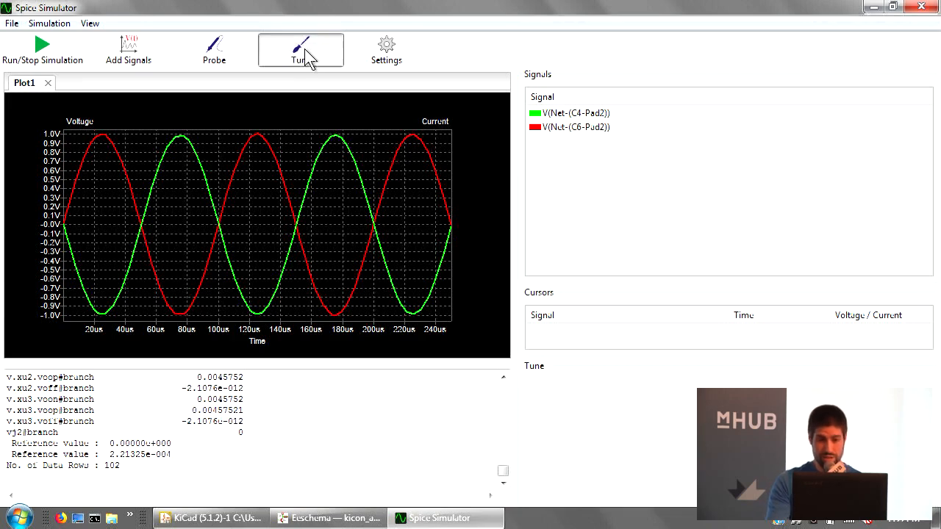
pyautogui.click(329, 519)
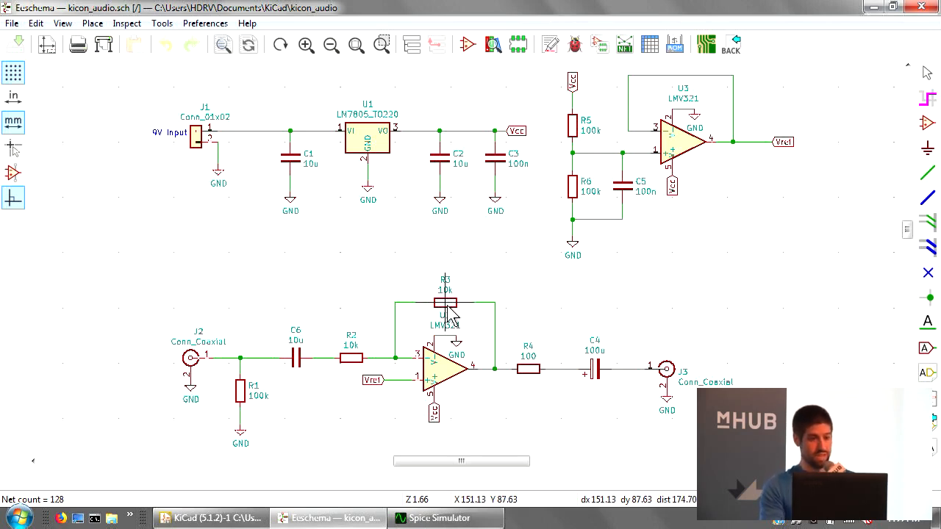
# Make R3 tunable, hide the C4 trace, and drag R3 up to 20k.
pyautogui.click(445, 301)
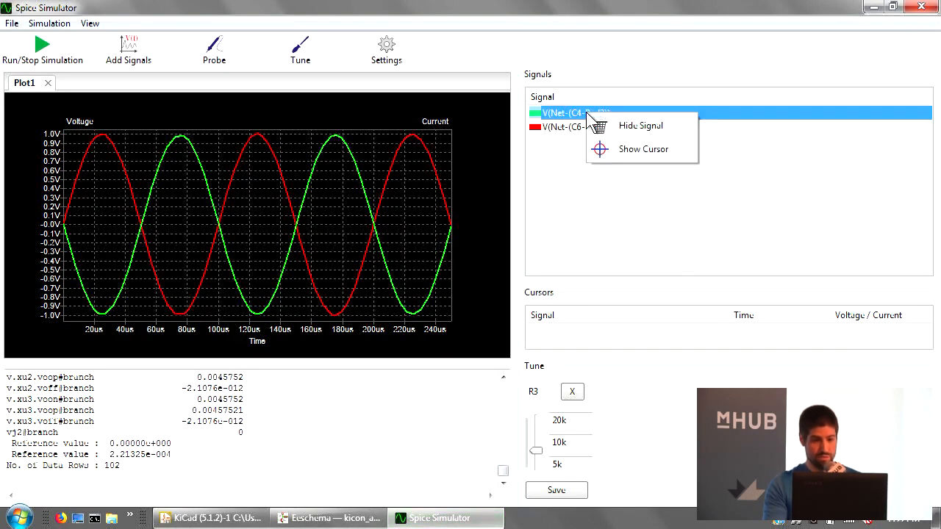
pyautogui.moveTo(626, 134)
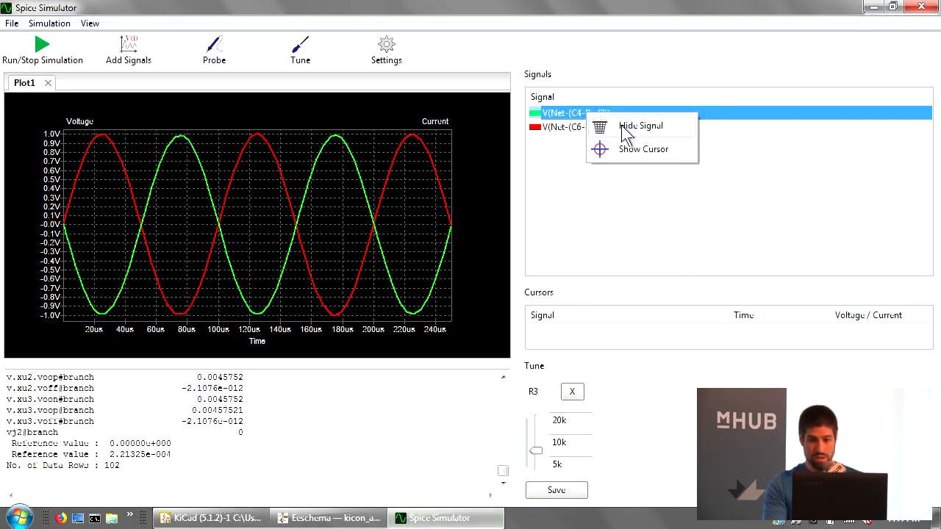
pyautogui.click(640, 125)
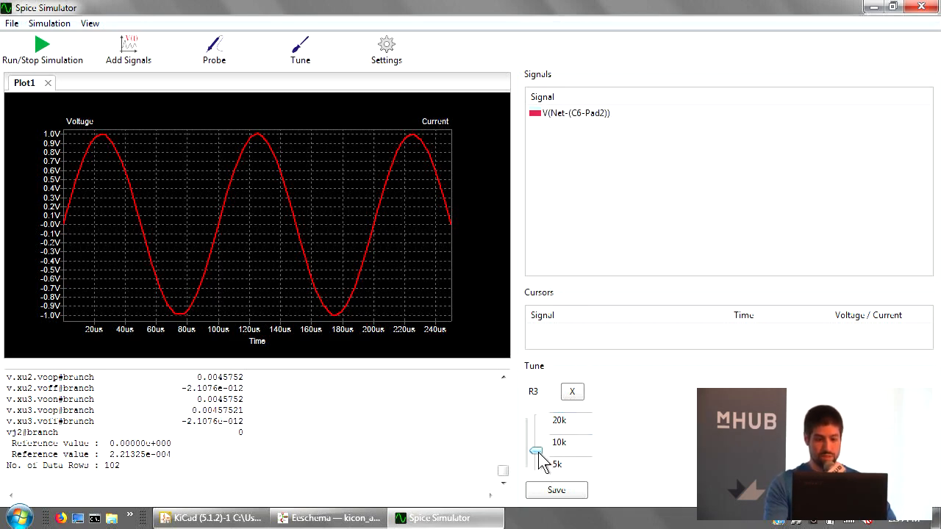
pyautogui.moveTo(536, 451); pyautogui.dragTo(536, 435)
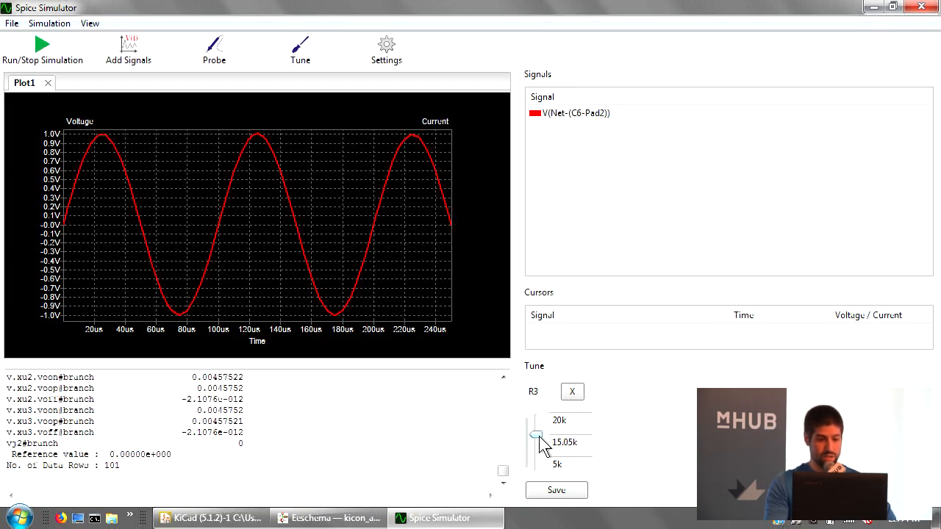
pyautogui.moveTo(514, 166)
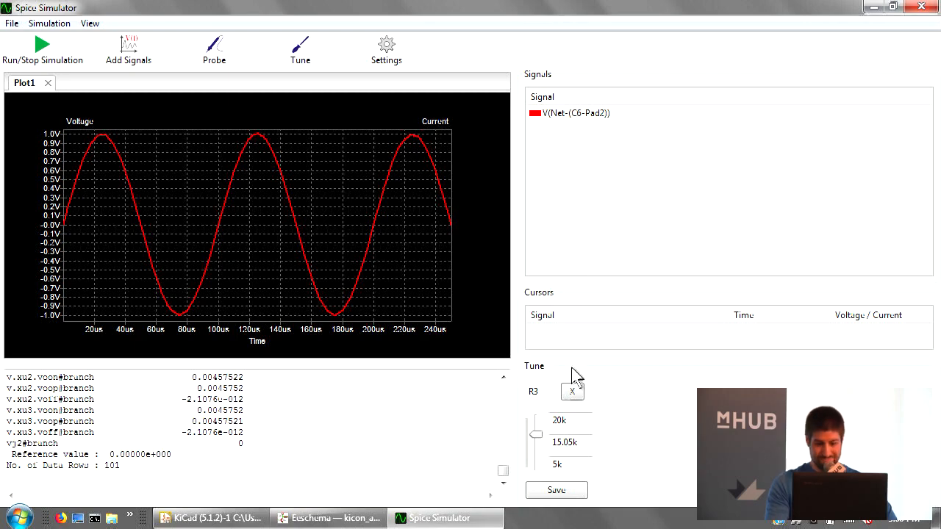
pyautogui.moveTo(540, 439); pyautogui.dragTo(541, 425)
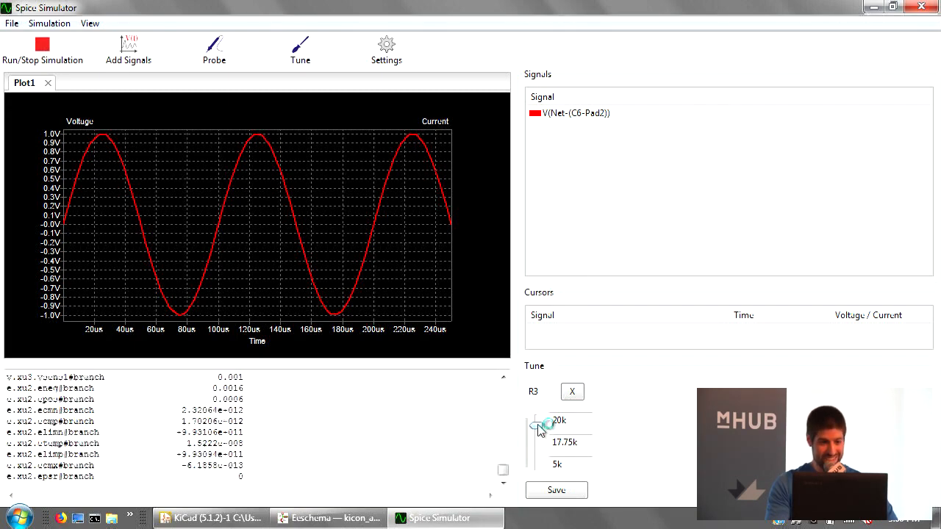
pyautogui.click(42, 45)
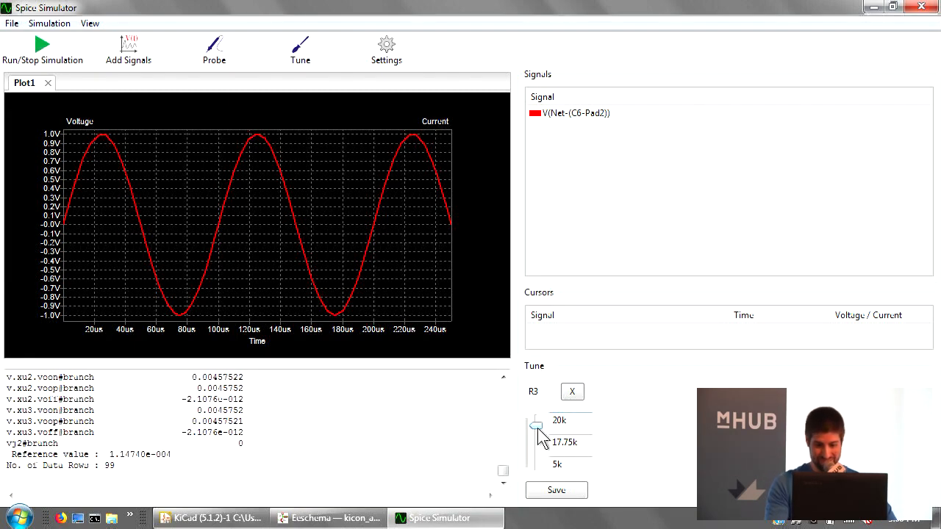
pyautogui.moveTo(535, 426); pyautogui.dragTo(535, 417)
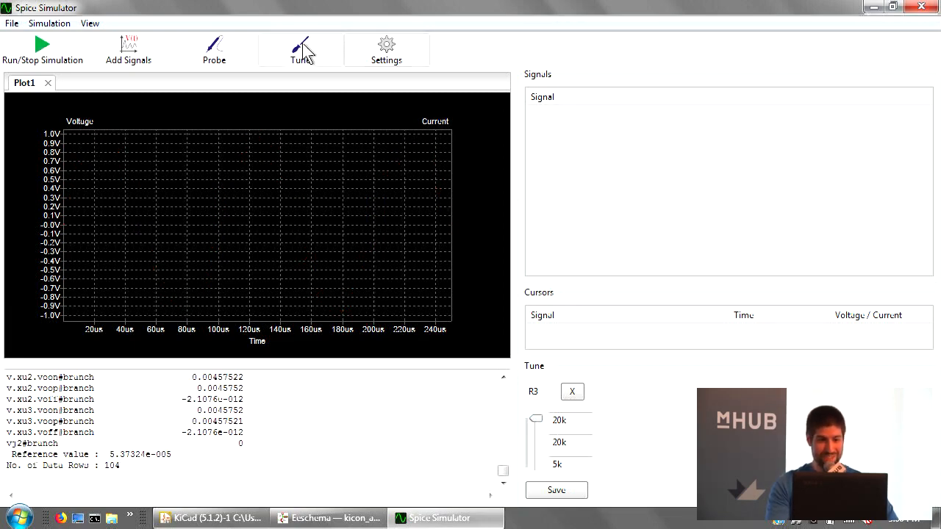
pyautogui.click(328, 518)
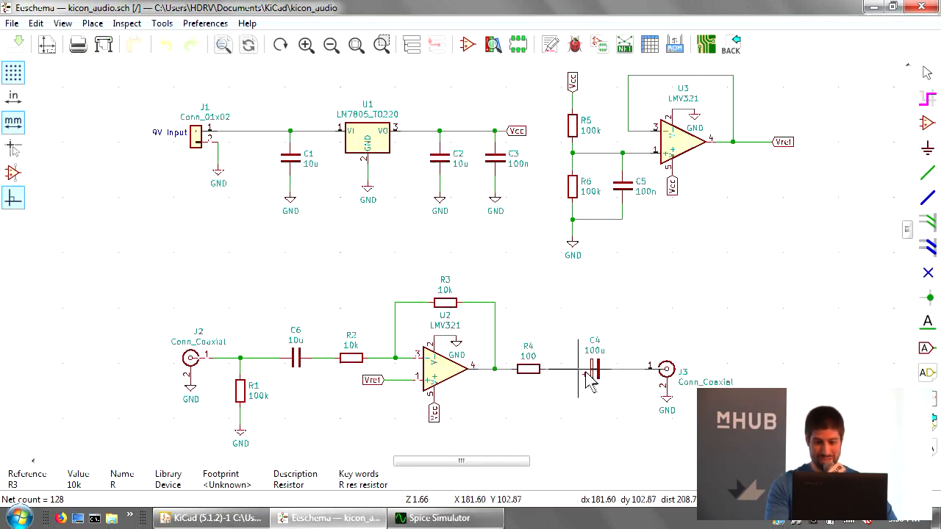
# Plot the C4 output voltage, hide its trace, then plot it again.
pyautogui.click(440, 518)
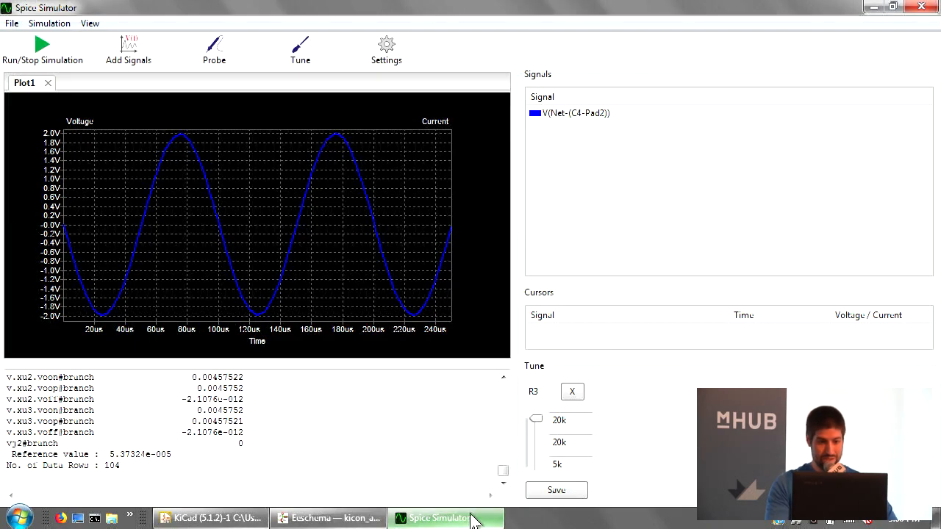
pyautogui.moveTo(577, 129)
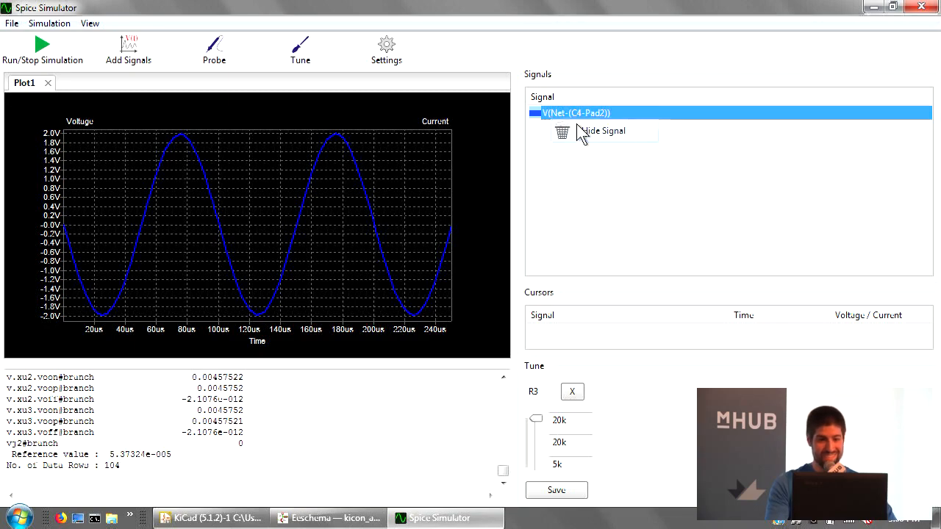
pyautogui.click(329, 519)
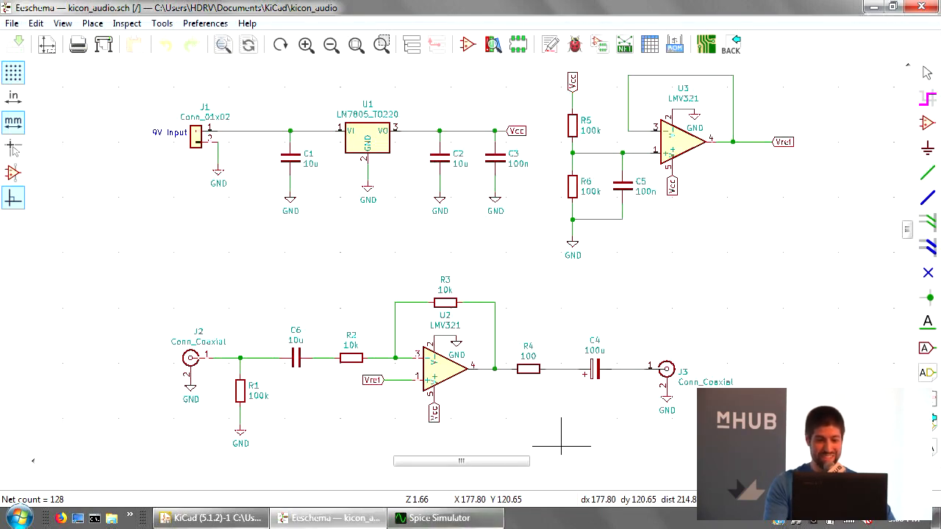
pyautogui.click(444, 517)
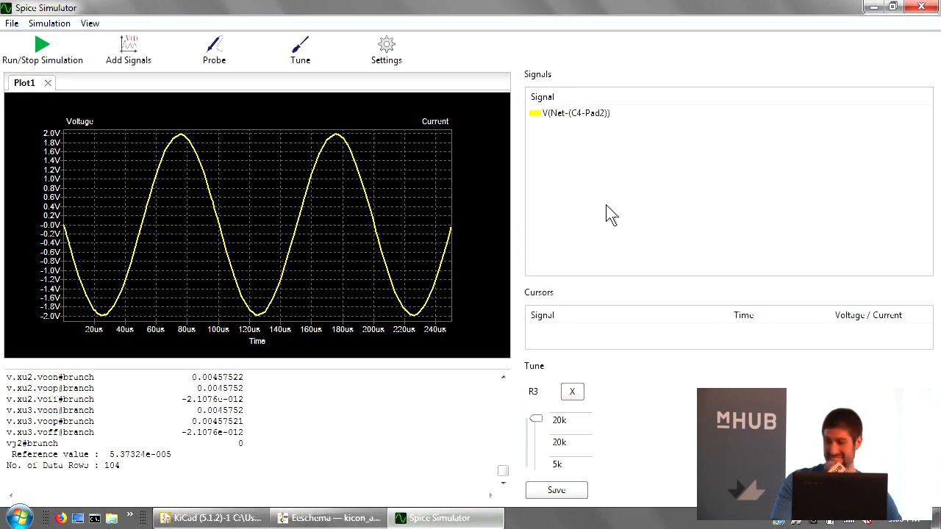
# Lower R3 from about 14k through 11k down to 10k, re-probing the C4 net.
pyautogui.moveTo(537, 419); pyautogui.dragTo(535, 440)
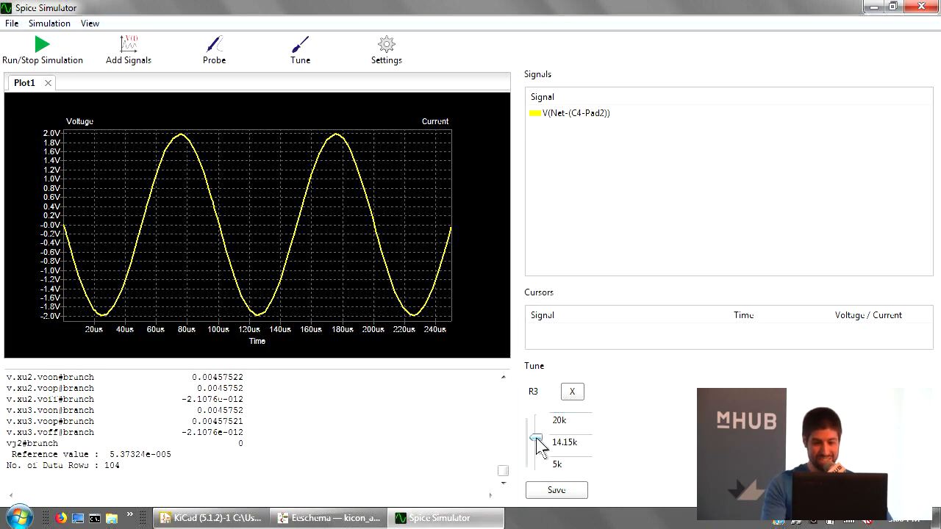
pyautogui.moveTo(535, 439); pyautogui.dragTo(535, 448)
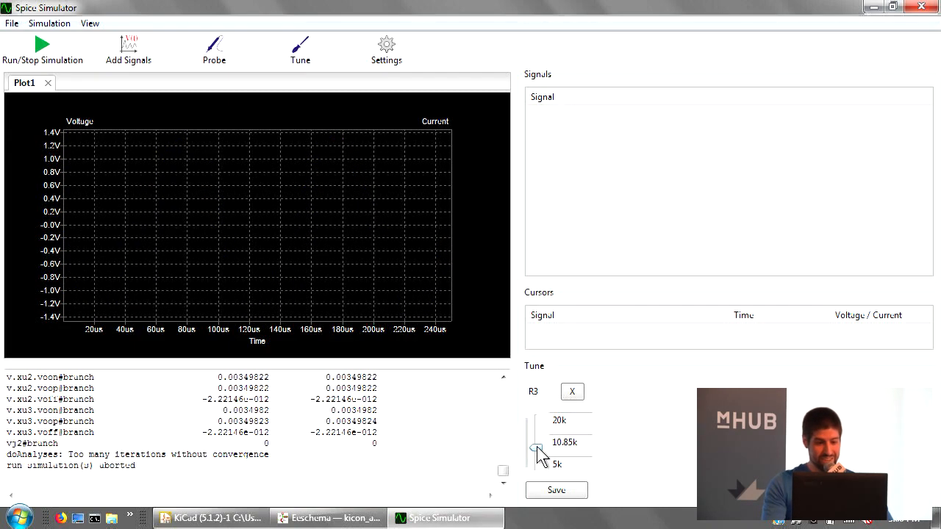
pyautogui.click(327, 518)
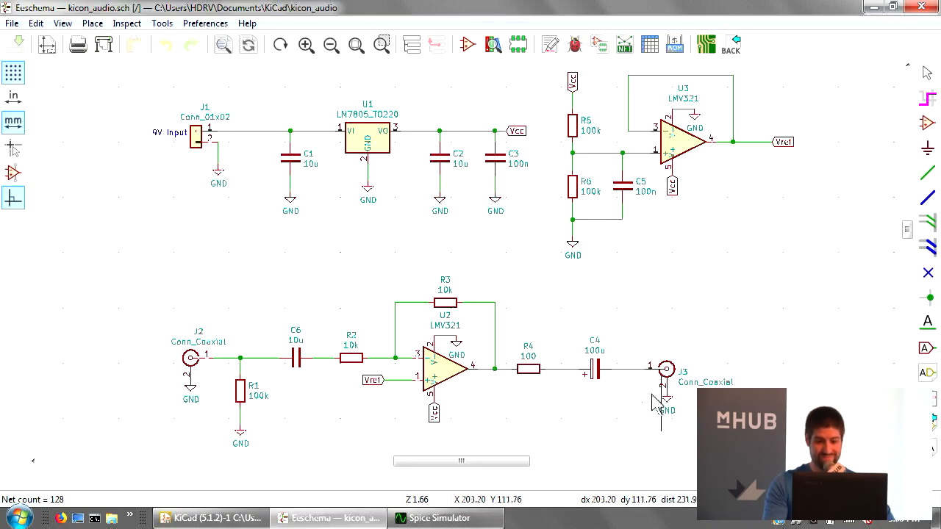
pyautogui.click(432, 518)
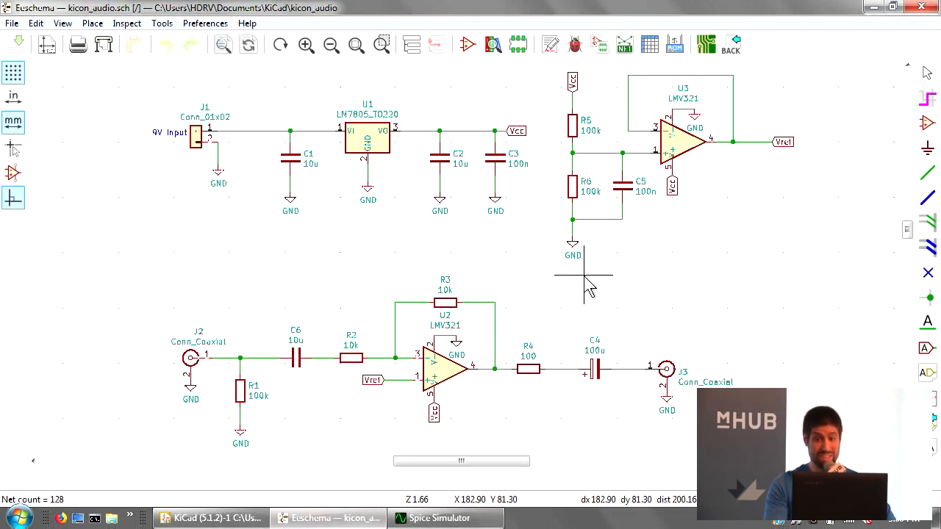
pyautogui.moveTo(632, 379)
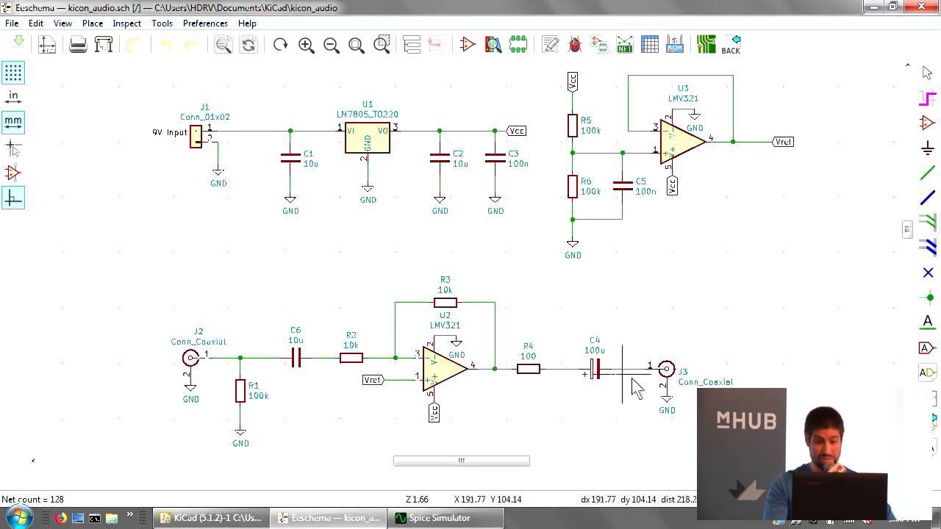
pyautogui.click(438, 518)
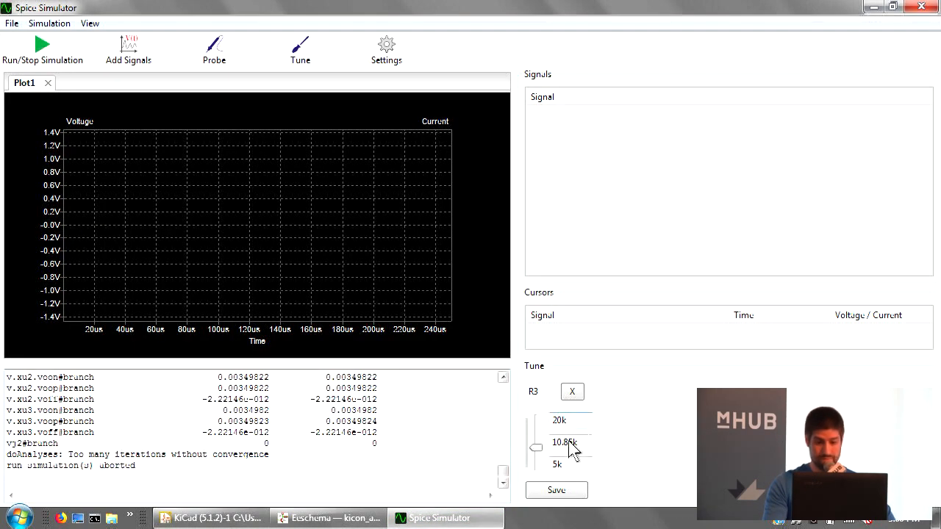
pyautogui.moveTo(537, 443); pyautogui.dragTo(536, 464)
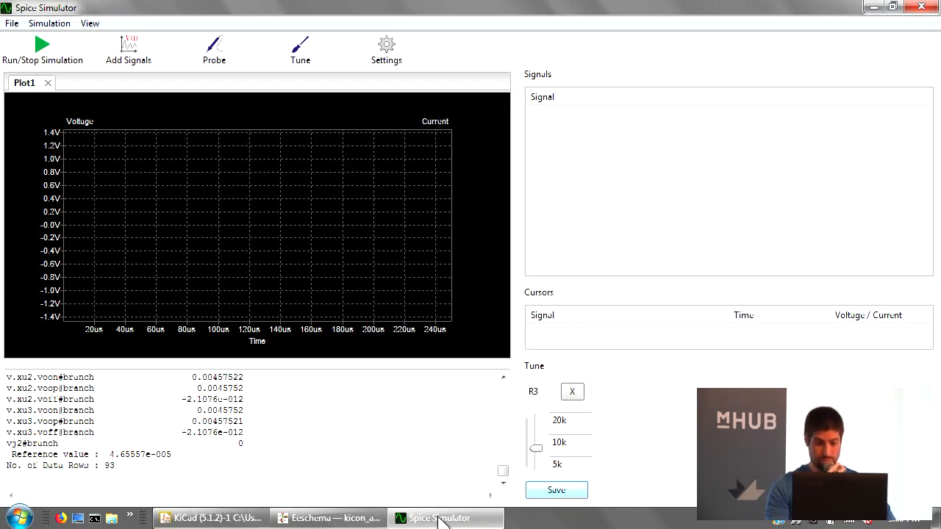
# Rerun the transient simulation, probe the C4 output, and raise R3 to 14.75k.
pyautogui.click(42, 44)
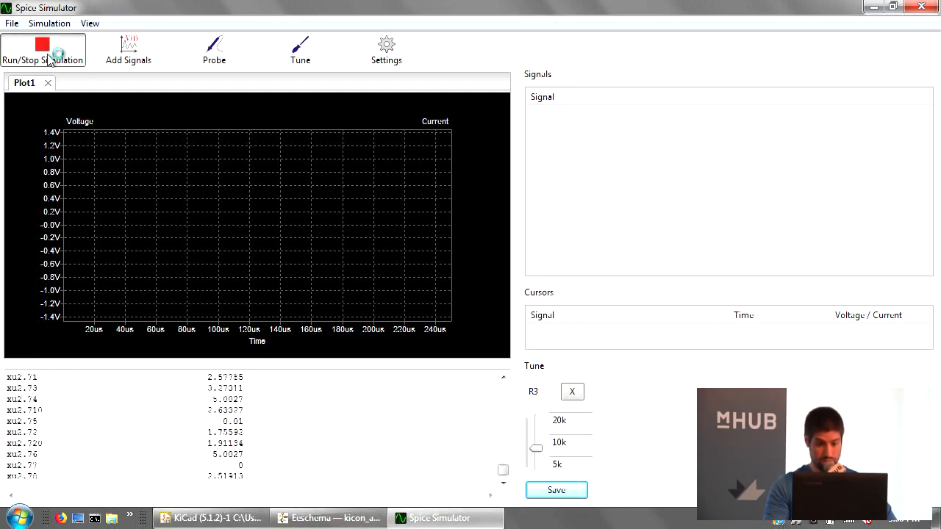
pyautogui.click(42, 44)
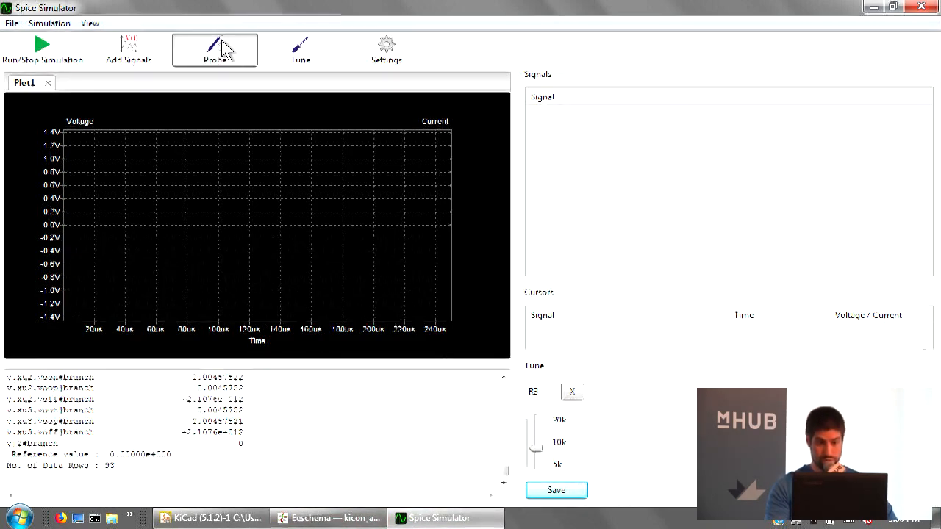
pyautogui.click(214, 50)
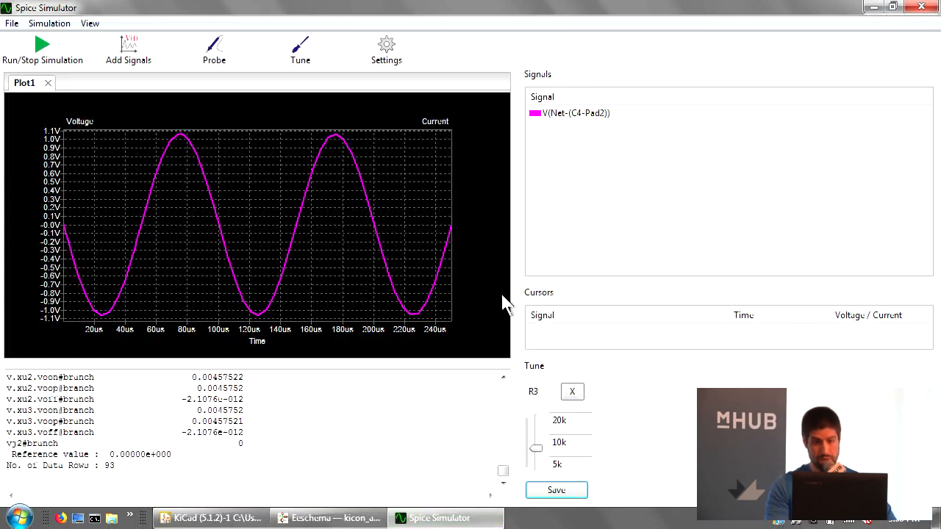
pyautogui.moveTo(232, 158)
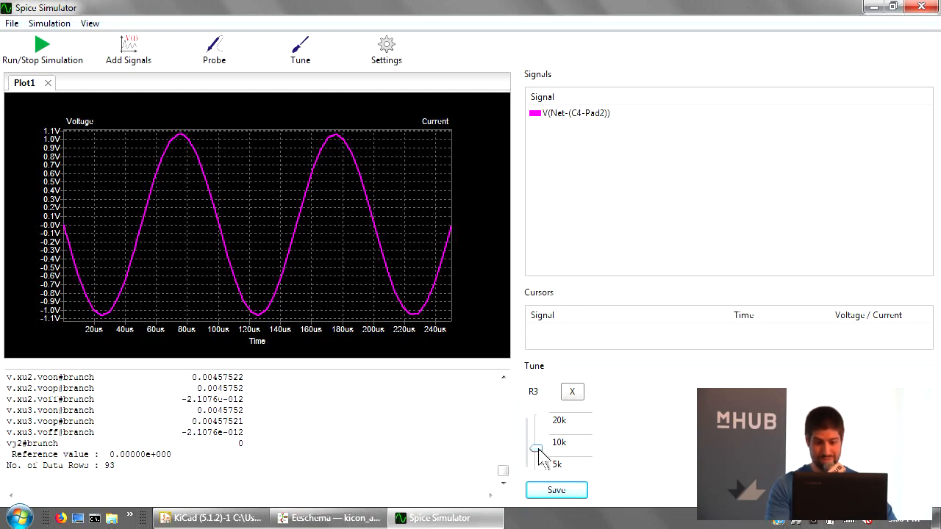
pyautogui.moveTo(536, 448); pyautogui.dragTo(540, 439)
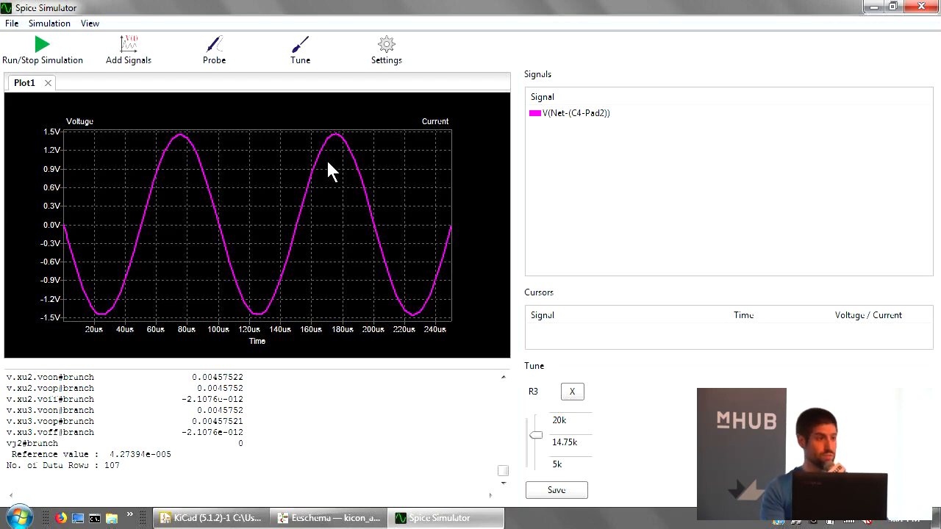
pyautogui.moveTo(227, 225)
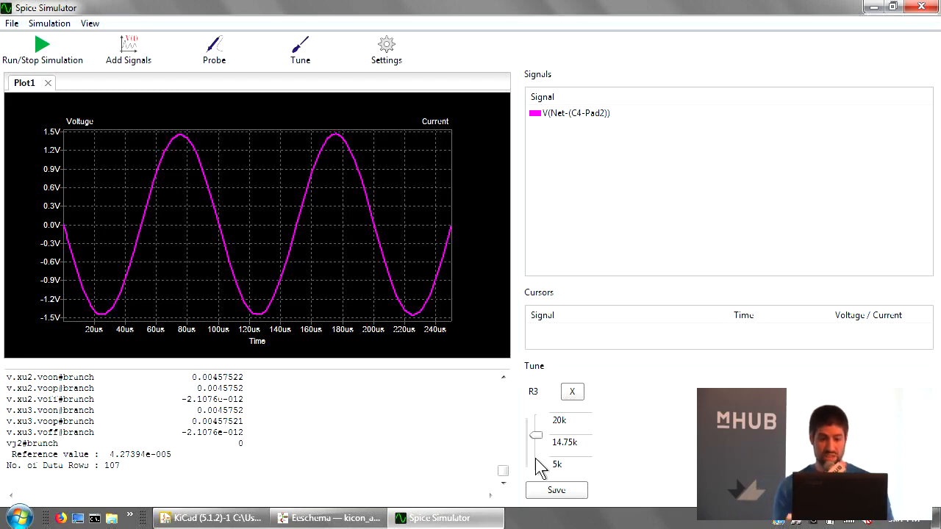
pyautogui.moveTo(537, 470)
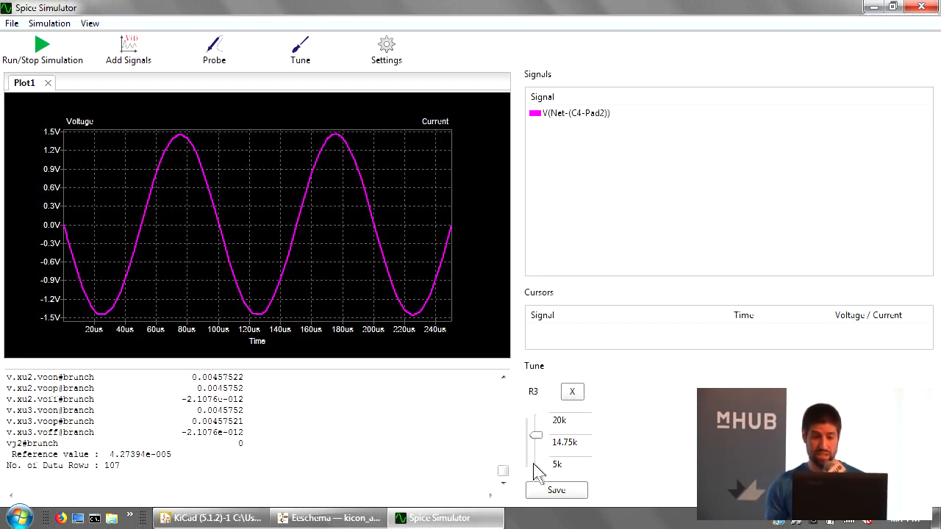